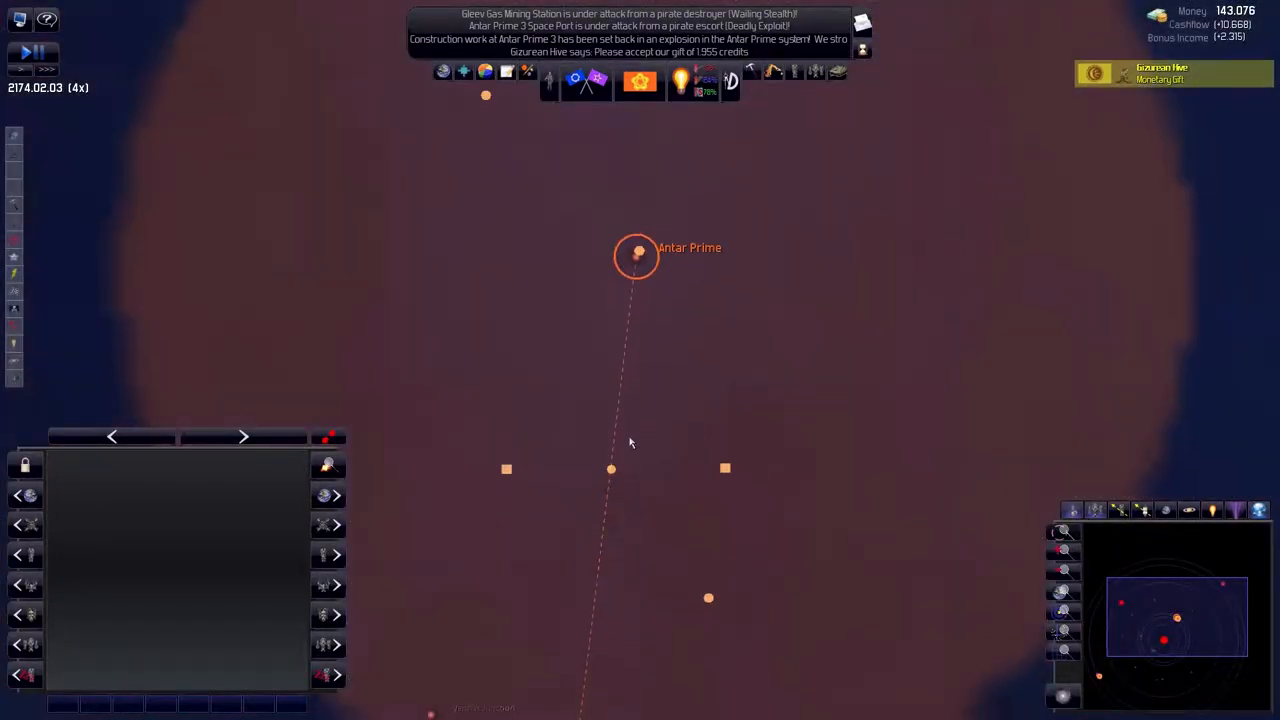
Accept the Gizurean Hive's credit gift and refuse Black Sun Mining's protection offer
{"action": "left_click", "coordinate": [1176, 72]}
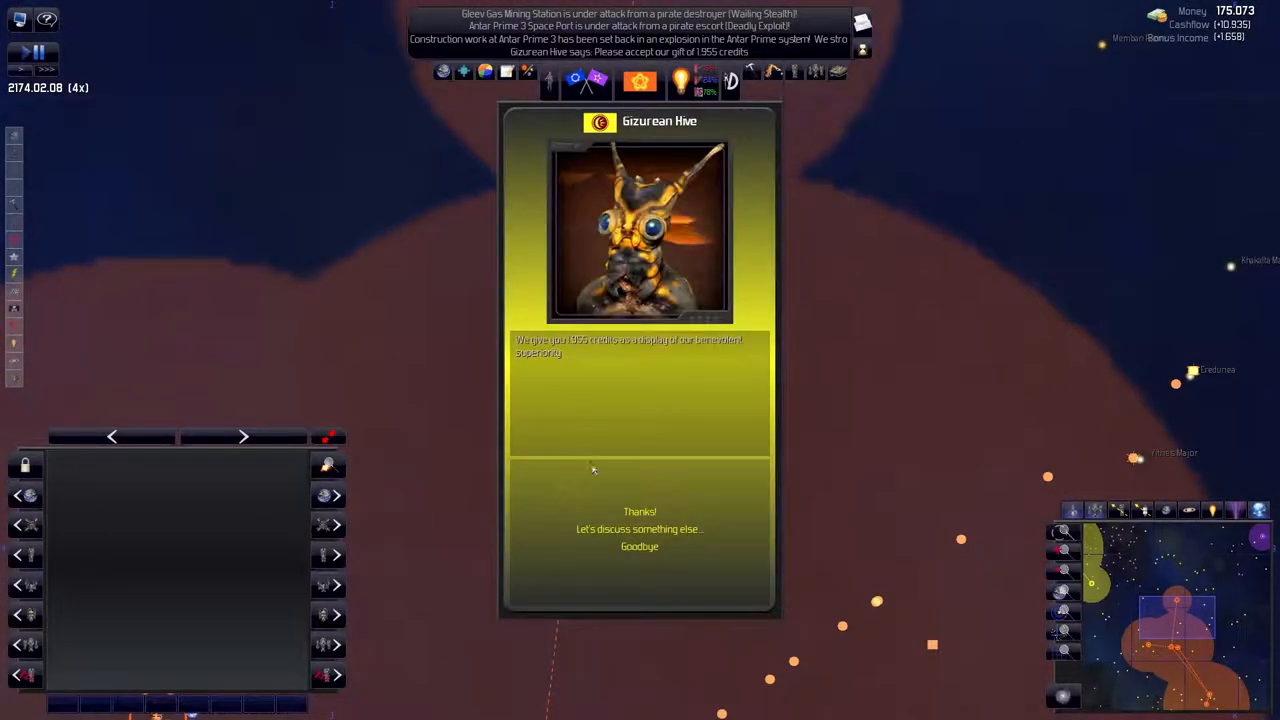
{"action": "left_click", "coordinate": [640, 546]}
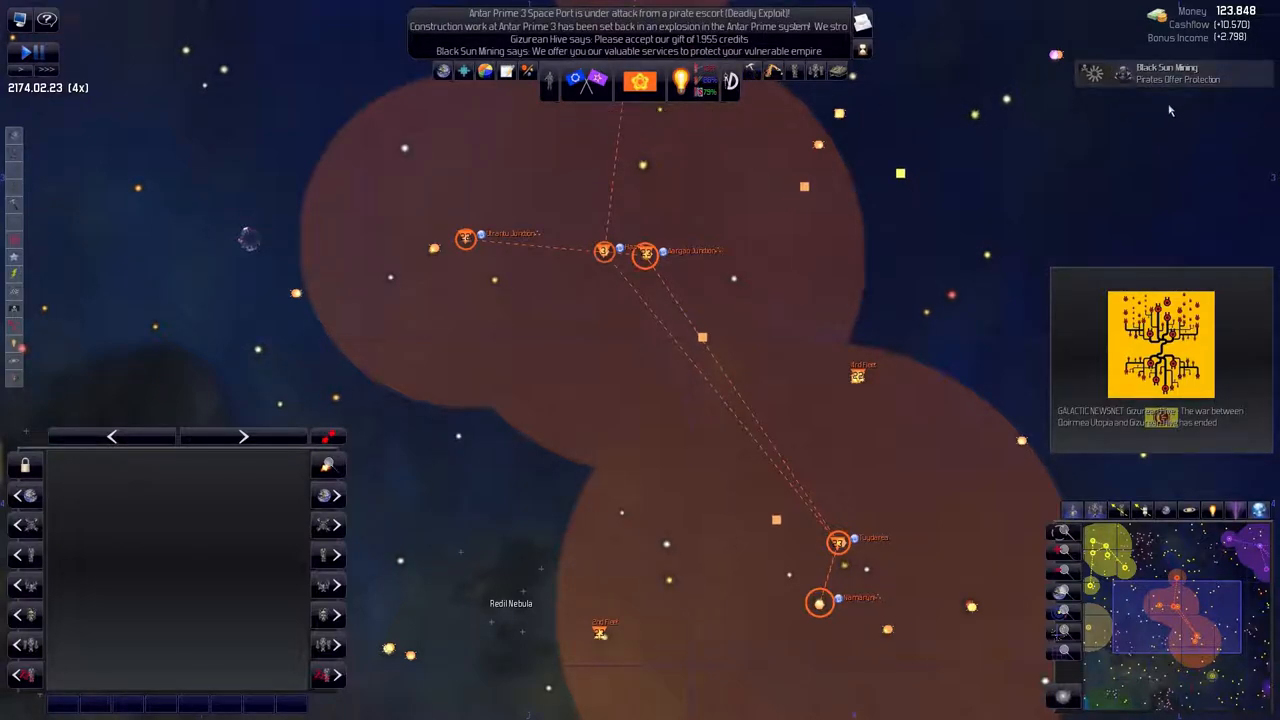
{"action": "left_click", "coordinate": [1160, 72]}
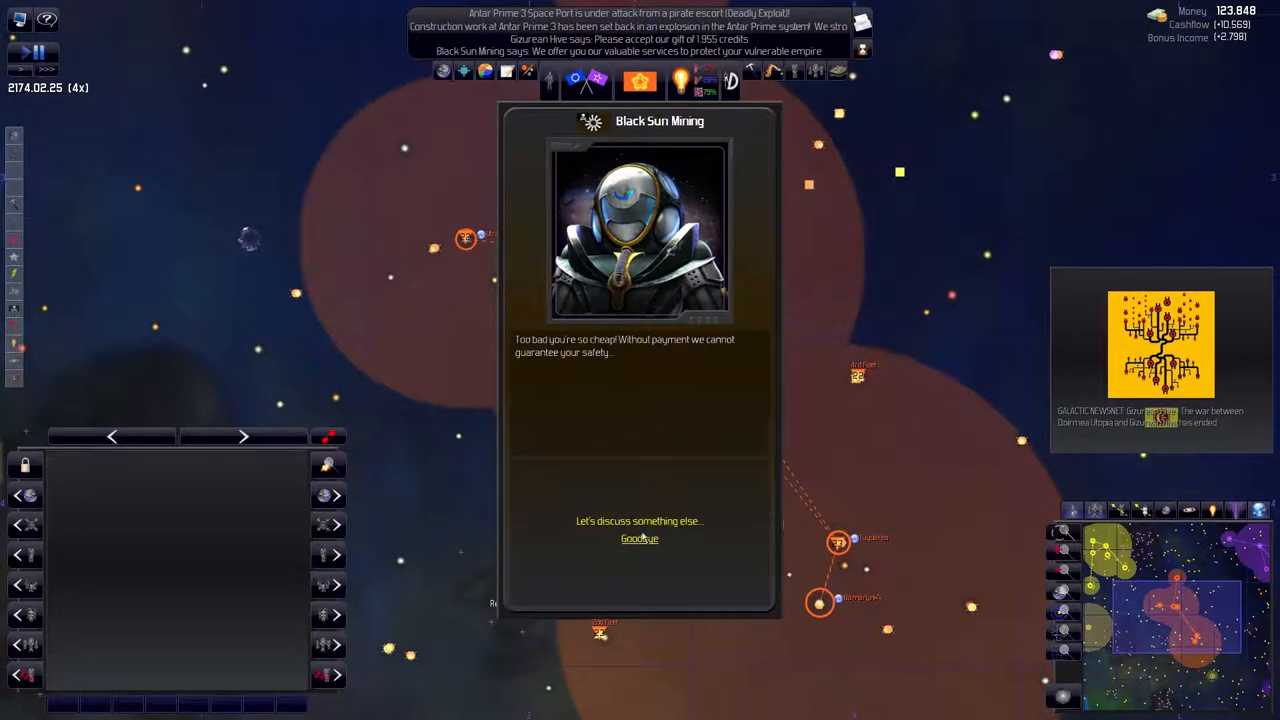
{"action": "left_click", "coordinate": [640, 538]}
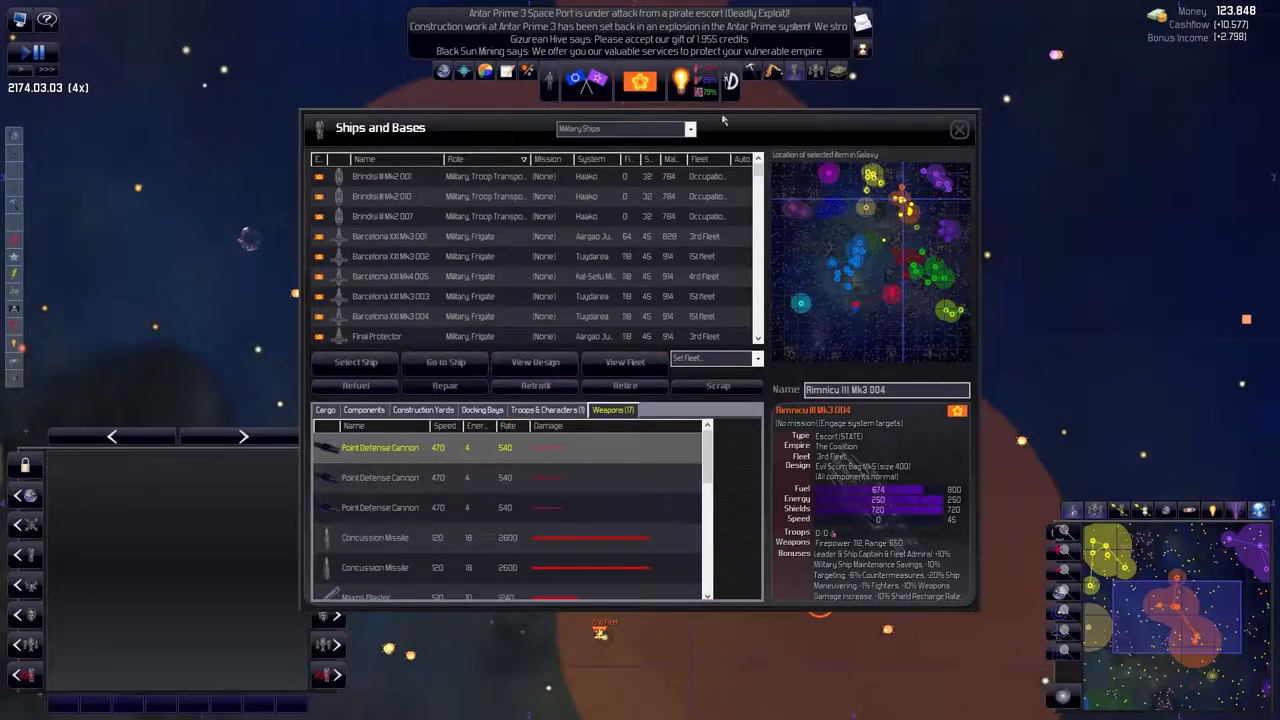
Retrofit the older frigates and escorts to the latest designs
{"action": "left_click", "coordinate": [388, 236]}
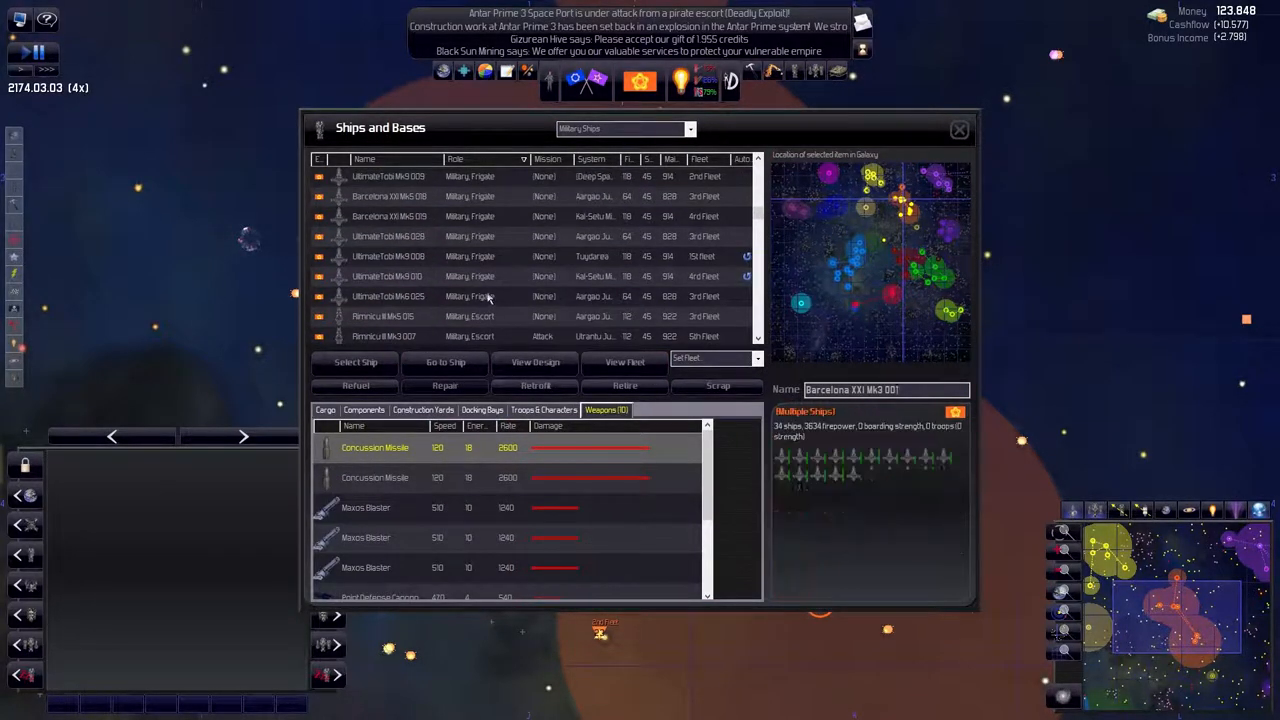
{"action": "left_click", "coordinate": [536, 384]}
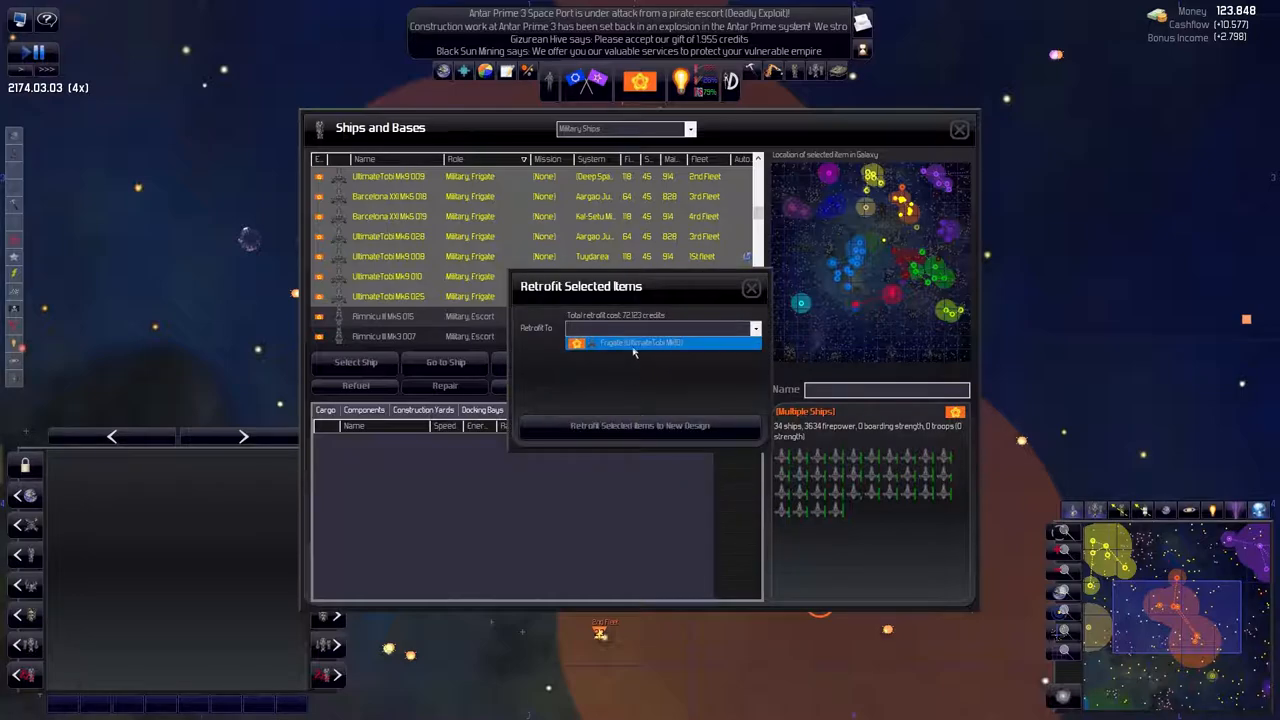
{"action": "left_click", "coordinate": [640, 424]}
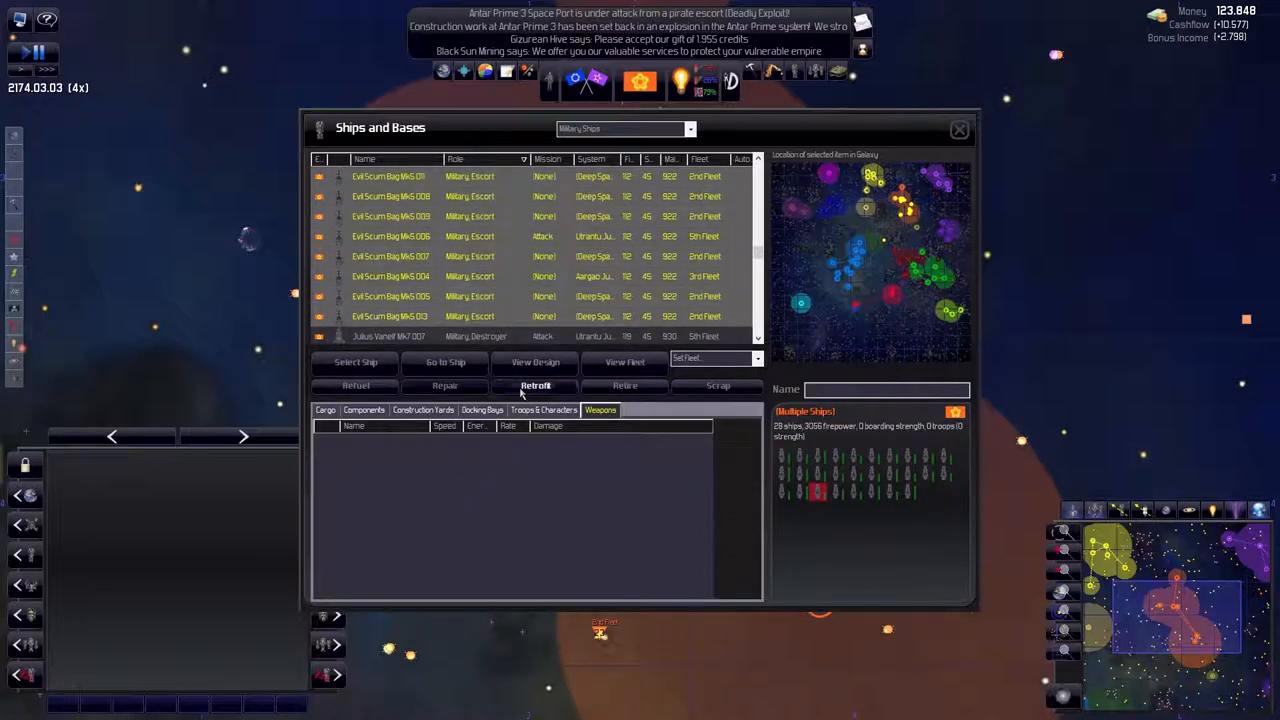
{"action": "left_click", "coordinate": [536, 384]}
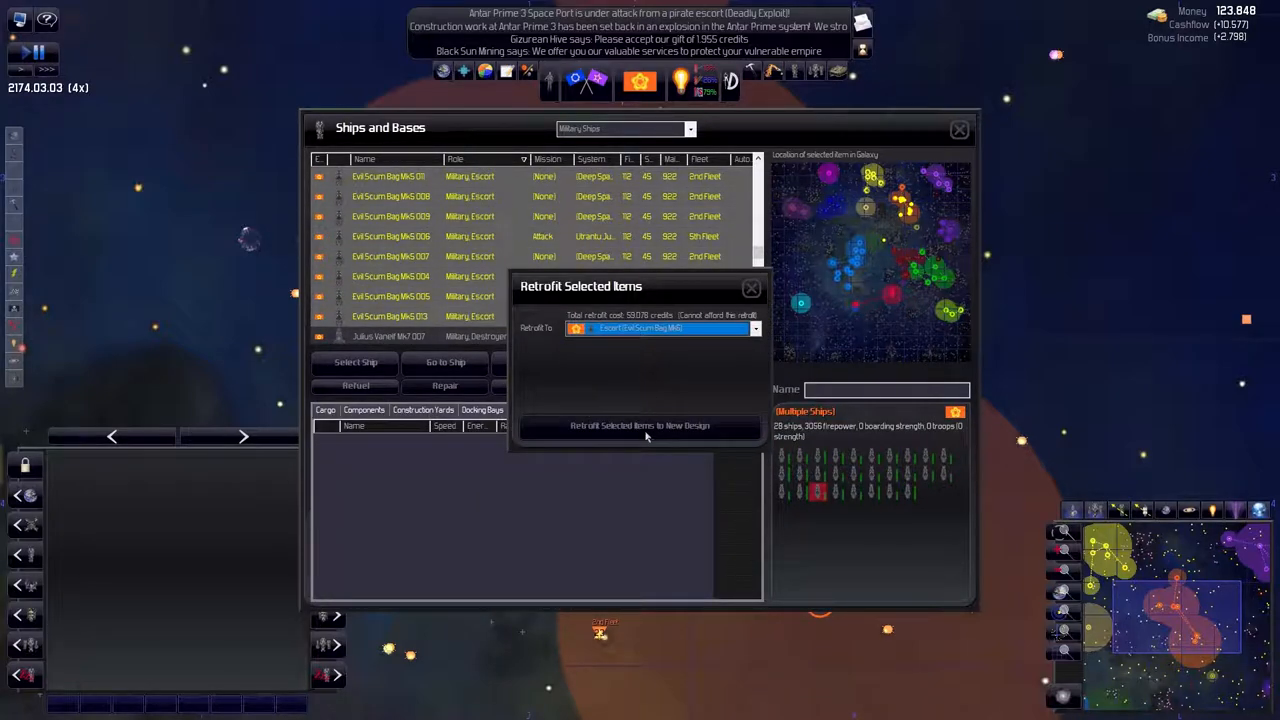
{"action": "mouse_move", "coordinate": [630, 434]}
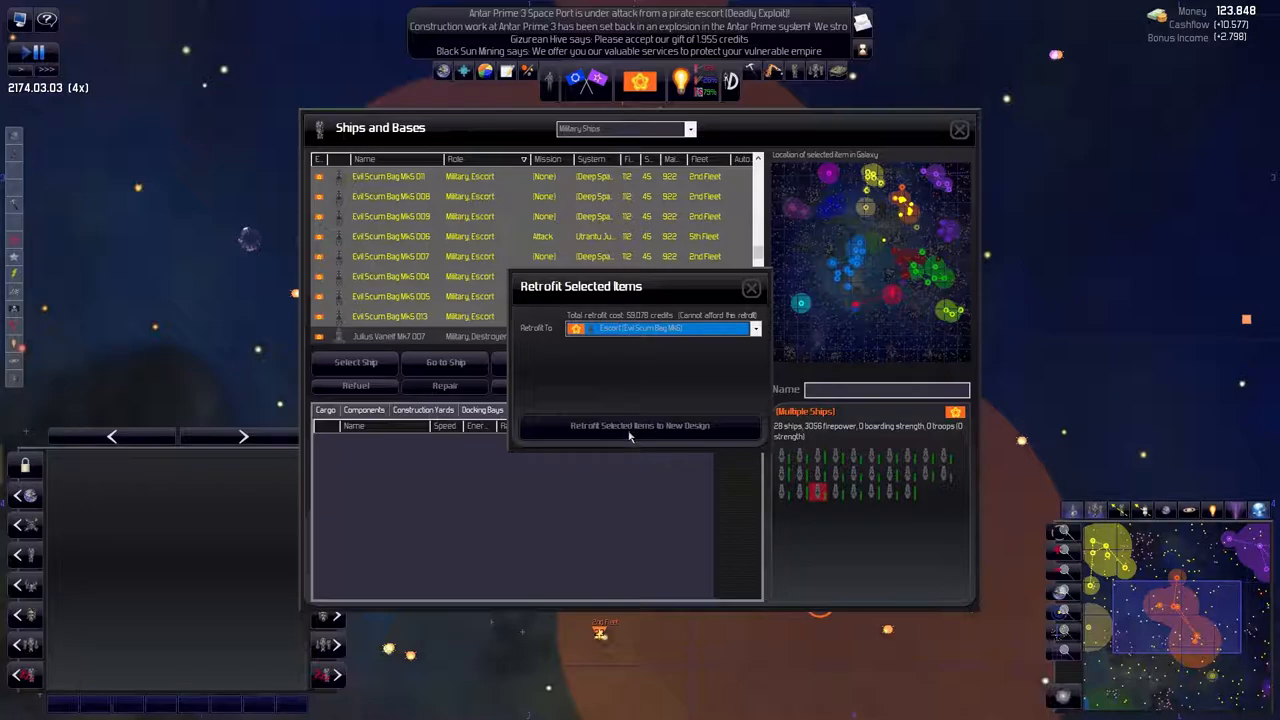
{"action": "mouse_move", "coordinate": [598, 416]}
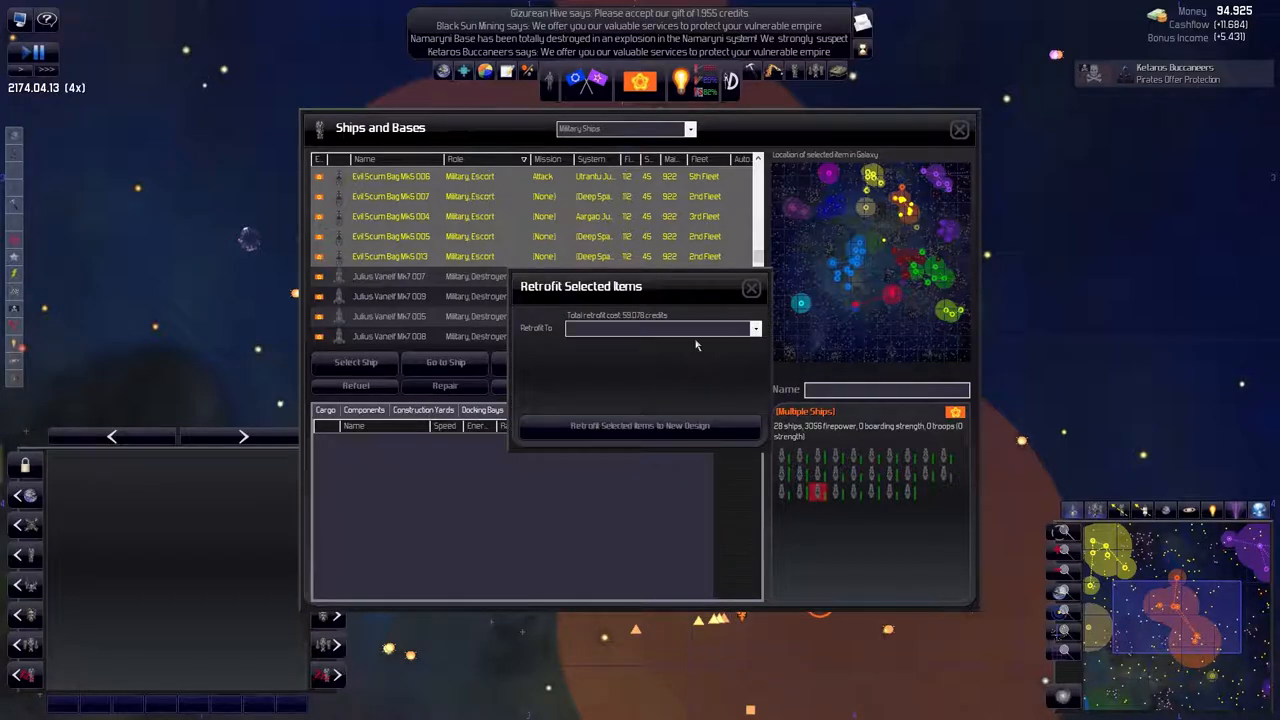
{"action": "left_click", "coordinate": [640, 424]}
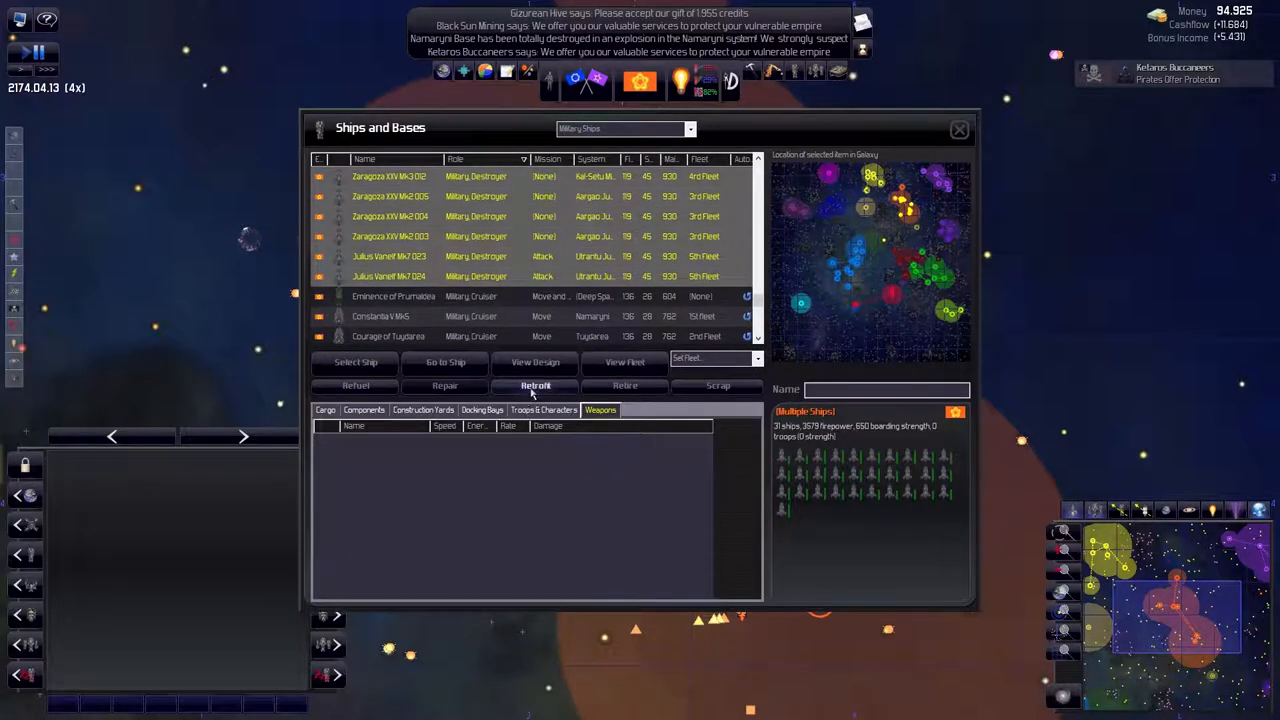
Order the destroyers retrofitted as well, then leave the Ships and Bases list for Diplomacy
{"action": "left_click", "coordinate": [536, 384]}
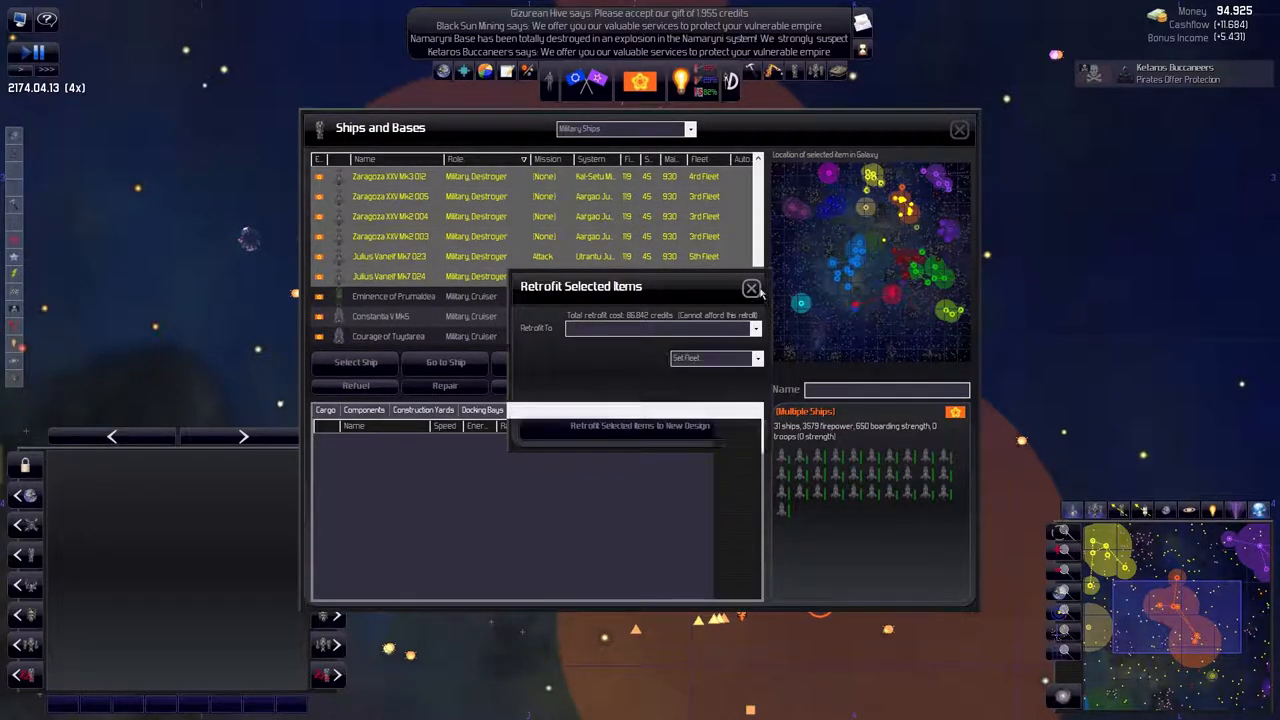
{"action": "left_click", "coordinate": [752, 288]}
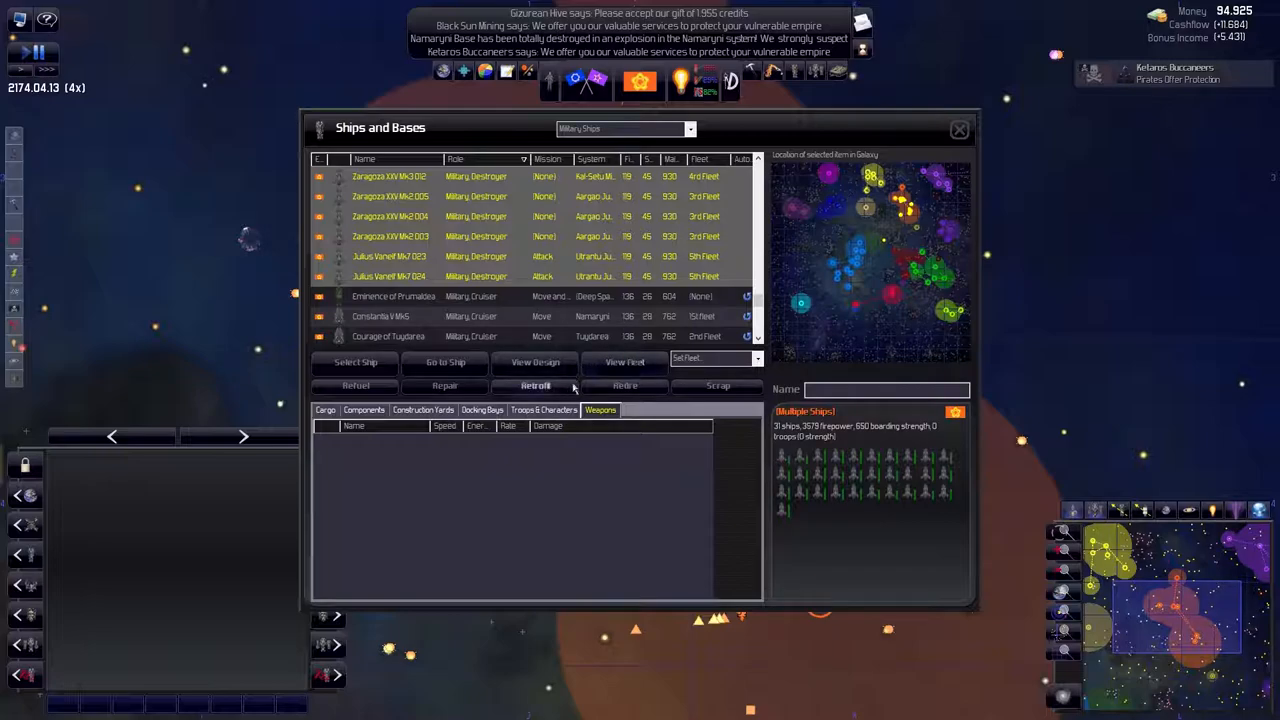
{"action": "left_click", "coordinate": [536, 384]}
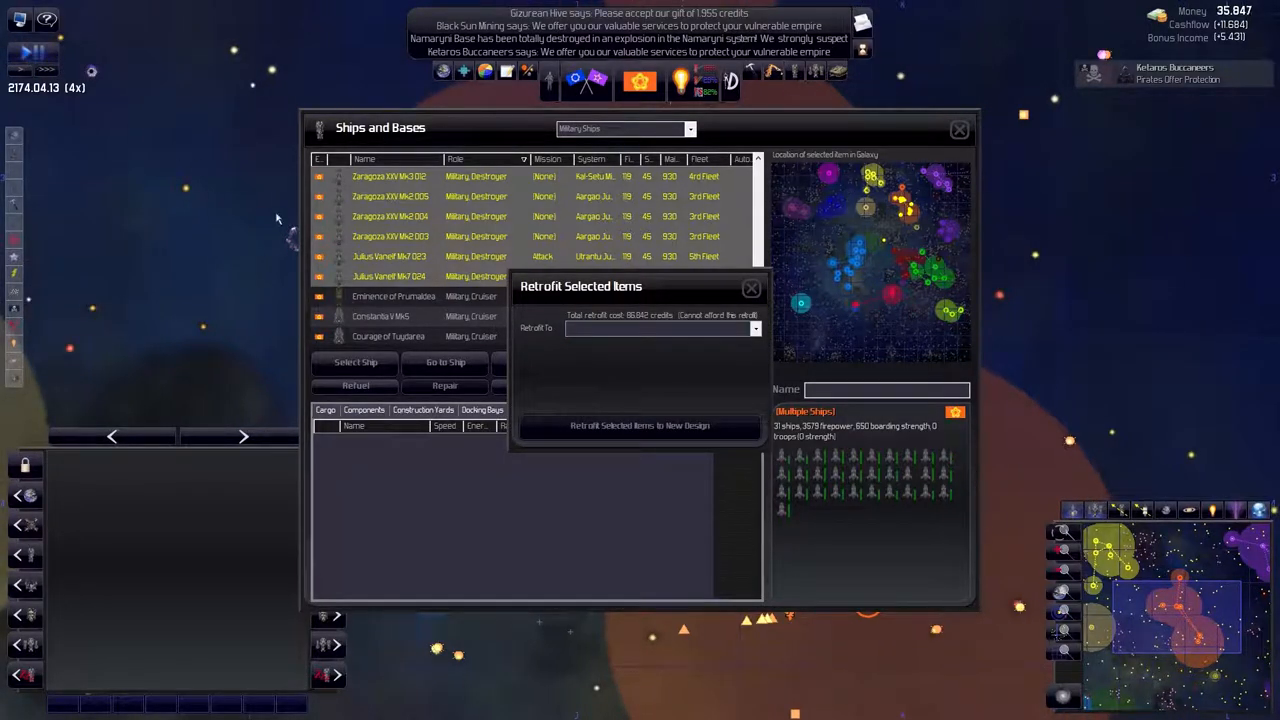
{"action": "left_click", "coordinate": [752, 288]}
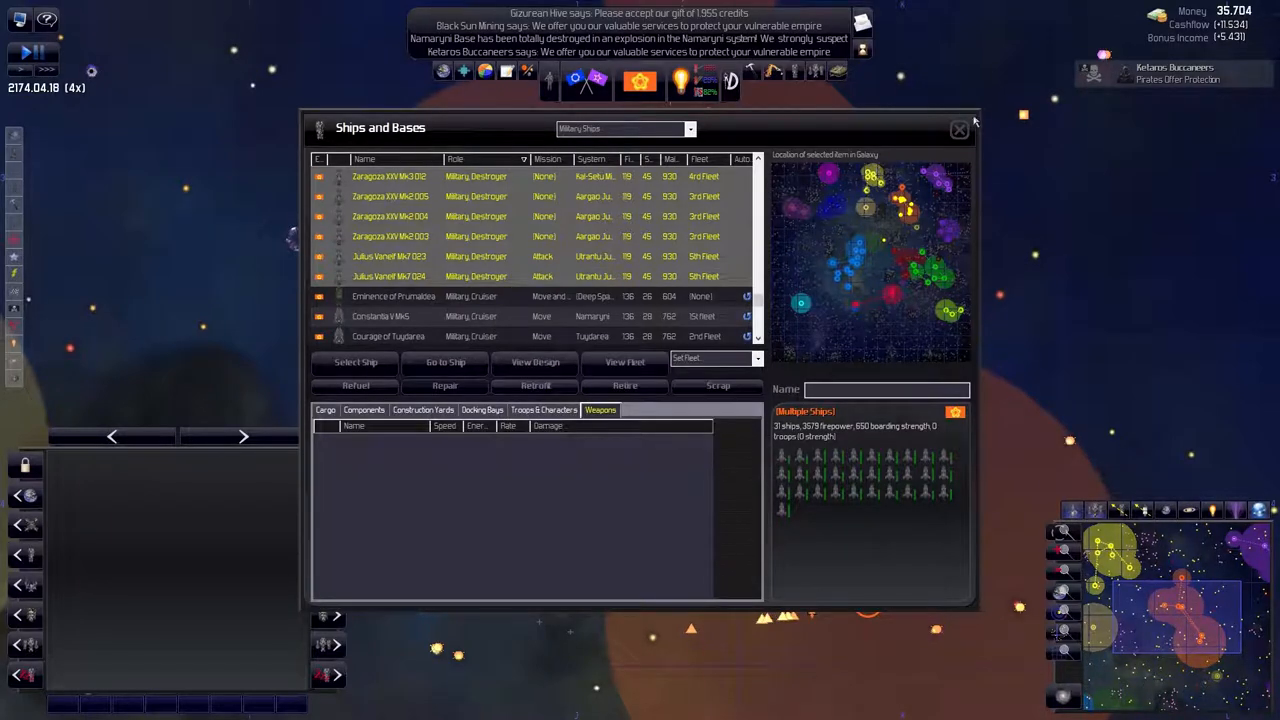
{"action": "left_click", "coordinate": [958, 130]}
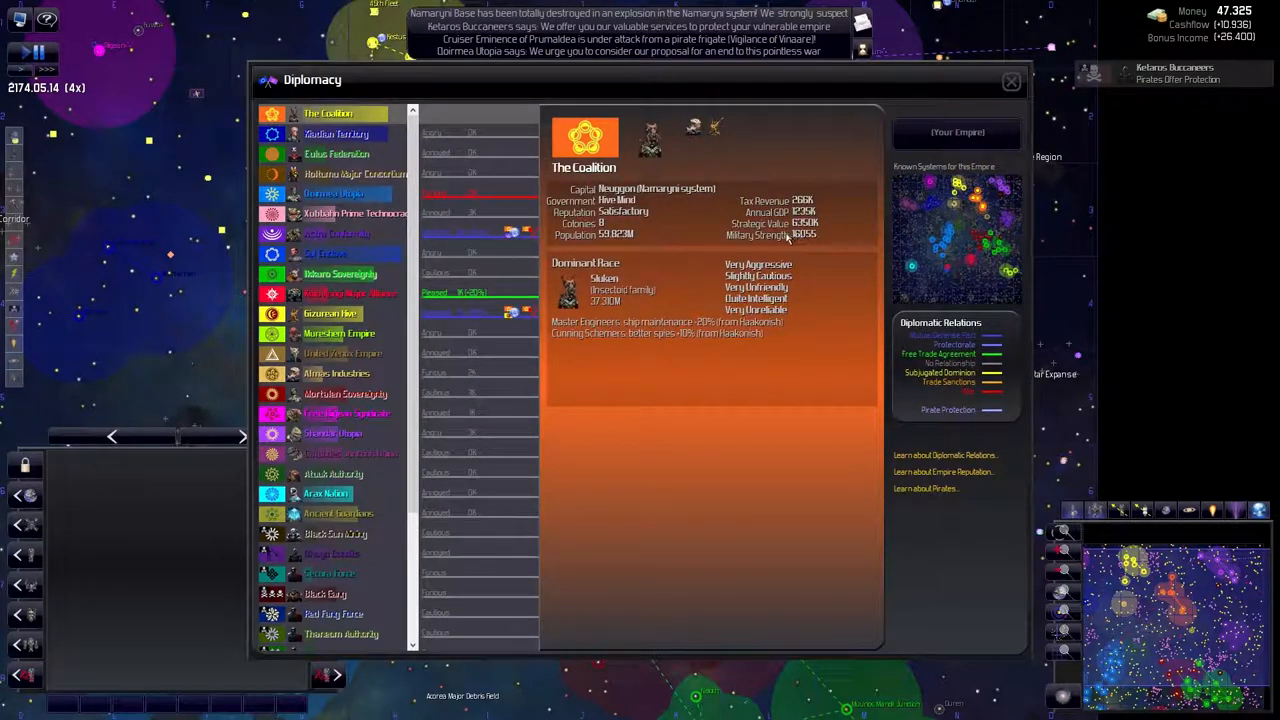
Accept the enemy empire's offer to end the war in the Diplomacy list
{"action": "left_click", "coordinate": [334, 192]}
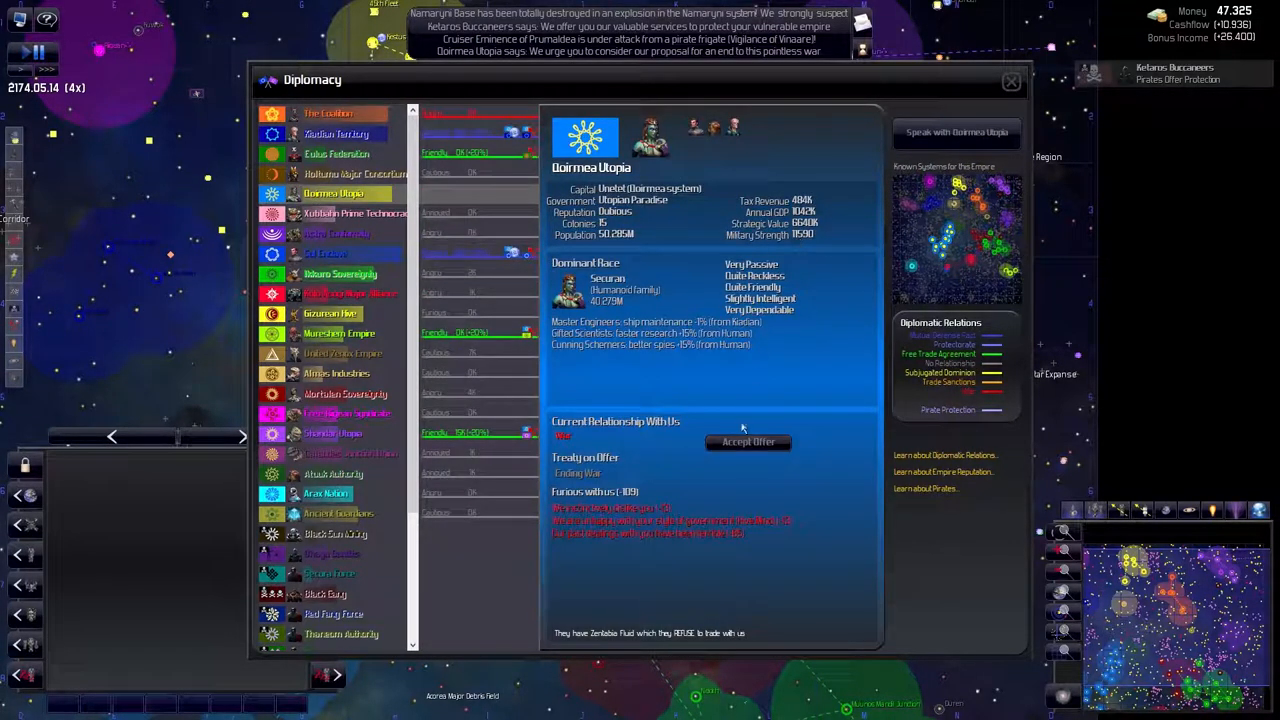
{"action": "mouse_move", "coordinate": [570, 530]}
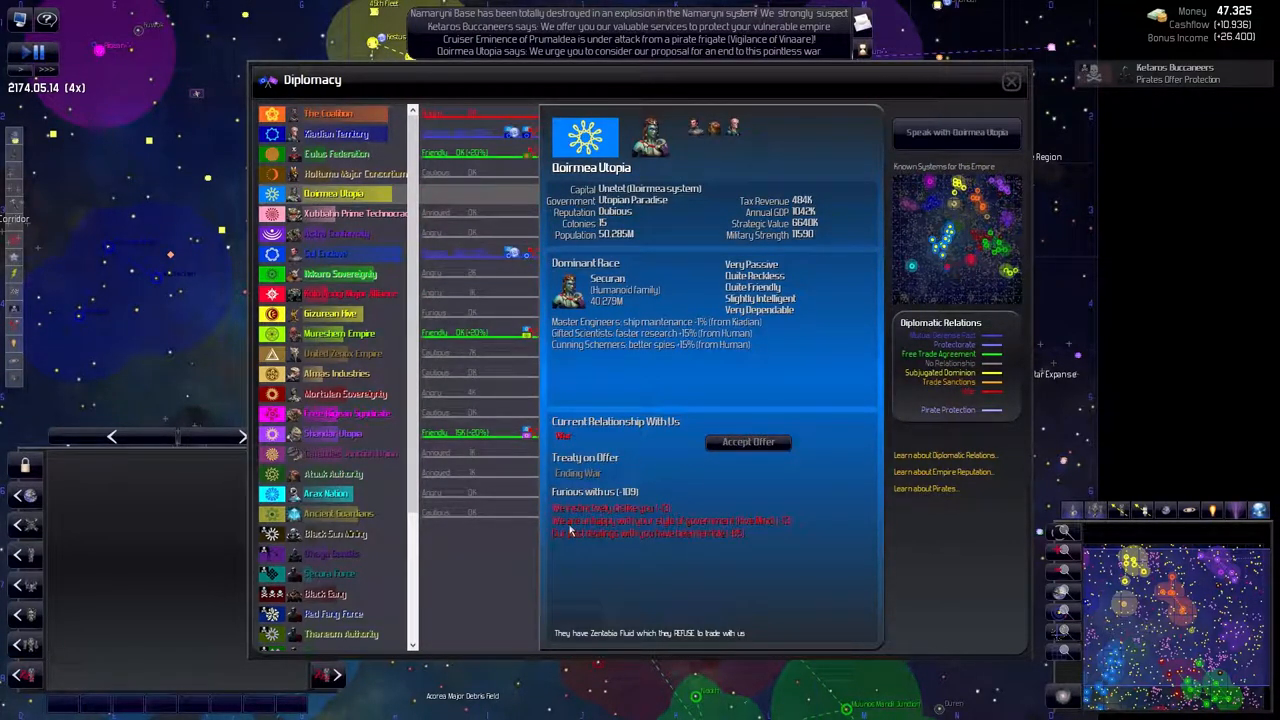
{"action": "left_click", "coordinate": [1010, 80]}
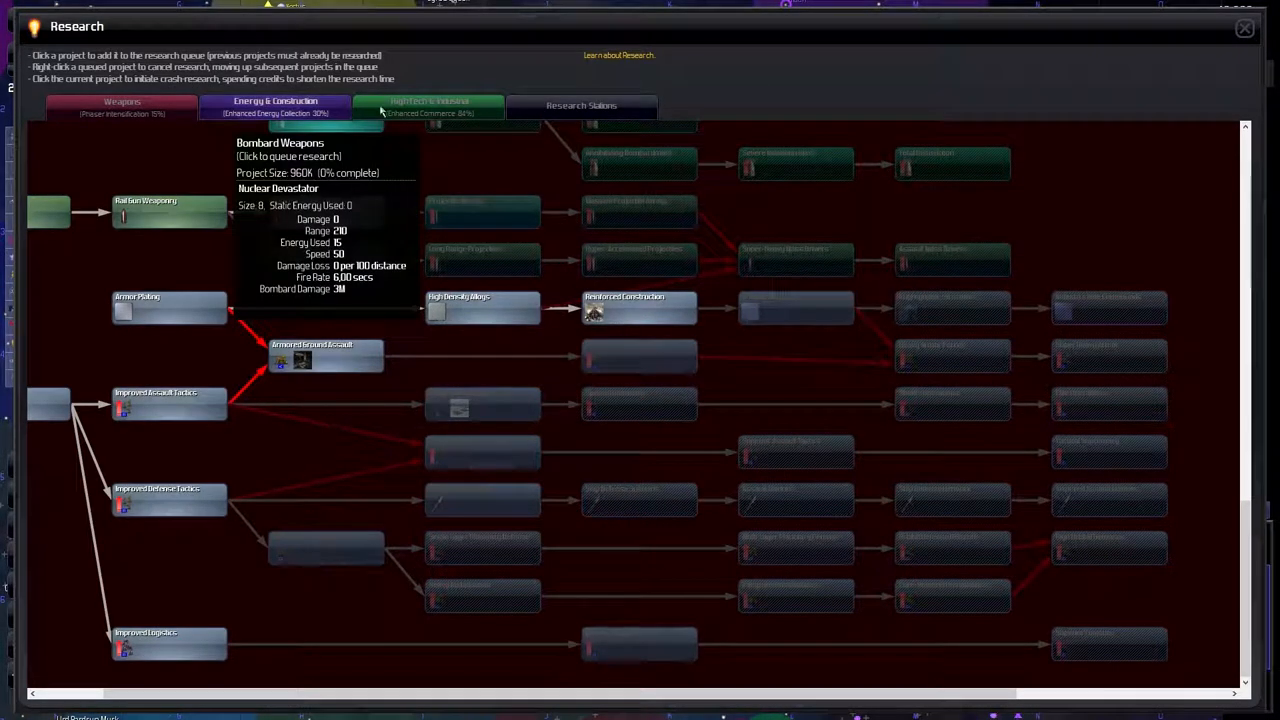
Queue Accelerated Construction in the energy and construction research tree
{"action": "left_click", "coordinate": [276, 106]}
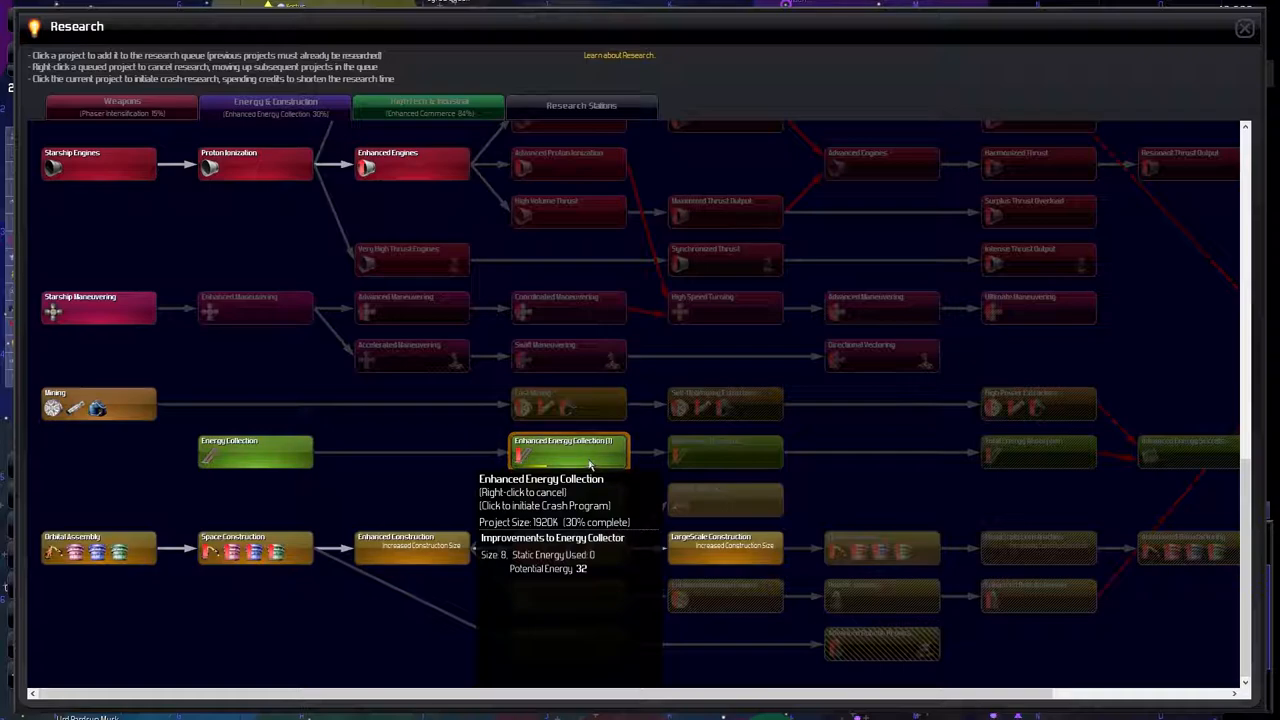
{"action": "mouse_move", "coordinate": [98, 404]}
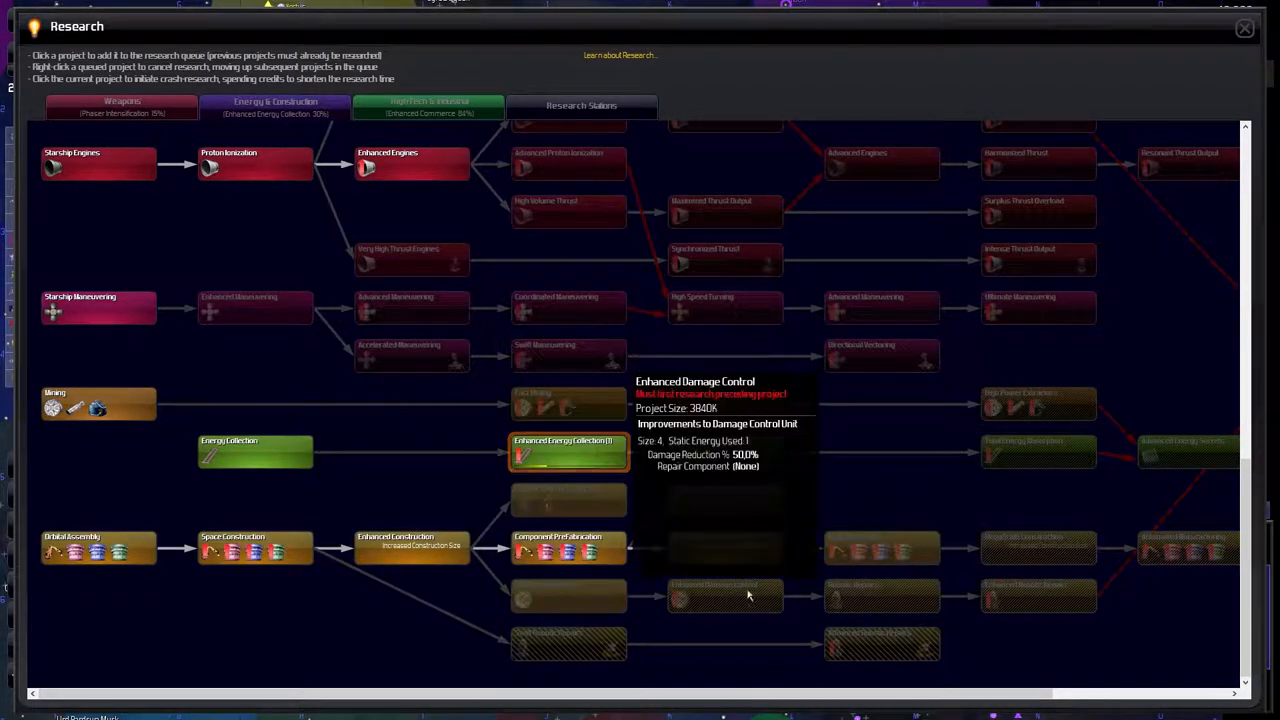
{"action": "mouse_move", "coordinate": [568, 500]}
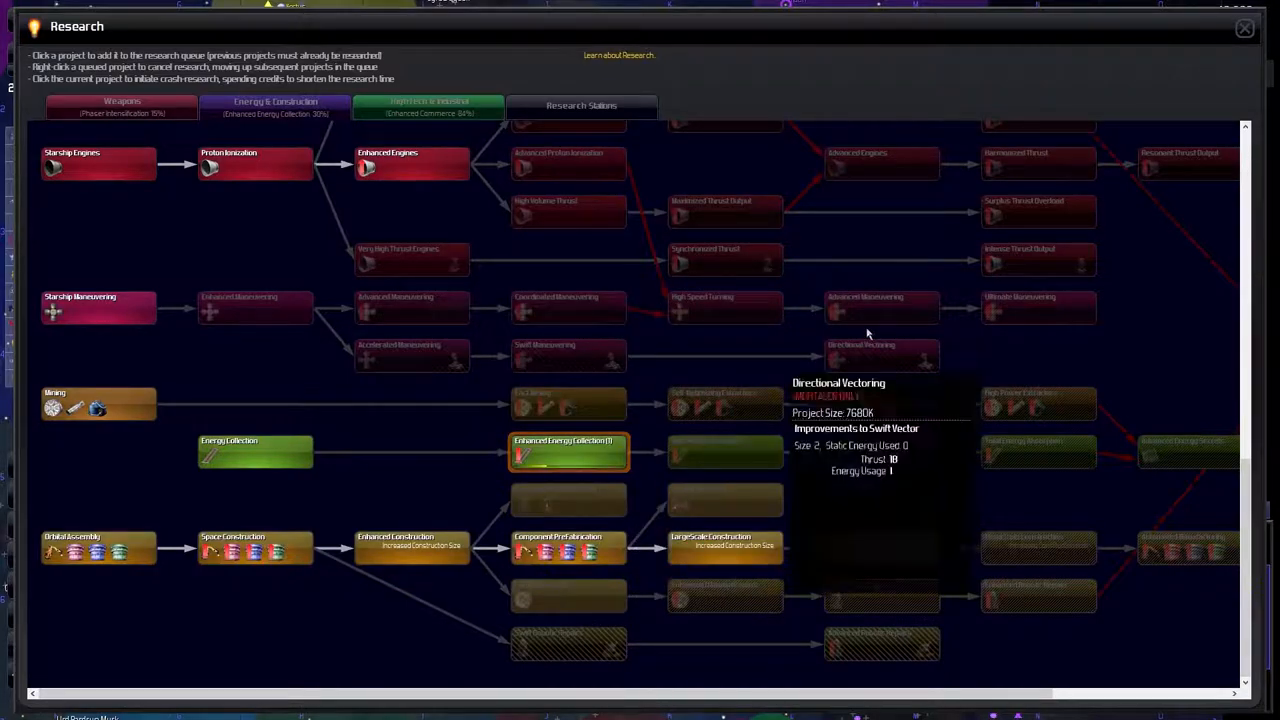
{"action": "mouse_move", "coordinate": [572, 524]}
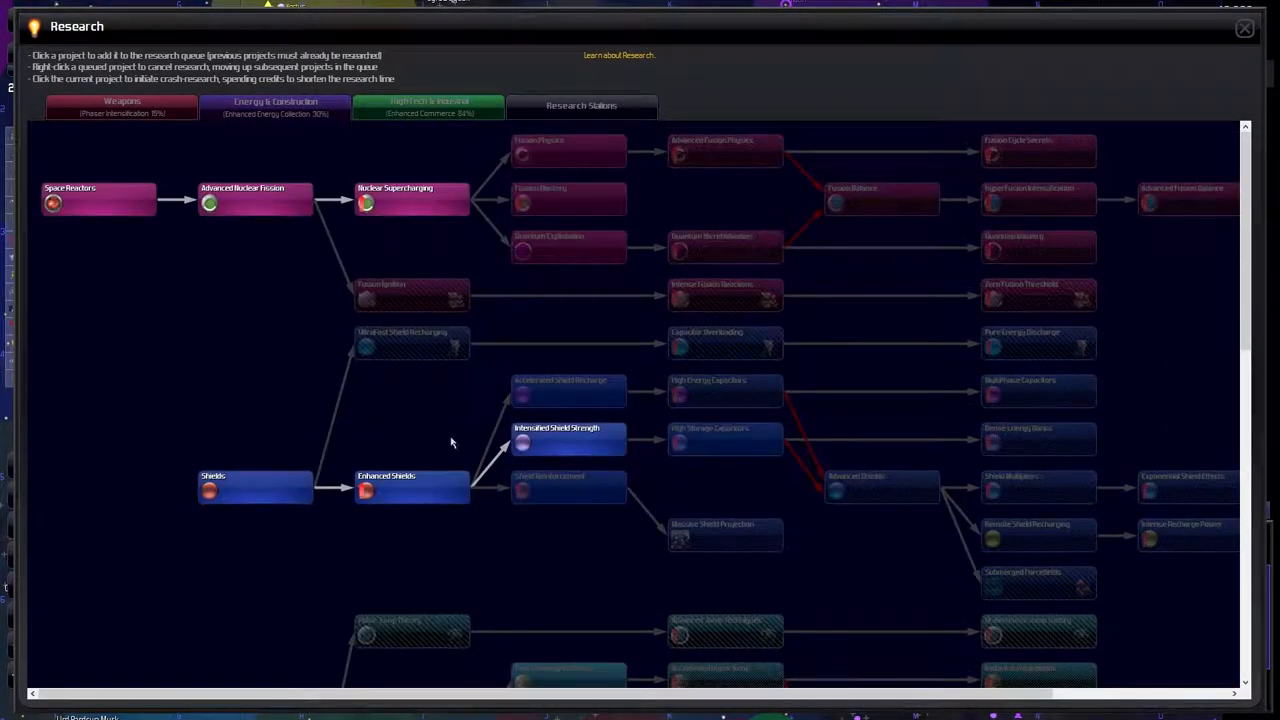
{"action": "scroll", "scroll_direction": "down", "scroll_amount": 3}
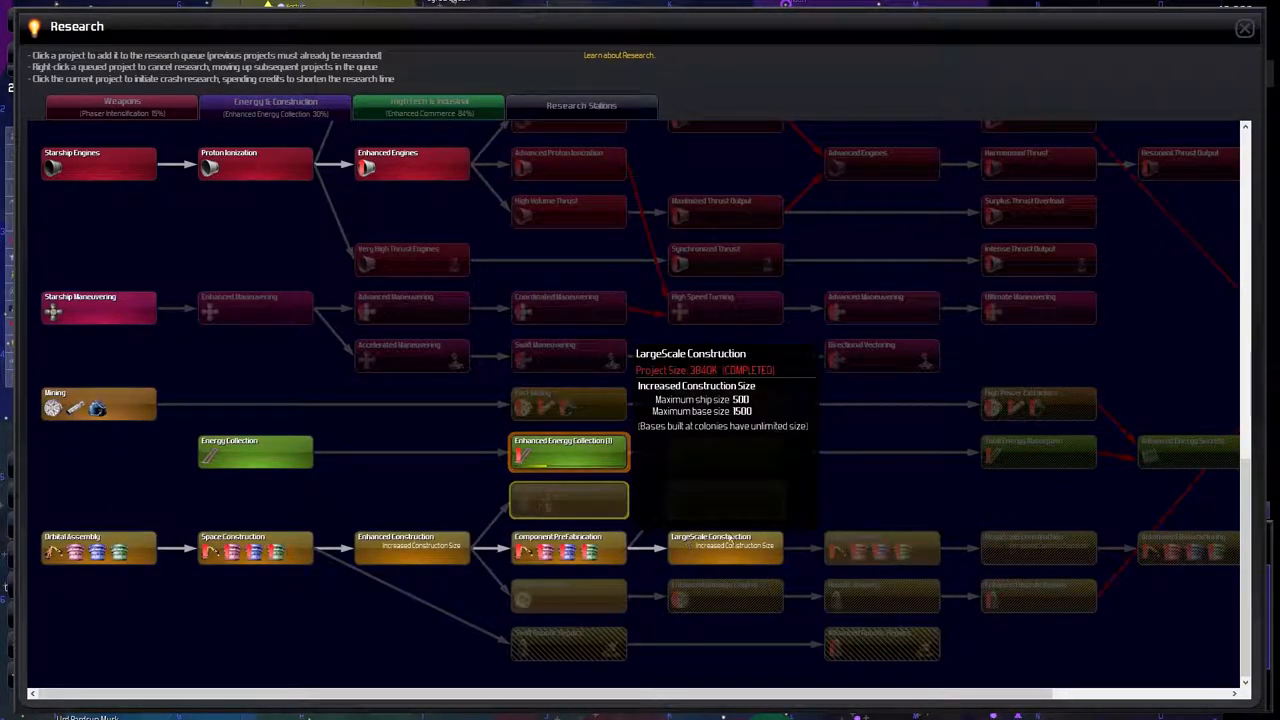
{"action": "left_click", "coordinate": [568, 500]}
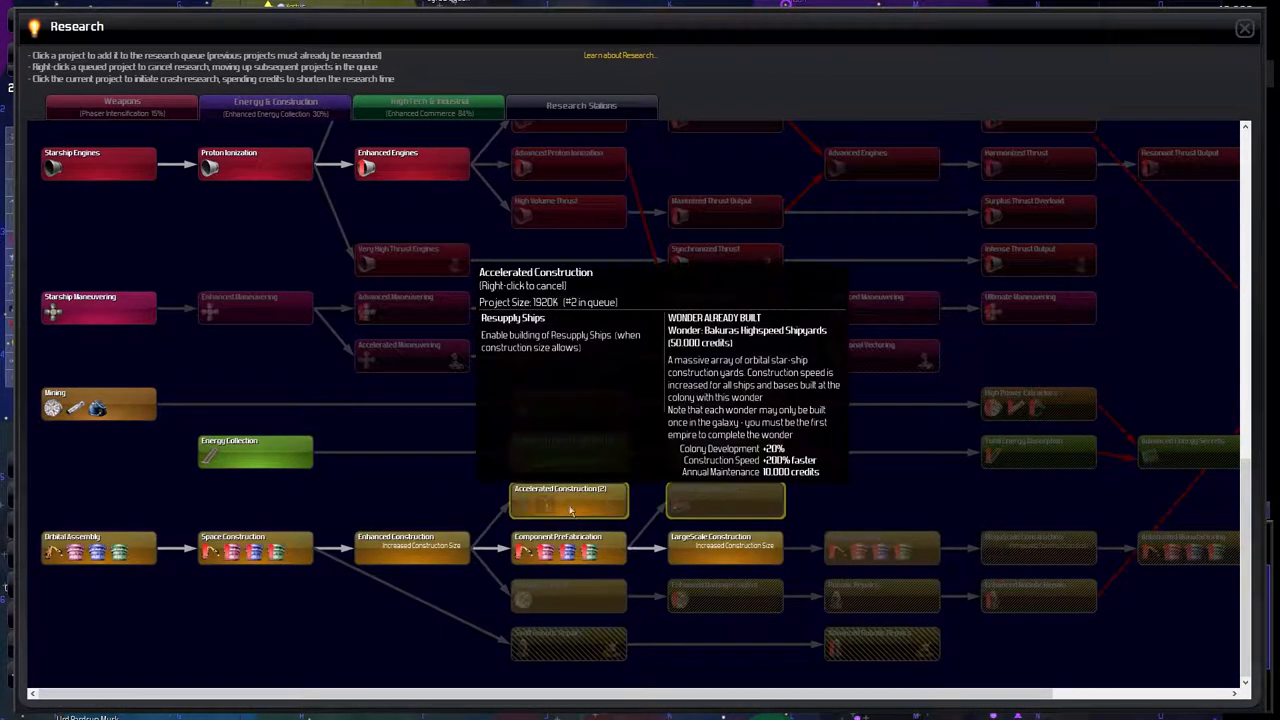
{"action": "mouse_move", "coordinate": [576, 596]}
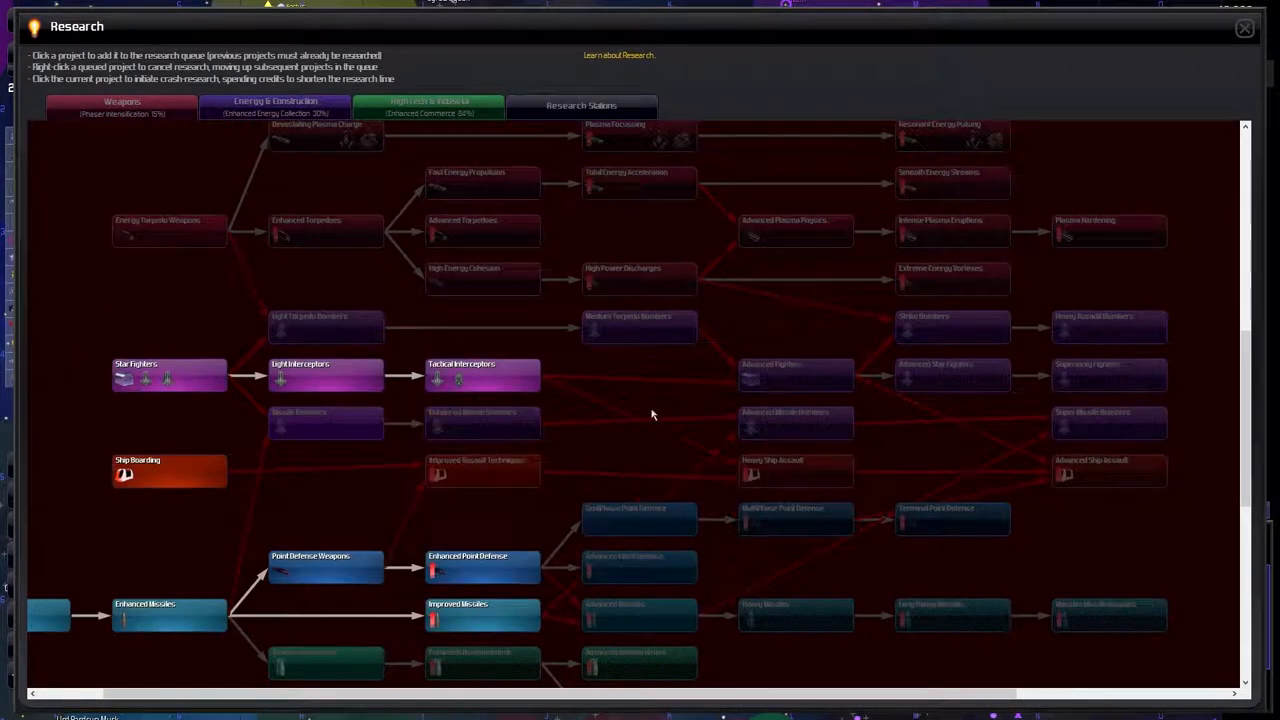
{"action": "mouse_move", "coordinate": [482, 376]}
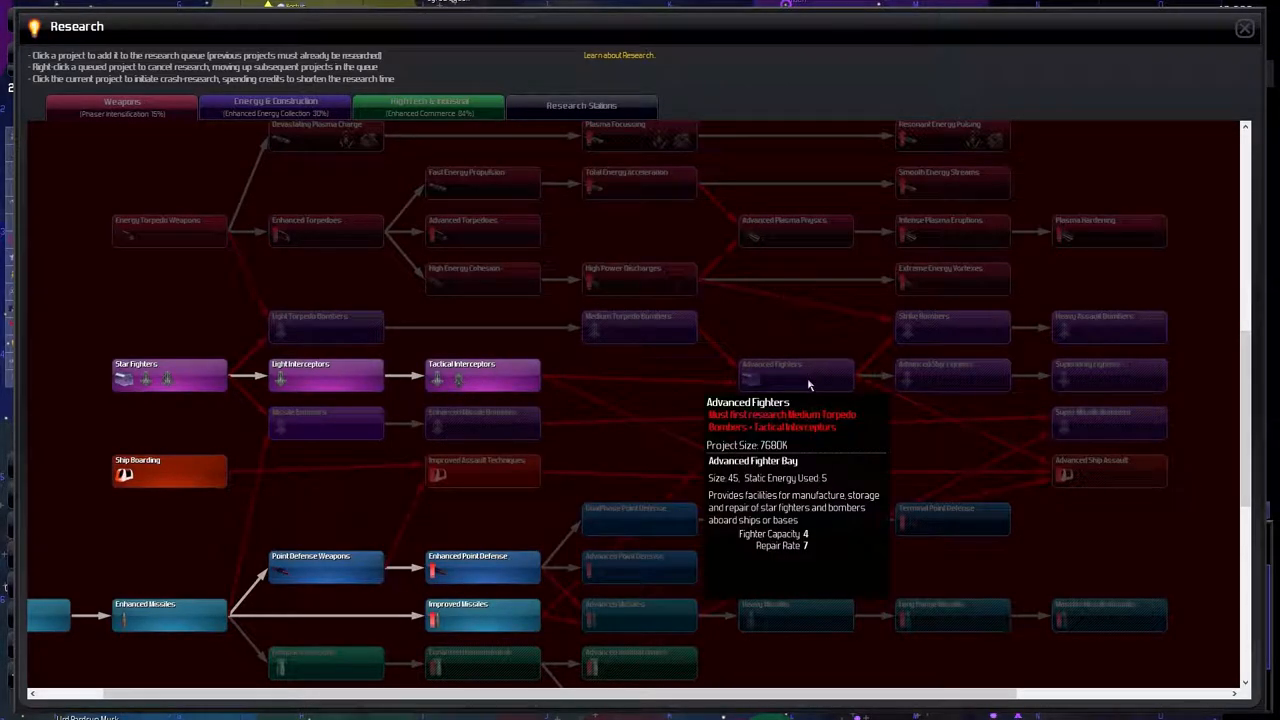
{"action": "mouse_move", "coordinate": [864, 378]}
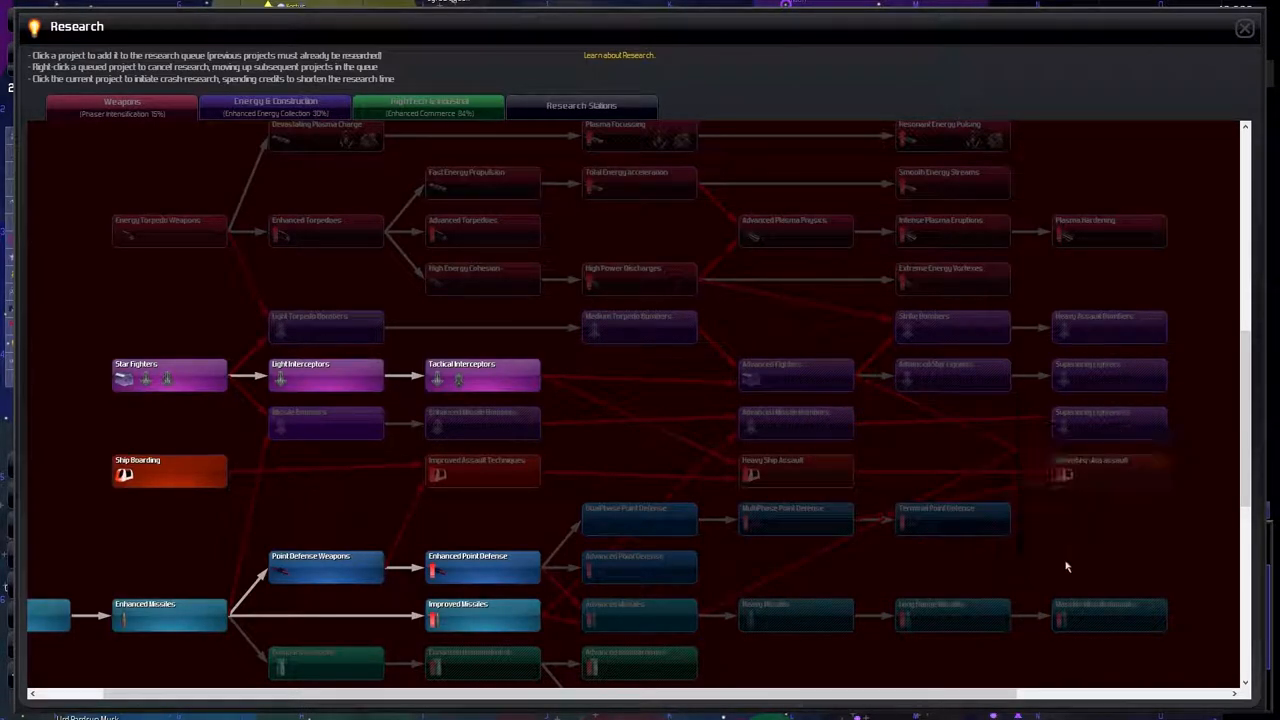
Browse the high-tech research tree and close the Research screen
{"action": "left_click", "coordinate": [276, 104]}
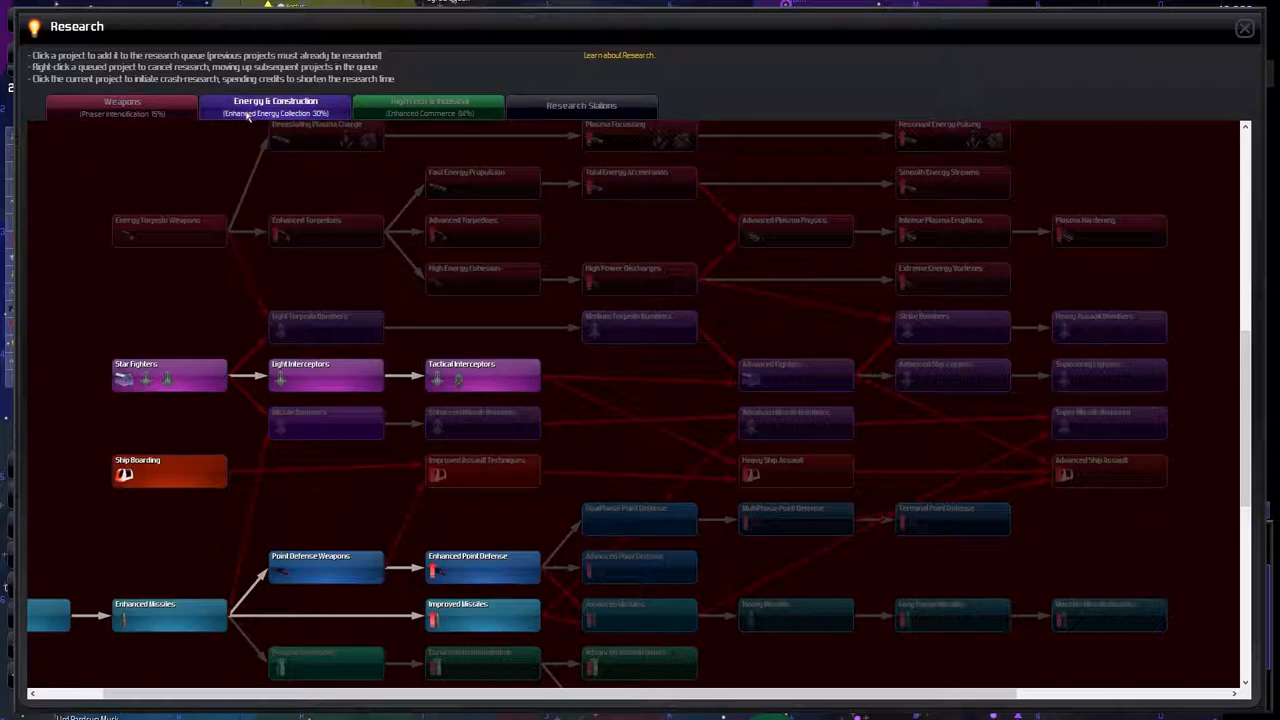
{"action": "left_click", "coordinate": [428, 104]}
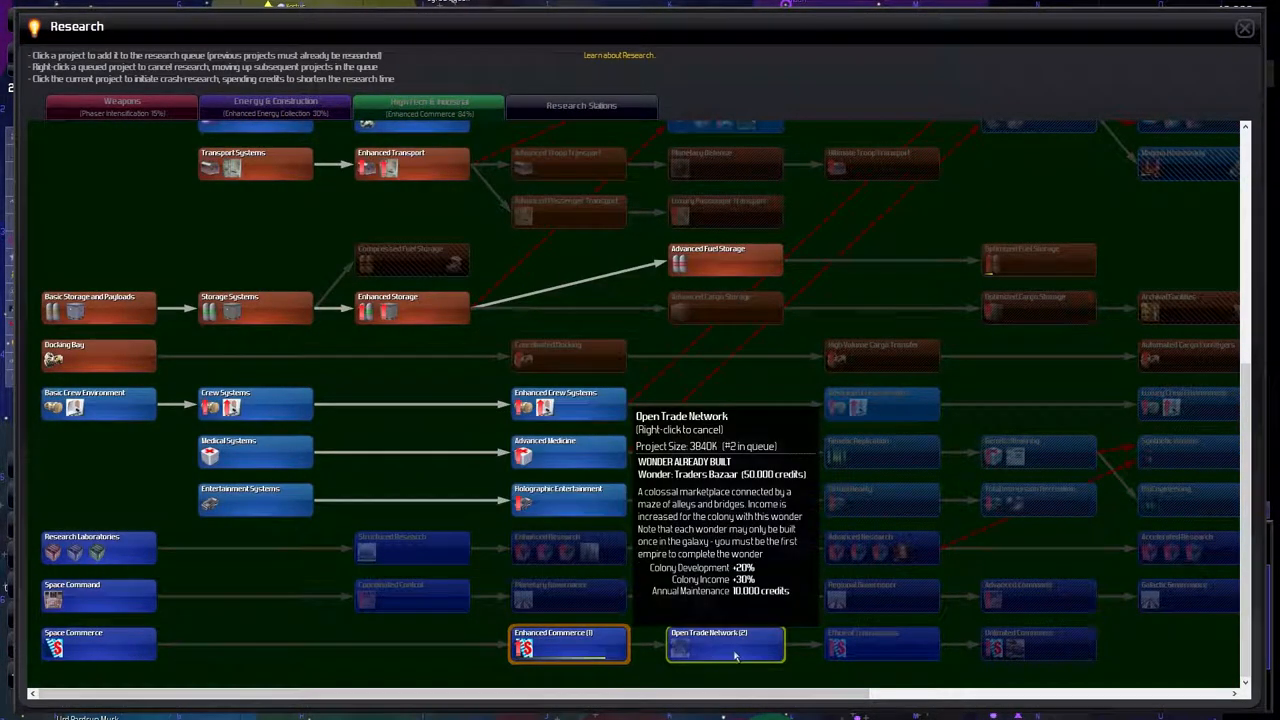
{"action": "mouse_move", "coordinate": [880, 644]}
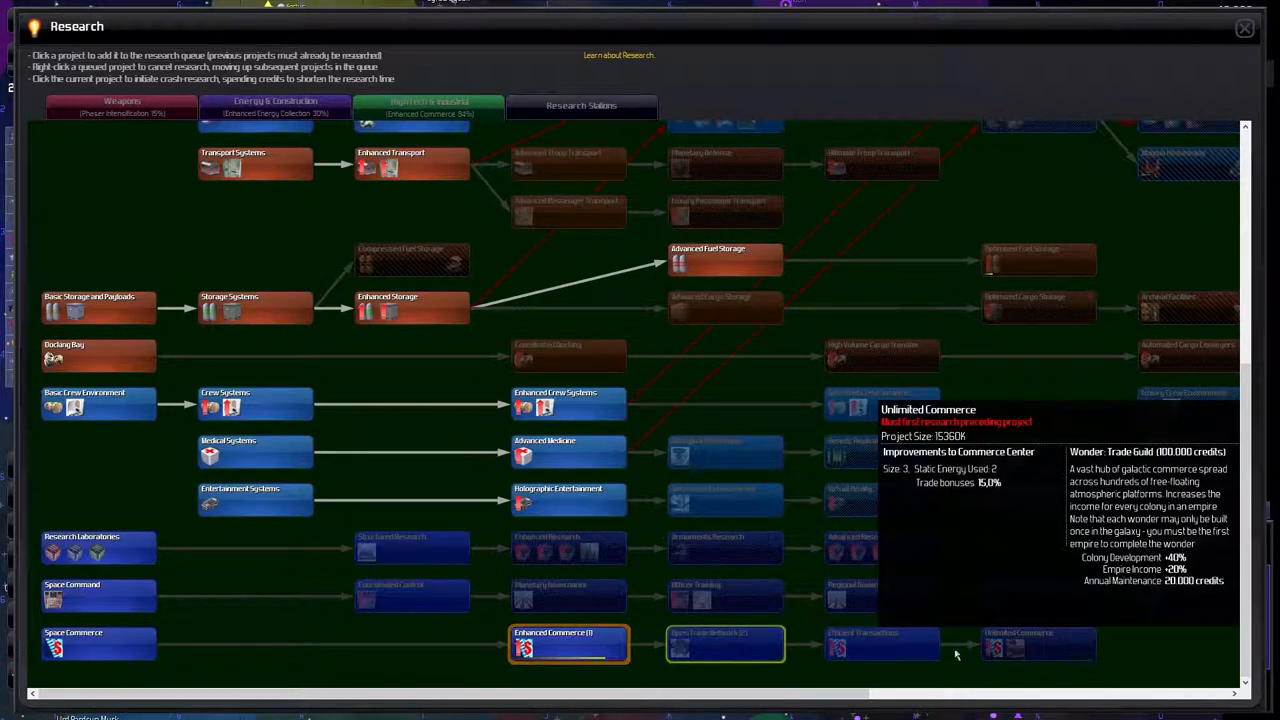
{"action": "mouse_move", "coordinate": [976, 550]}
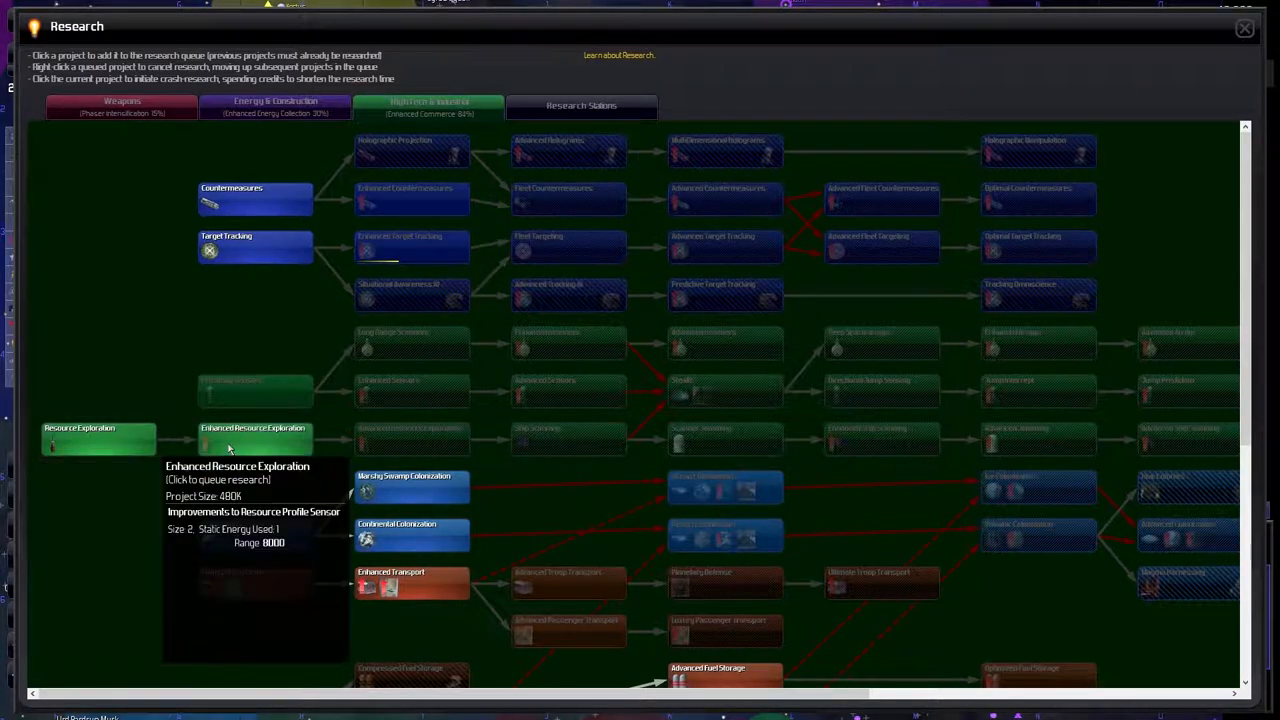
{"action": "scroll", "scroll_direction": "down", "scroll_amount": 3}
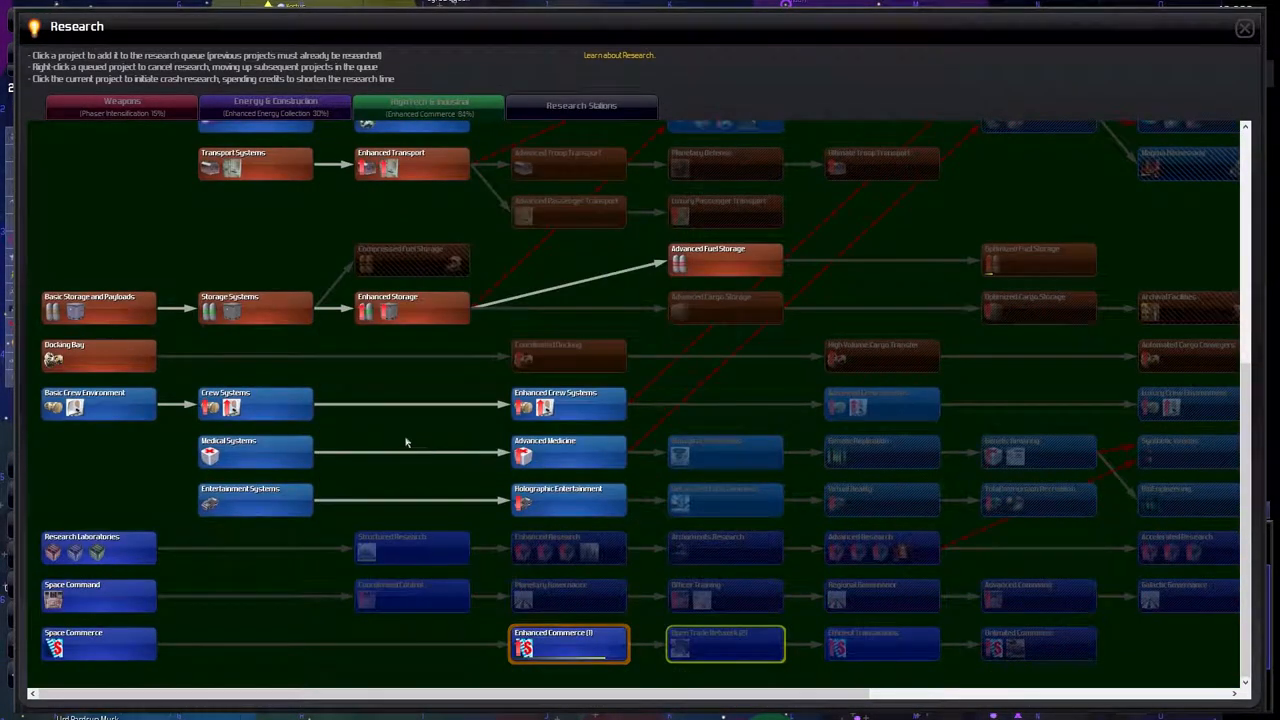
{"action": "mouse_move", "coordinate": [448, 536]}
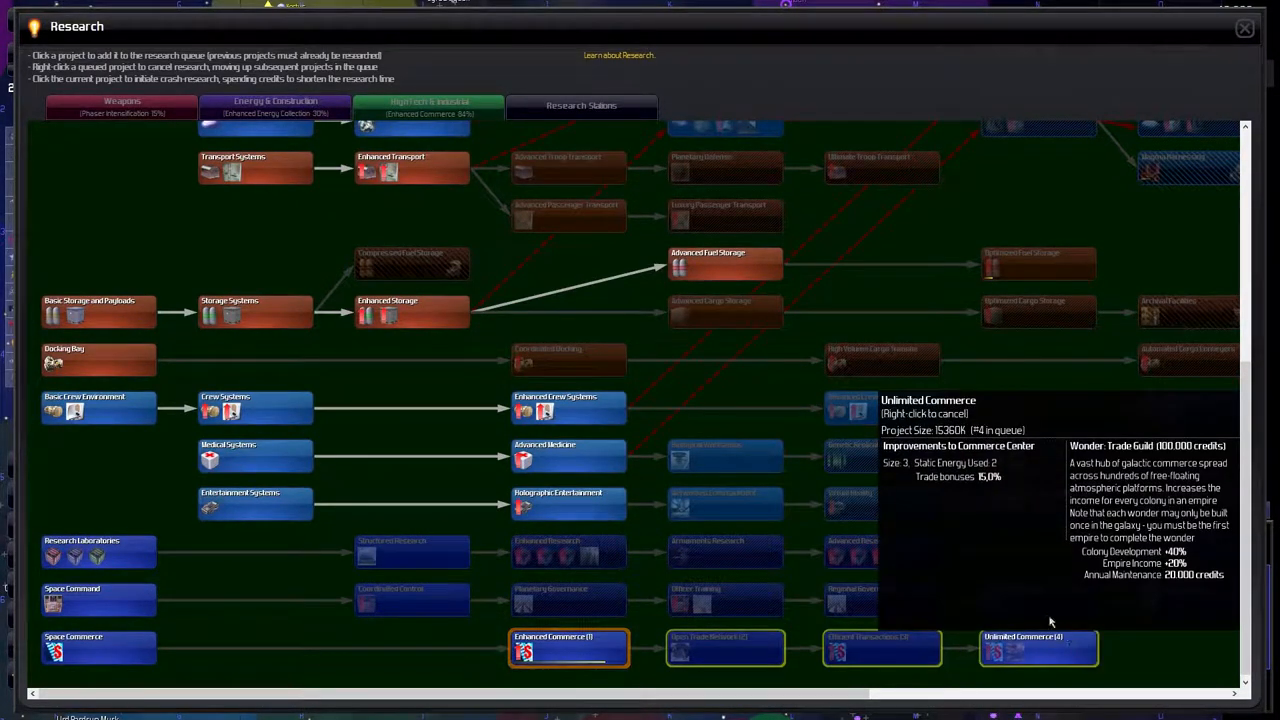
{"action": "left_click", "coordinate": [1244, 28]}
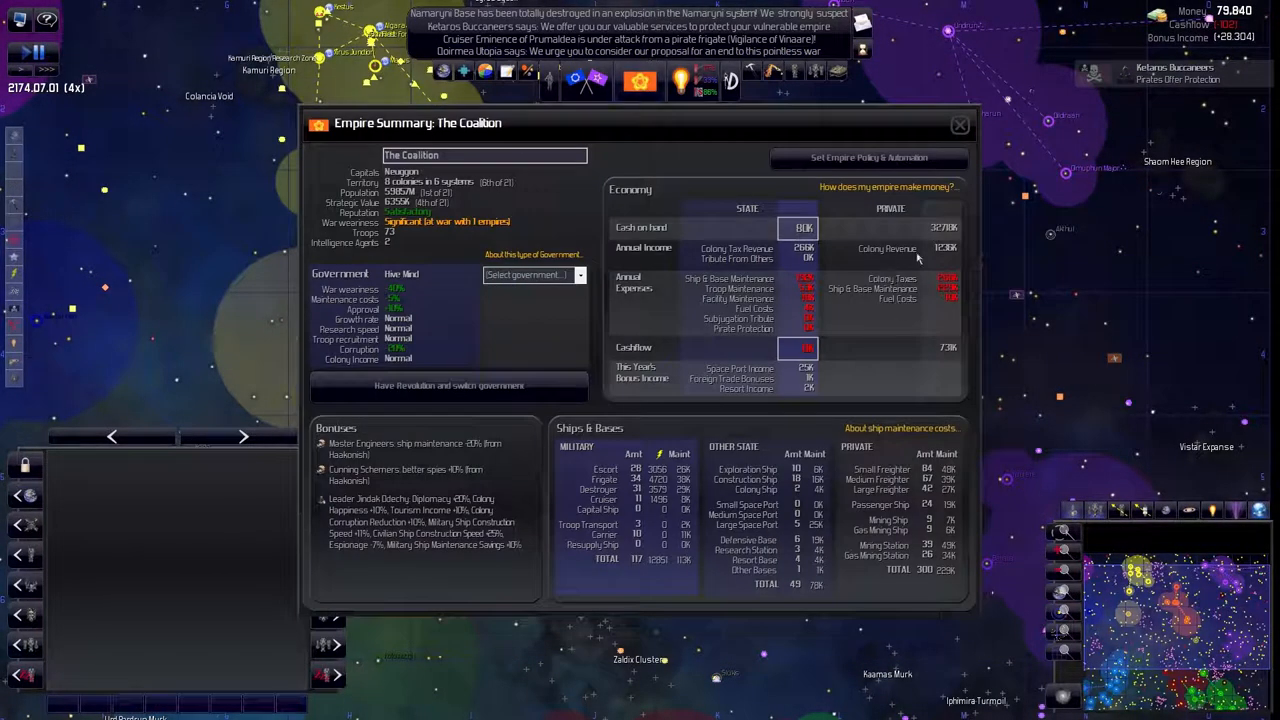
{"action": "mouse_move", "coordinate": [920, 248]}
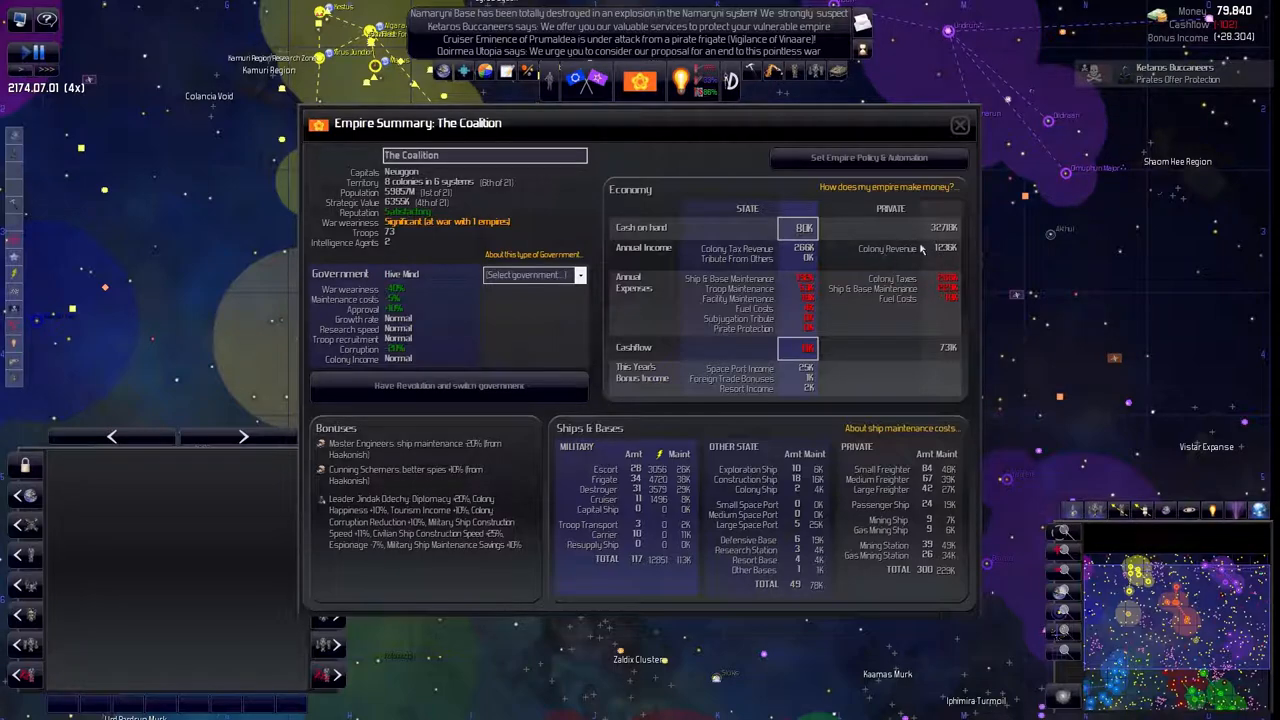
{"action": "mouse_move", "coordinate": [950, 360]}
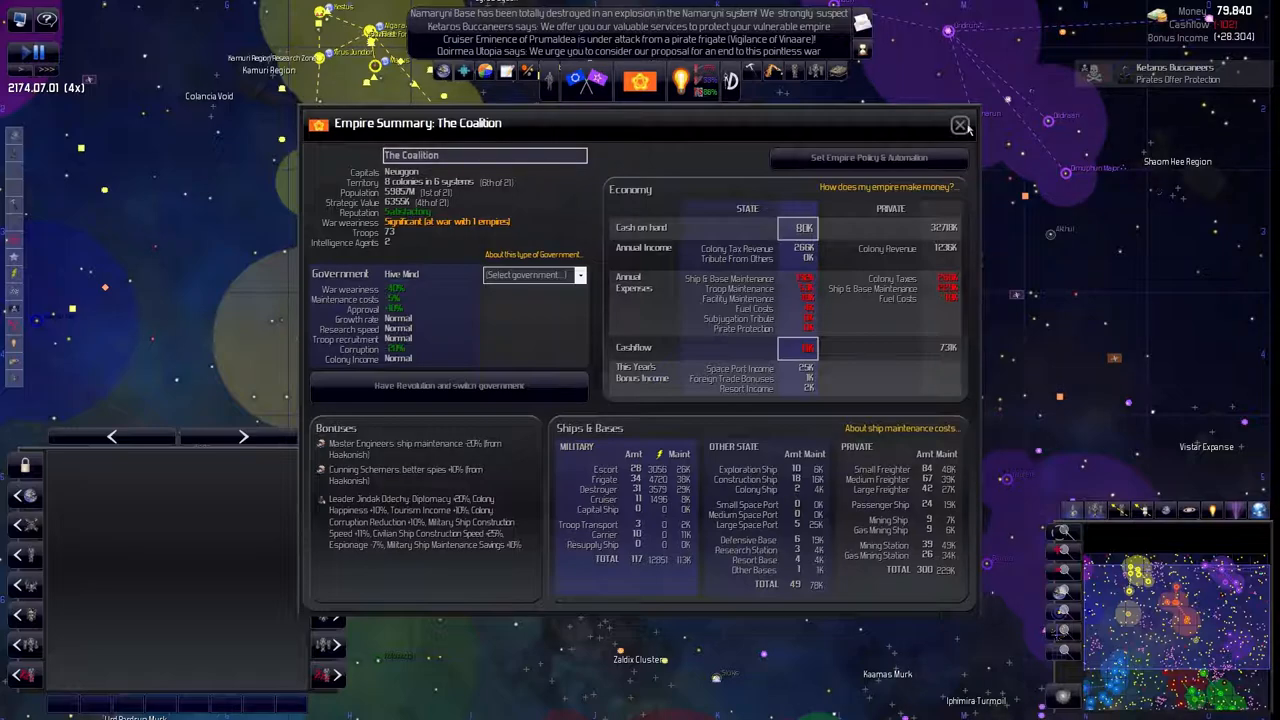
Close the Empire Summary after reading the economy and ship counts
{"action": "left_click", "coordinate": [958, 124]}
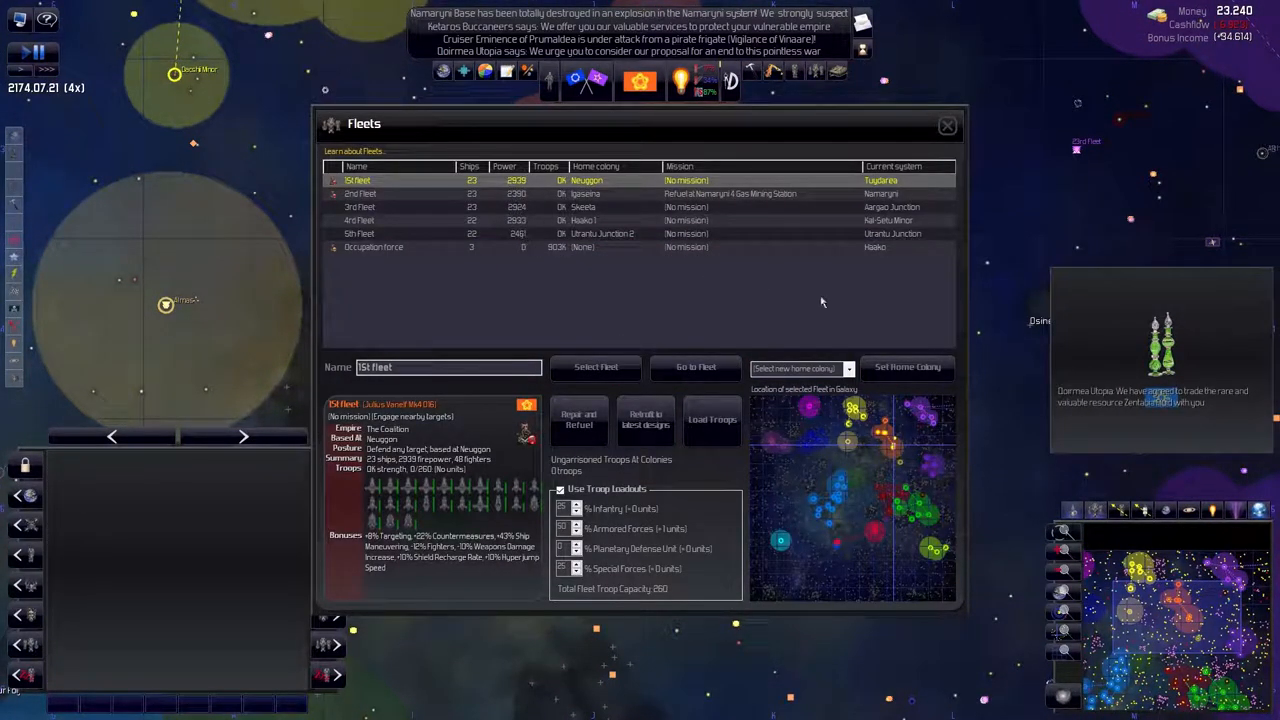
{"action": "mouse_move", "coordinate": [1192, 404]}
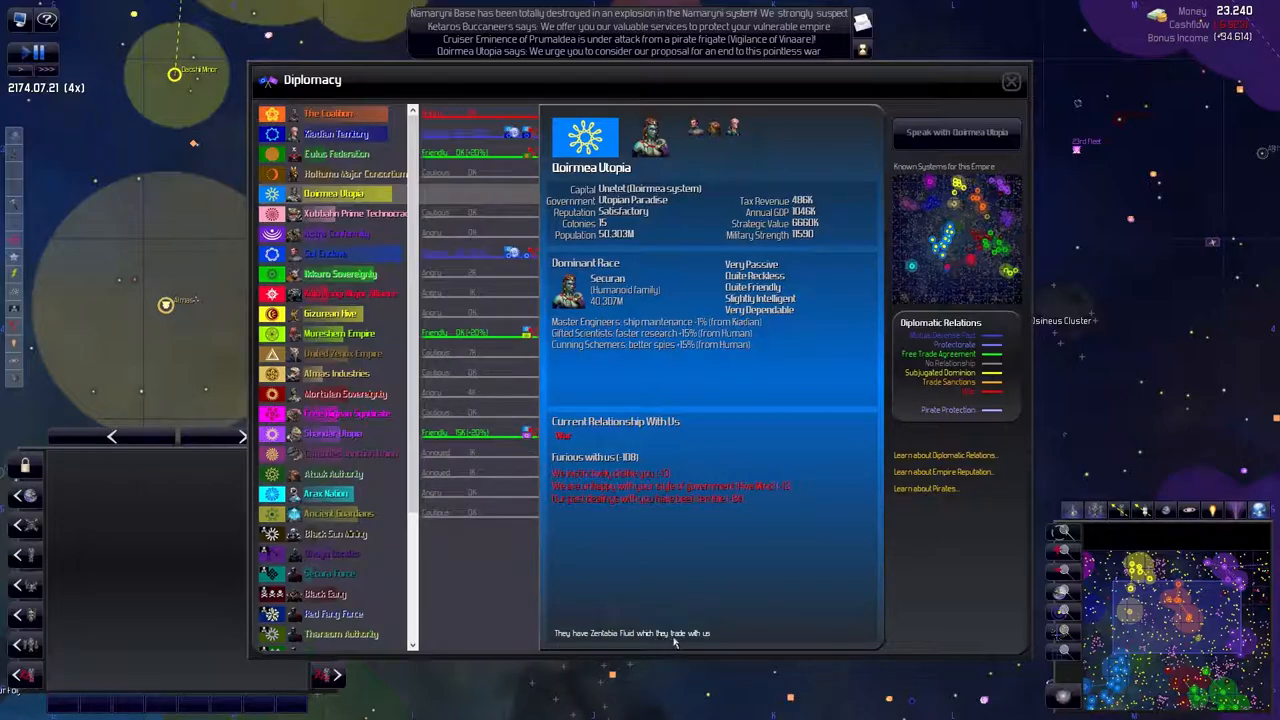
{"action": "mouse_move", "coordinate": [696, 136]}
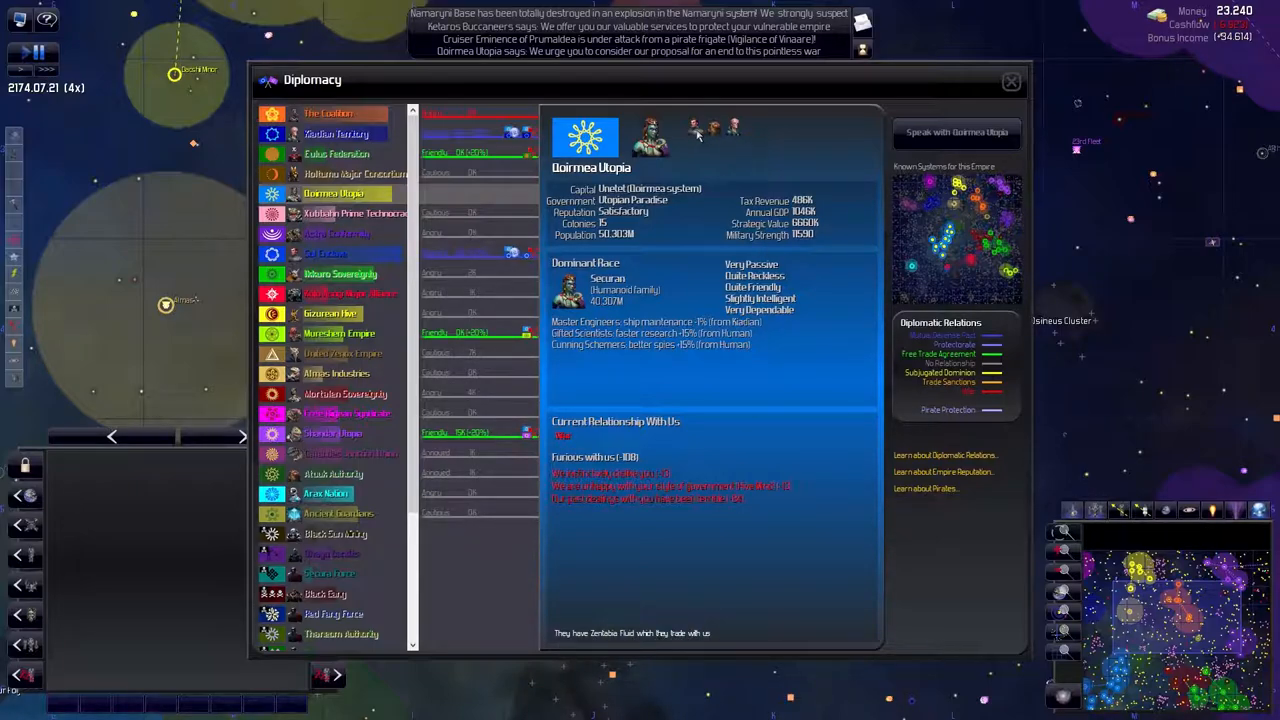
{"action": "mouse_move", "coordinate": [644, 170]}
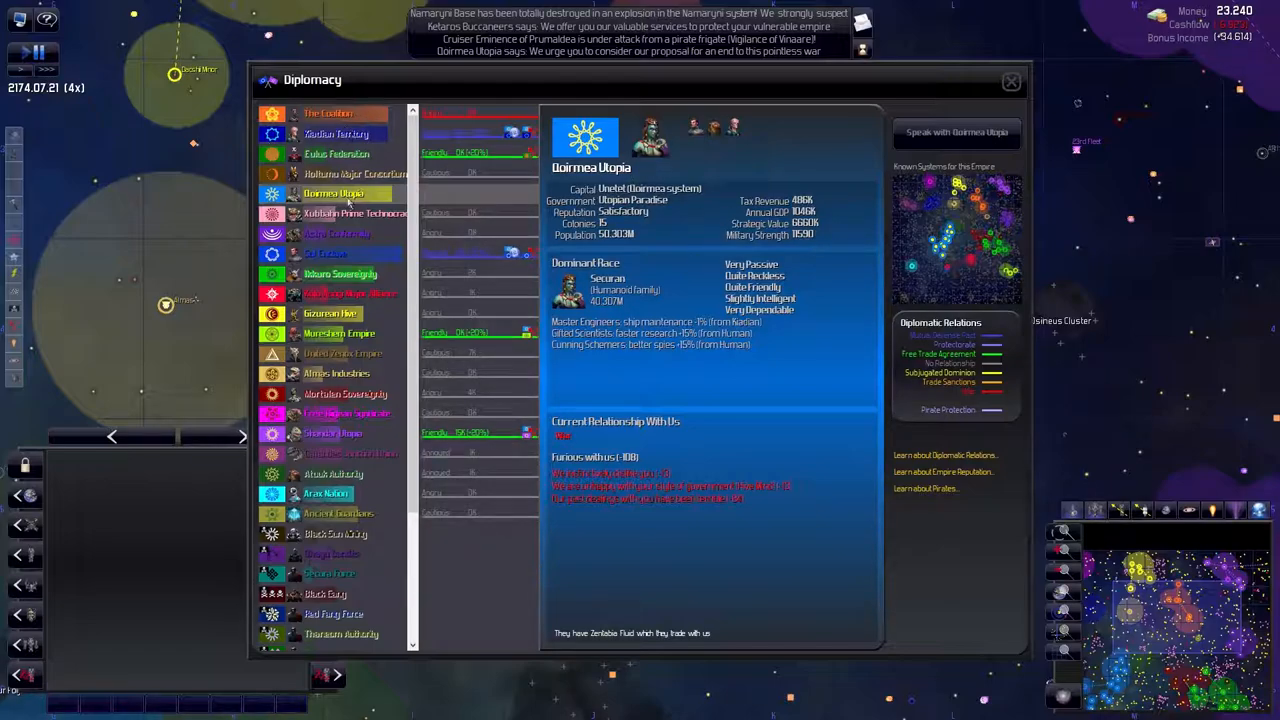
{"action": "mouse_move", "coordinate": [364, 156]}
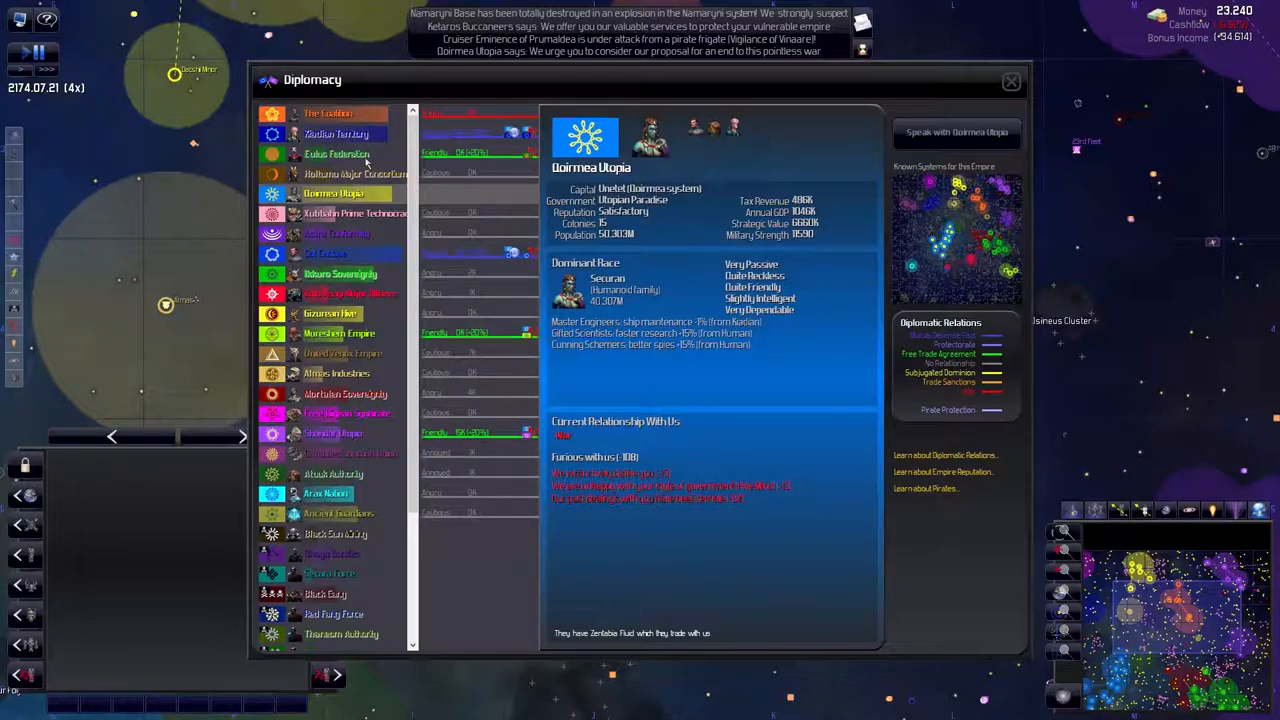
{"action": "left_click", "coordinate": [336, 132]}
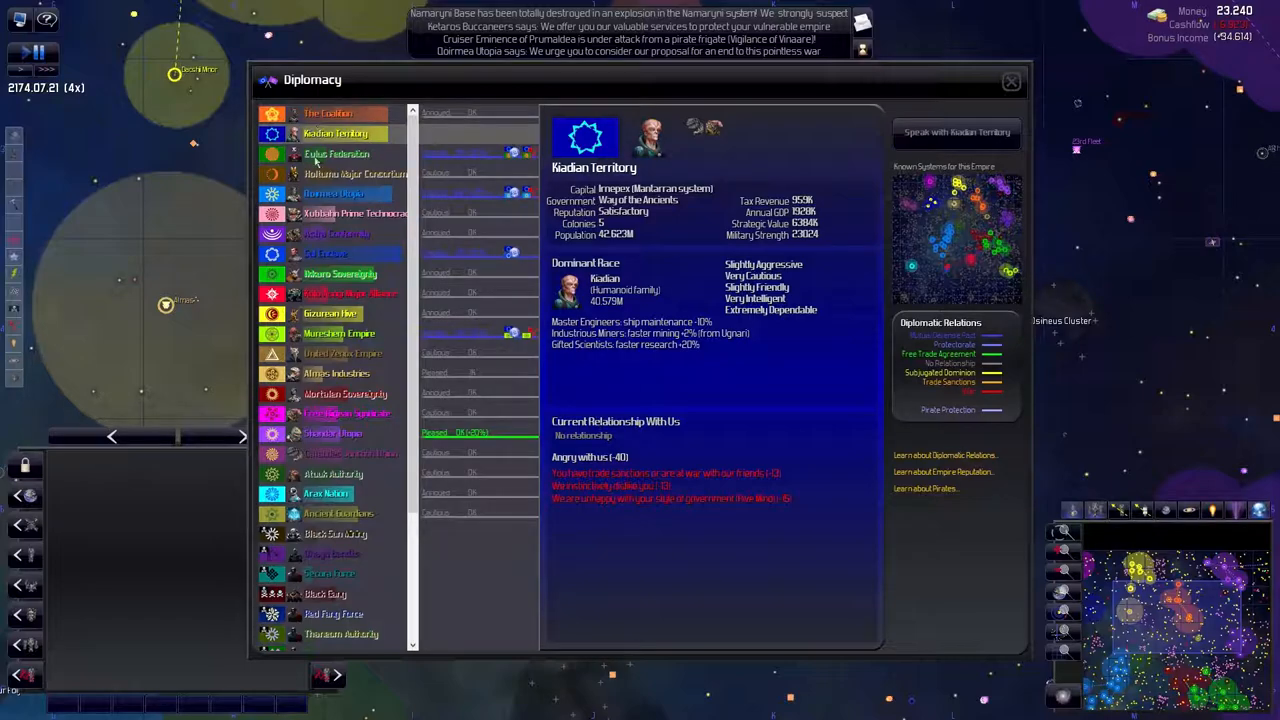
{"action": "left_click", "coordinate": [324, 252]}
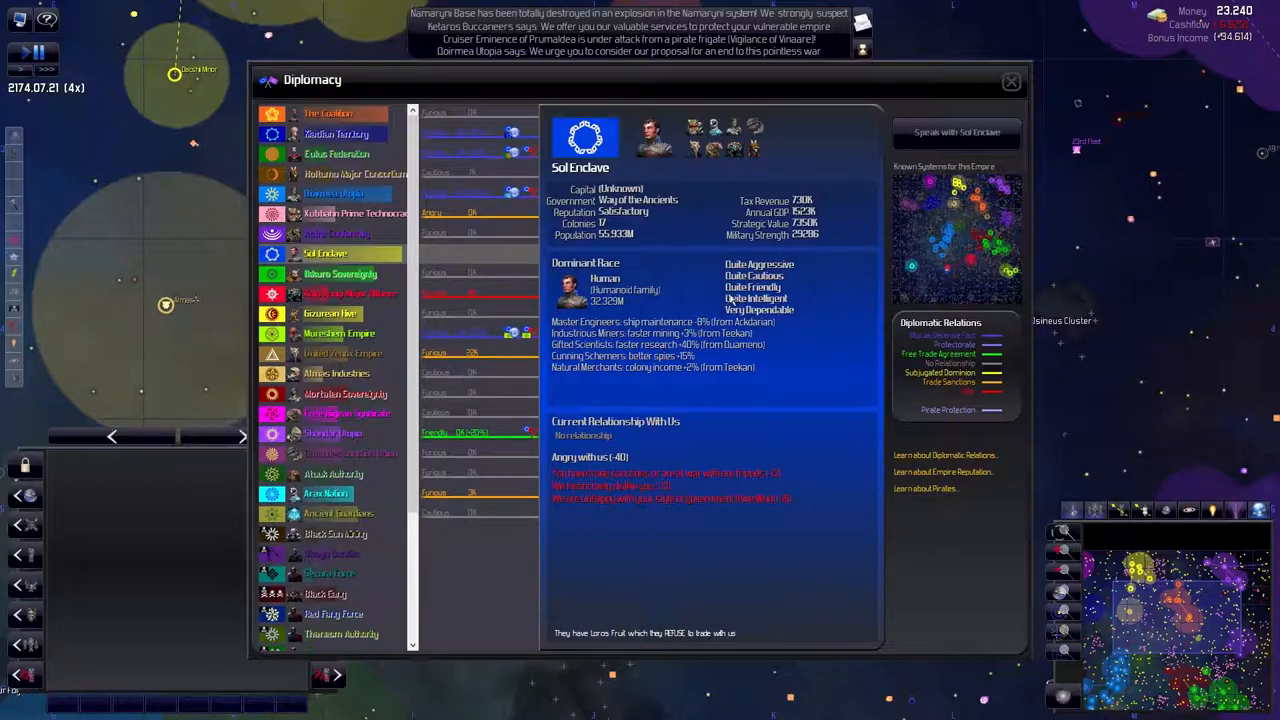
{"action": "left_click", "coordinate": [328, 112]}
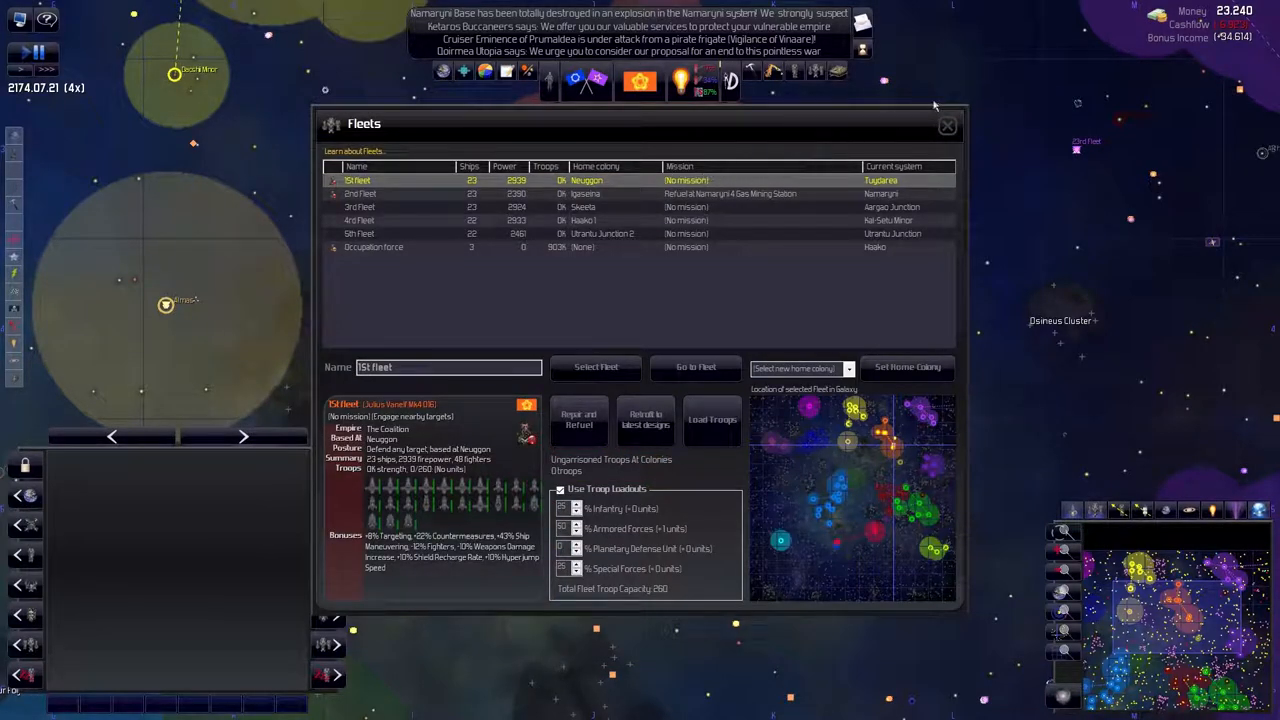
Start a conversation with the Gizurean Hive to ask for help in the war
{"action": "left_click", "coordinate": [946, 124]}
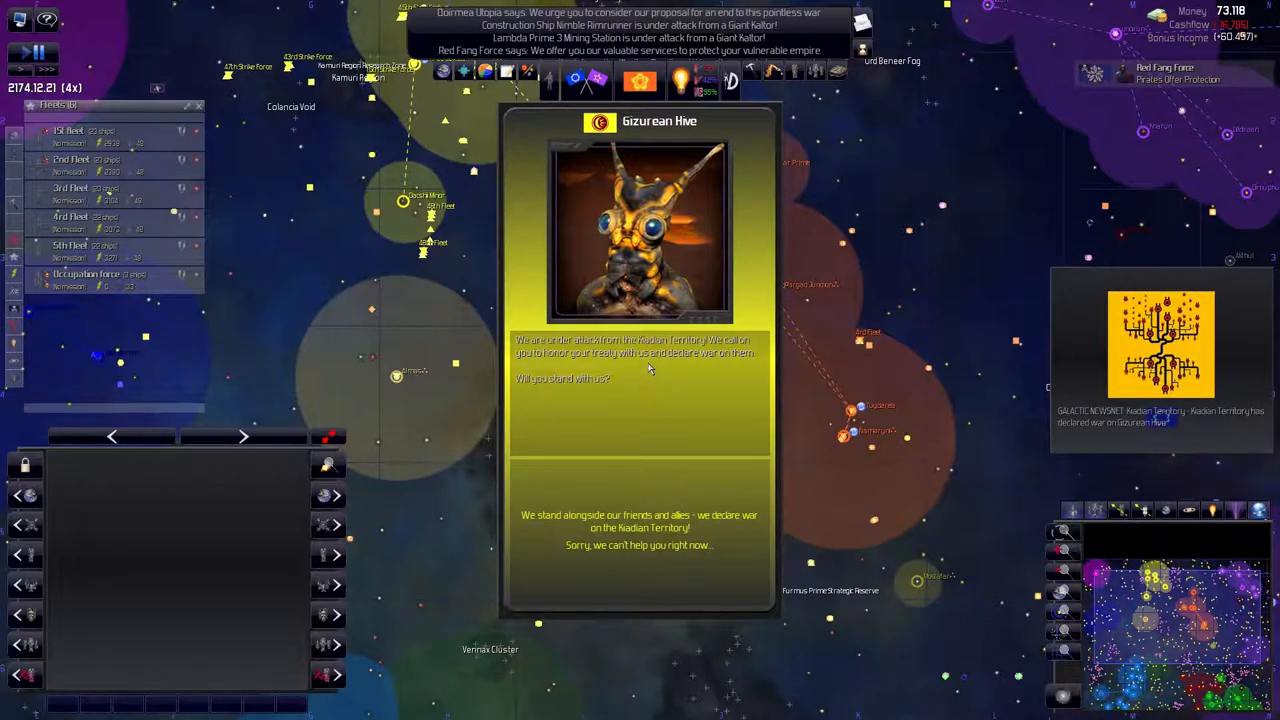
Leave the Gizurean Hive conversation and review relations with the Naxilian Territory
{"action": "left_click", "coordinate": [640, 520]}
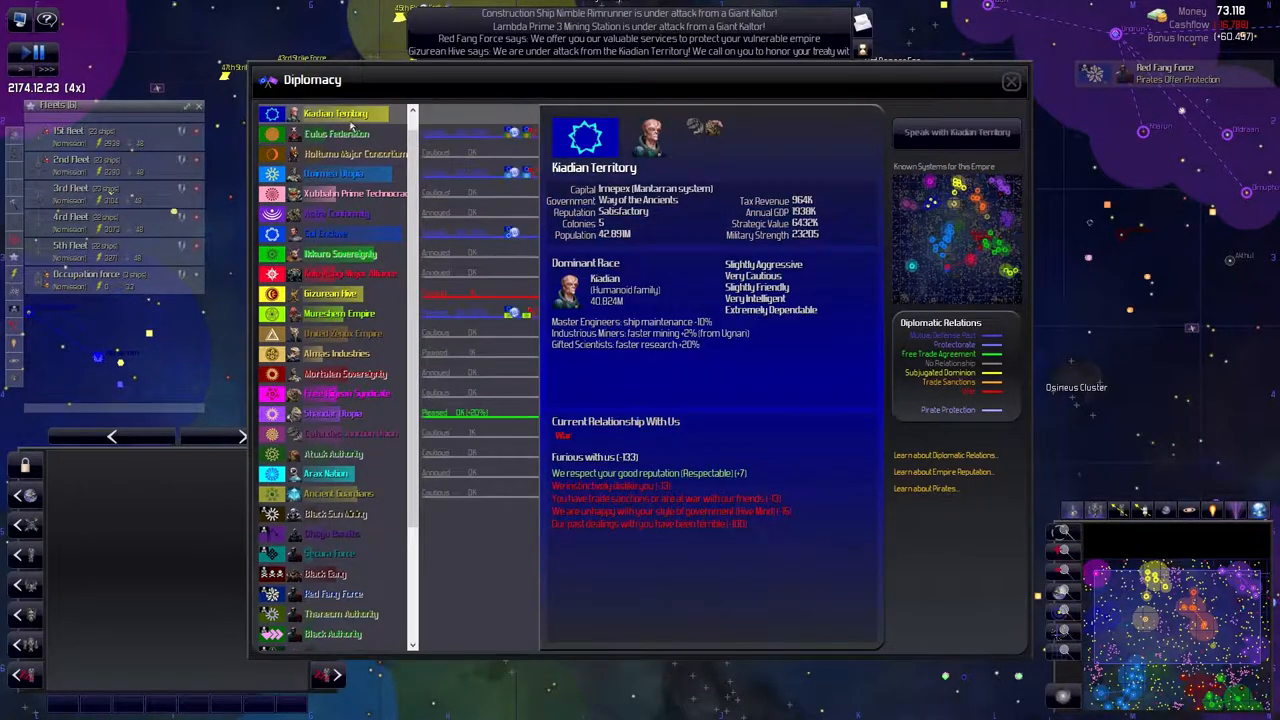
{"action": "left_click", "coordinate": [1010, 80]}
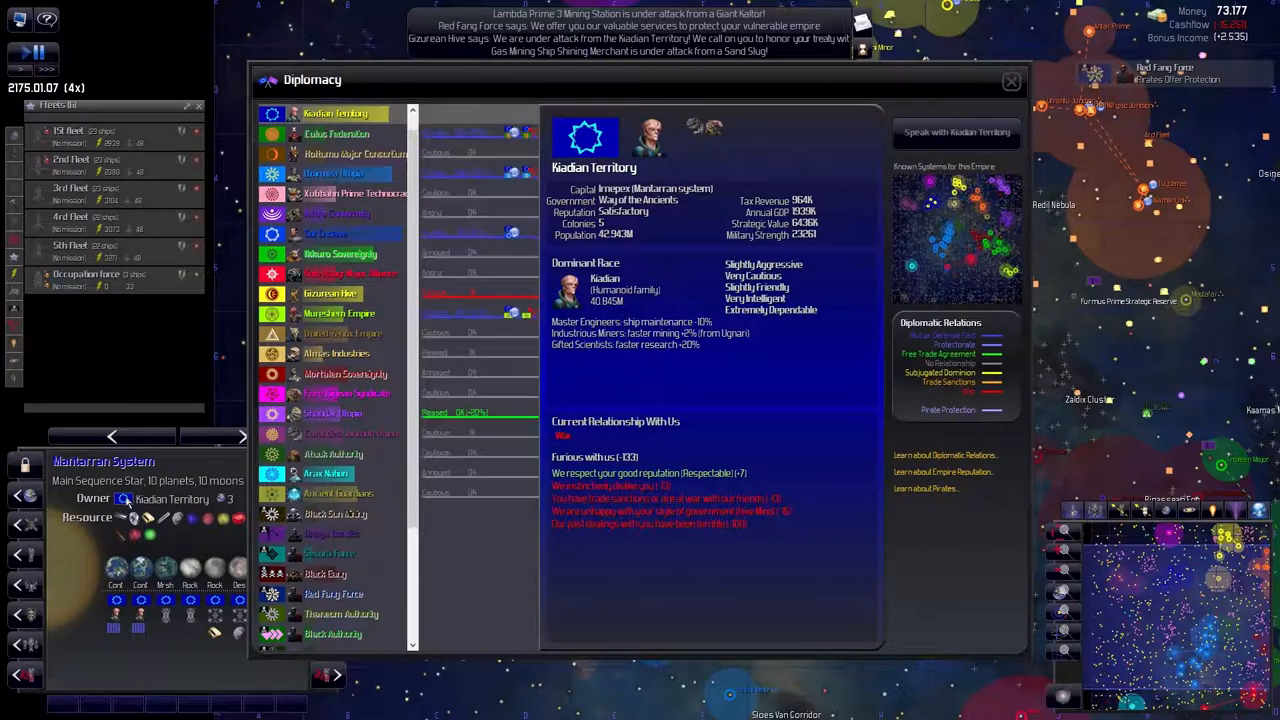
{"action": "left_click", "coordinate": [1010, 80]}
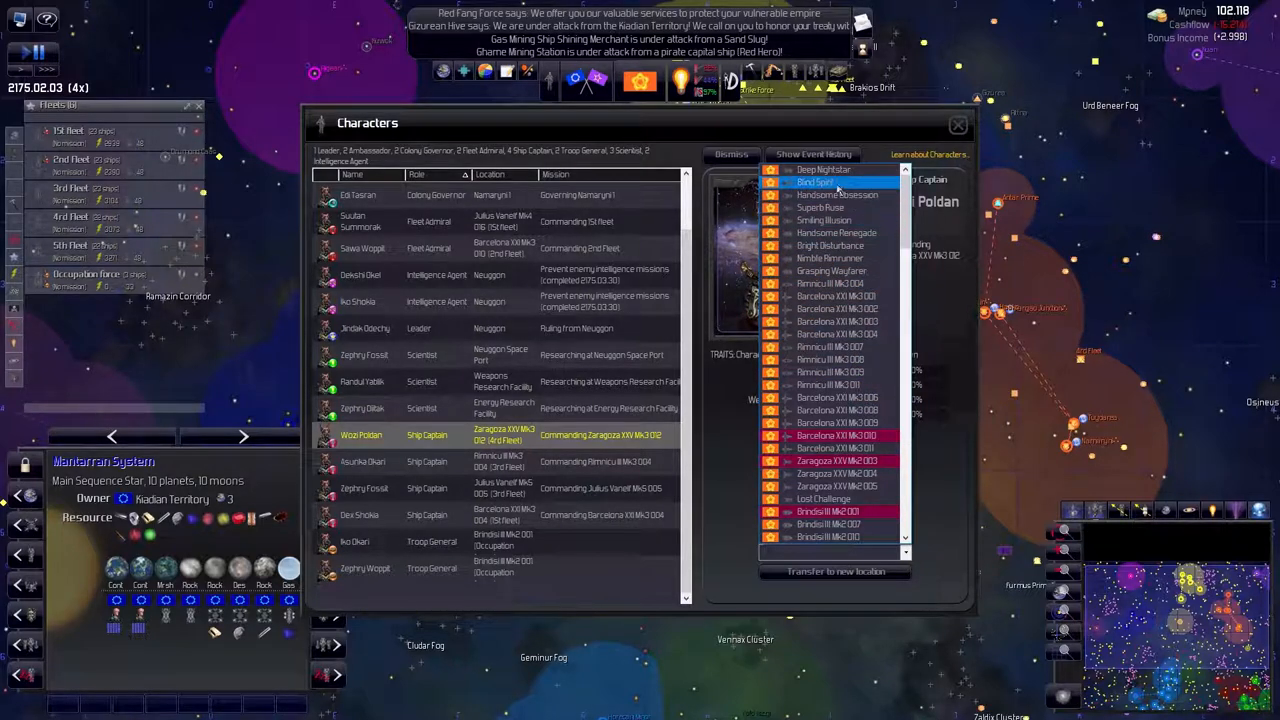
Browse the ship captains and a captain's transfer location list in the Characters window
{"action": "scroll", "scroll_direction": "down", "scroll_amount": 3}
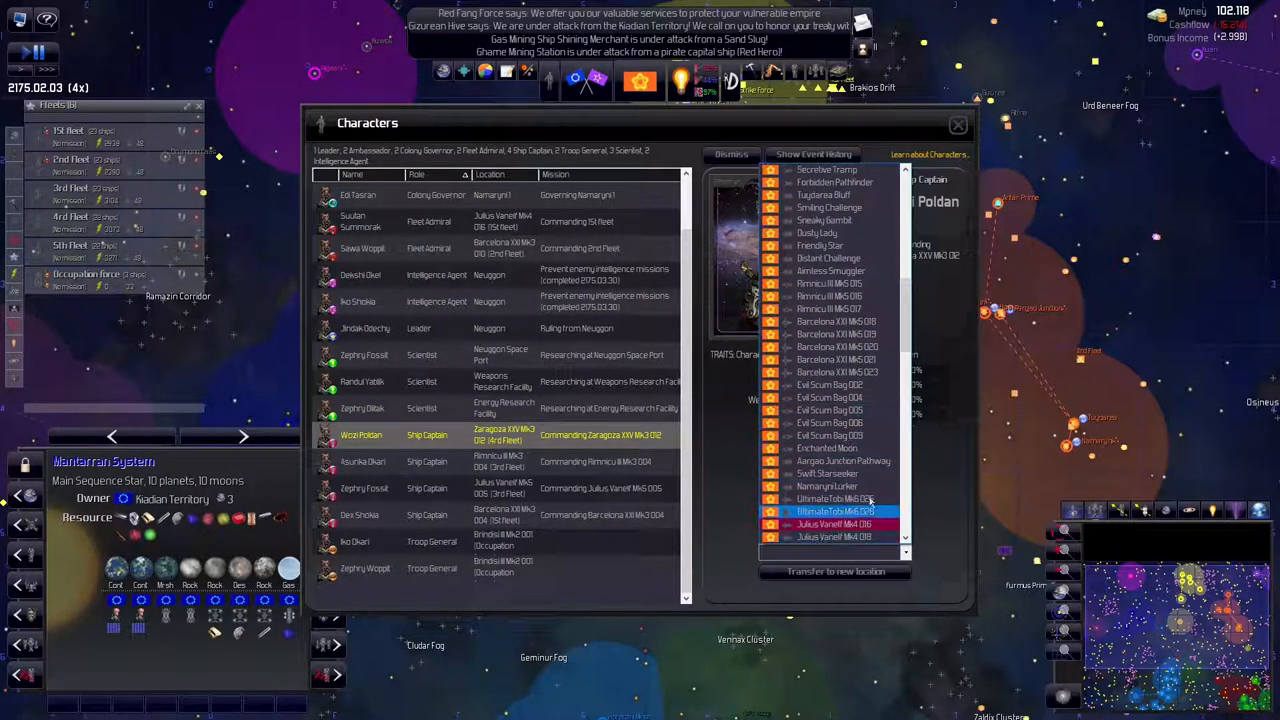
{"action": "left_click", "coordinate": [832, 500]}
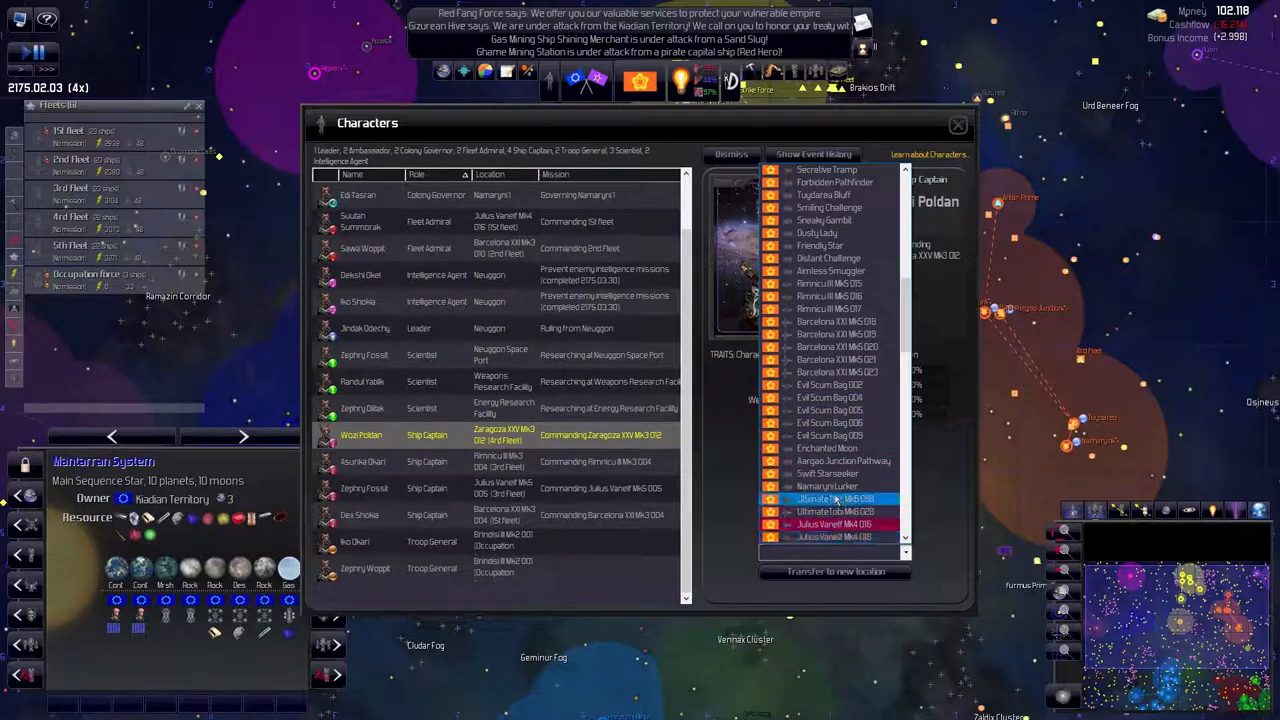
{"action": "scroll", "scroll_direction": "down", "scroll_amount": 3}
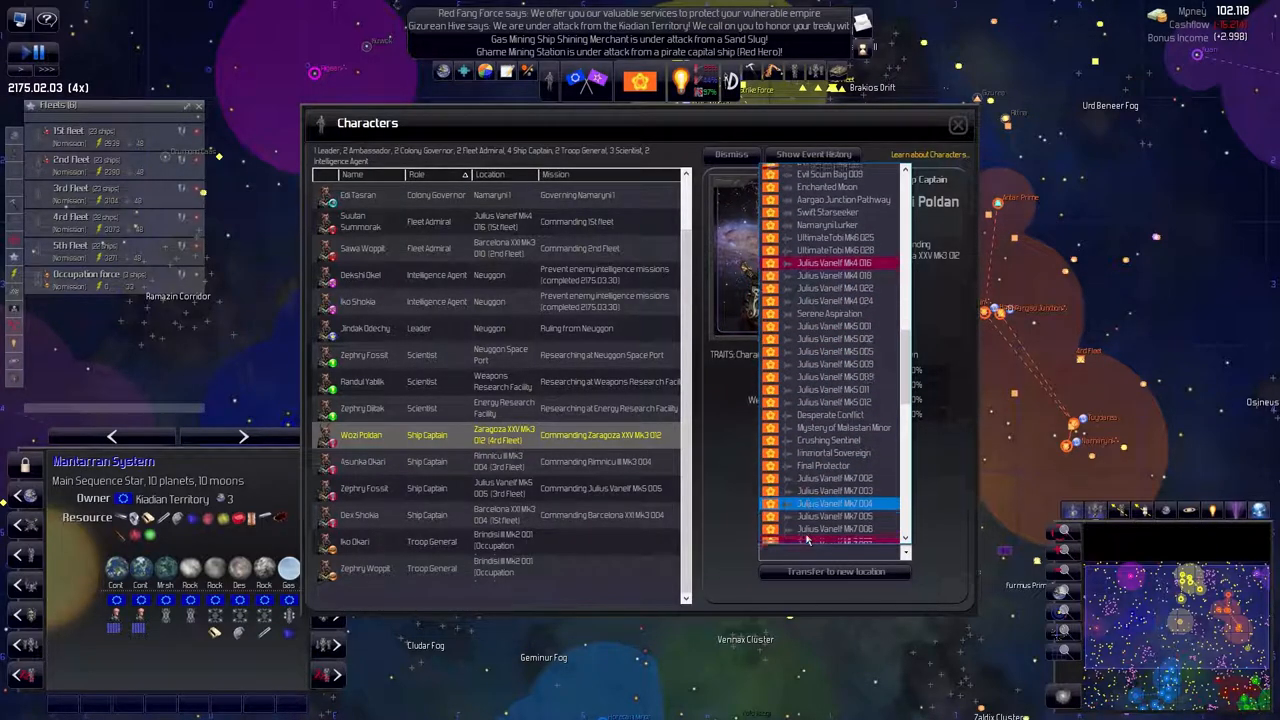
{"action": "scroll", "scroll_direction": "down", "scroll_amount": 3}
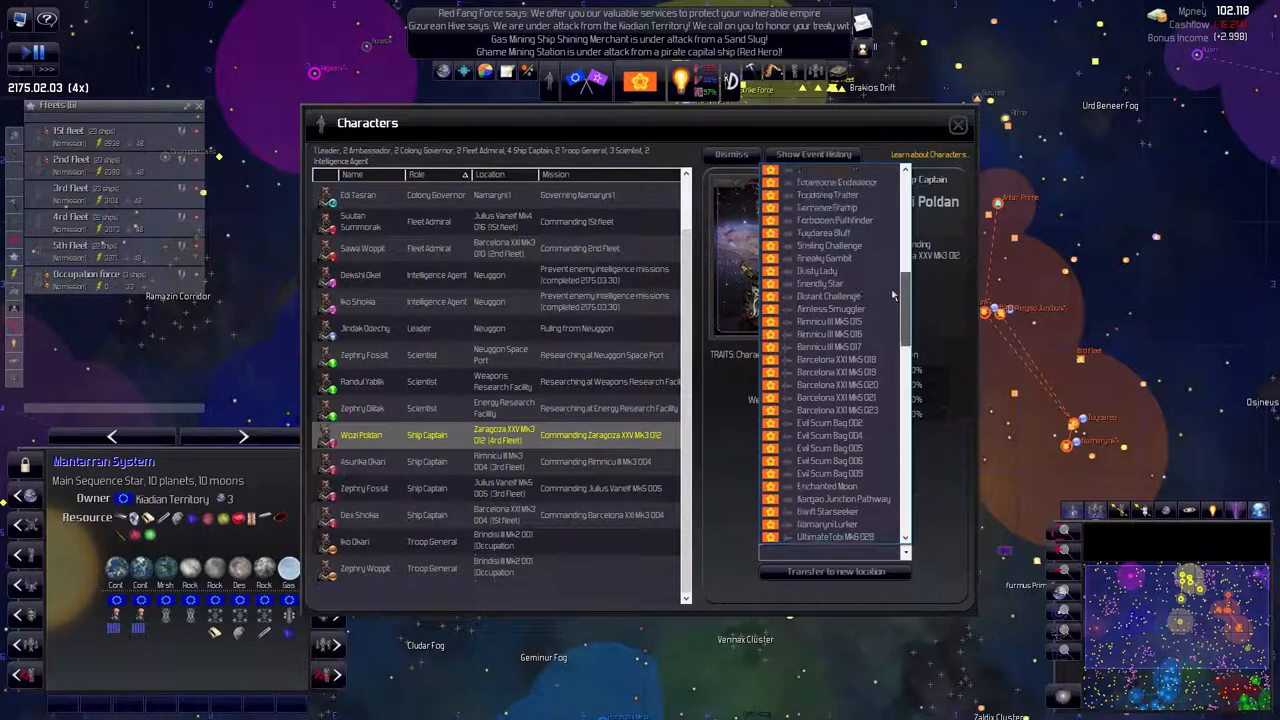
{"action": "scroll", "scroll_direction": "down", "scroll_amount": 3}
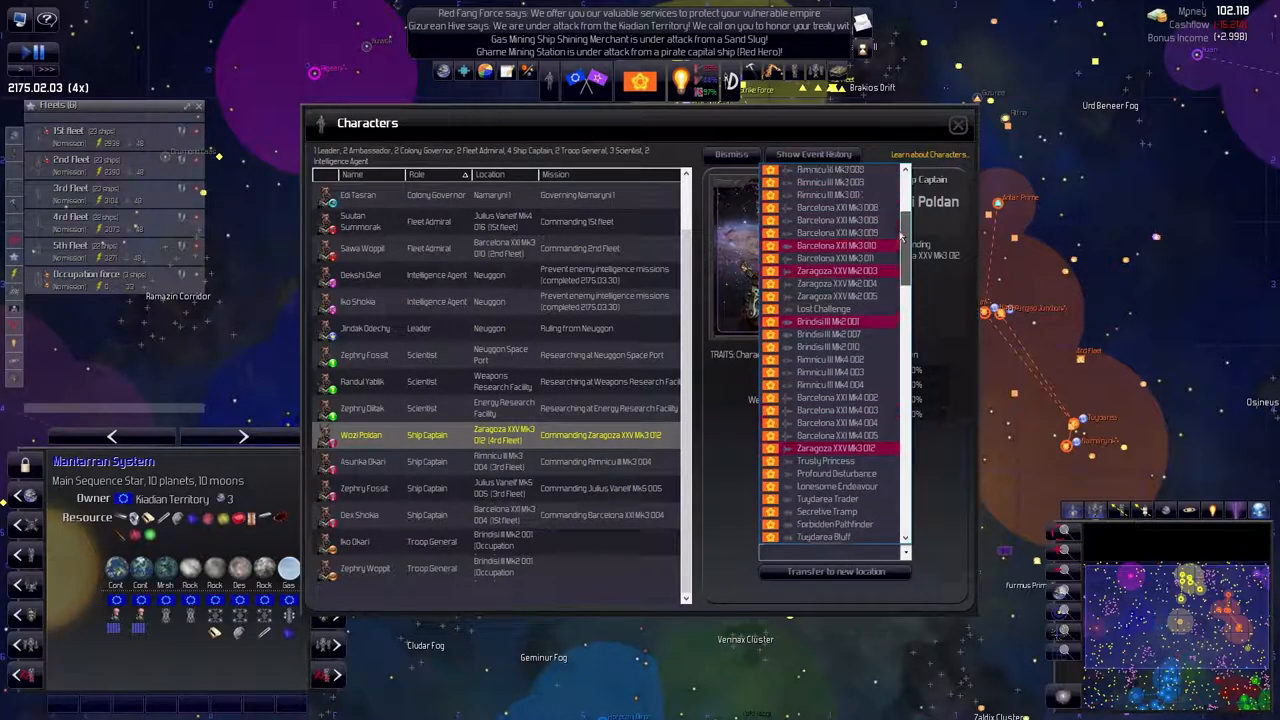
{"action": "scroll", "scroll_direction": "down", "scroll_amount": 3}
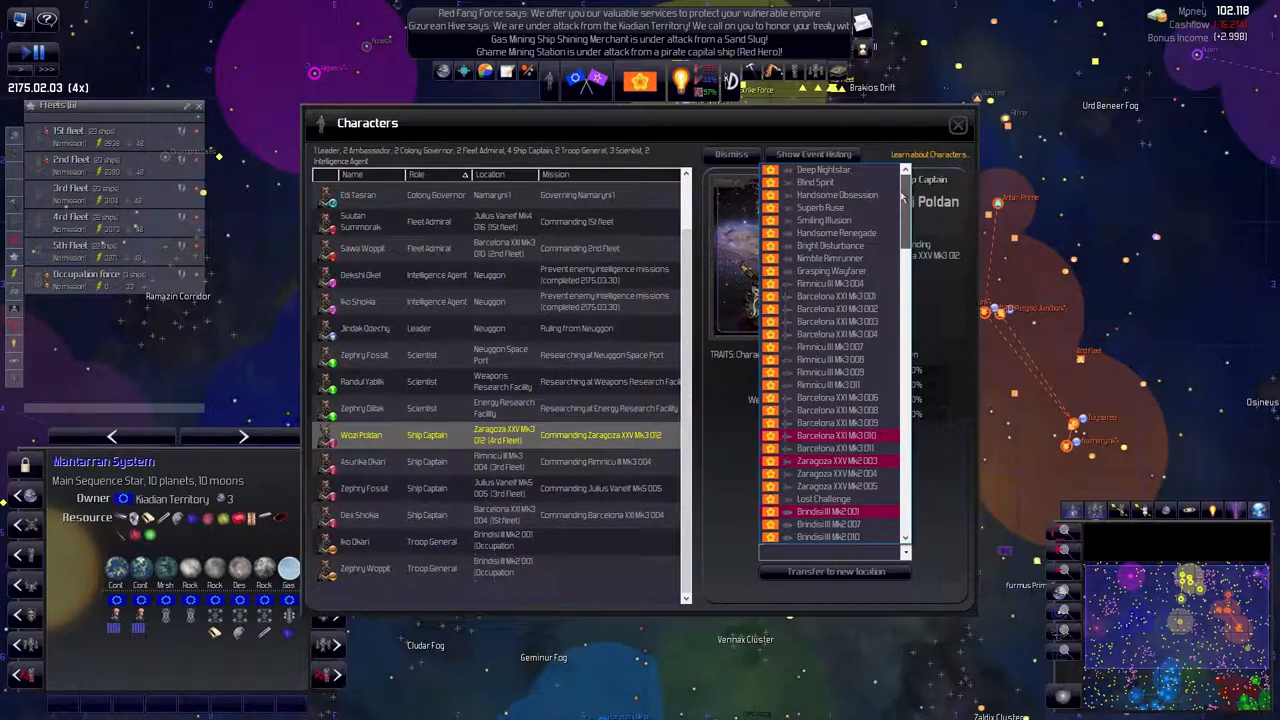
{"action": "scroll", "scroll_direction": "down", "scroll_amount": 3}
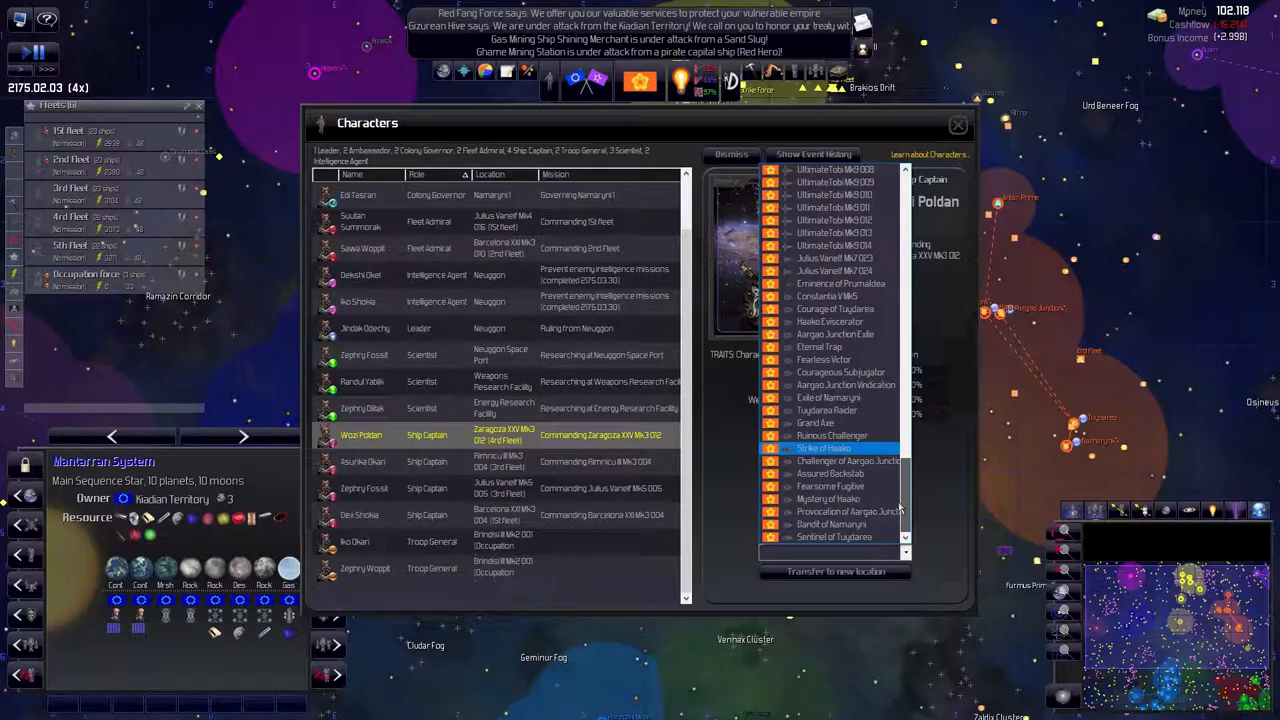
{"action": "left_click", "coordinate": [836, 486]}
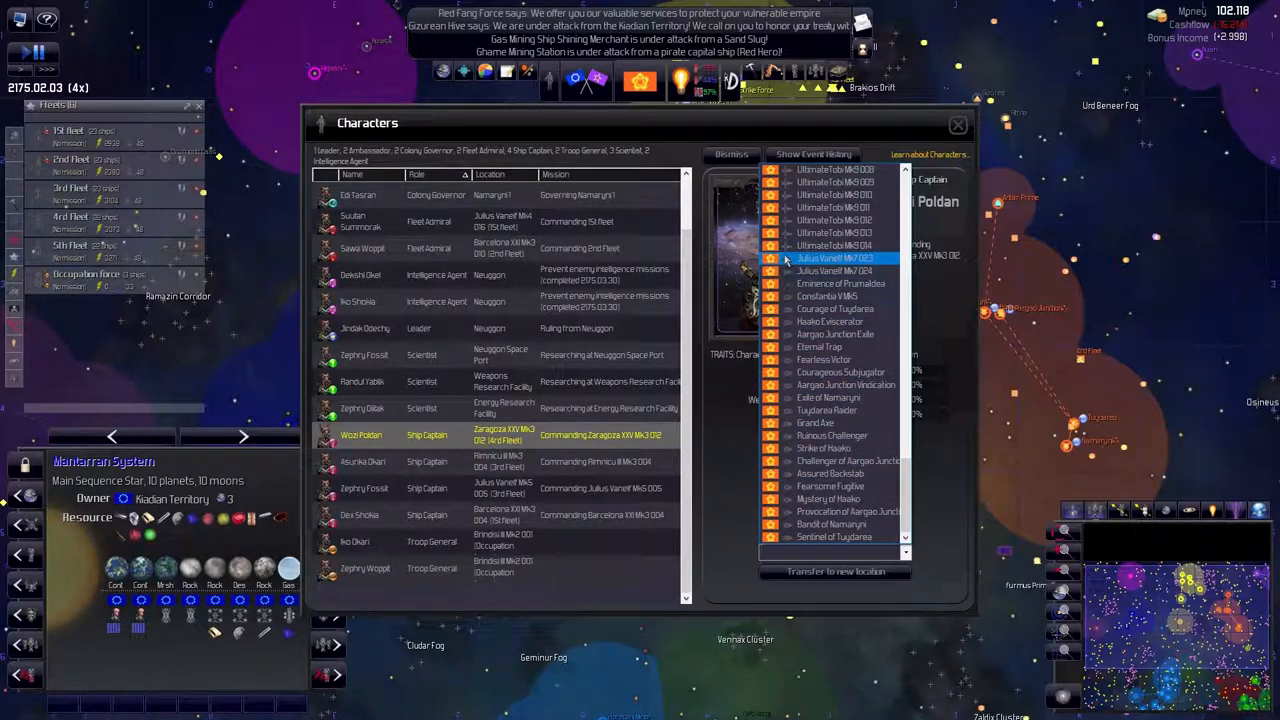
{"action": "scroll", "scroll_direction": "down", "scroll_amount": 3}
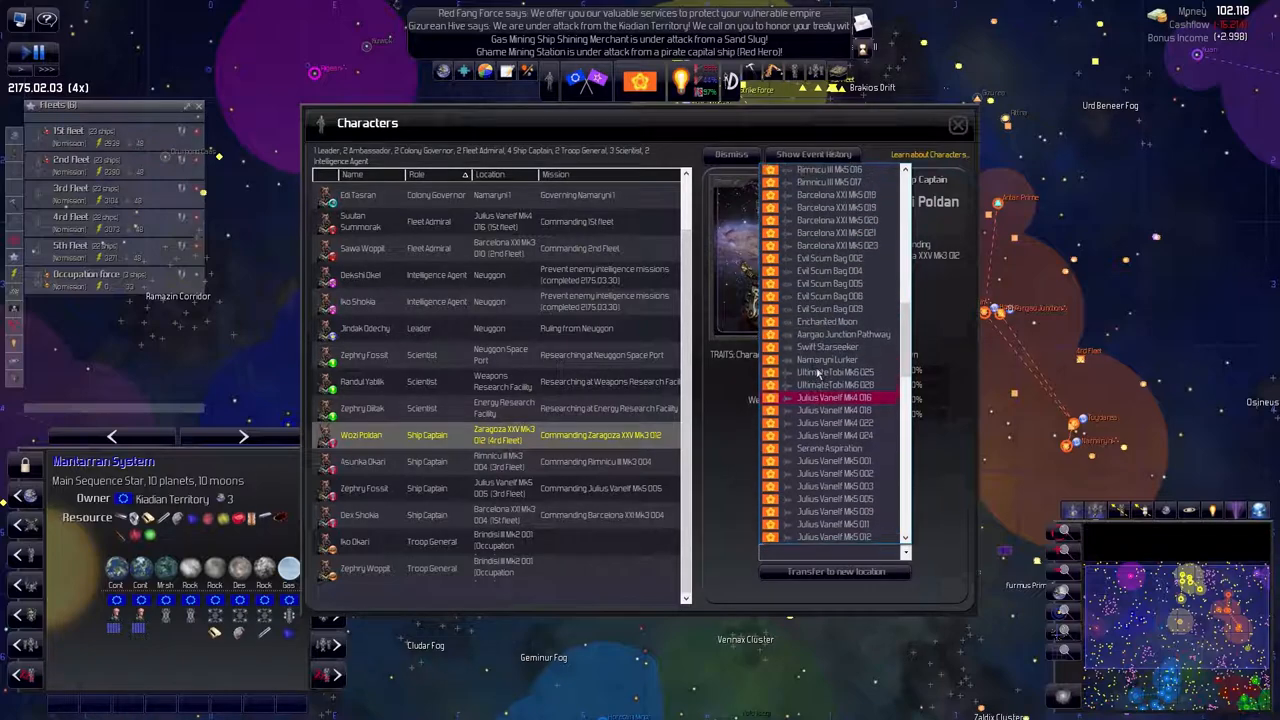
{"action": "scroll", "scroll_direction": "up", "scroll_amount": 3}
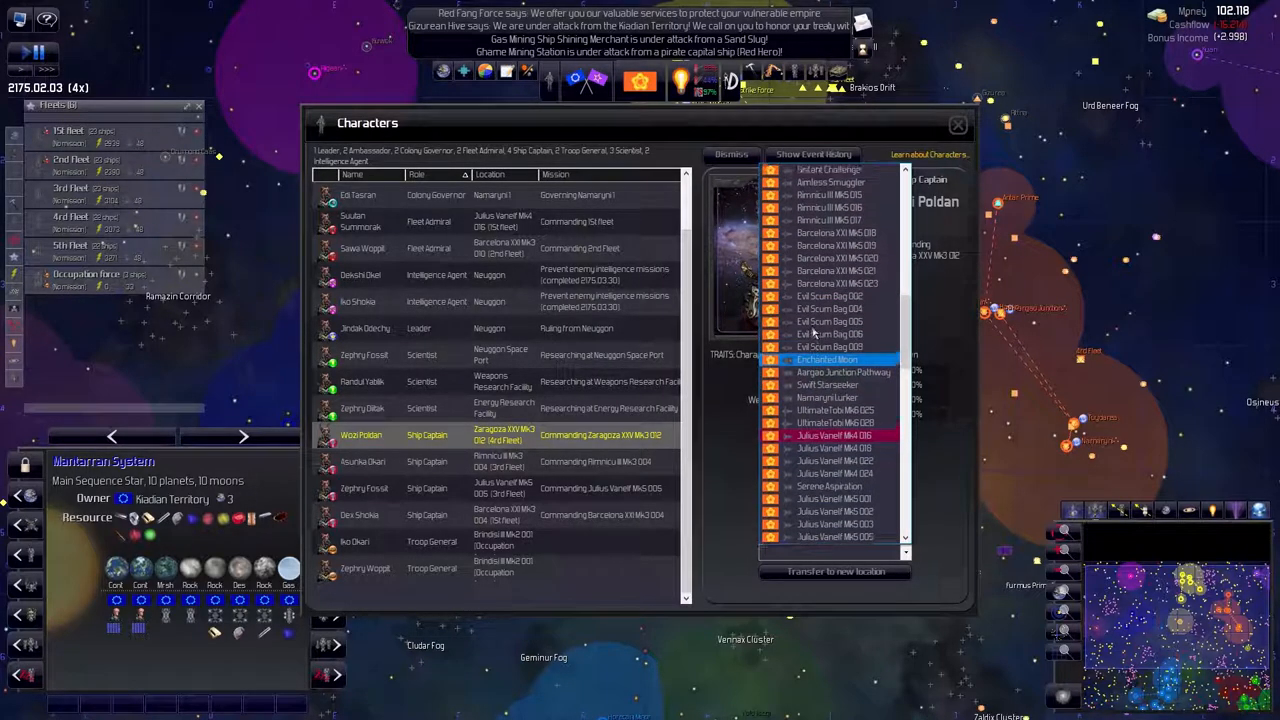
{"action": "scroll", "scroll_direction": "down", "scroll_amount": 3}
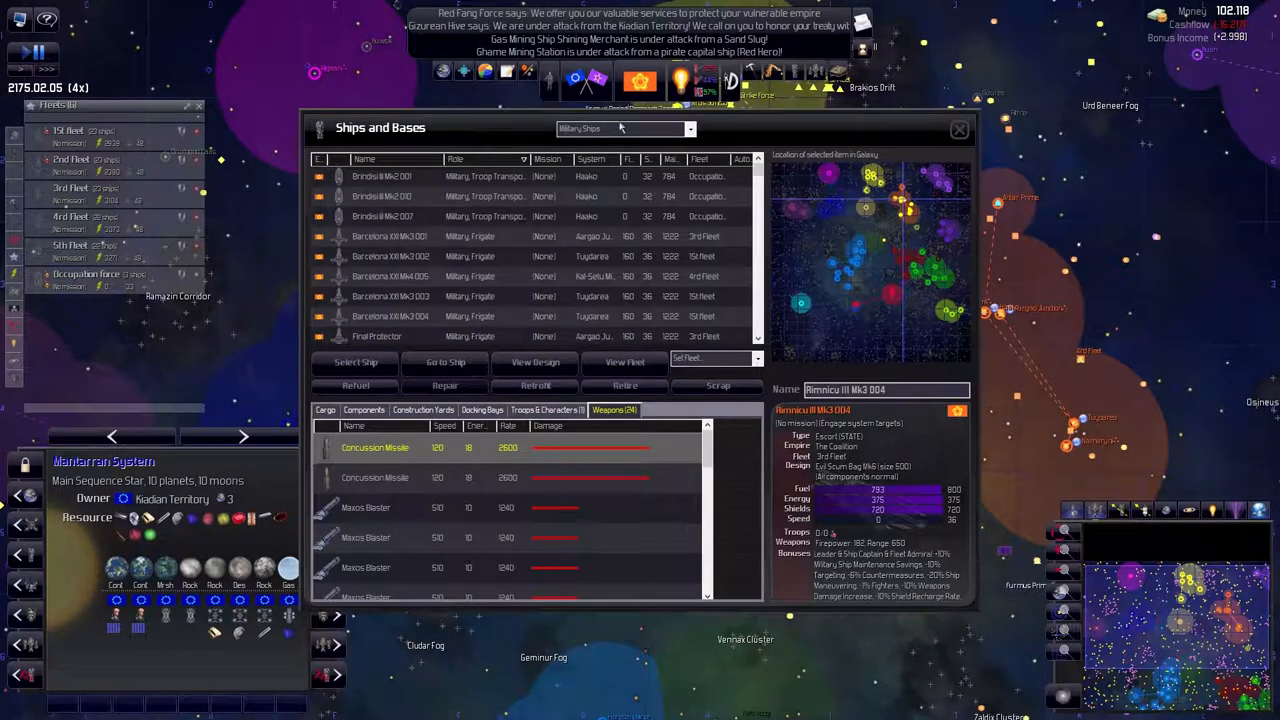
Close the Ships and Bases list to return to the map with the 1st Fleet selected
{"action": "left_click", "coordinate": [958, 128]}
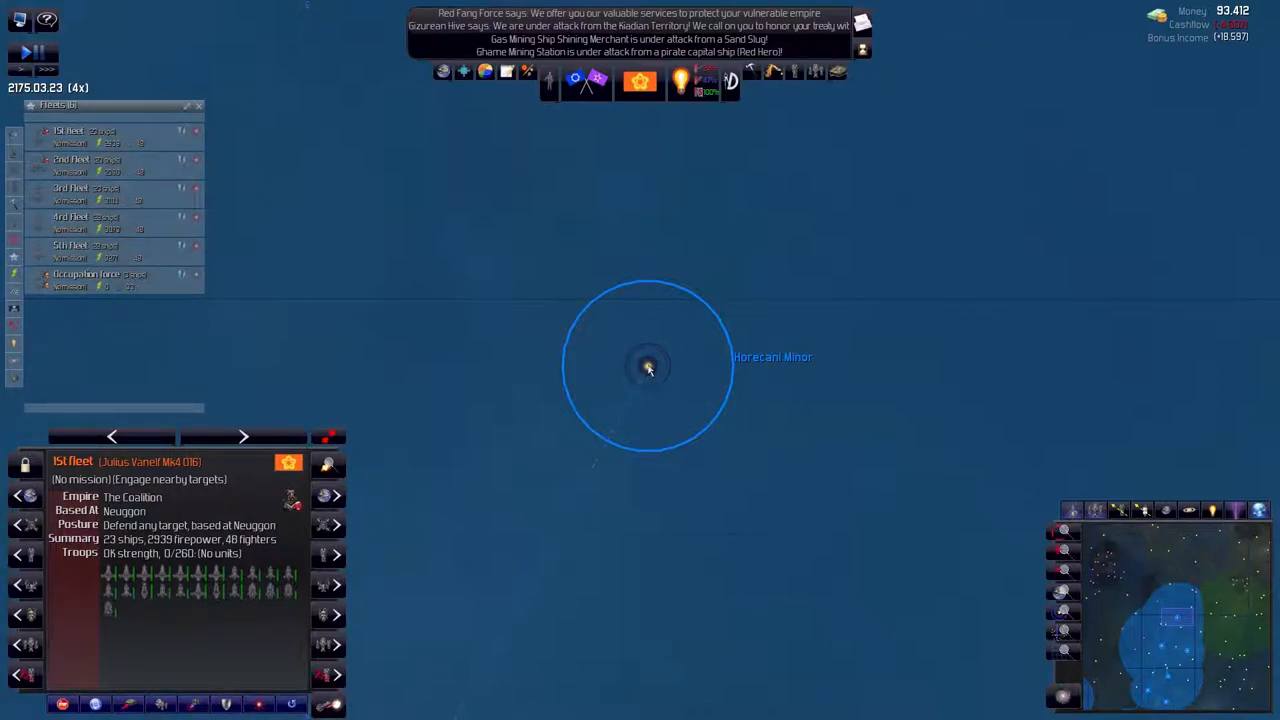
Check the Diplomacy standing, then order the 1st Fleet to move toward the Geminur Fog
{"action": "right_click", "coordinate": [648, 368]}
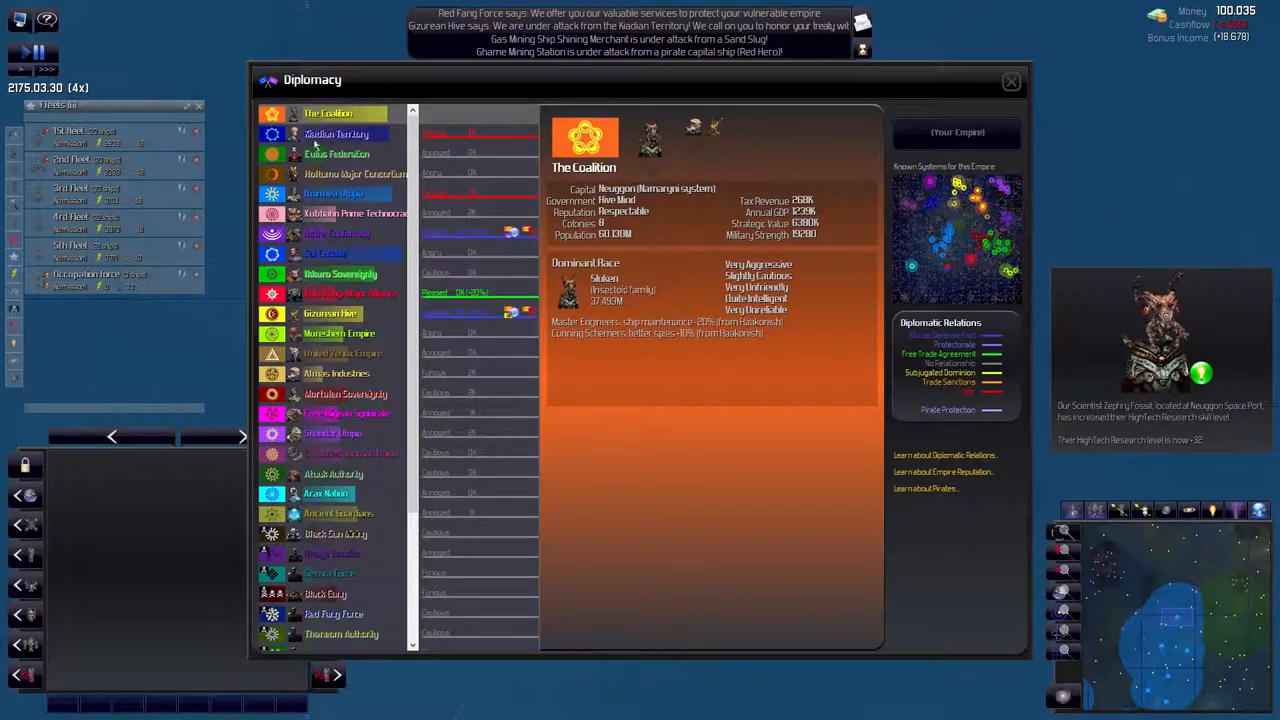
{"action": "mouse_move", "coordinate": [440, 240]}
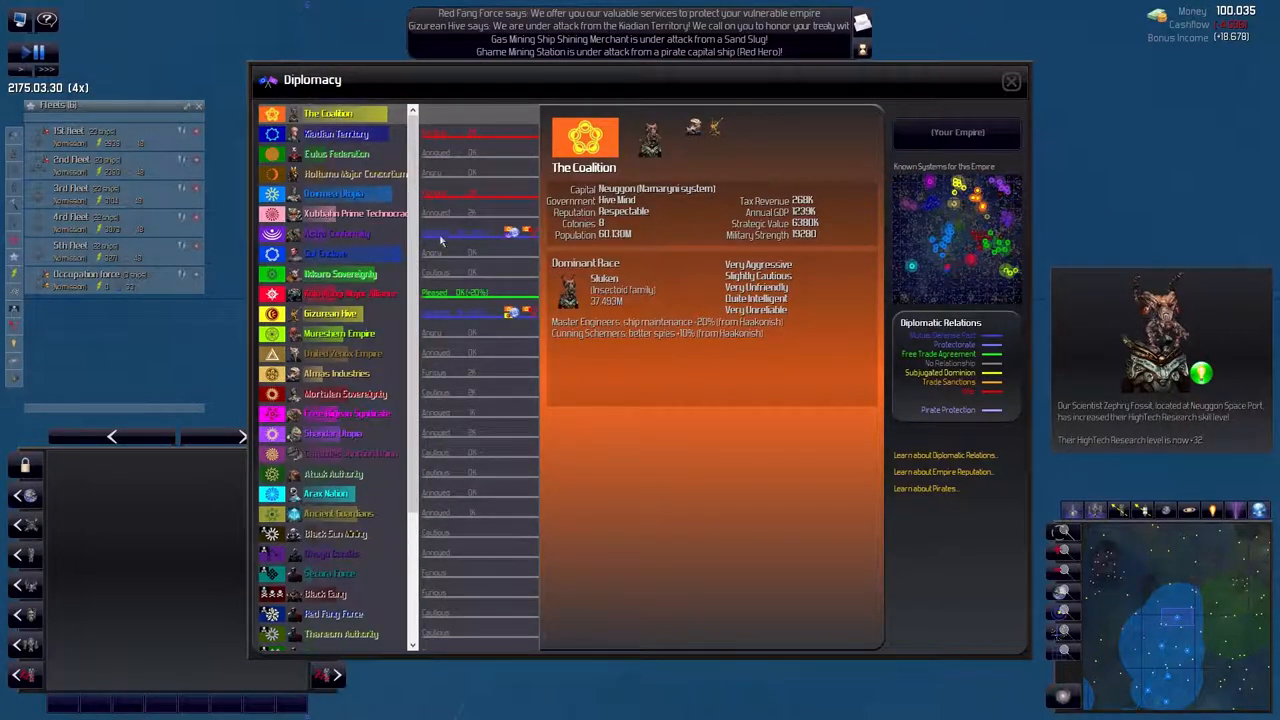
{"action": "left_click", "coordinate": [1010, 80]}
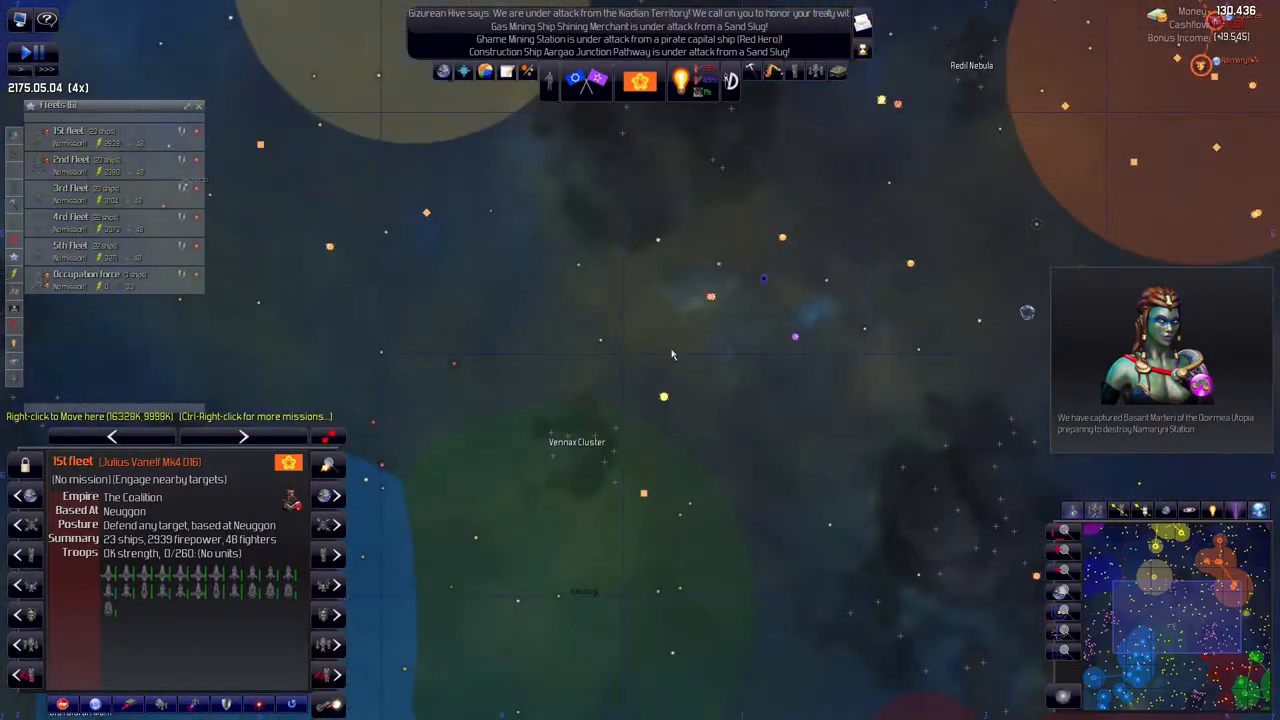
{"action": "right_click", "coordinate": [496, 452]}
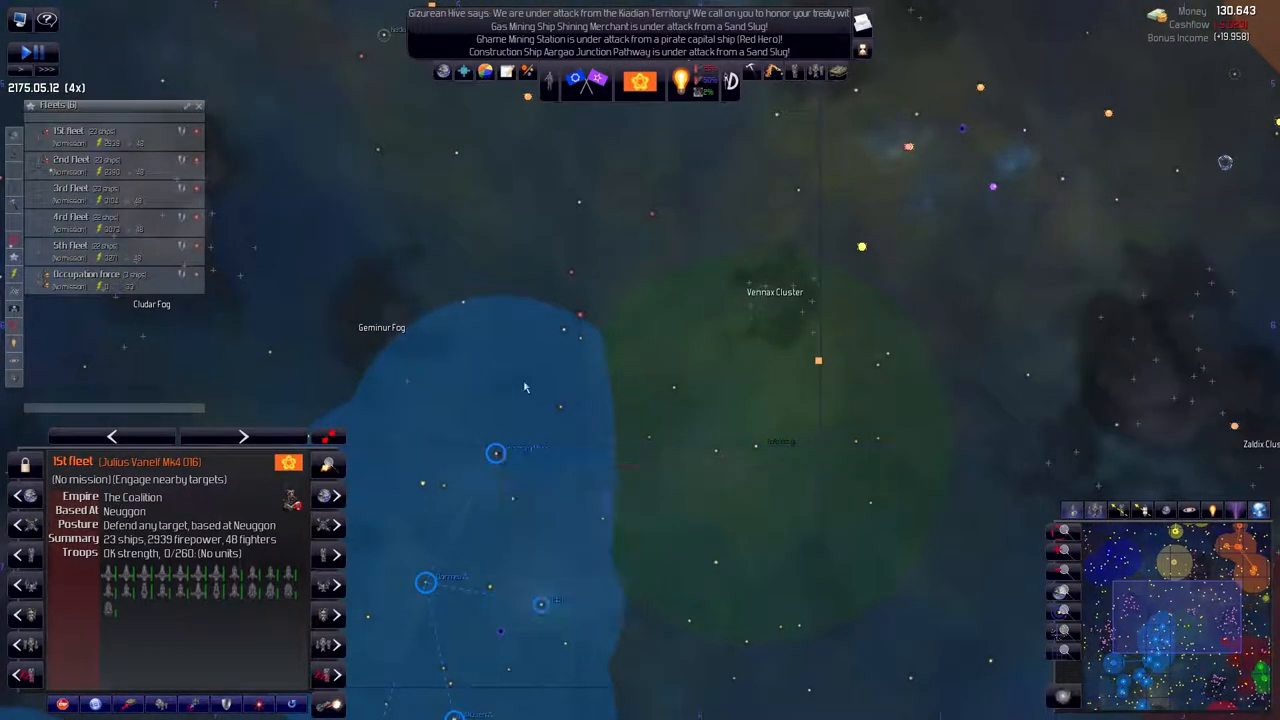
Send the 2nd, 3rd and 5th fleets on attack missions near the Geminur Fog
{"action": "left_click", "coordinate": [70, 160]}
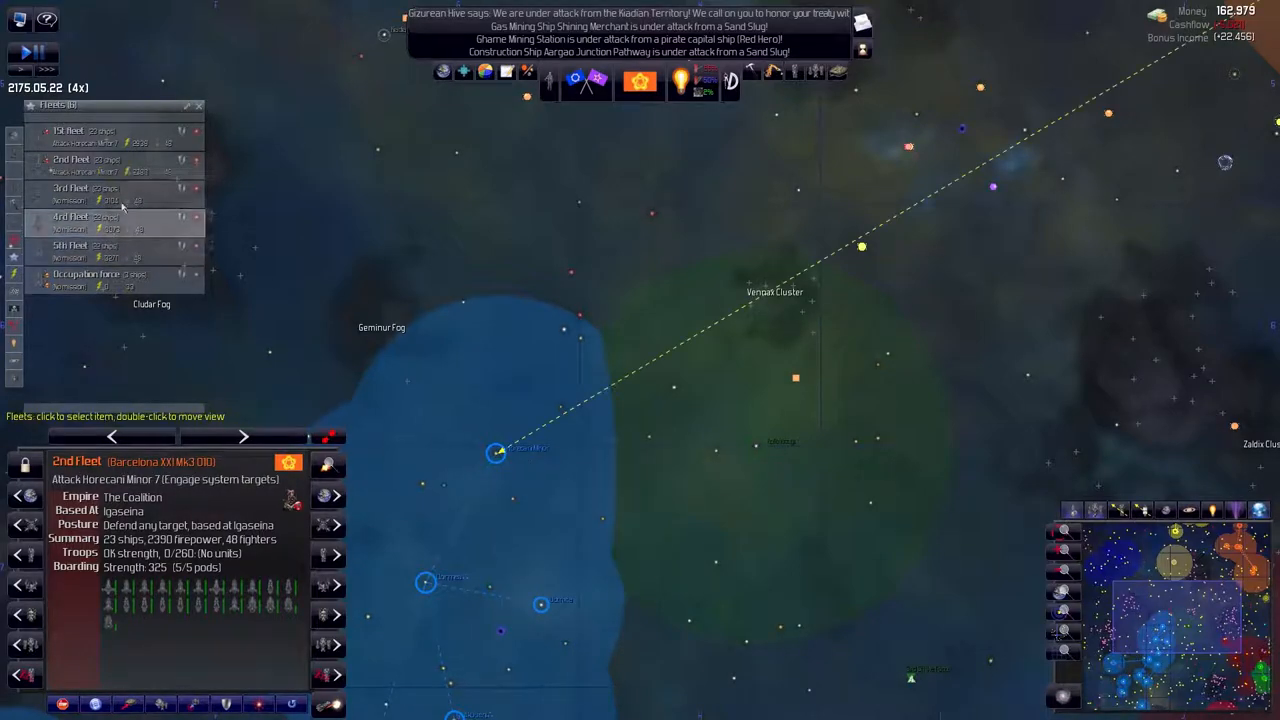
{"action": "left_click", "coordinate": [70, 192]}
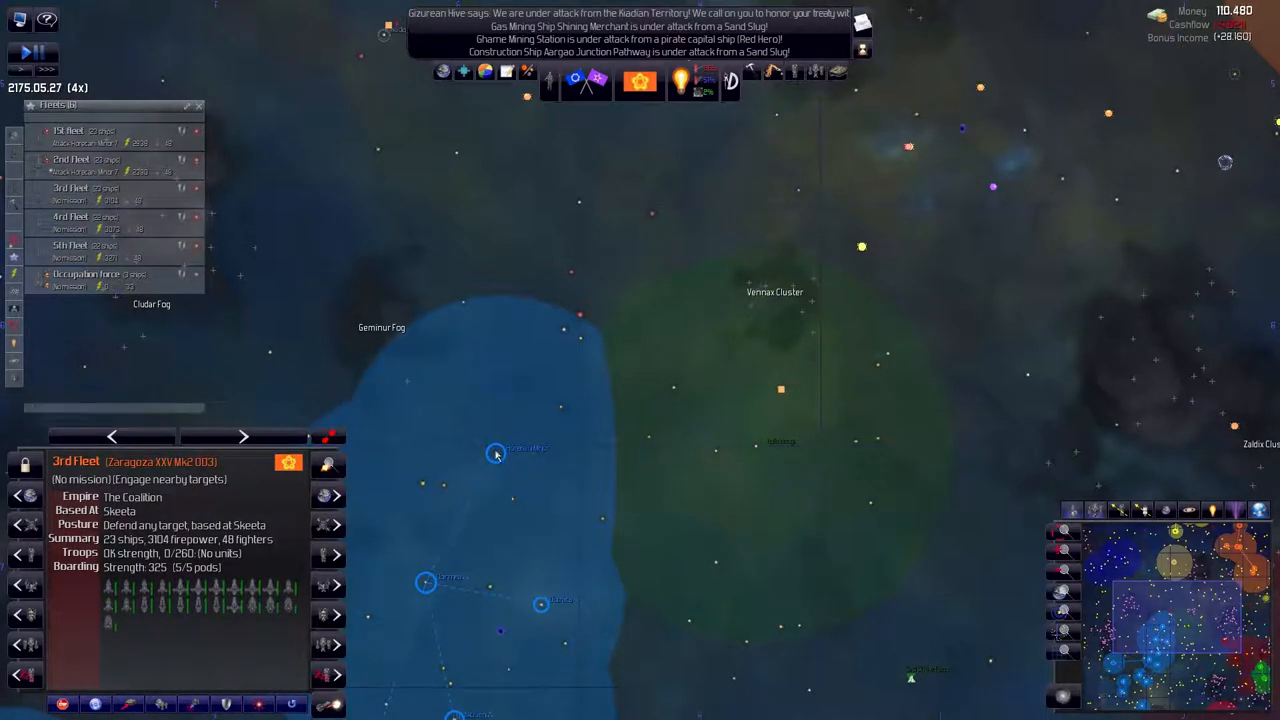
{"action": "right_click", "coordinate": [496, 454]}
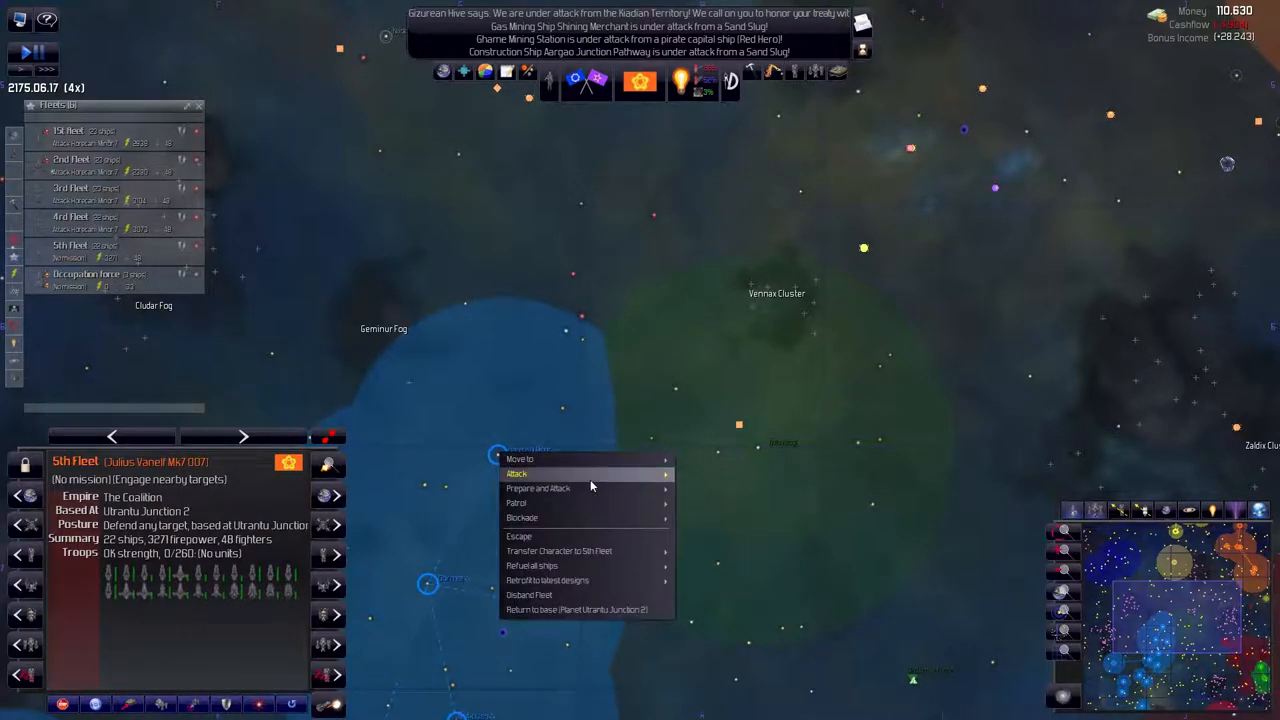
{"action": "left_click", "coordinate": [516, 472]}
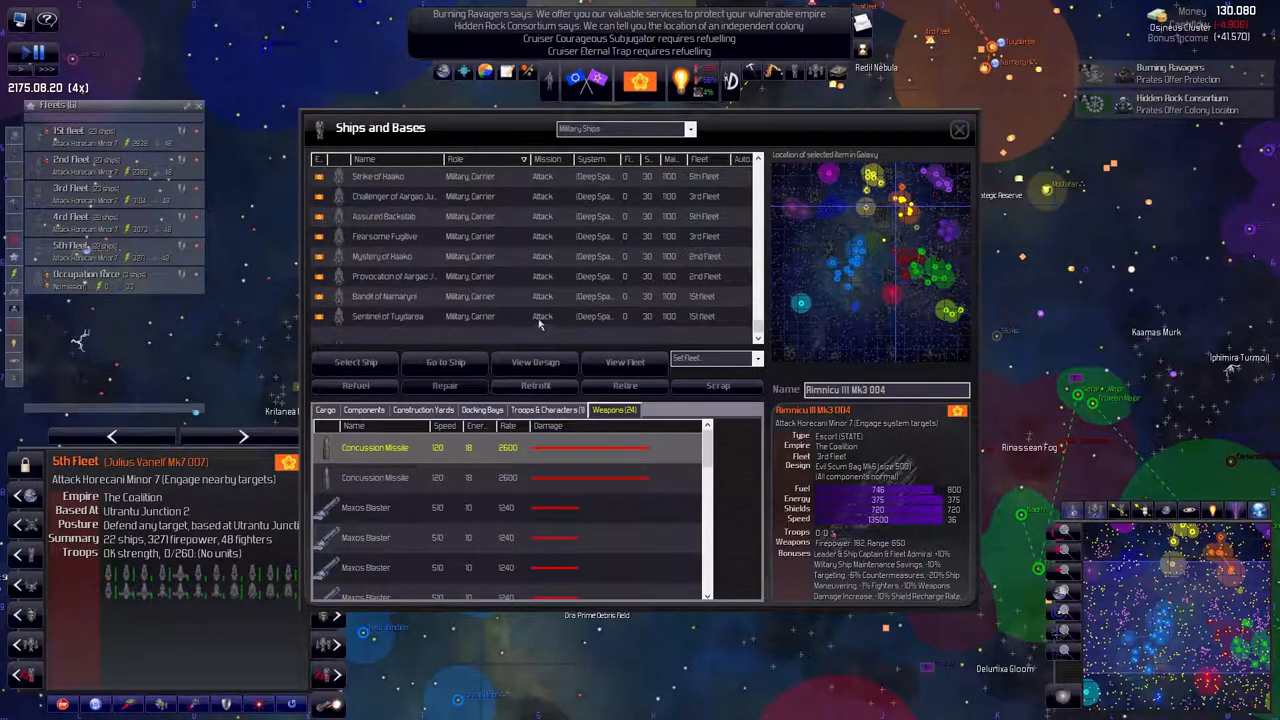
Retrofit the mining stations in the Ships and Bases list to their latest designs
{"action": "left_click", "coordinate": [624, 128]}
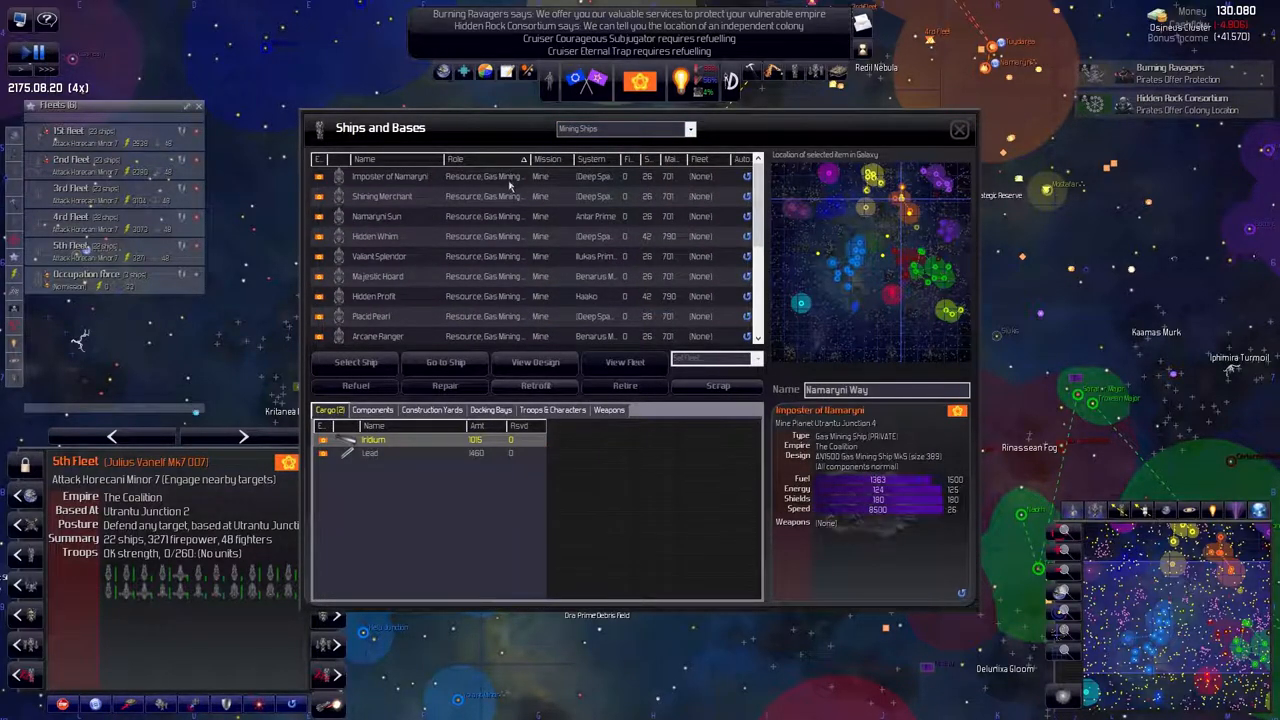
{"action": "scroll", "scroll_direction": "down", "scroll_amount": 3}
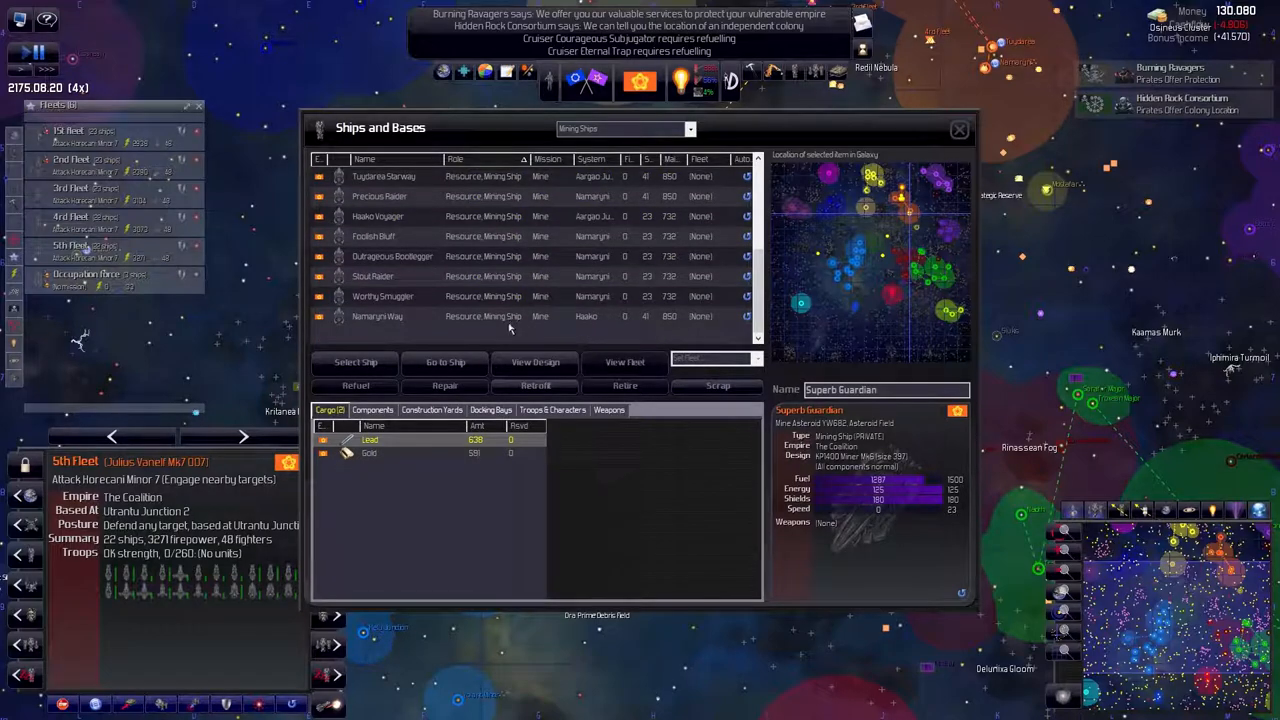
{"action": "left_click", "coordinate": [536, 384]}
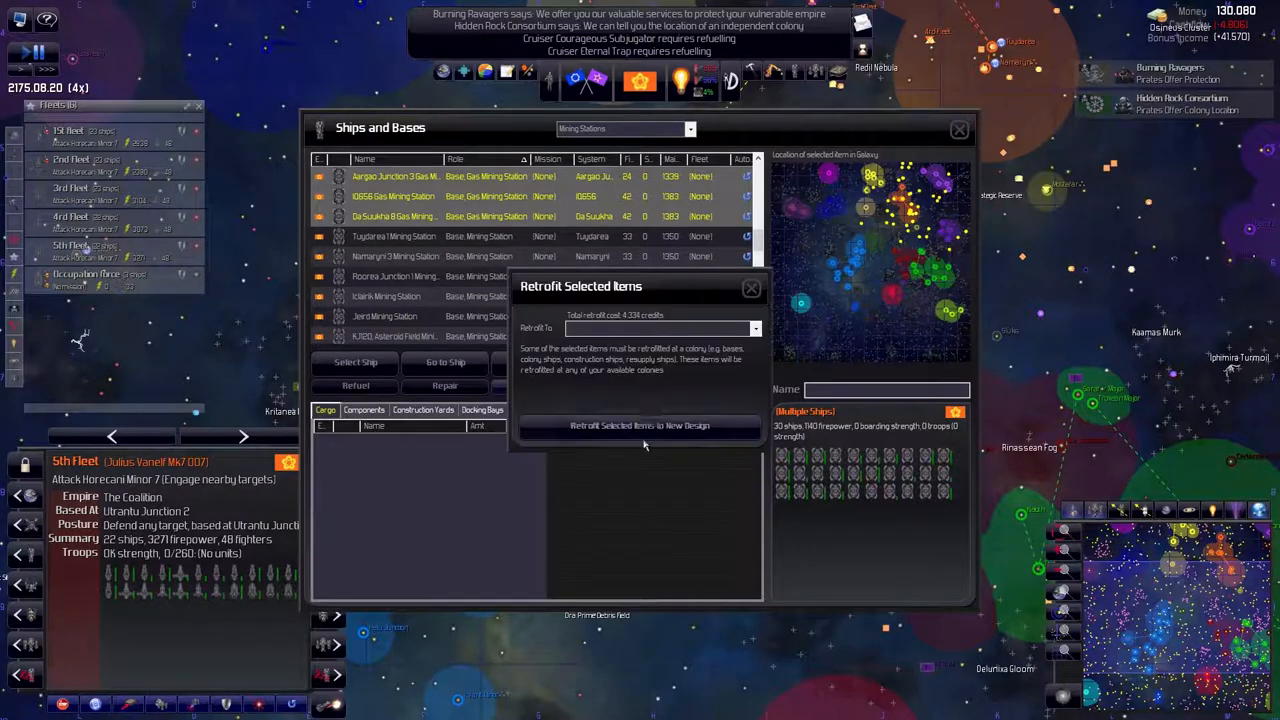
{"action": "left_click", "coordinate": [752, 288]}
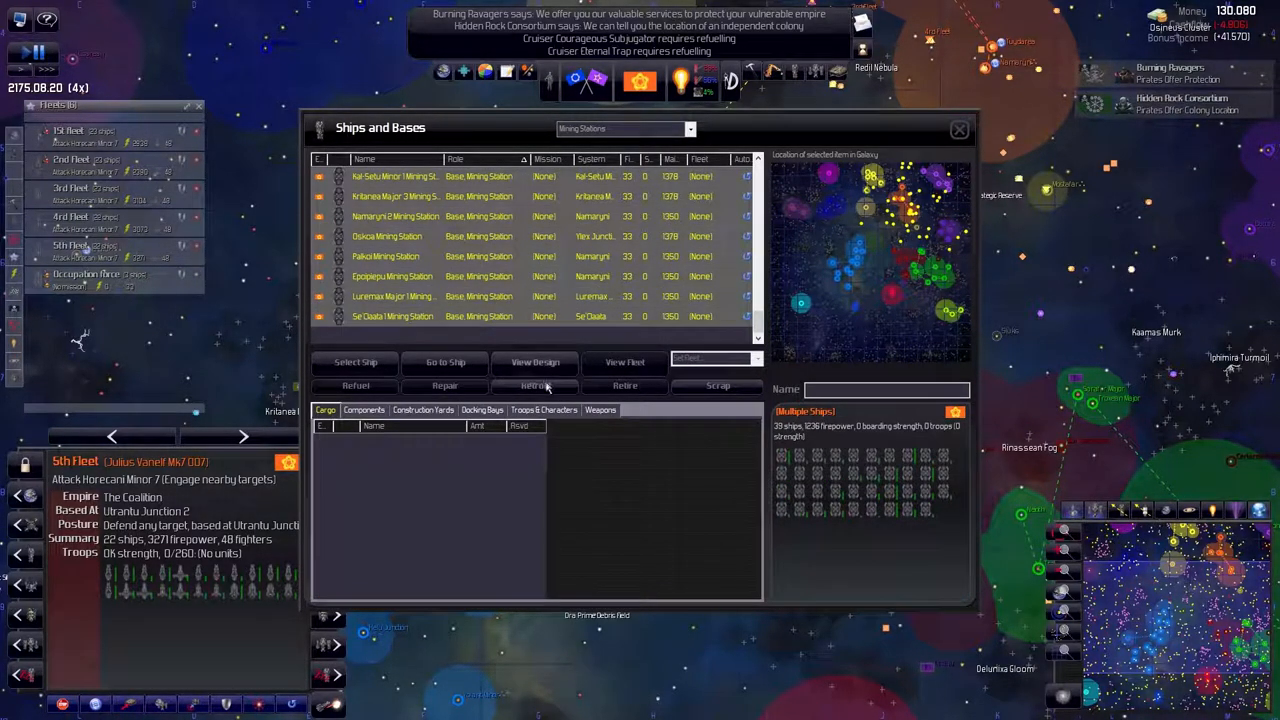
{"action": "left_click", "coordinate": [534, 386]}
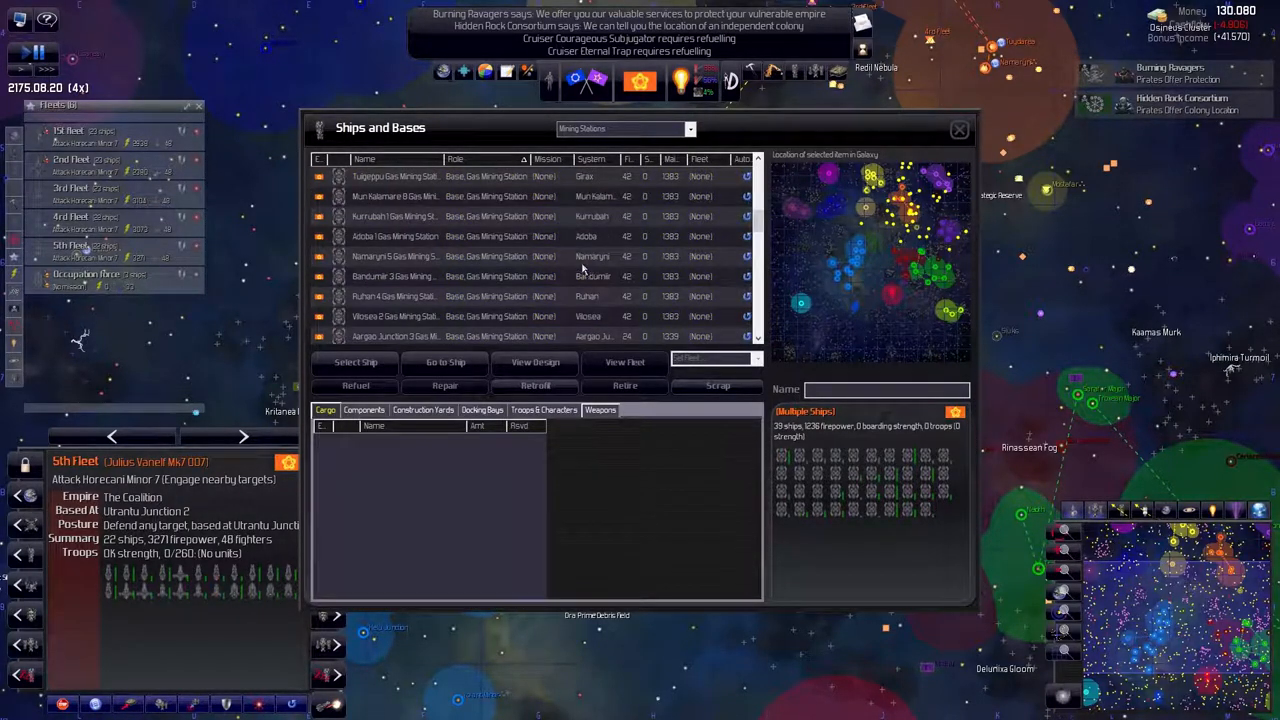
Retrofit the research stations, giving the energy station and Weapons Research Facility new designs
{"action": "left_click", "coordinate": [624, 128]}
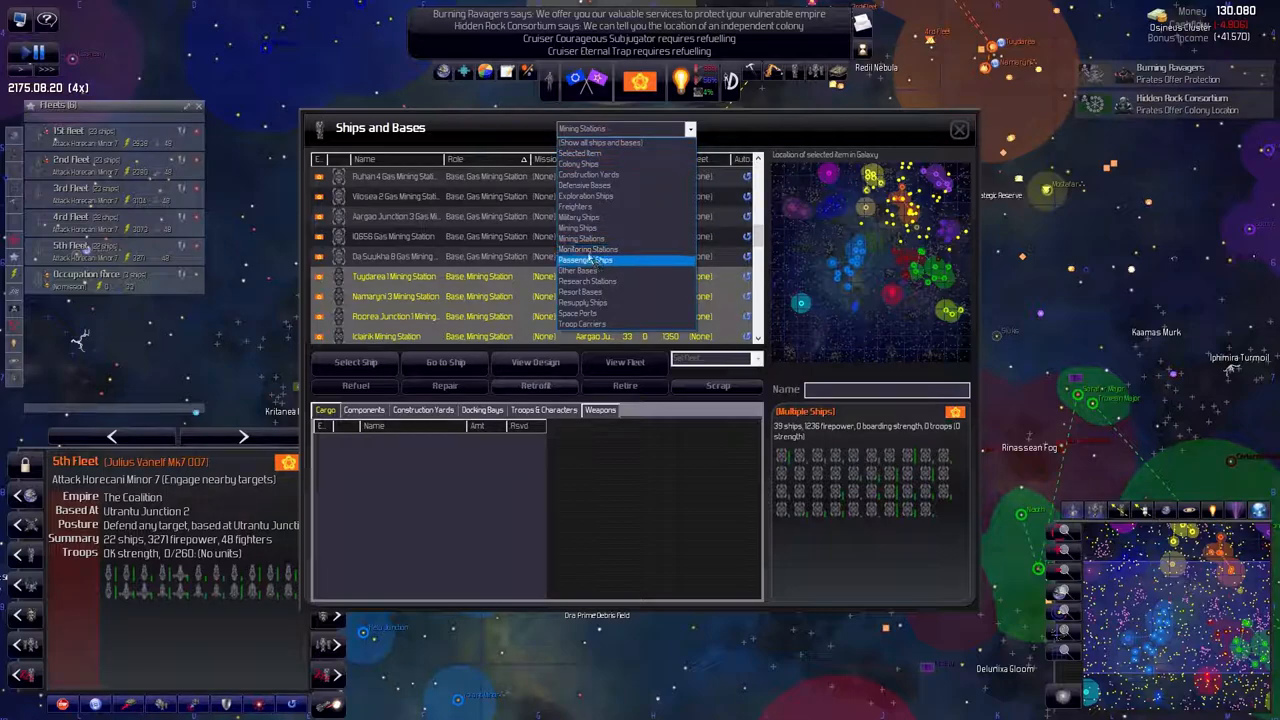
{"action": "left_click", "coordinate": [588, 248]}
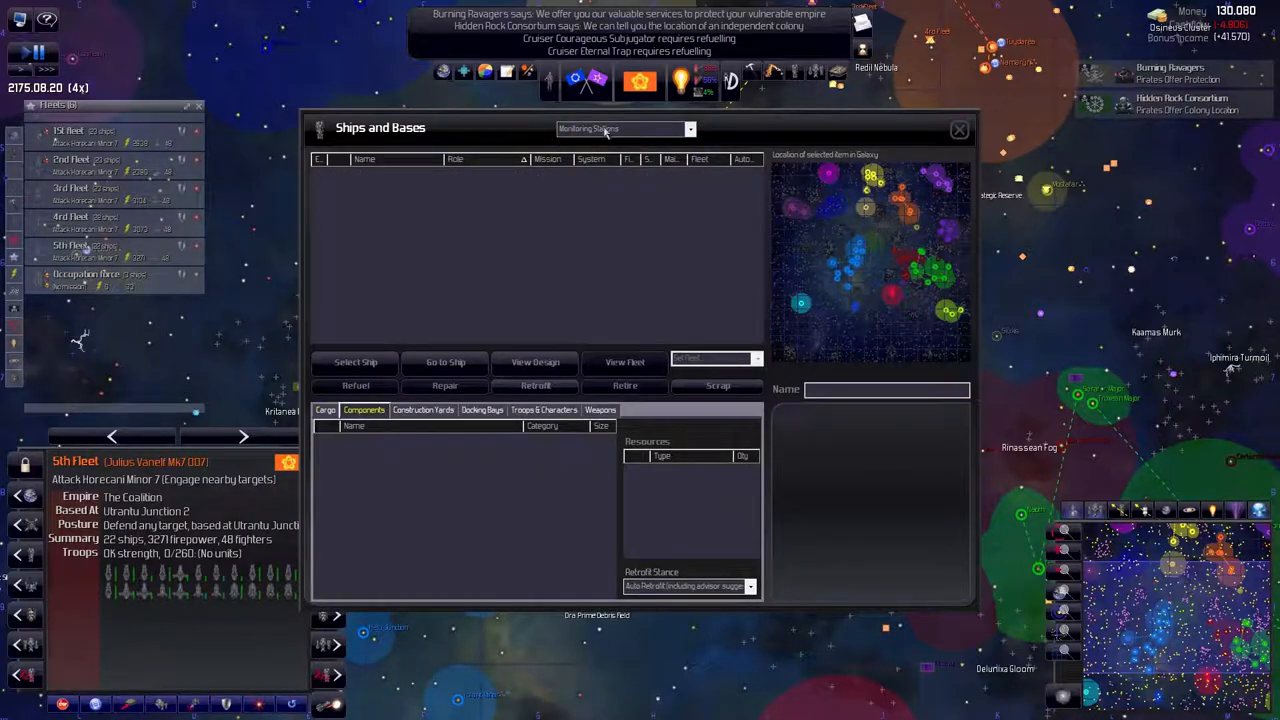
{"action": "left_click", "coordinate": [620, 128]}
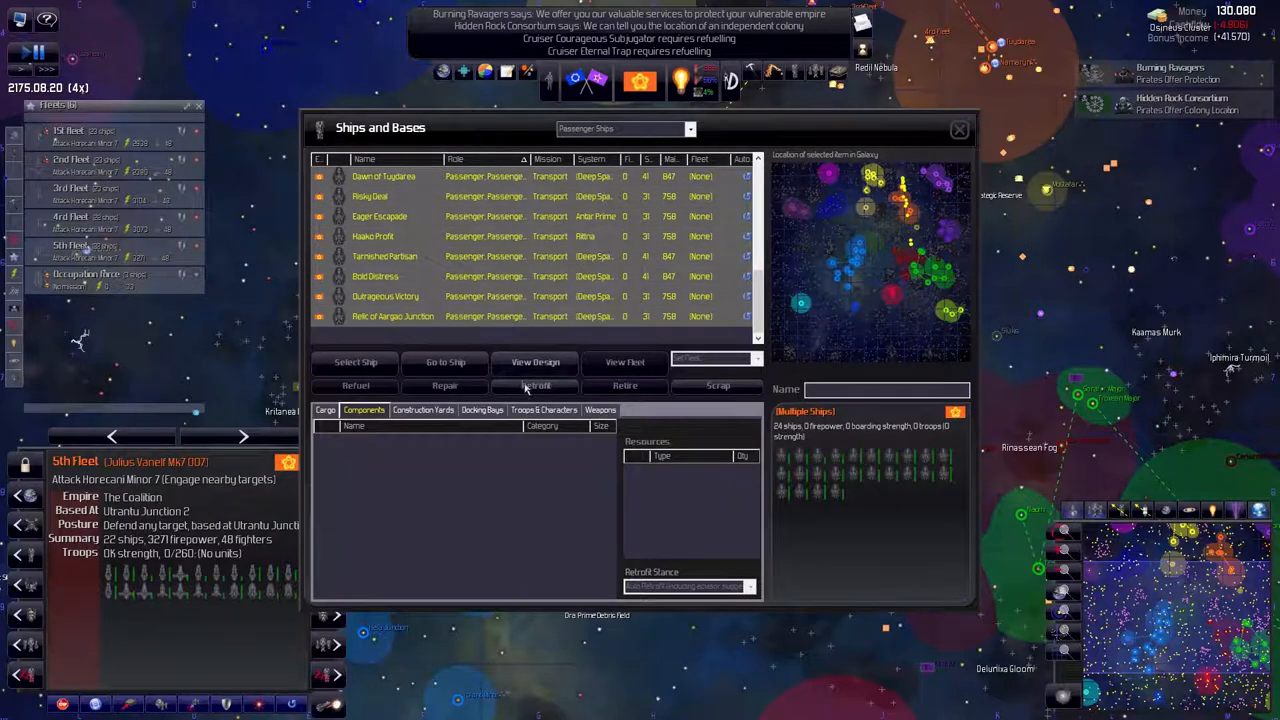
{"action": "left_click", "coordinate": [536, 386]}
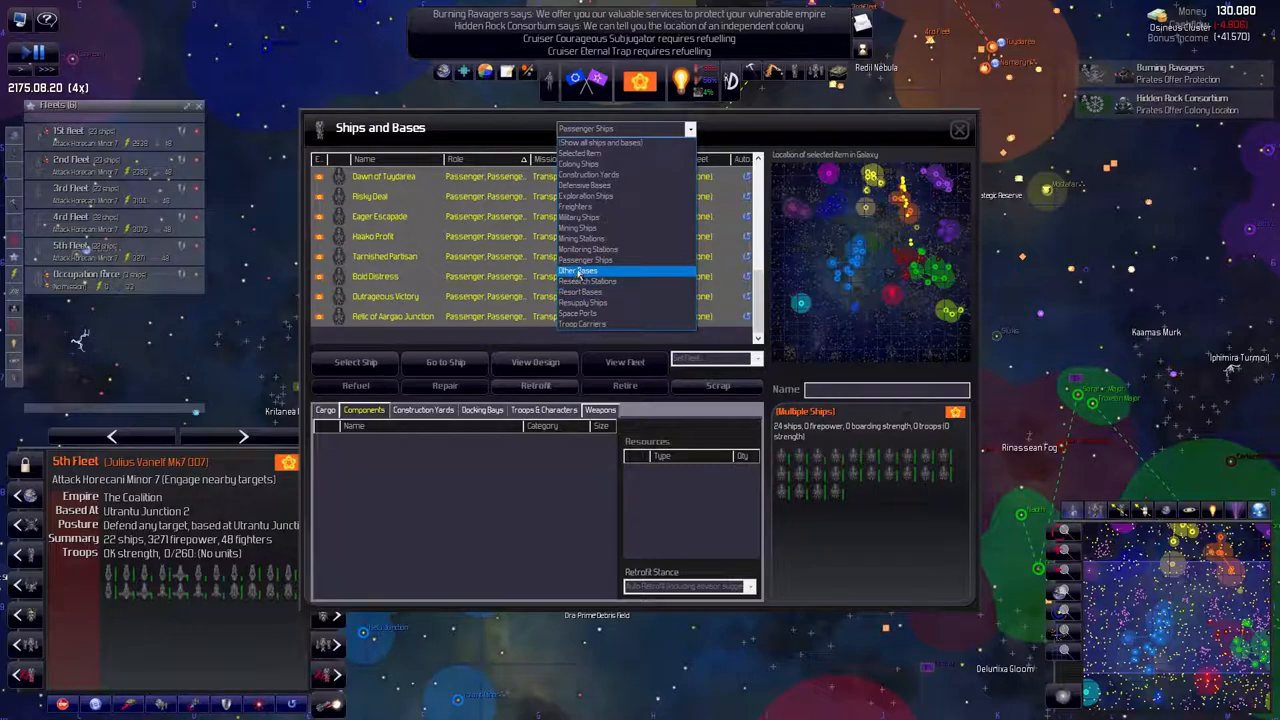
{"action": "left_click", "coordinate": [588, 280]}
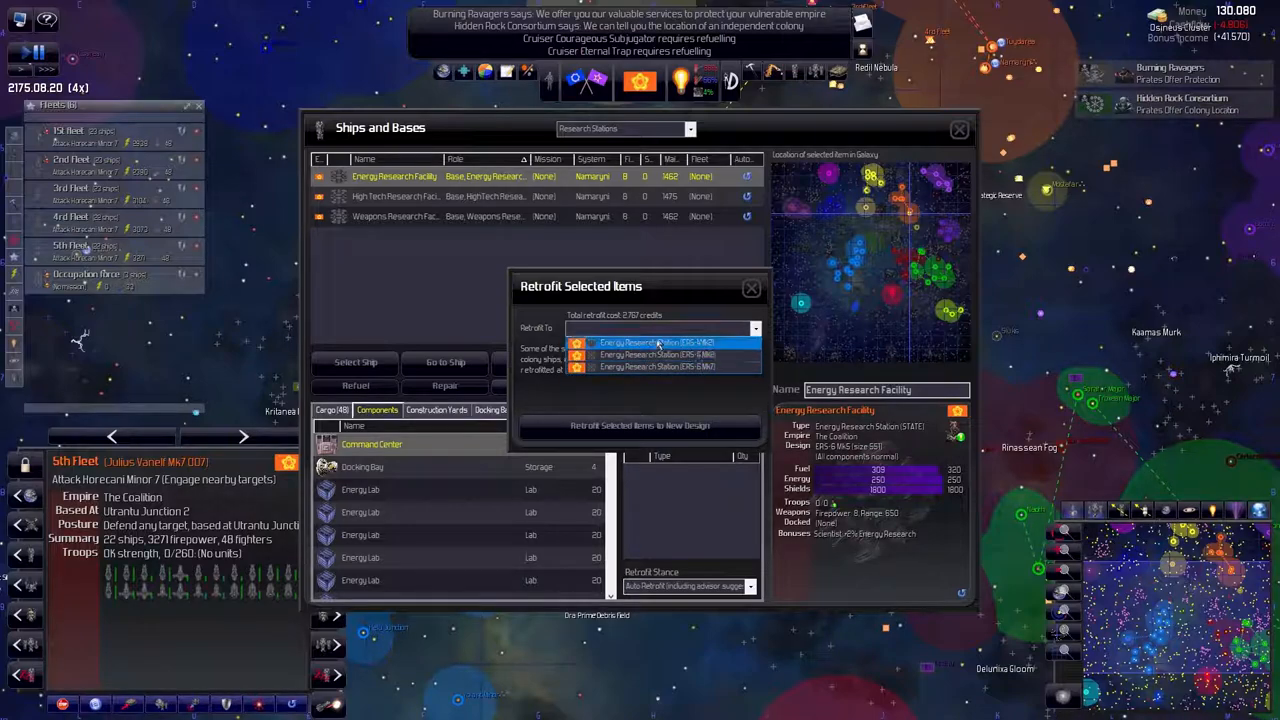
{"action": "left_click", "coordinate": [656, 342]}
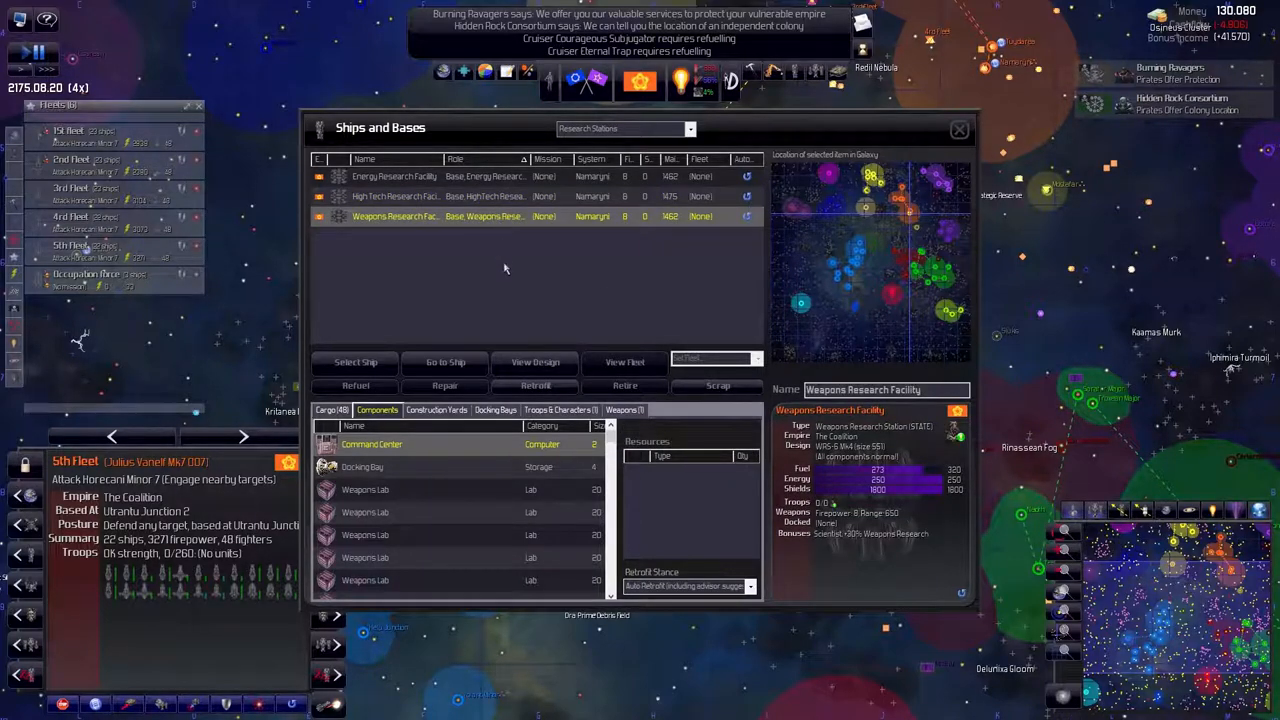
{"action": "left_click", "coordinate": [536, 384]}
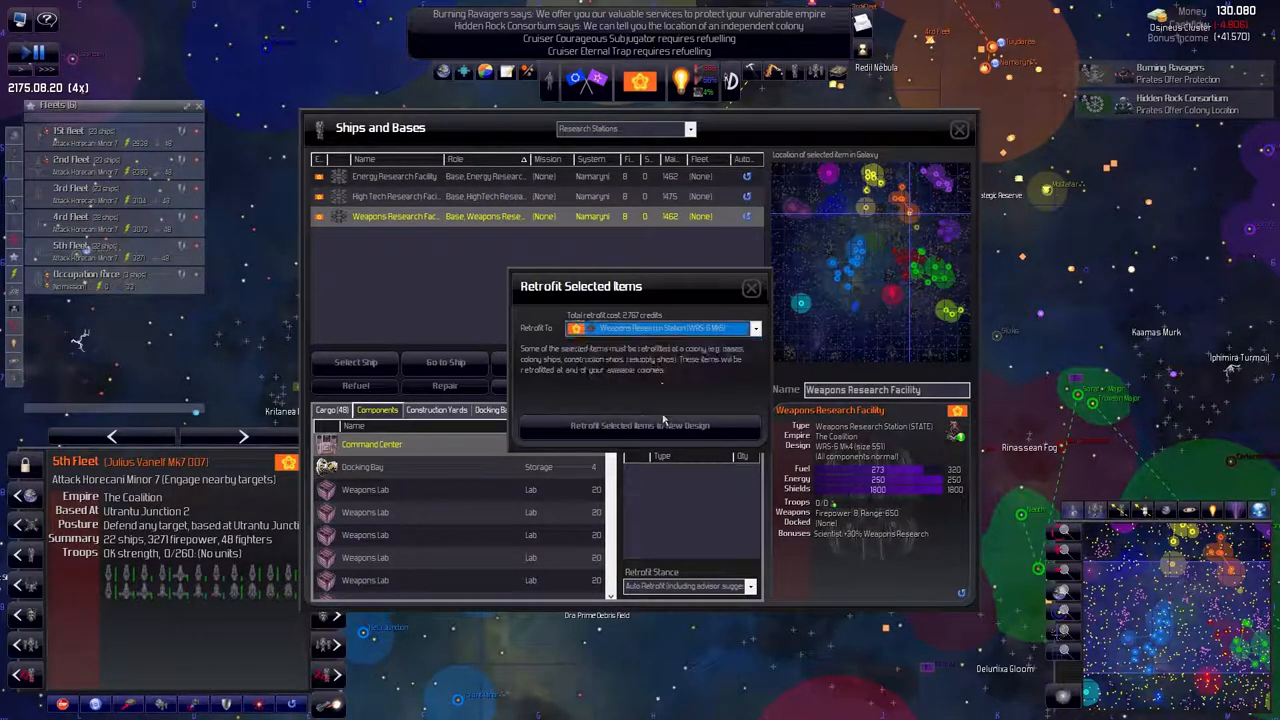
{"action": "left_click", "coordinate": [688, 128]}
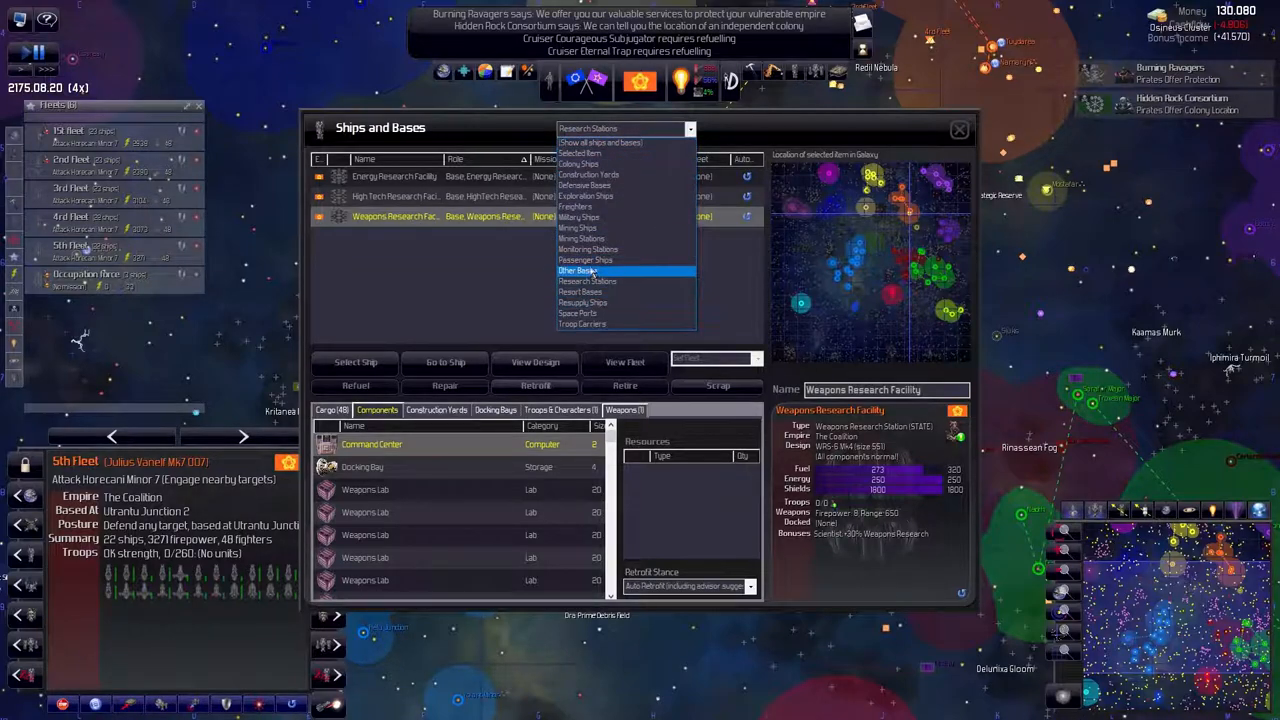
Check the resort bases, then retrofit all space ports to the latest designs
{"action": "left_click", "coordinate": [580, 292]}
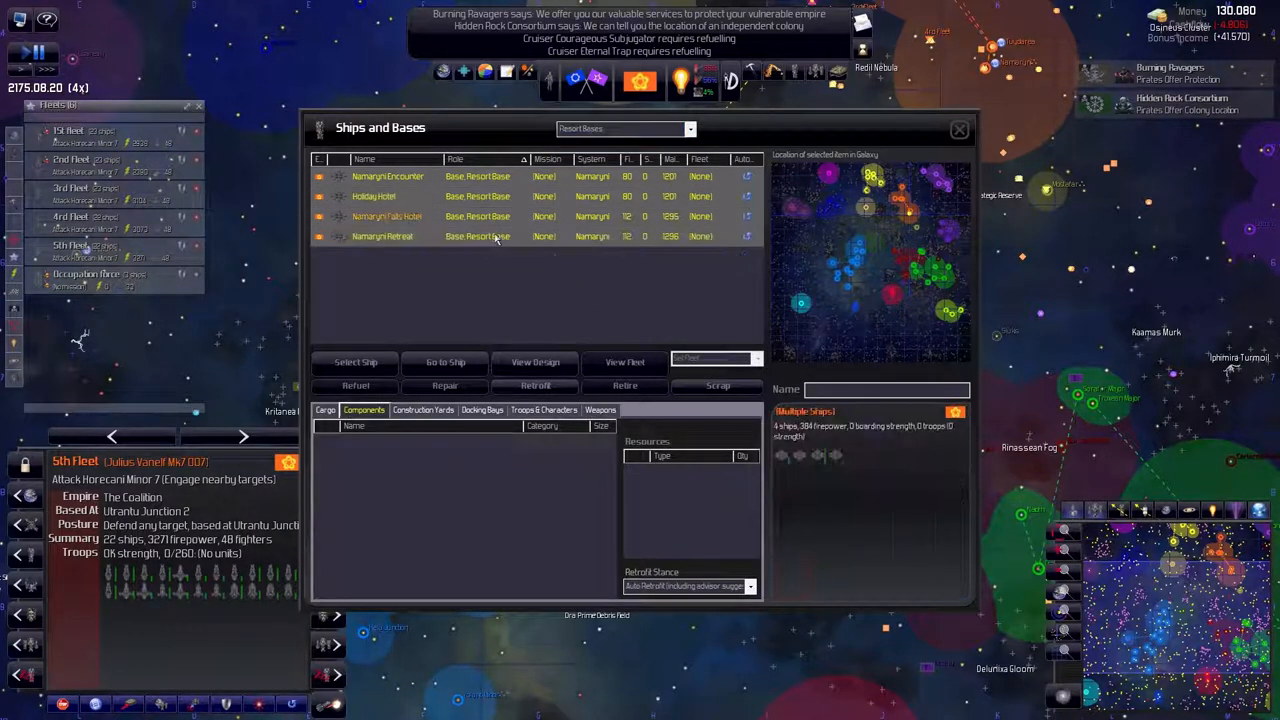
{"action": "left_click", "coordinate": [536, 384]}
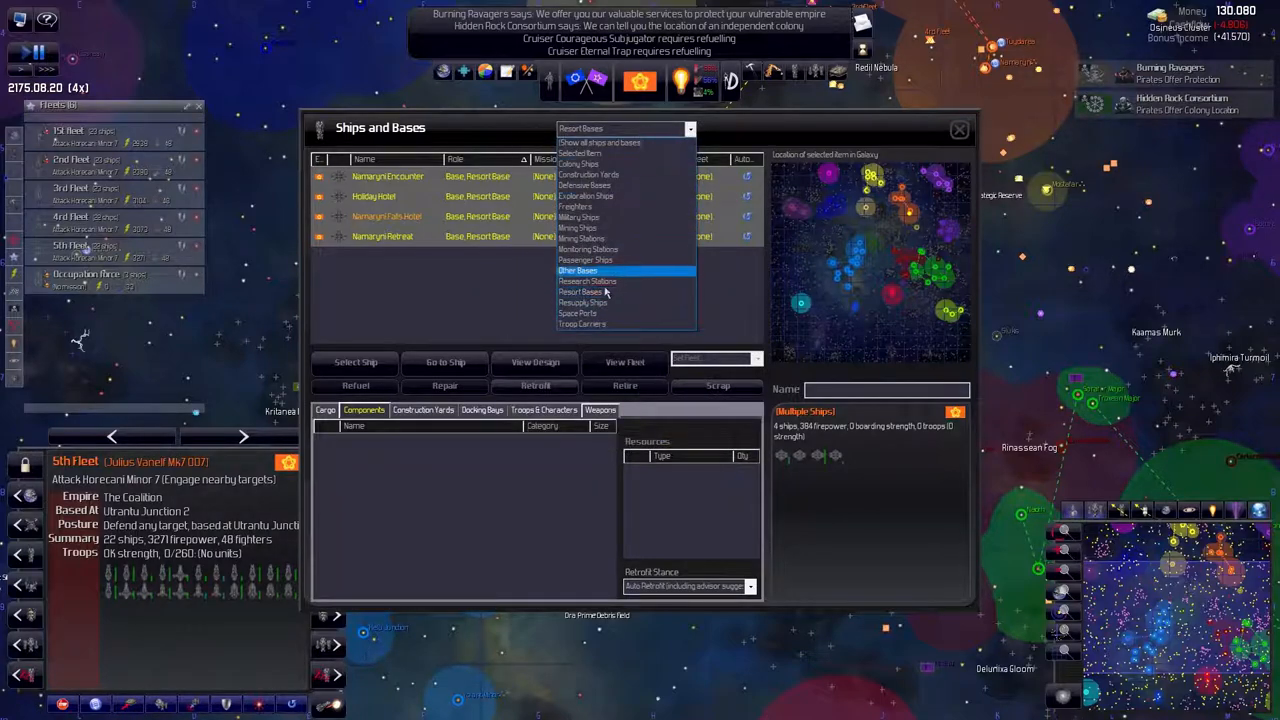
{"action": "left_click", "coordinate": [584, 302]}
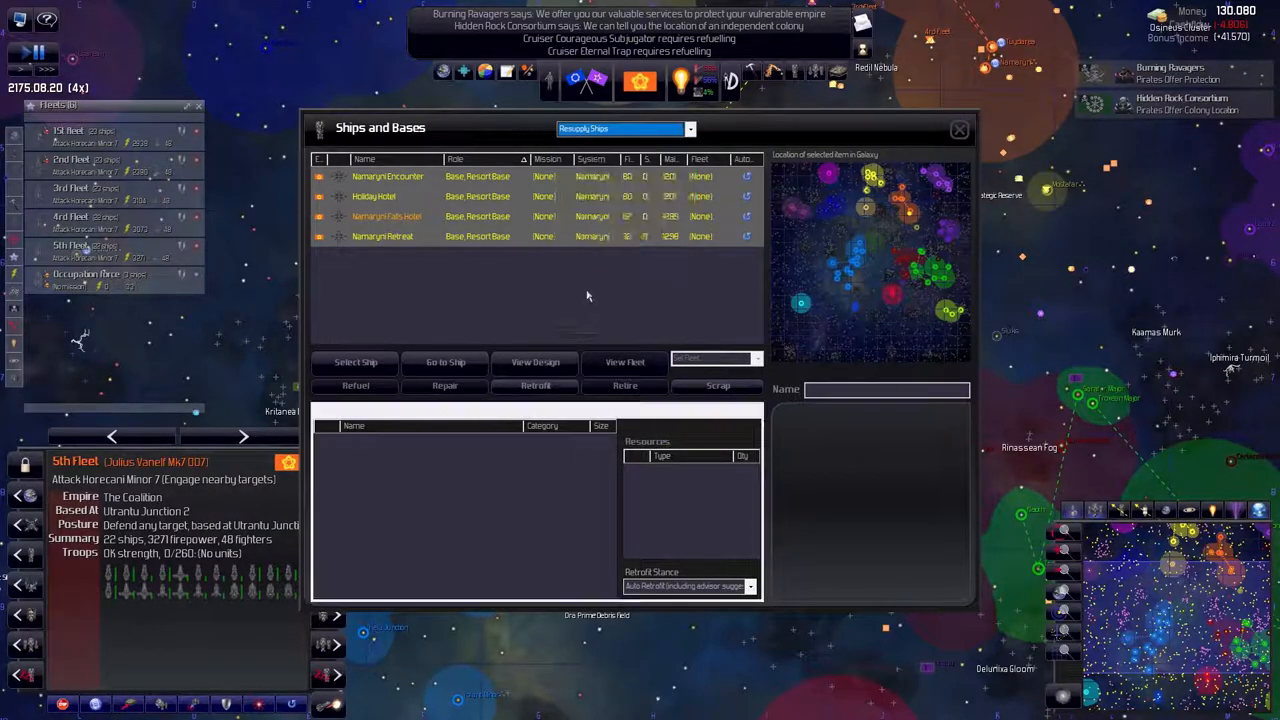
{"action": "left_click", "coordinate": [620, 128]}
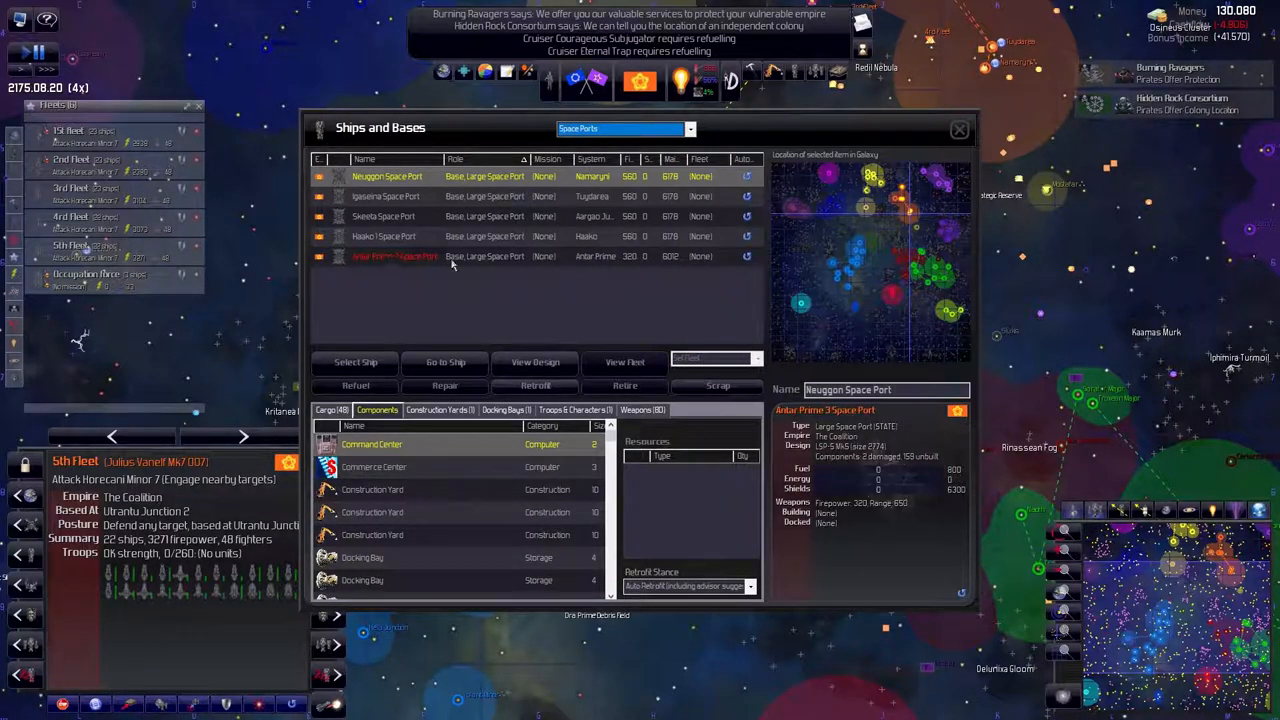
{"action": "left_click", "coordinate": [536, 384]}
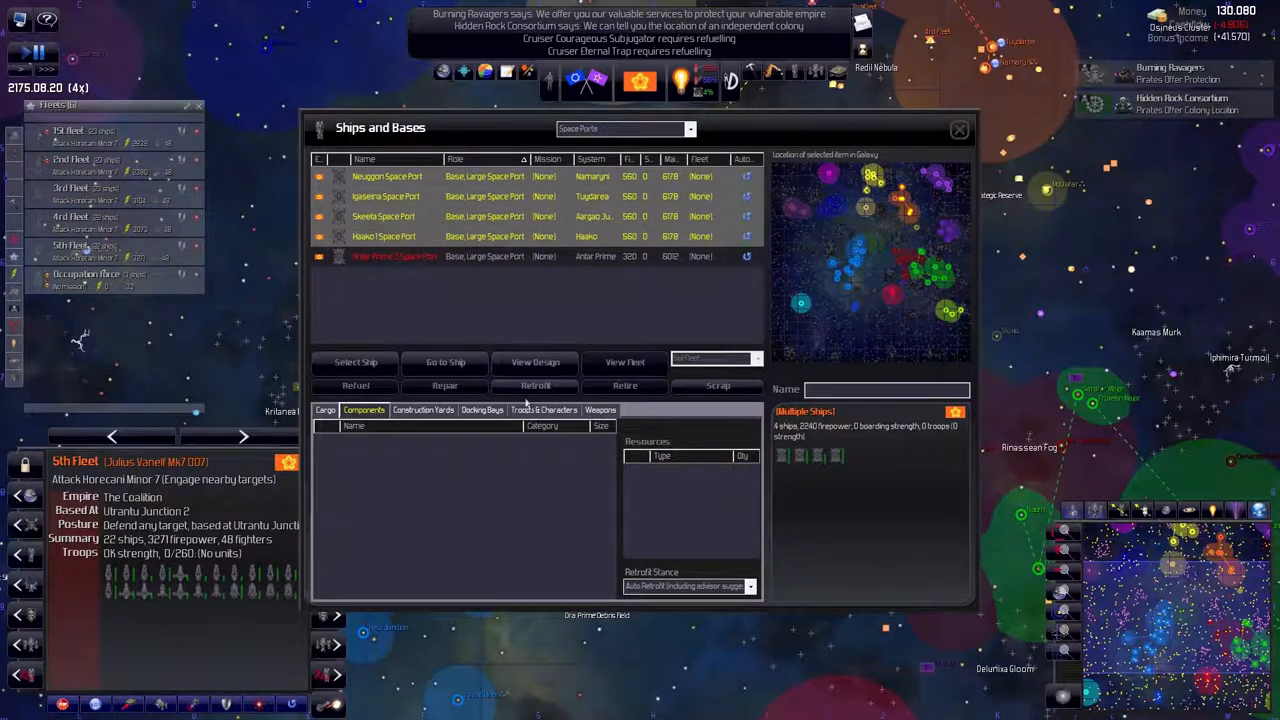
{"action": "left_click", "coordinate": [536, 384]}
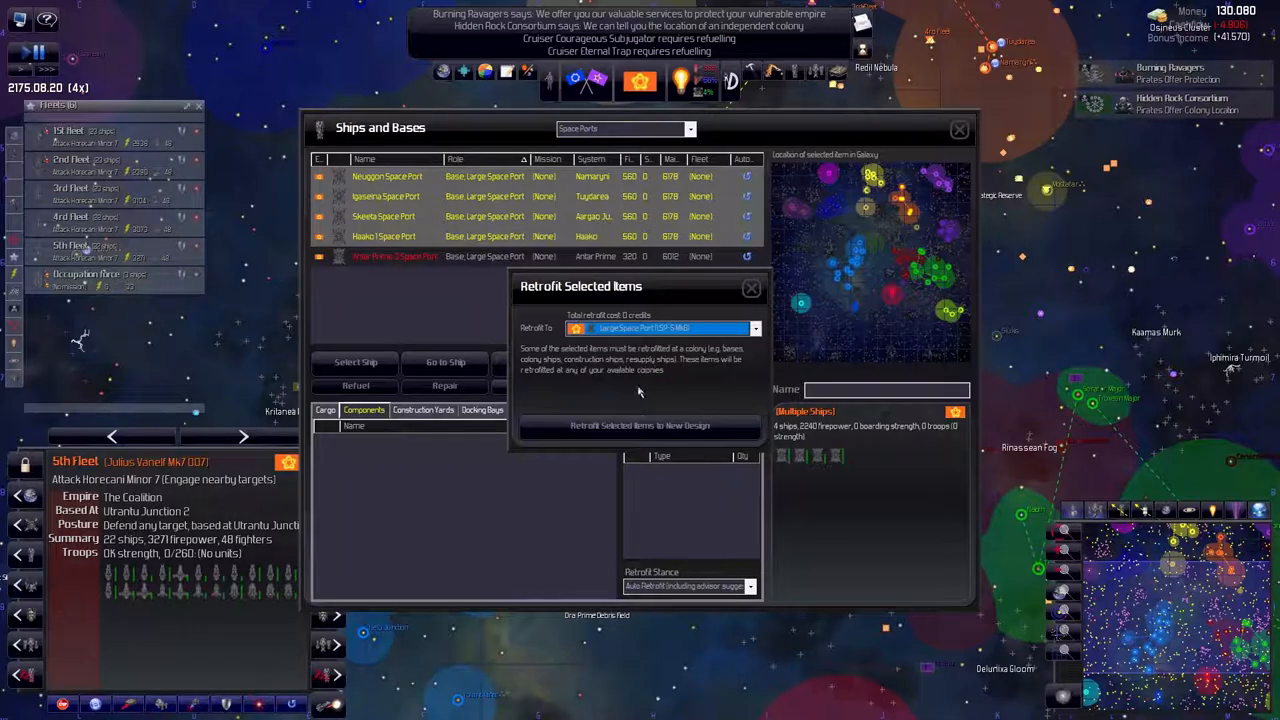
{"action": "left_click", "coordinate": [752, 288]}
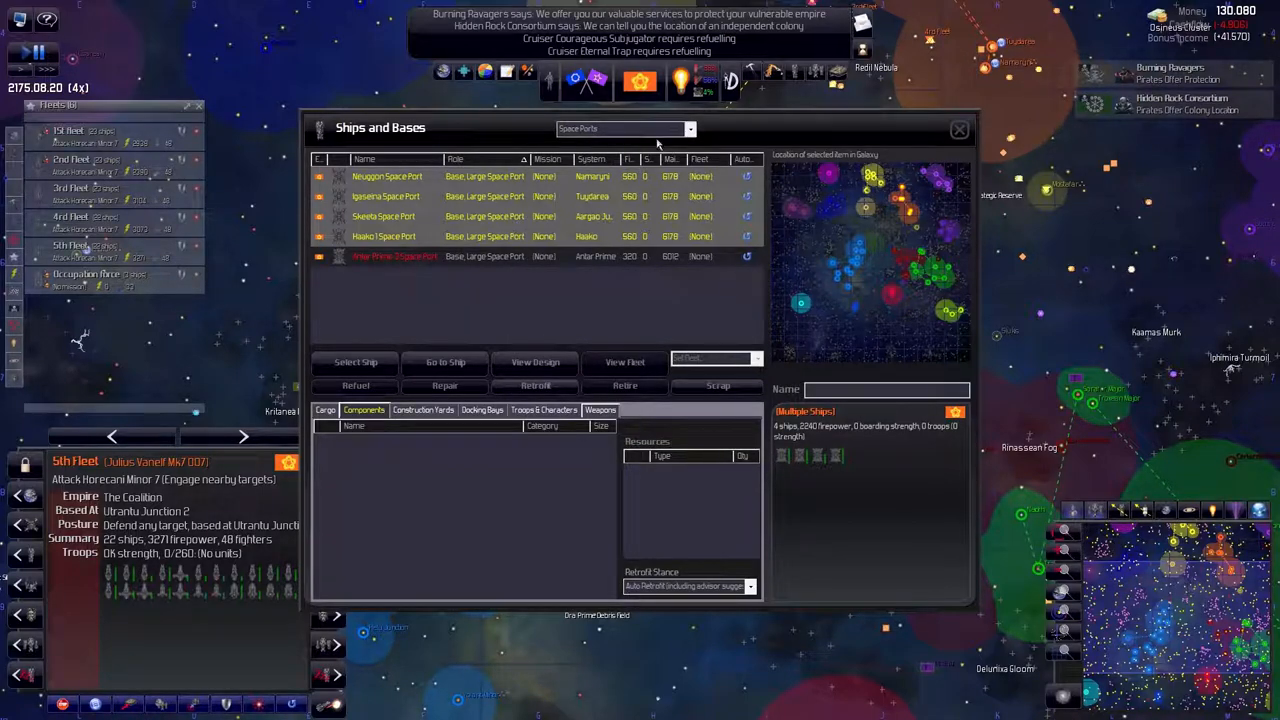
Retrofit the military cruisers and troop transports, then return to the map
{"action": "left_click", "coordinate": [688, 128]}
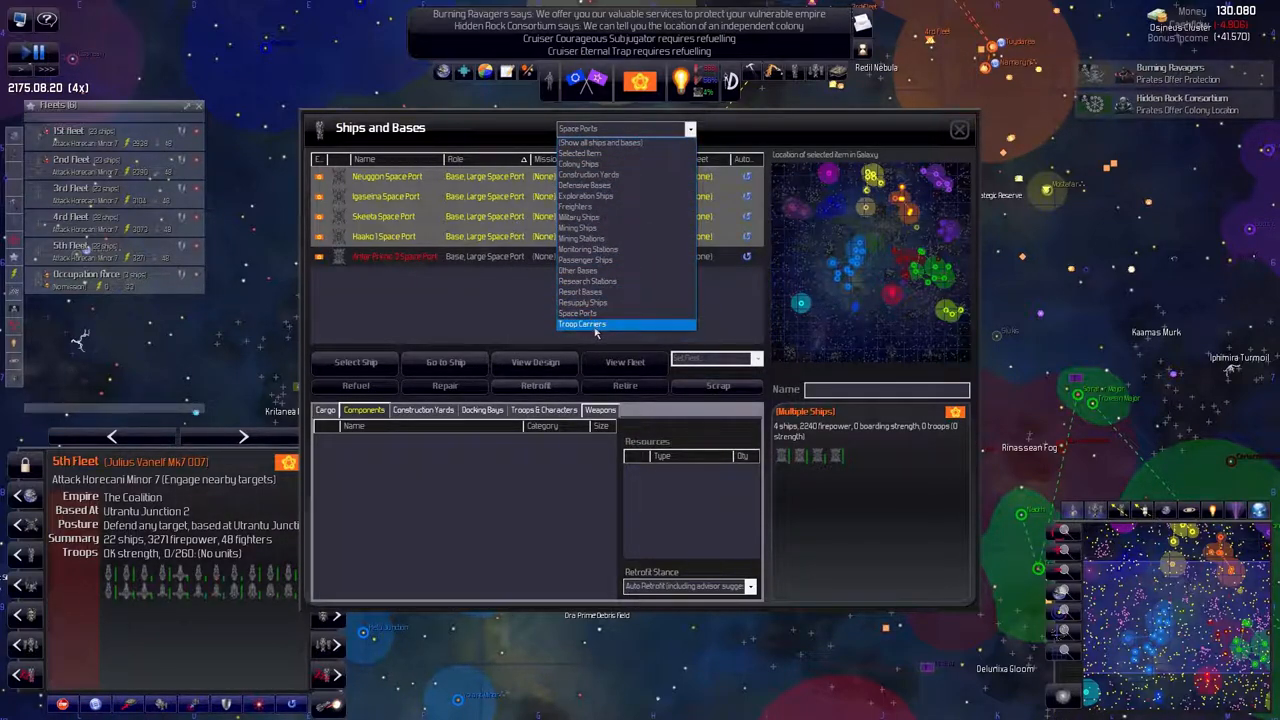
{"action": "left_click", "coordinate": [582, 324]}
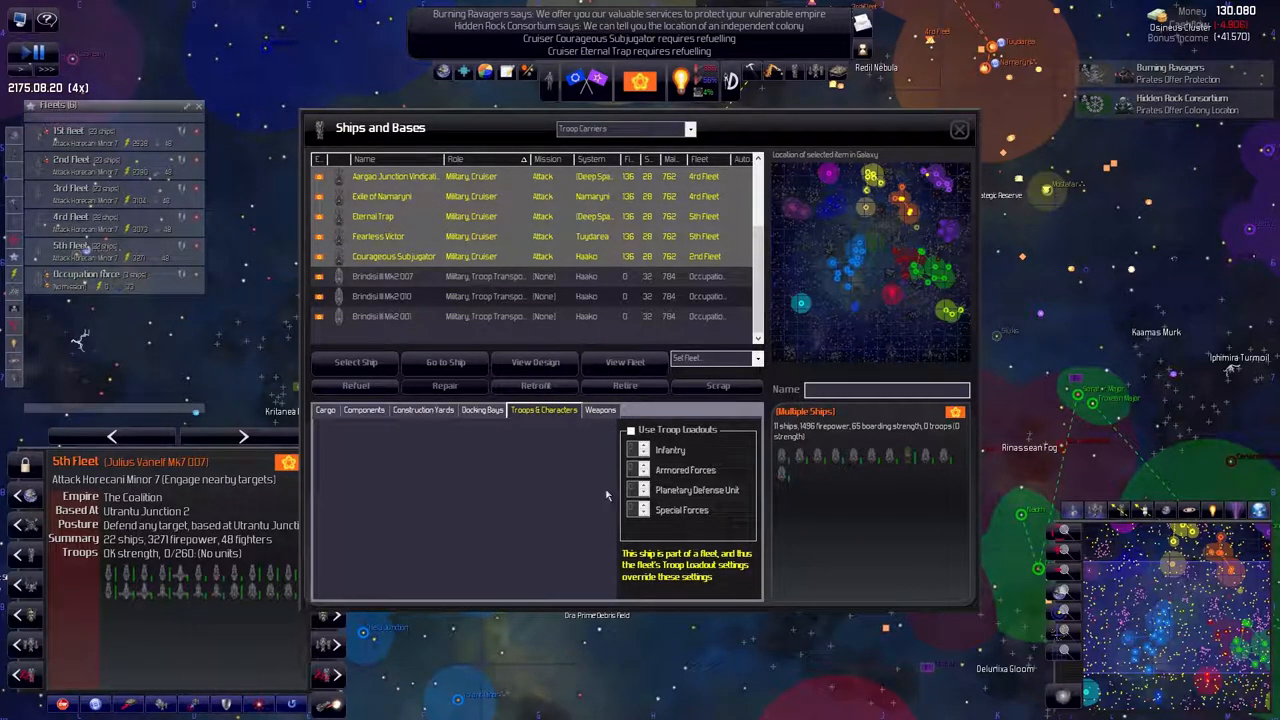
{"action": "mouse_move", "coordinate": [870, 430]}
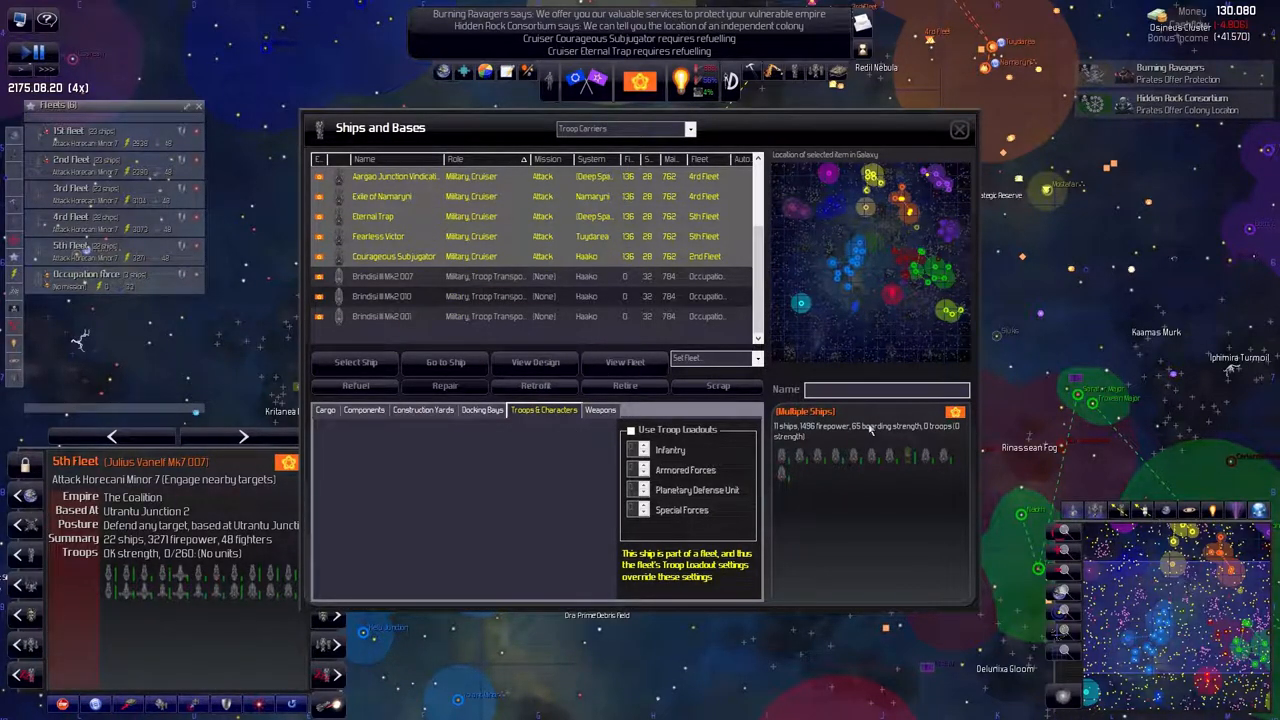
{"action": "left_click", "coordinate": [536, 386]}
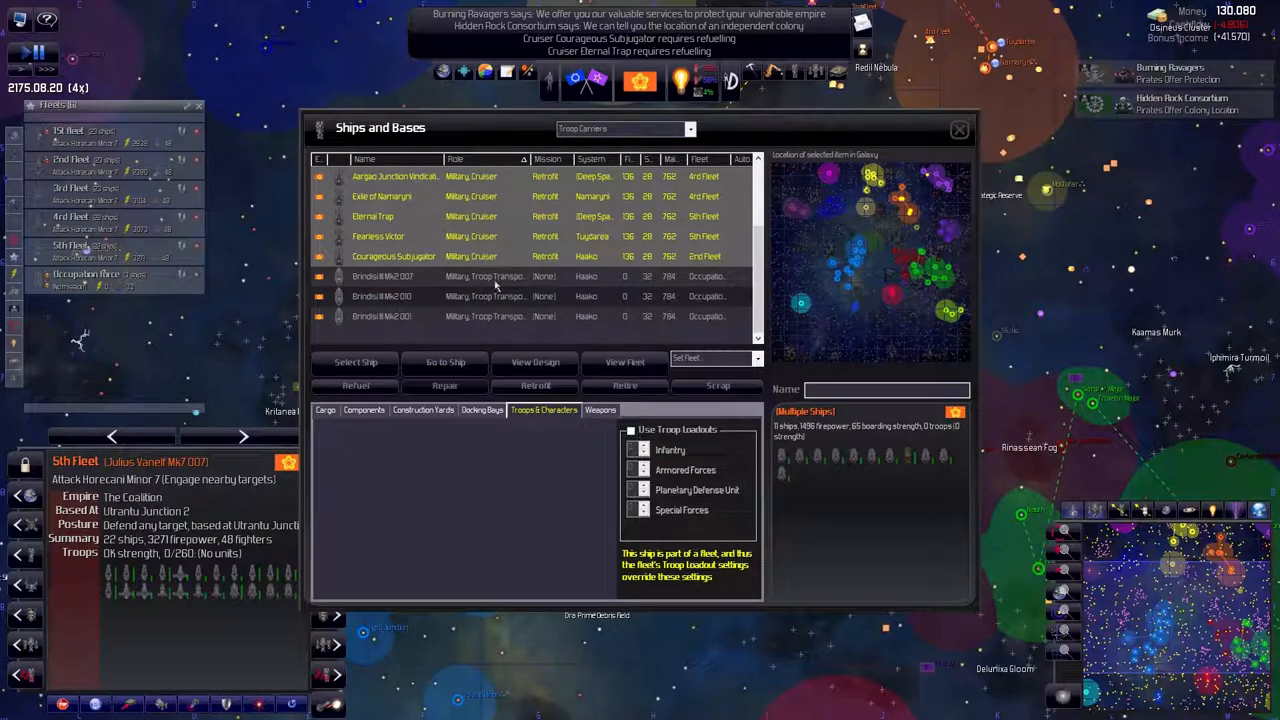
{"action": "left_click", "coordinate": [536, 384]}
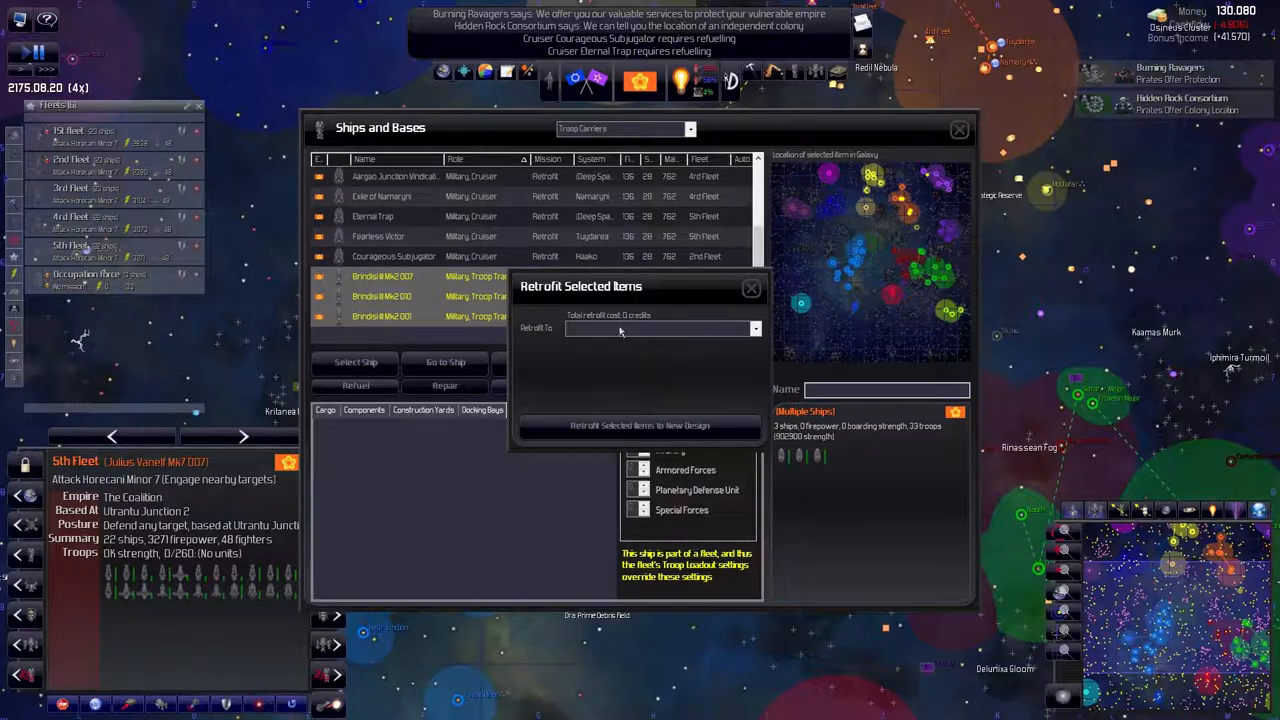
{"action": "left_click", "coordinate": [752, 288]}
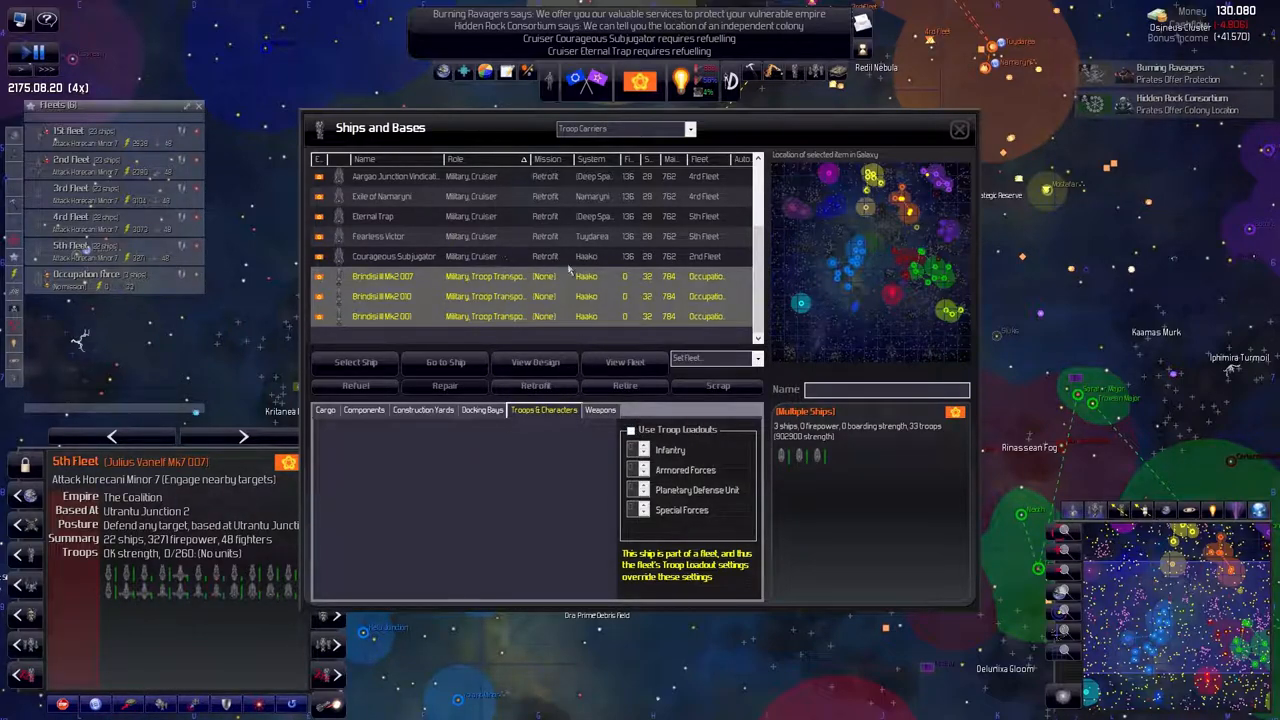
{"action": "left_click", "coordinate": [958, 128]}
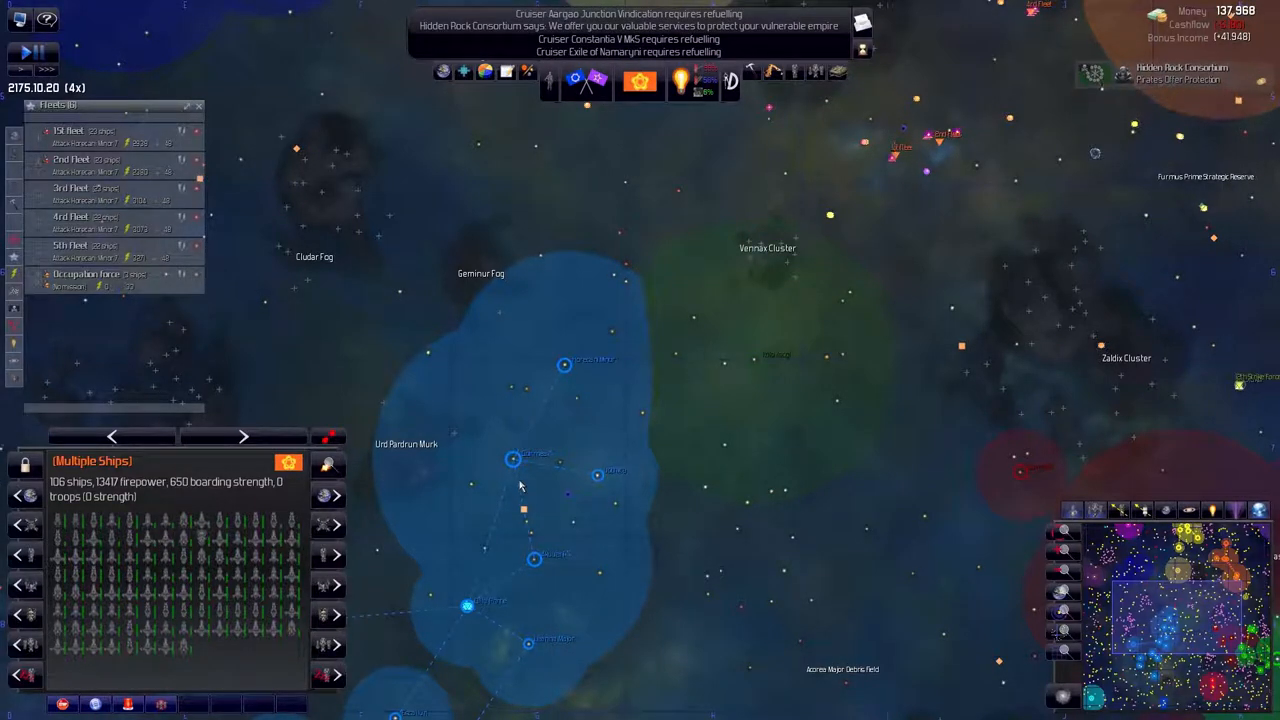
Zoom out on the galaxy map as the foreign envoy's conversation comes in
{"action": "scroll", "scroll_direction": "down", "scroll_amount": 3}
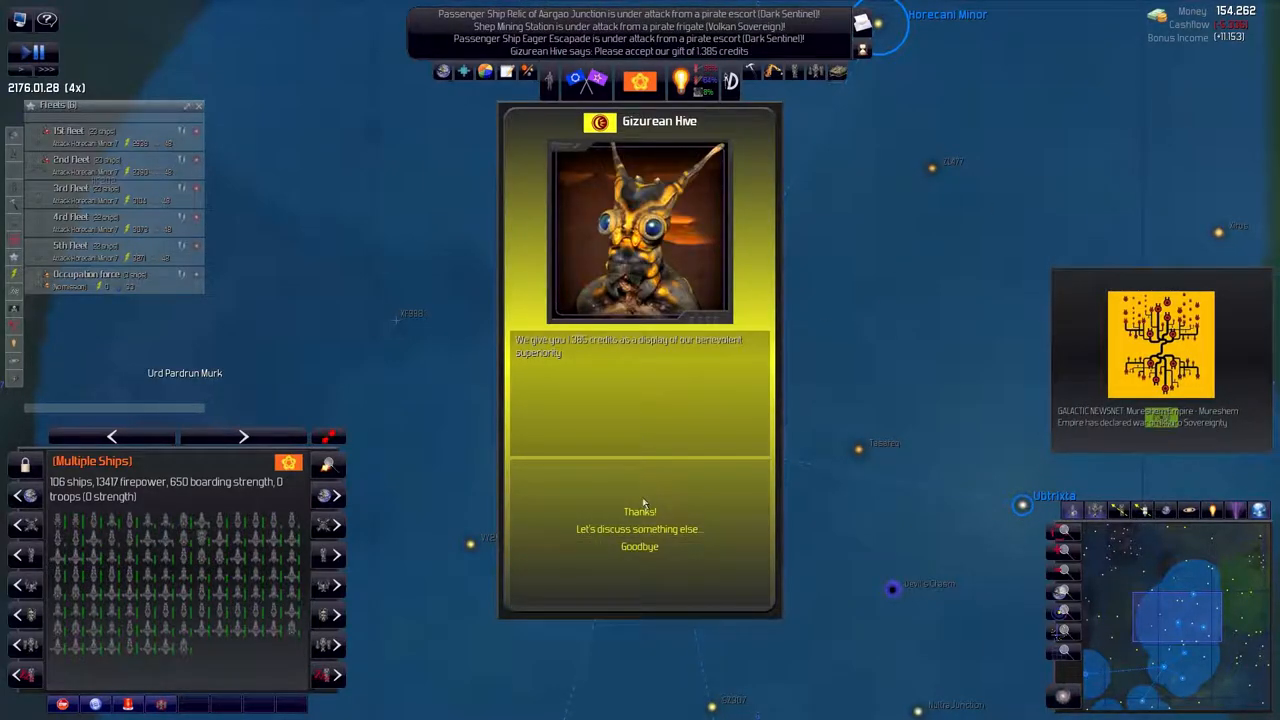
Dismiss the envoy conversation and the captain-killed and admiral-killed notices
{"action": "left_click", "coordinate": [640, 512]}
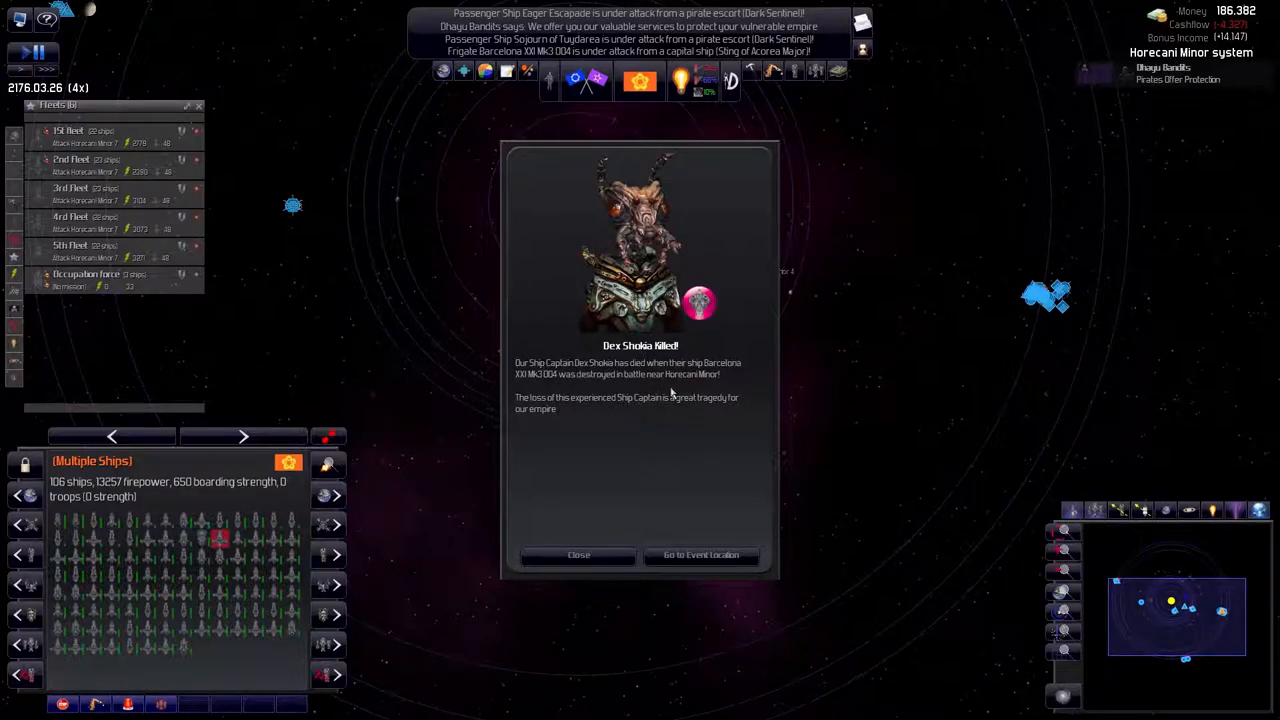
{"action": "left_click", "coordinate": [578, 556]}
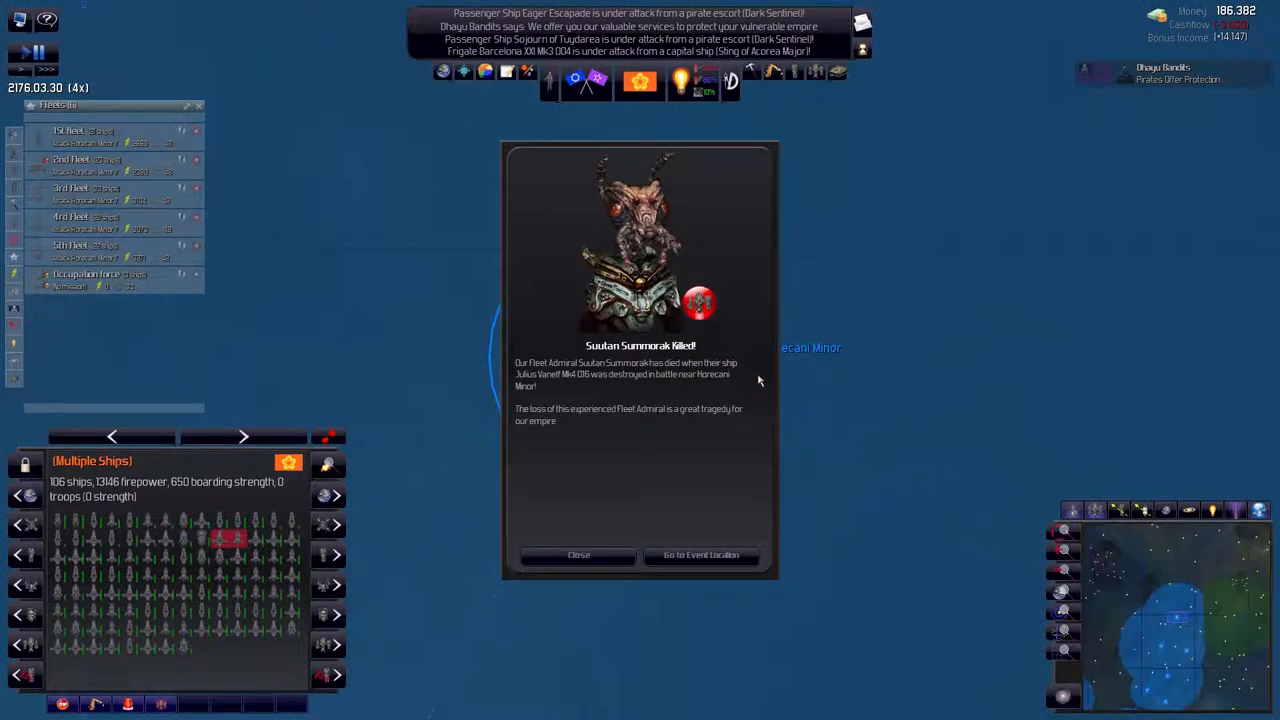
{"action": "left_click", "coordinate": [578, 556]}
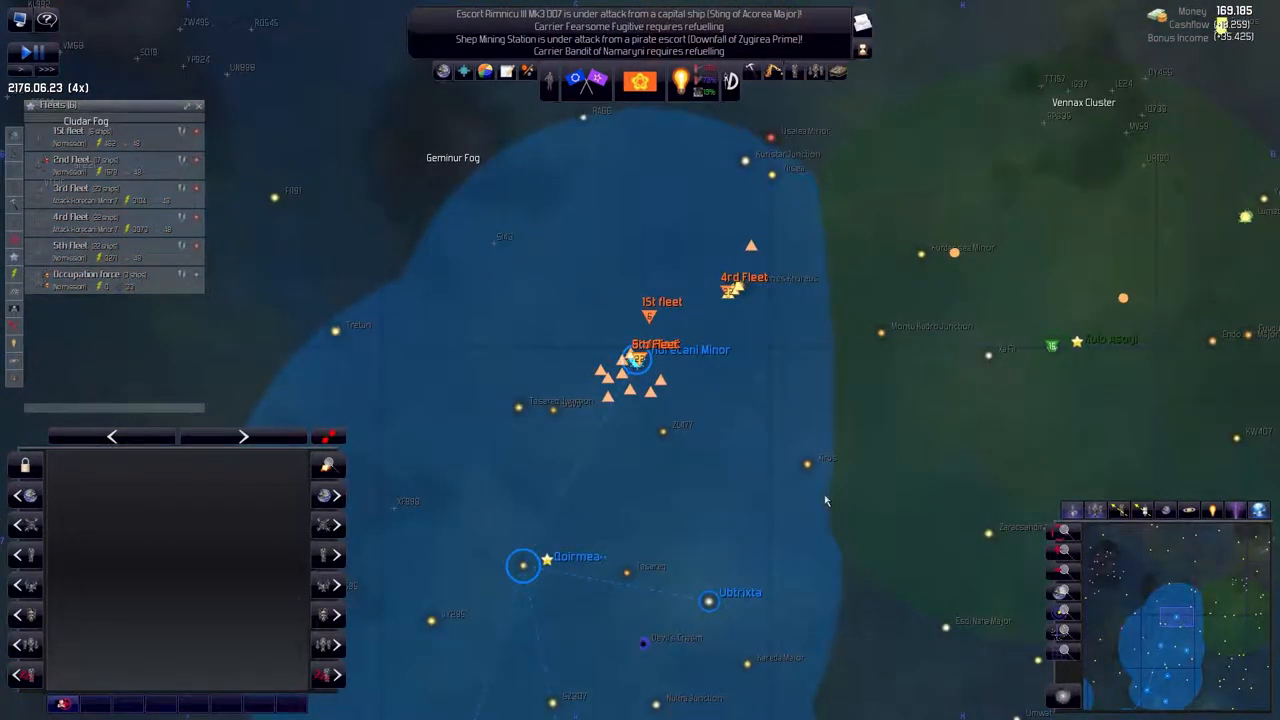
Order the massed fleet against Horecani Minor and show the planet's info panel
{"action": "left_click", "coordinate": [640, 360]}
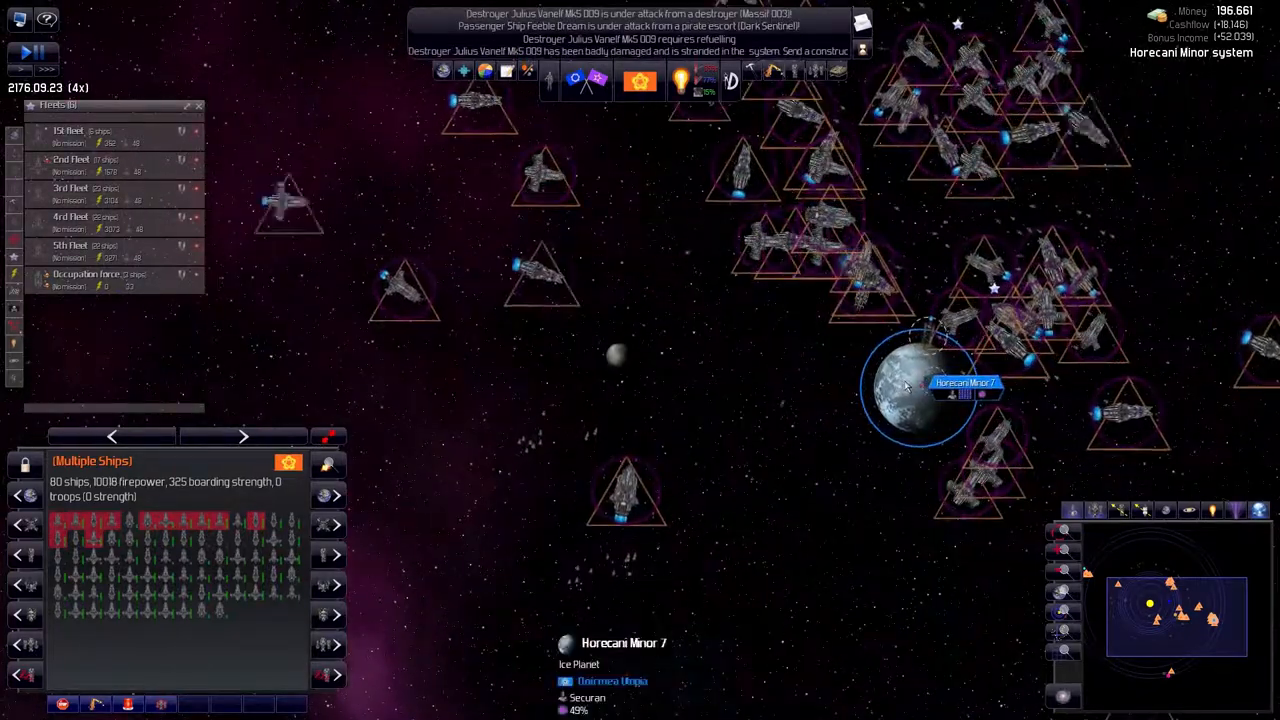
{"action": "right_click", "coordinate": [904, 384]}
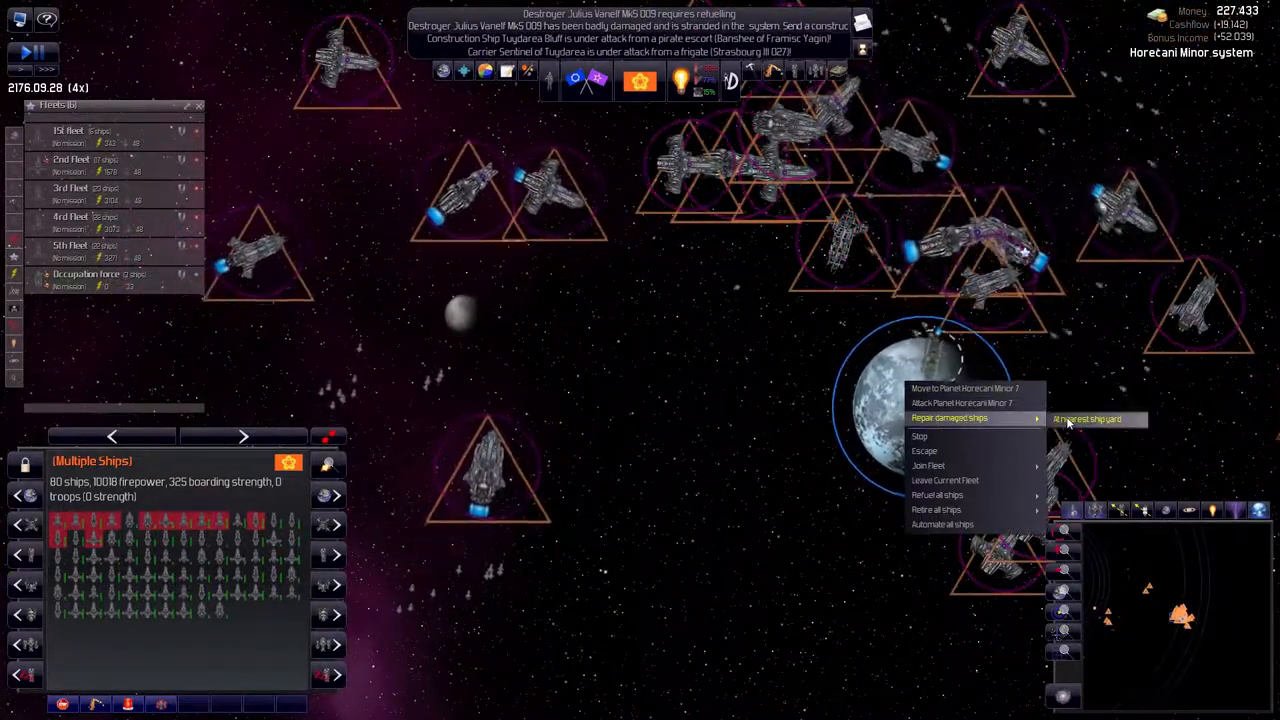
{"action": "mouse_move", "coordinate": [960, 402]}
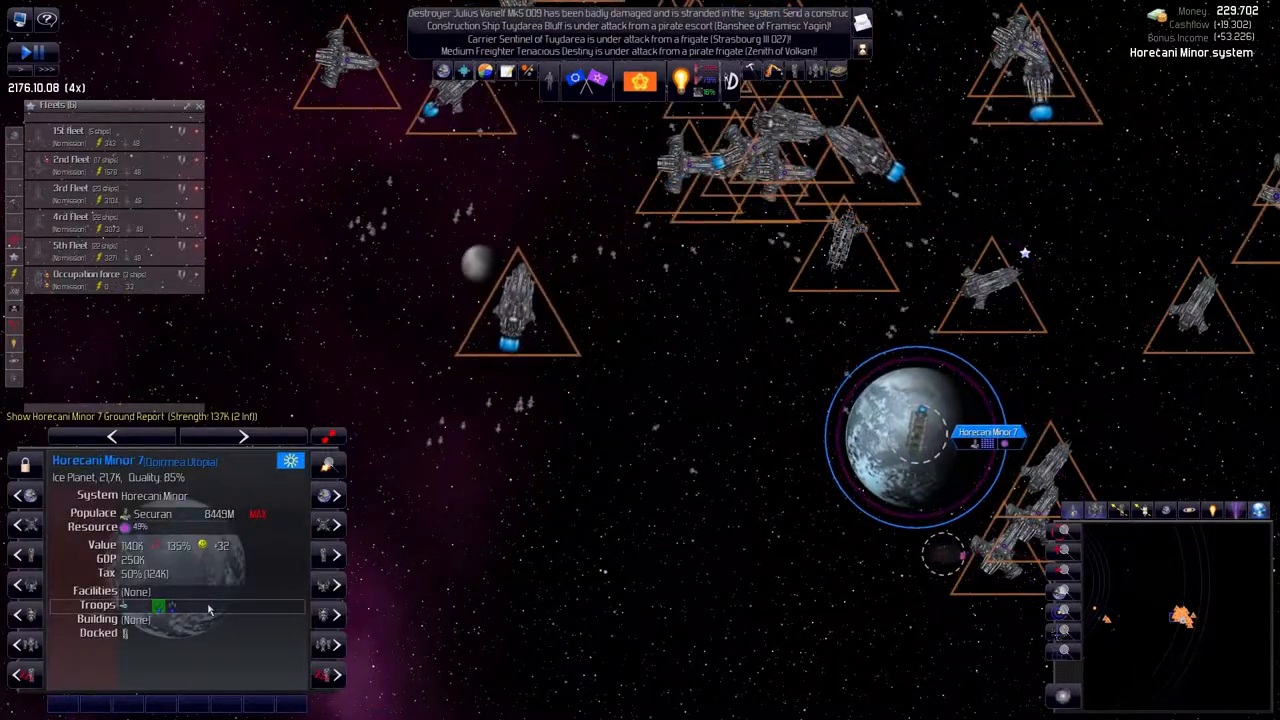
{"action": "left_click", "coordinate": [90, 278]}
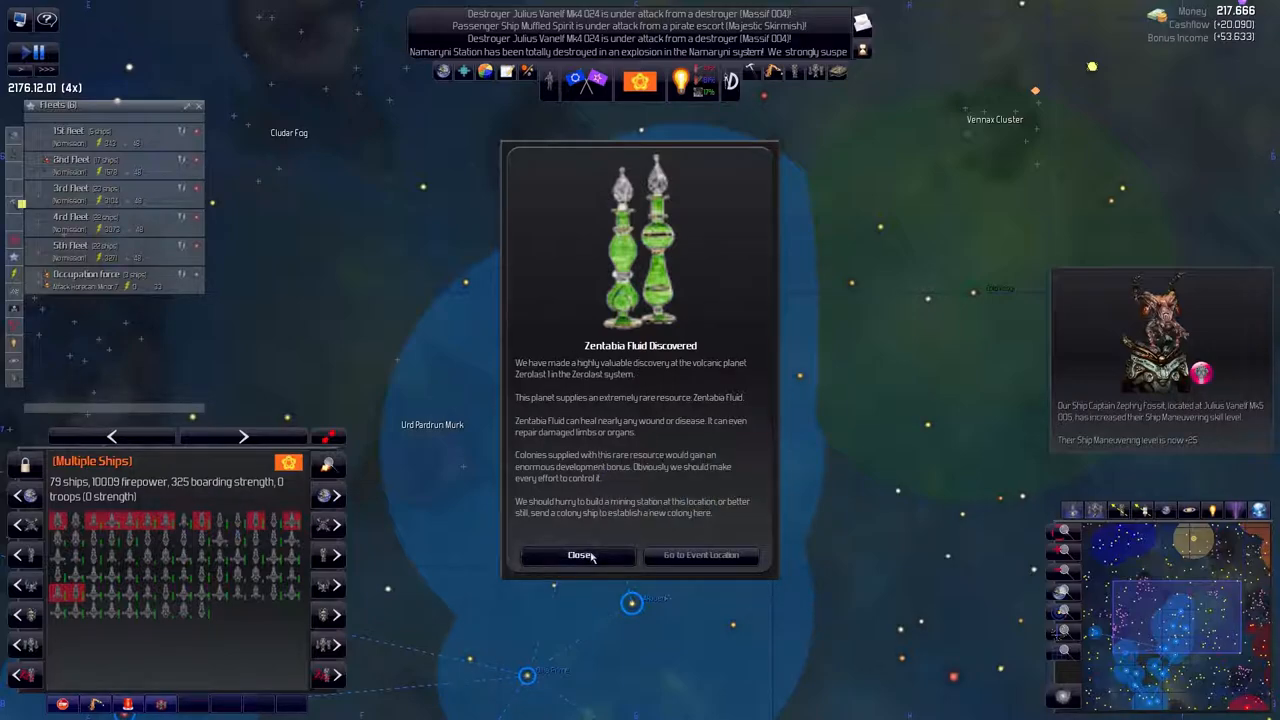
Clear the resource and pyramid discovery notices and accept the territory-map swap offer
{"action": "left_click", "coordinate": [578, 556]}
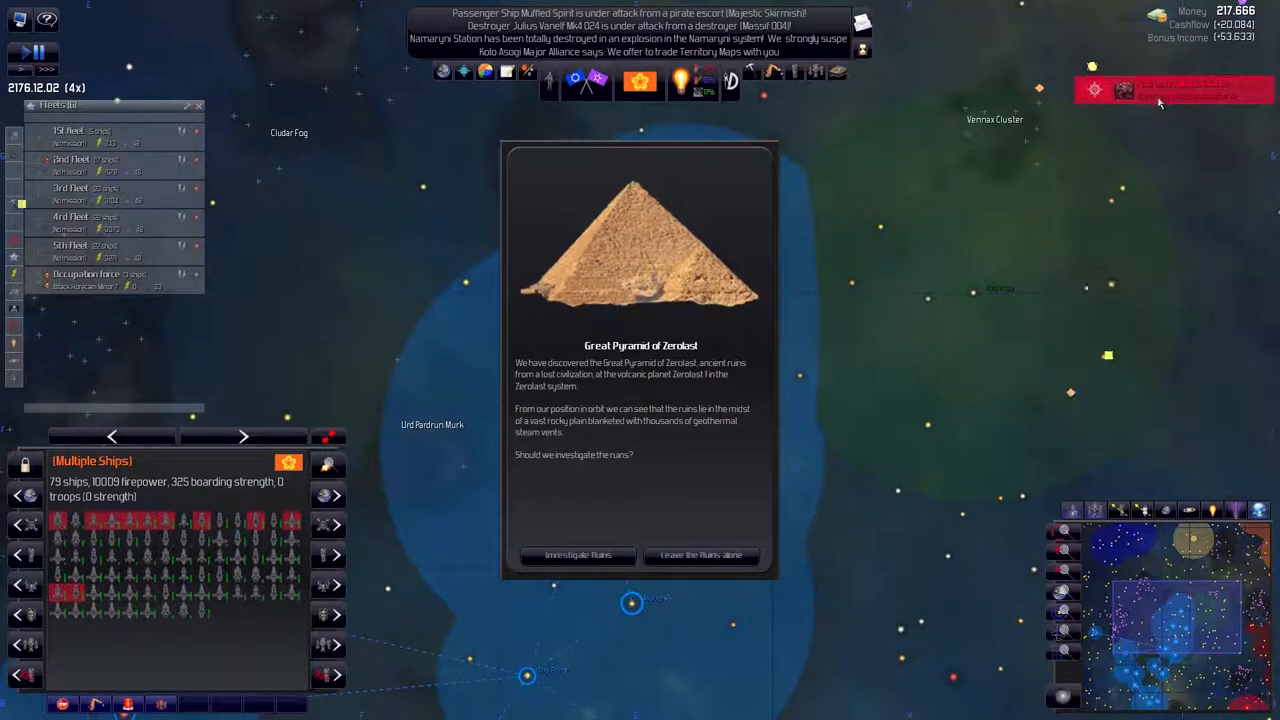
{"action": "left_click", "coordinate": [702, 556]}
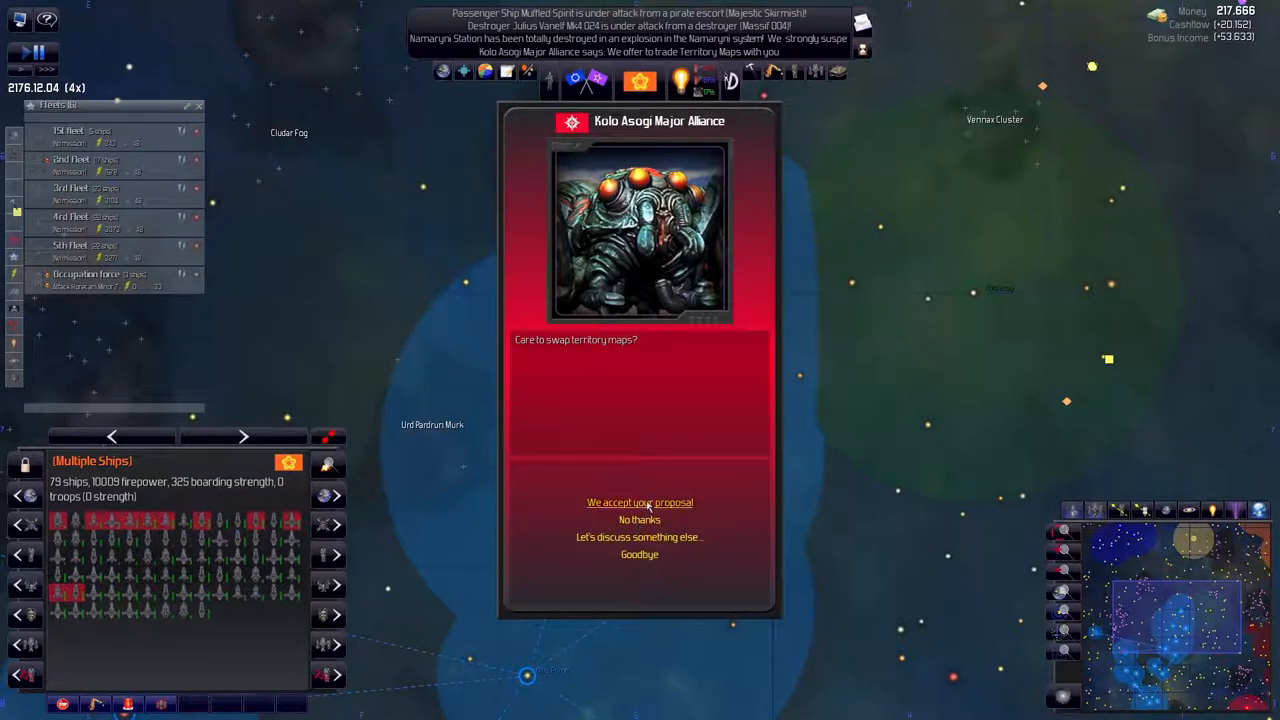
{"action": "left_click", "coordinate": [640, 502]}
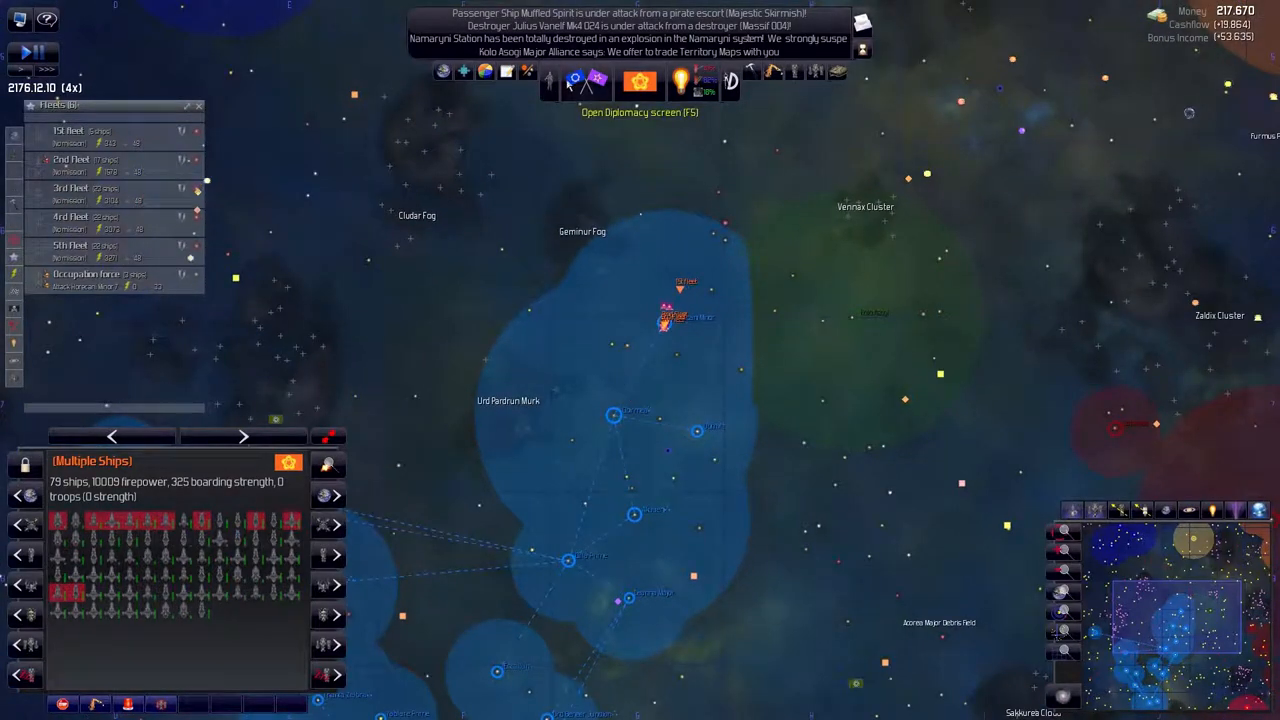
{"action": "left_click", "coordinate": [640, 82]}
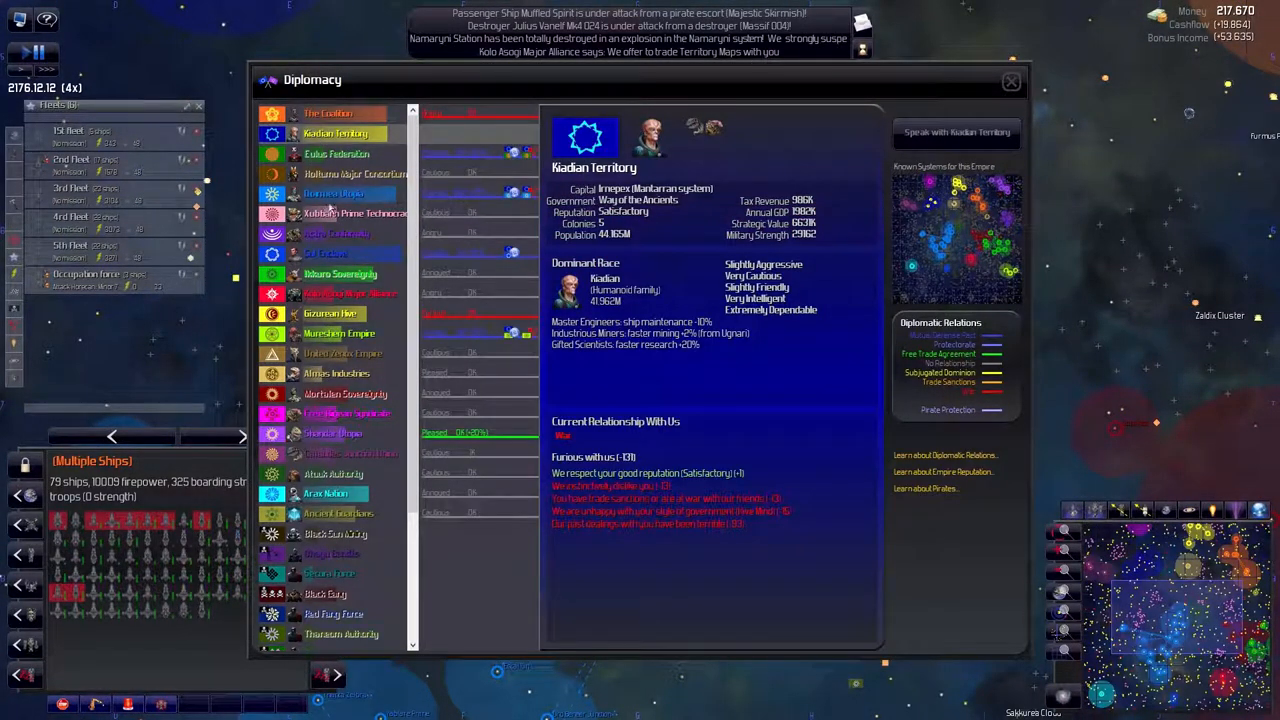
{"action": "left_click", "coordinate": [336, 192]}
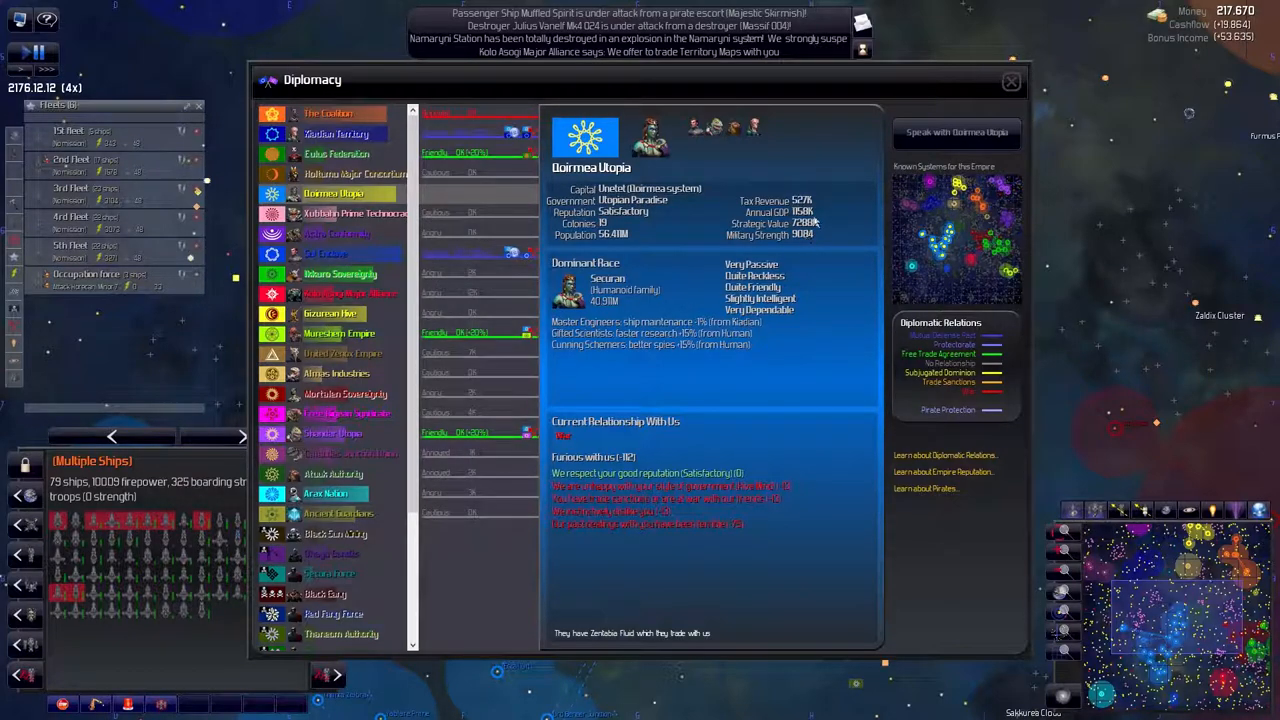
{"action": "left_click", "coordinate": [1010, 80]}
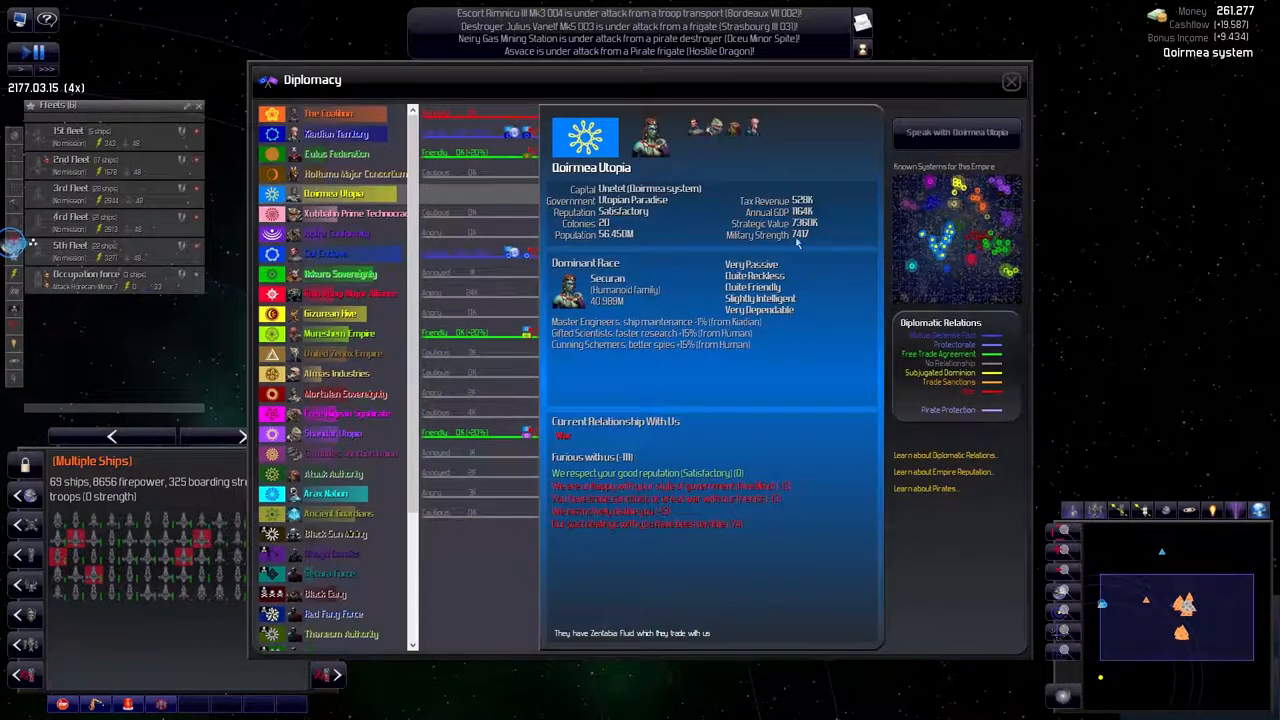
{"action": "mouse_move", "coordinate": [960, 76]}
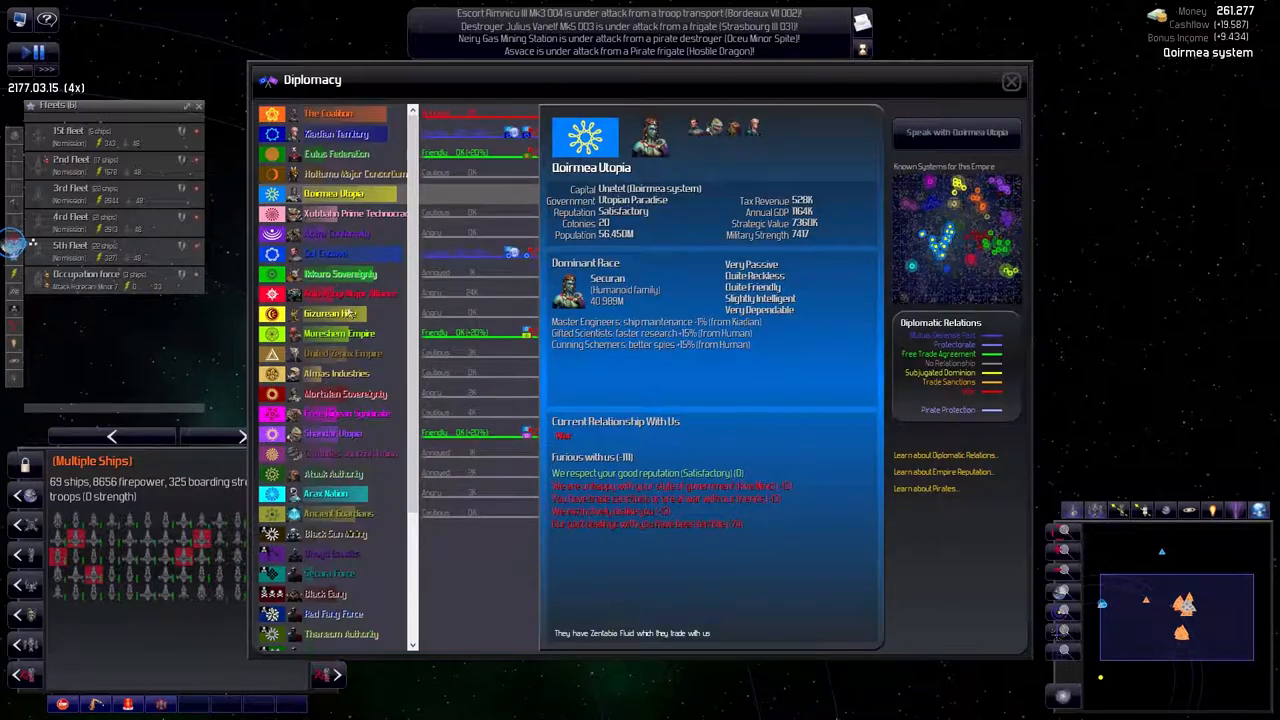
{"action": "left_click", "coordinate": [332, 312]}
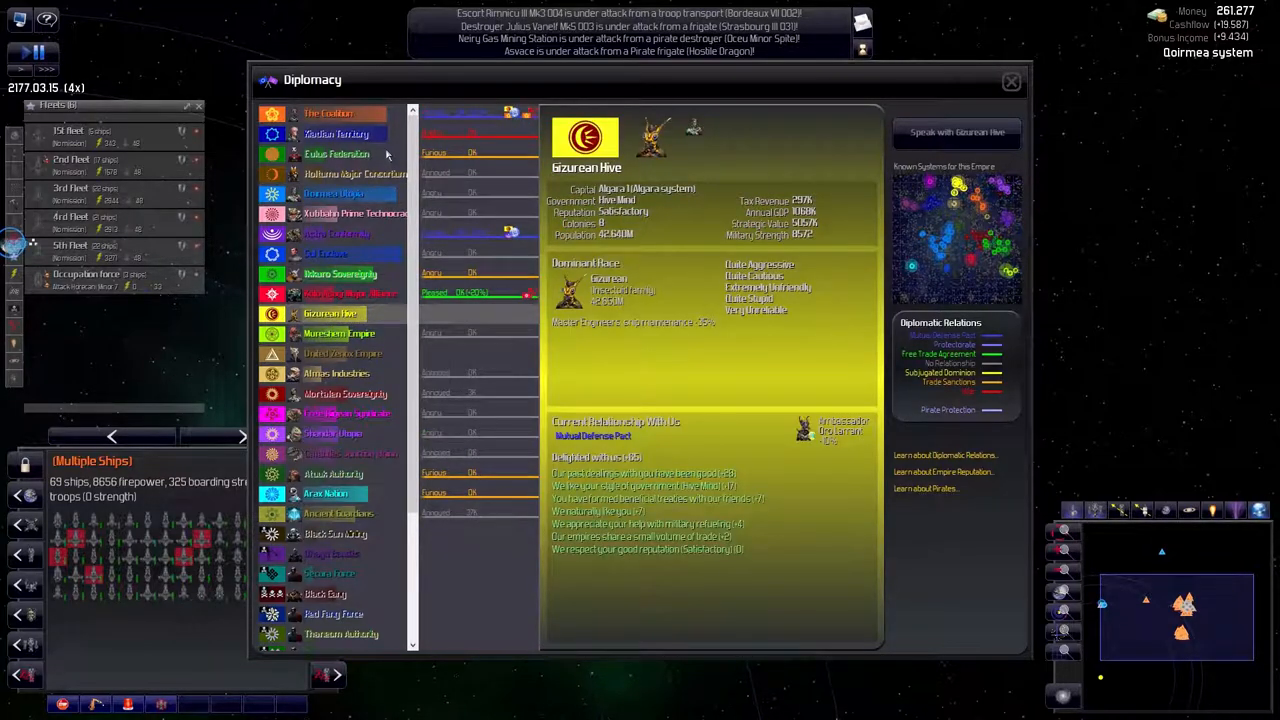
{"action": "left_click", "coordinate": [328, 112]}
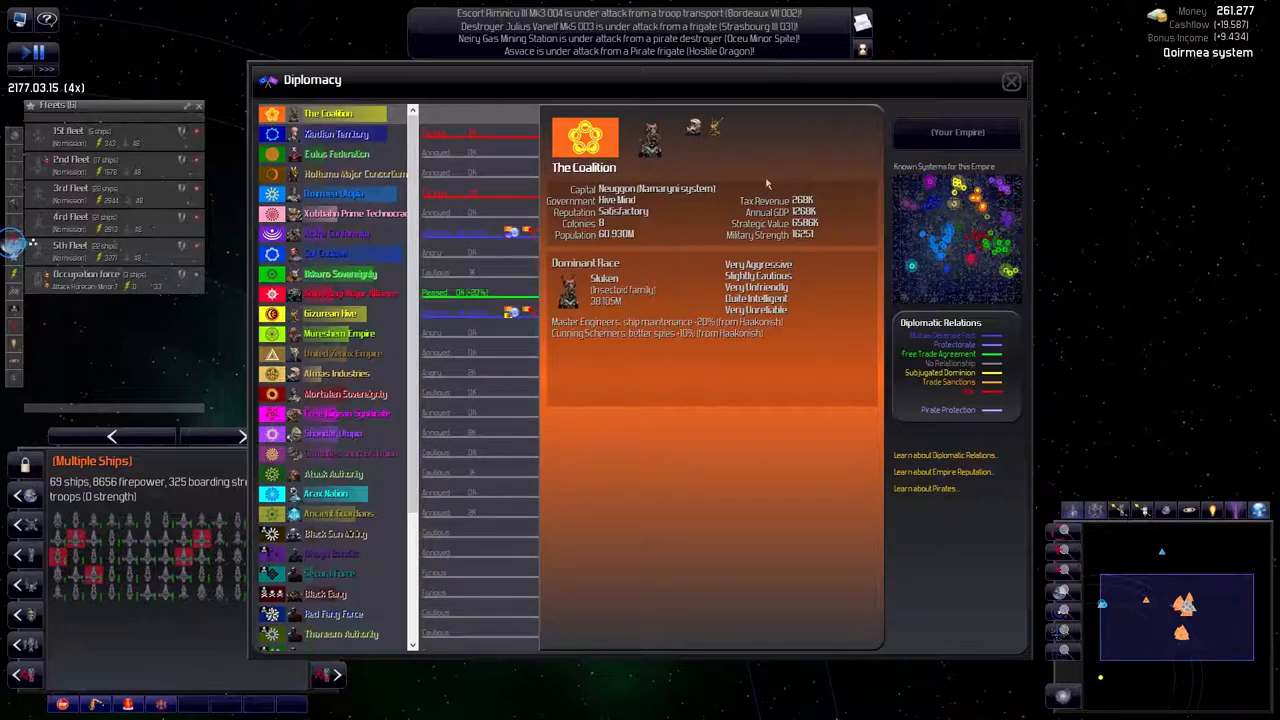
{"action": "left_click", "coordinate": [332, 312]}
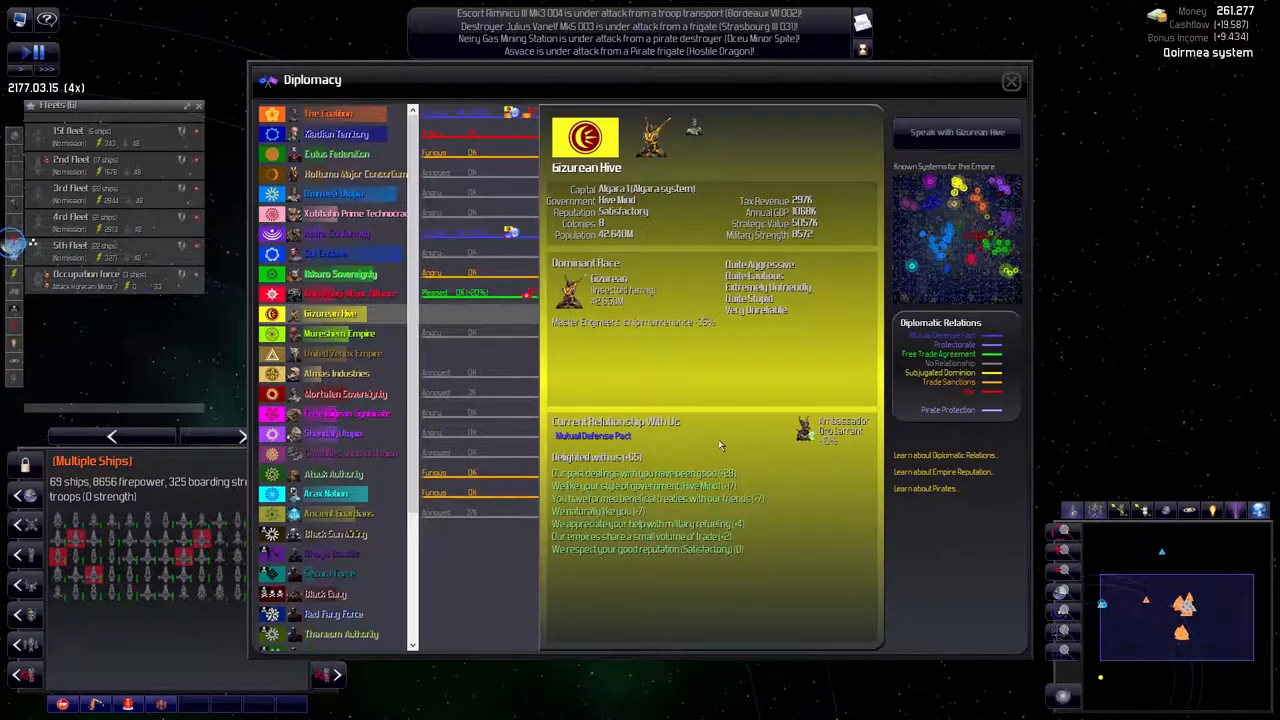
{"action": "mouse_move", "coordinate": [616, 414]}
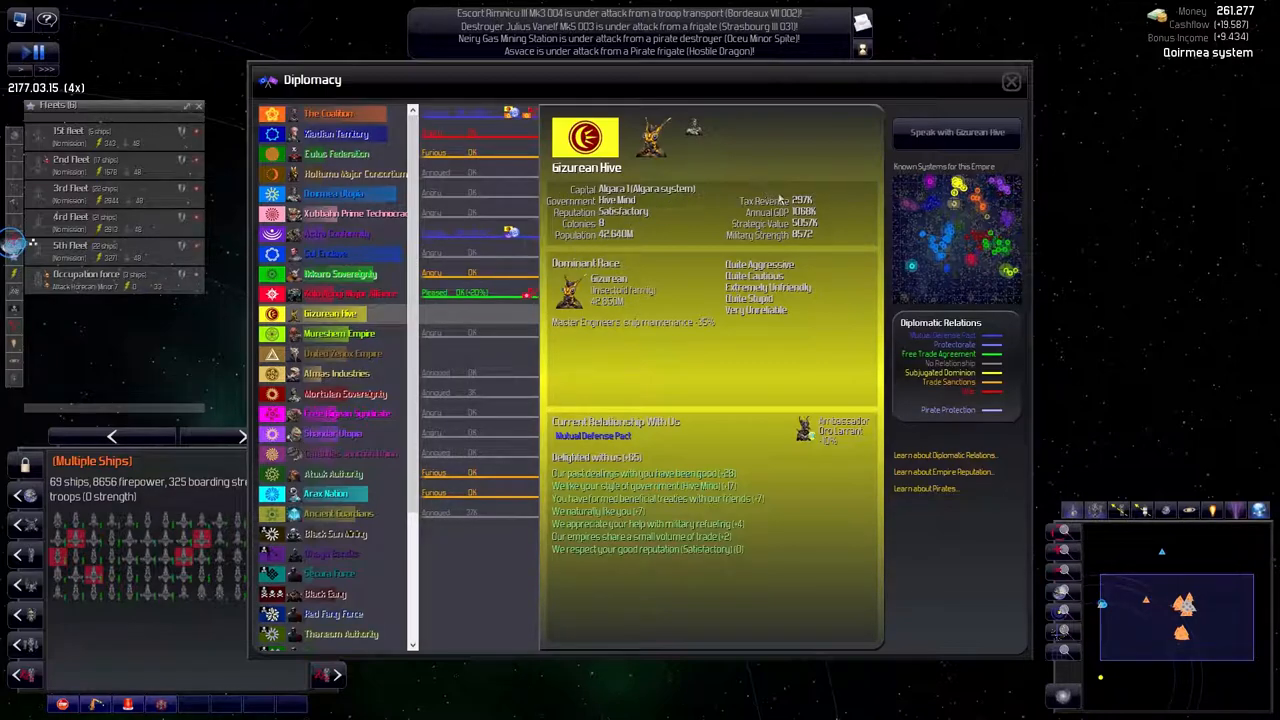
{"action": "left_click", "coordinate": [1010, 80]}
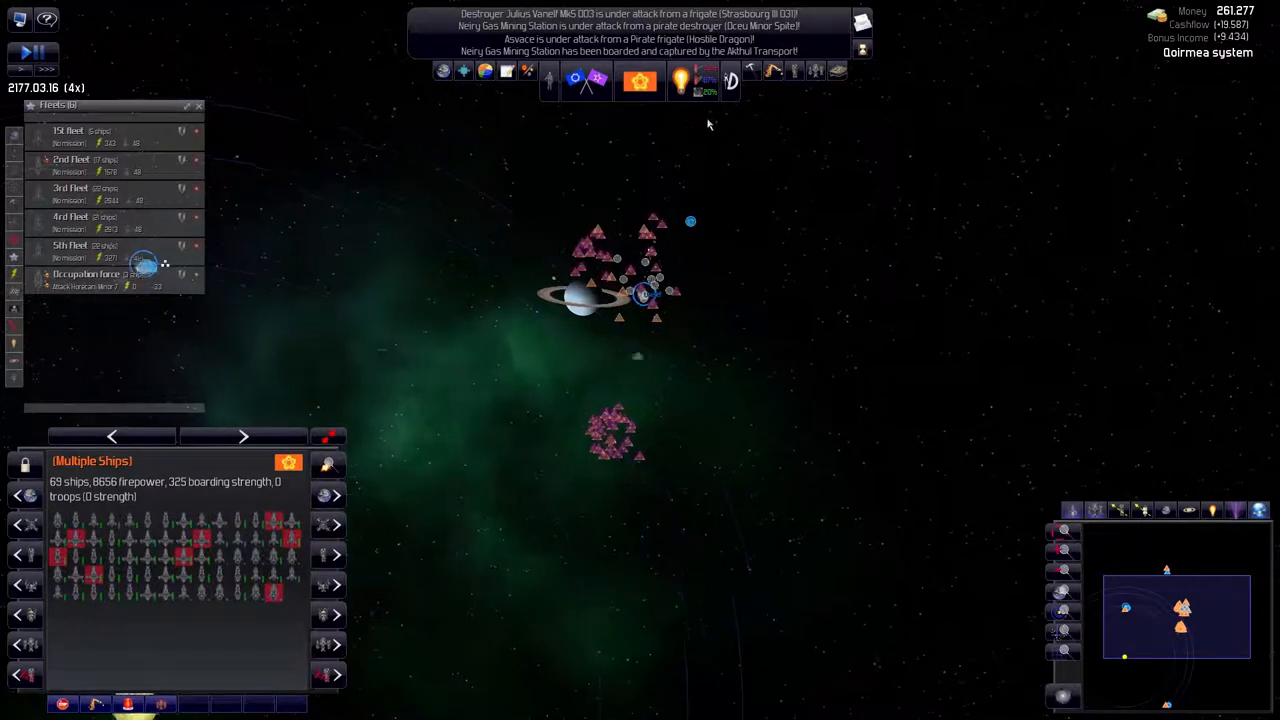
Review the Occupation Force and 1st Fleet in the Fleets list, then acknowledge the admiral's death
{"action": "left_click", "coordinate": [772, 70]}
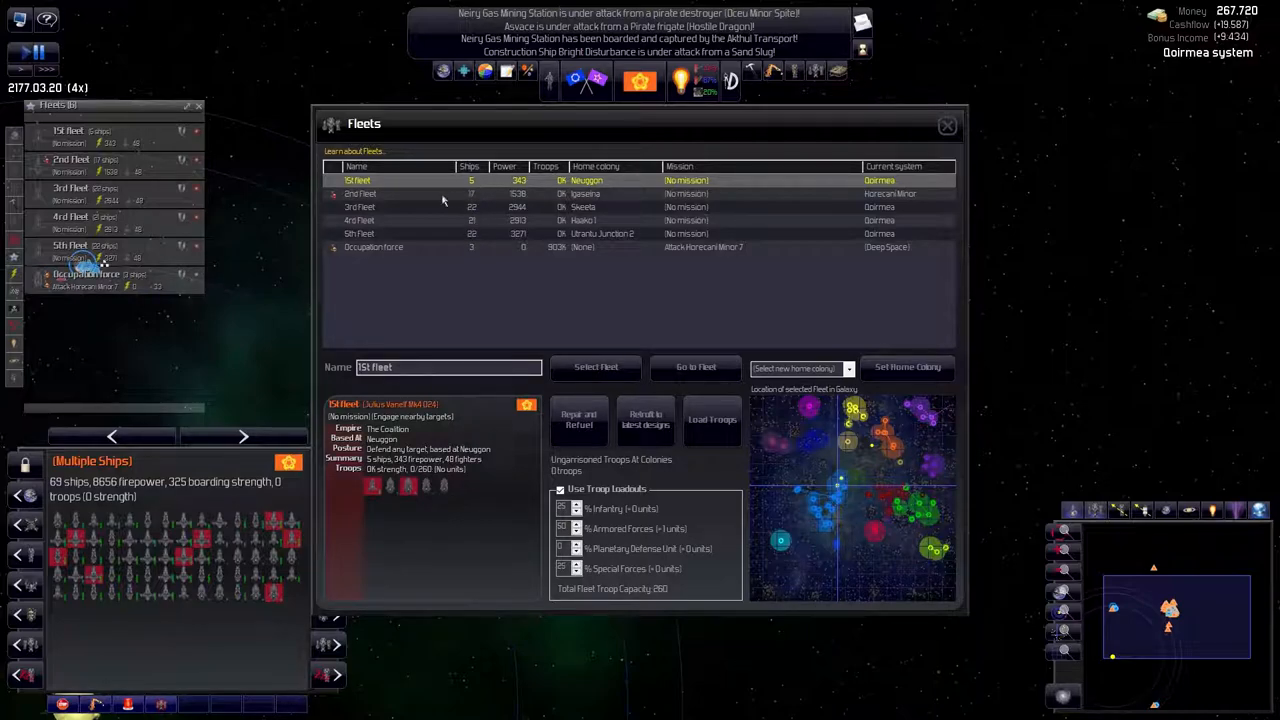
{"action": "mouse_move", "coordinate": [424, 248]}
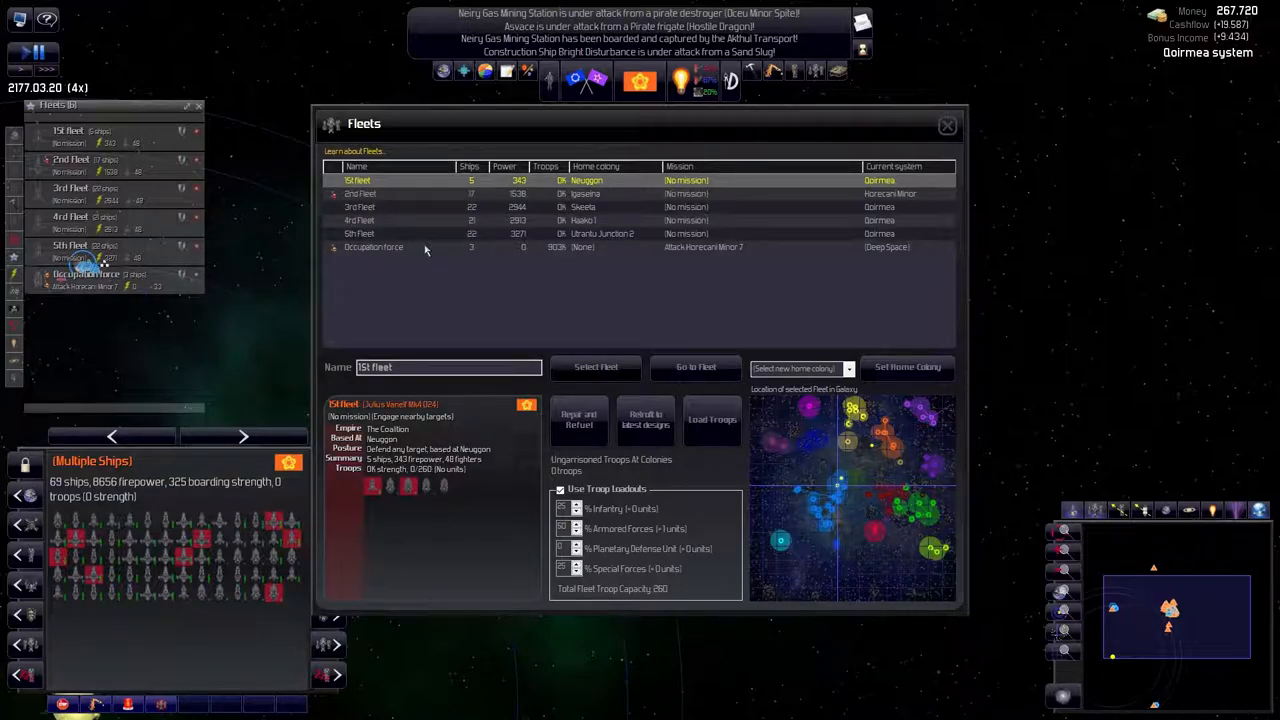
{"action": "mouse_move", "coordinate": [728, 252]}
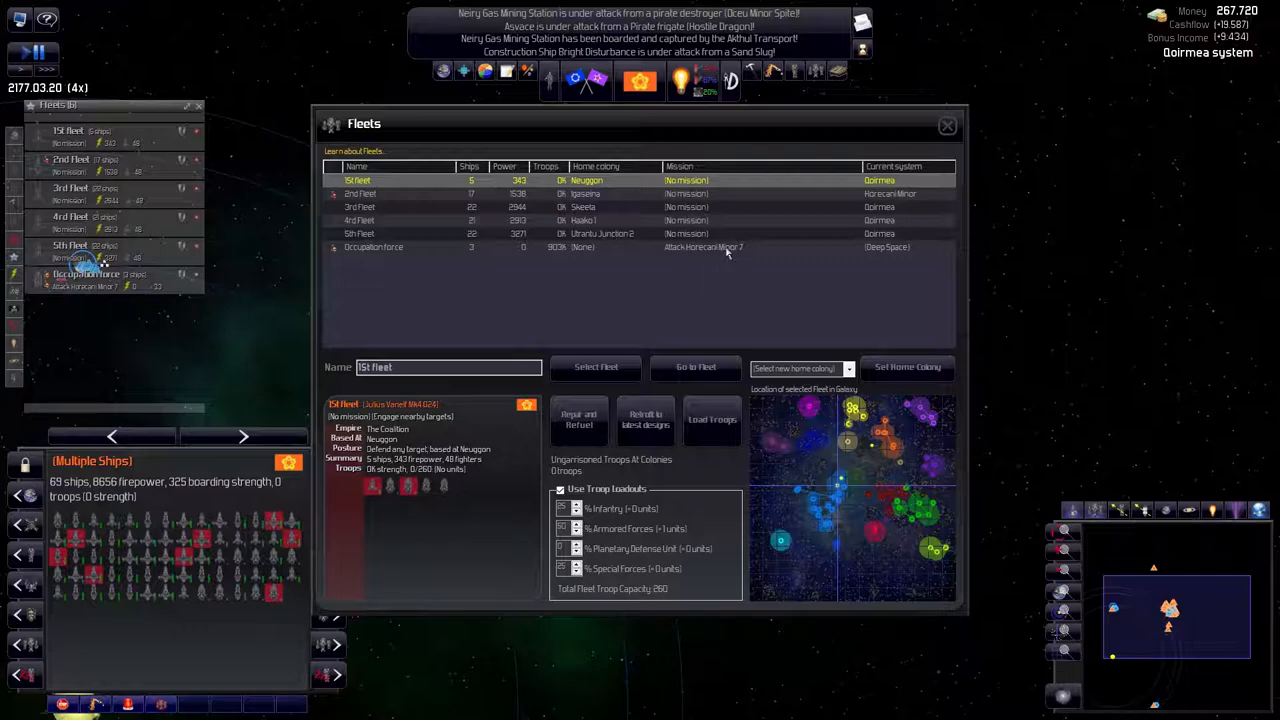
{"action": "mouse_move", "coordinate": [868, 254]}
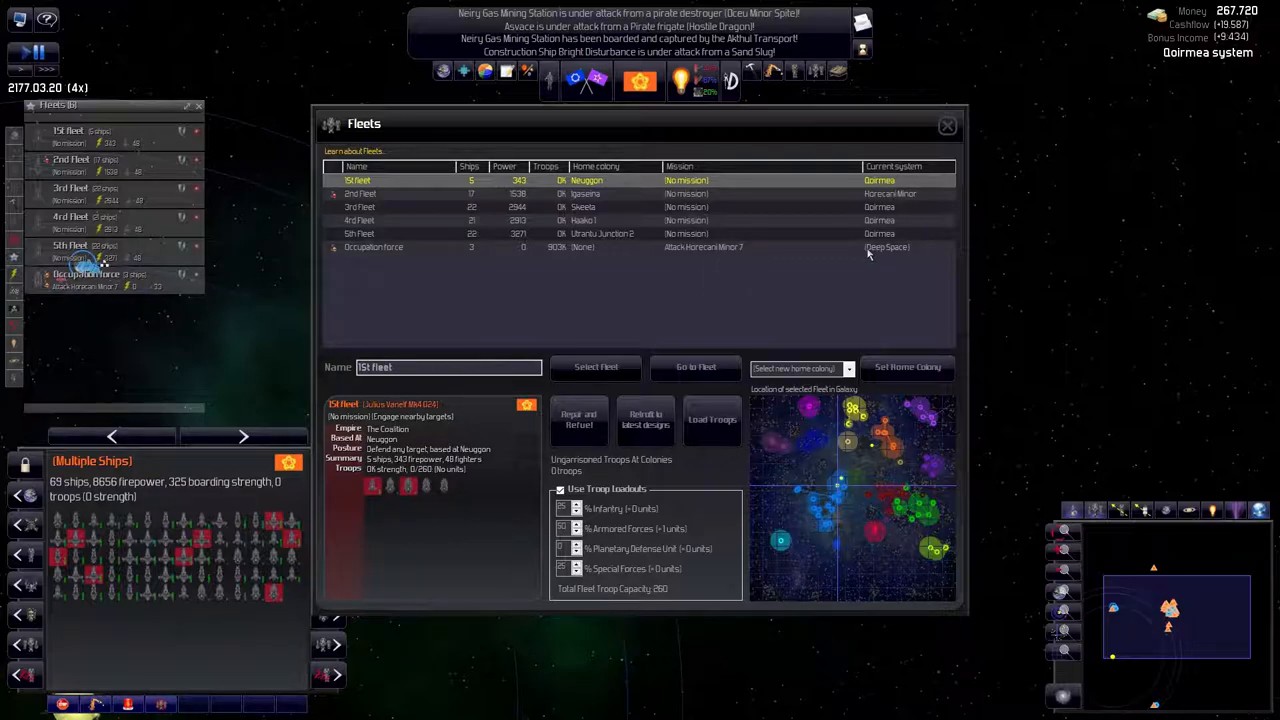
{"action": "left_click", "coordinate": [372, 248]}
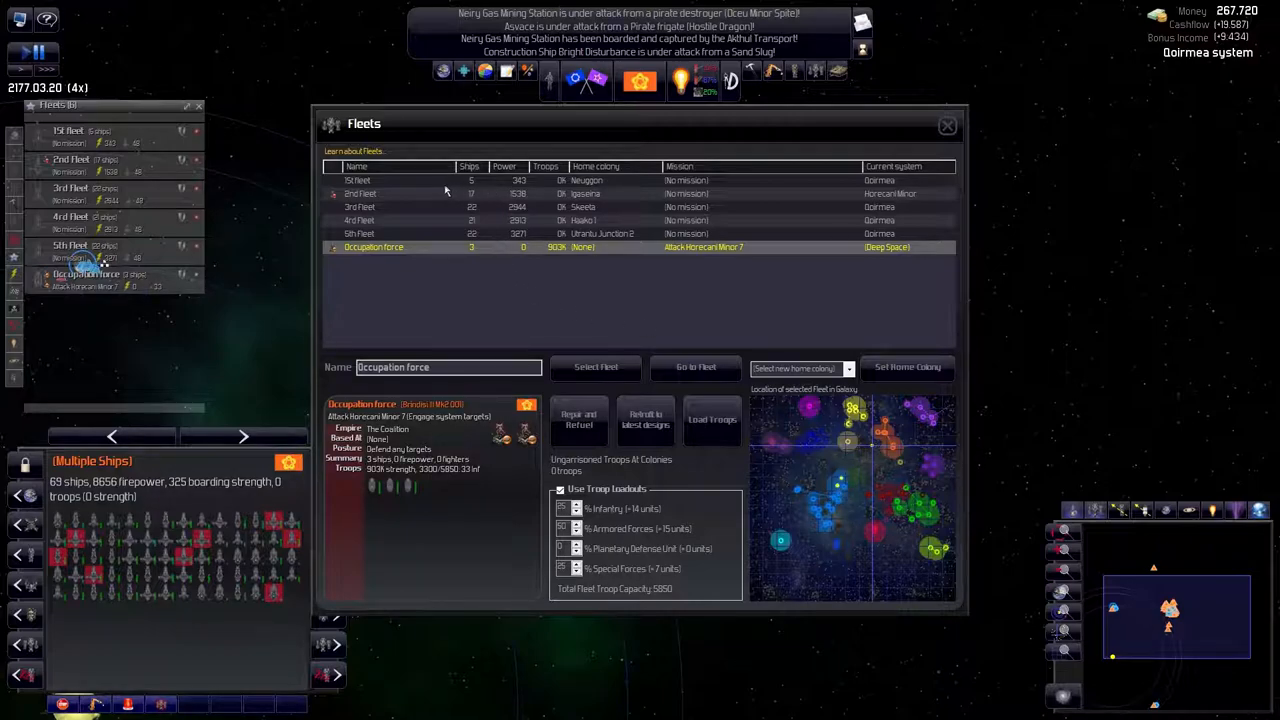
{"action": "left_click", "coordinate": [356, 180]}
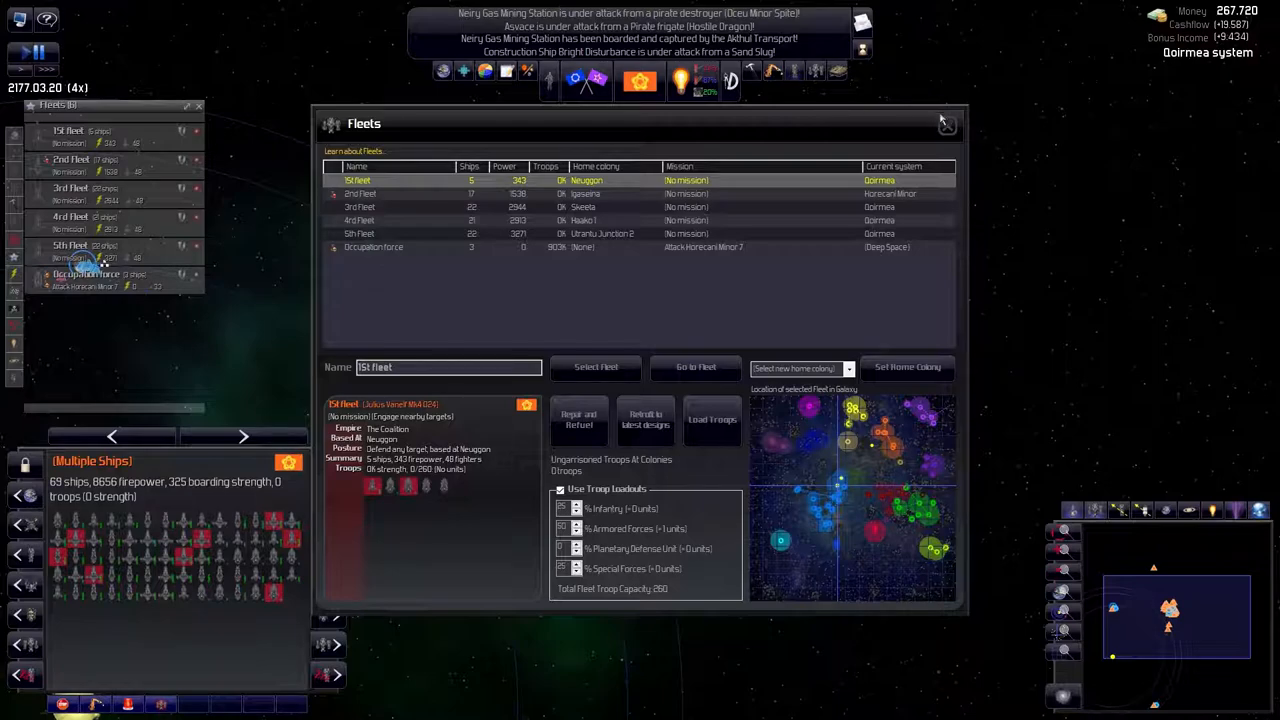
{"action": "left_click", "coordinate": [944, 124]}
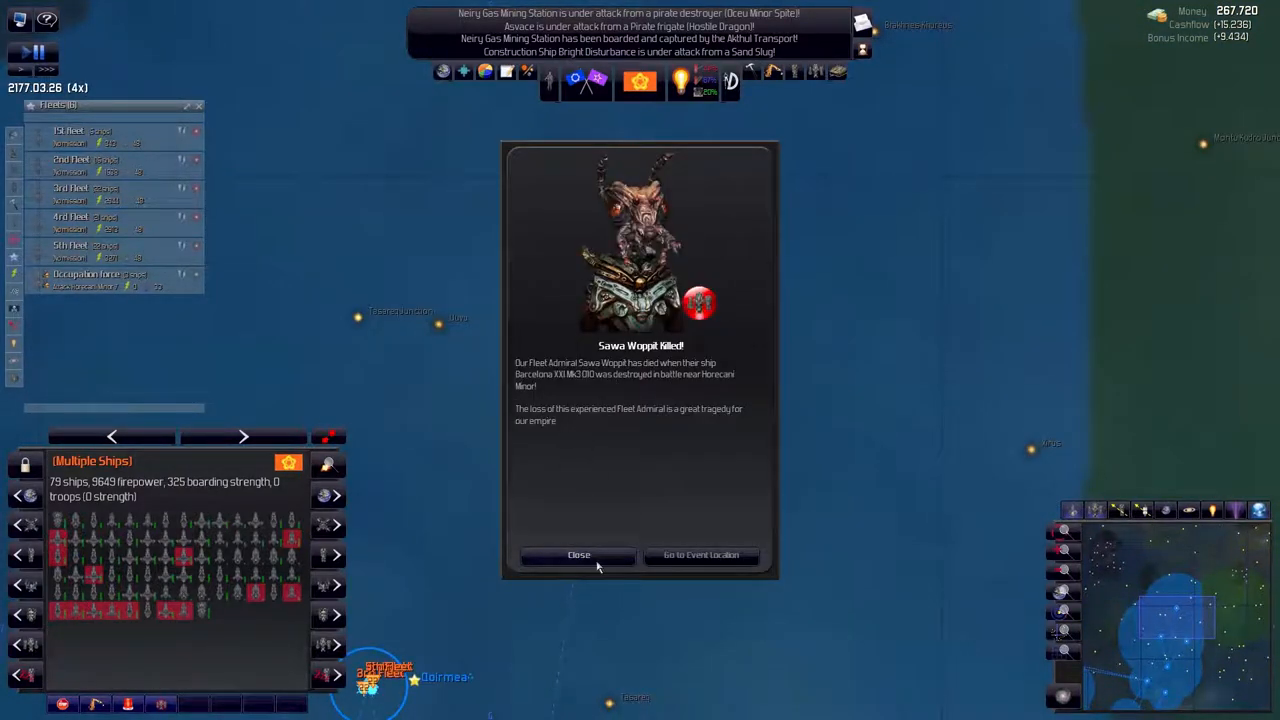
{"action": "left_click", "coordinate": [578, 556]}
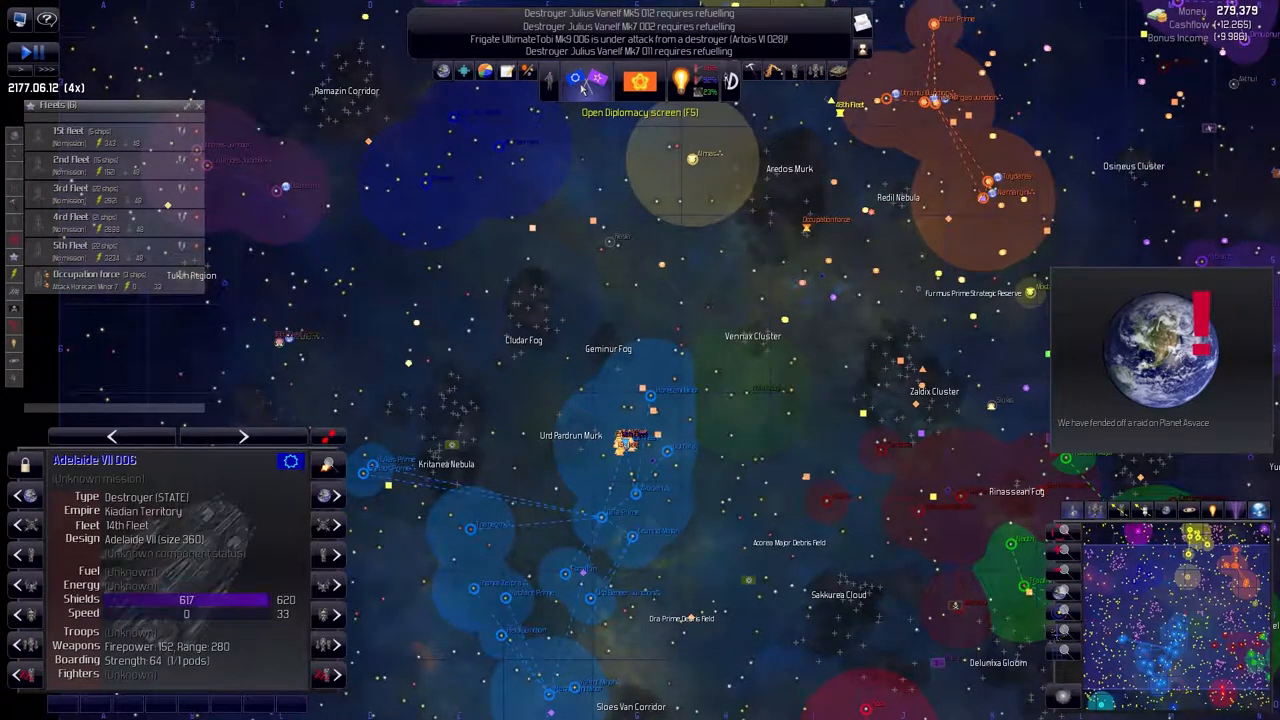
Propose negotiating an end to the war to the Goirmea Utopia through Diplomacy
{"action": "left_click", "coordinate": [576, 80]}
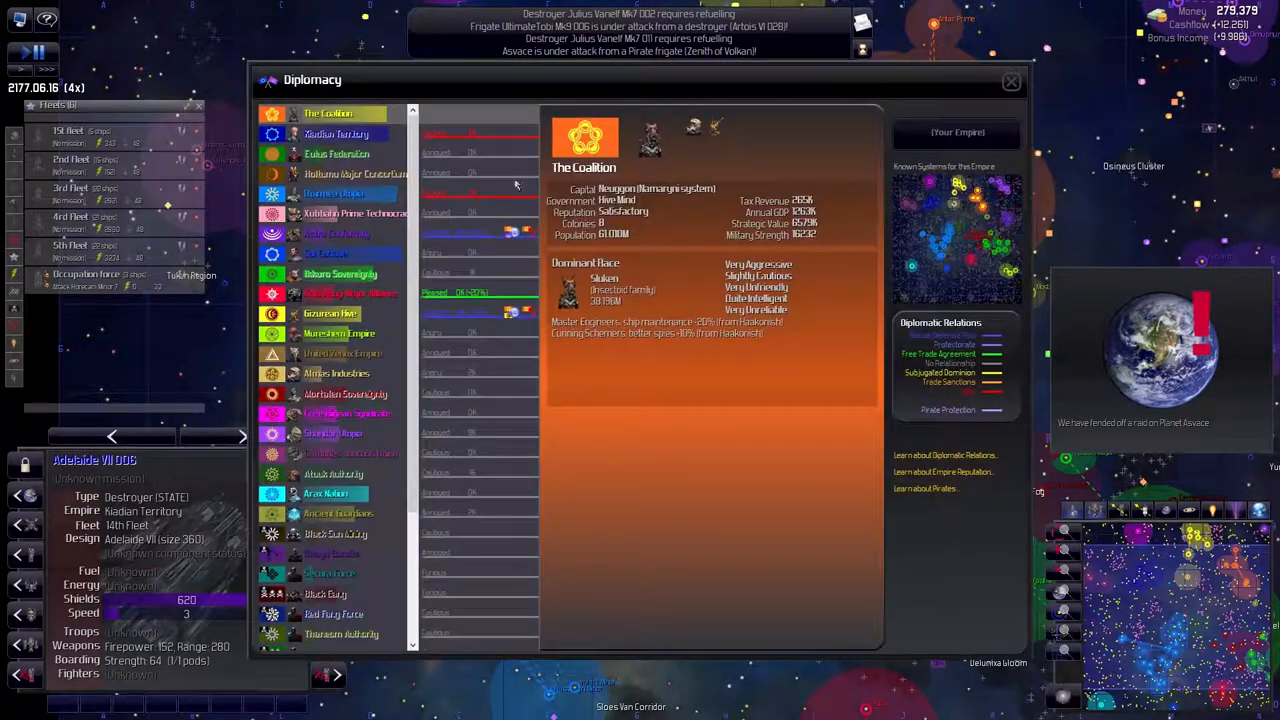
{"action": "left_click", "coordinate": [336, 192]}
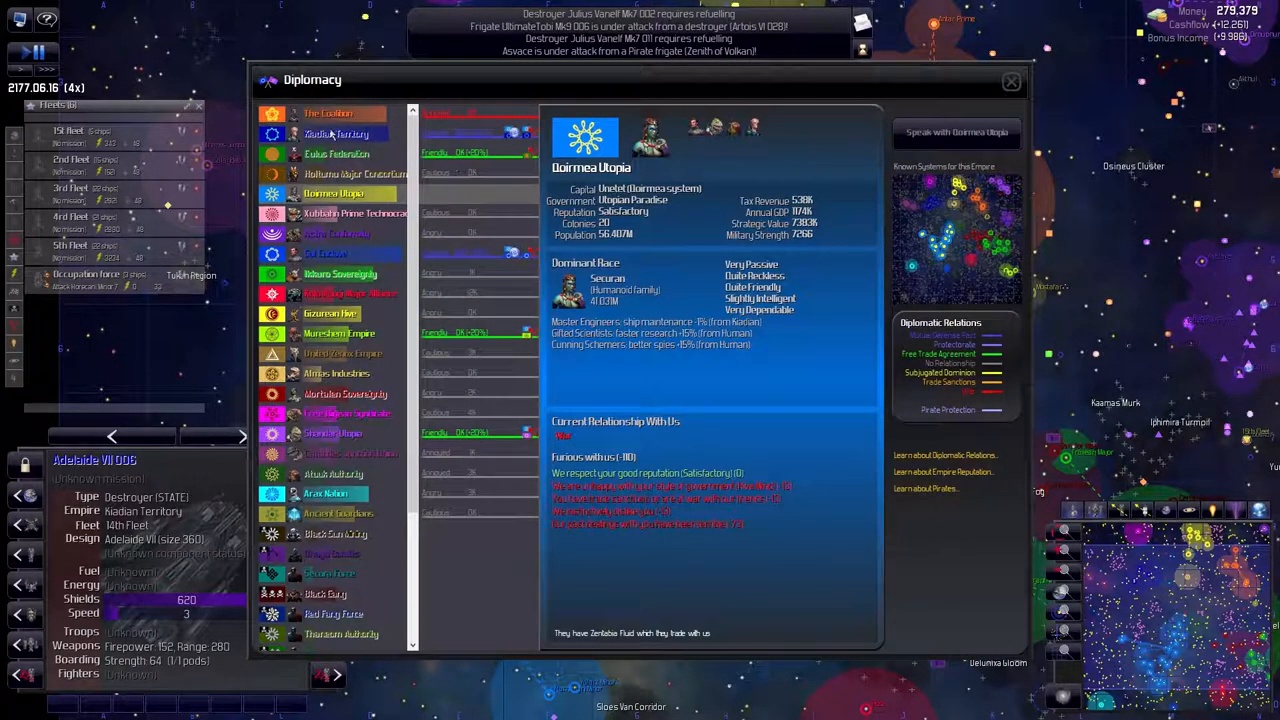
{"action": "left_click", "coordinate": [330, 112]}
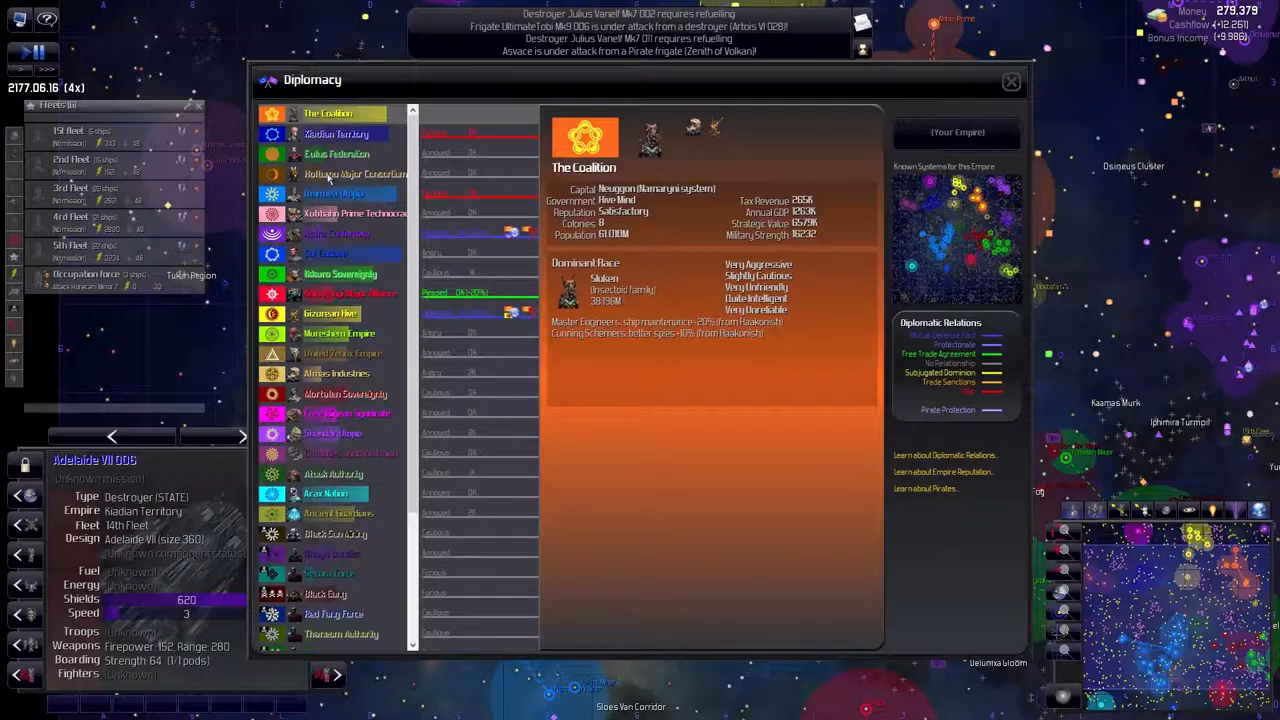
{"action": "left_click", "coordinate": [334, 192]}
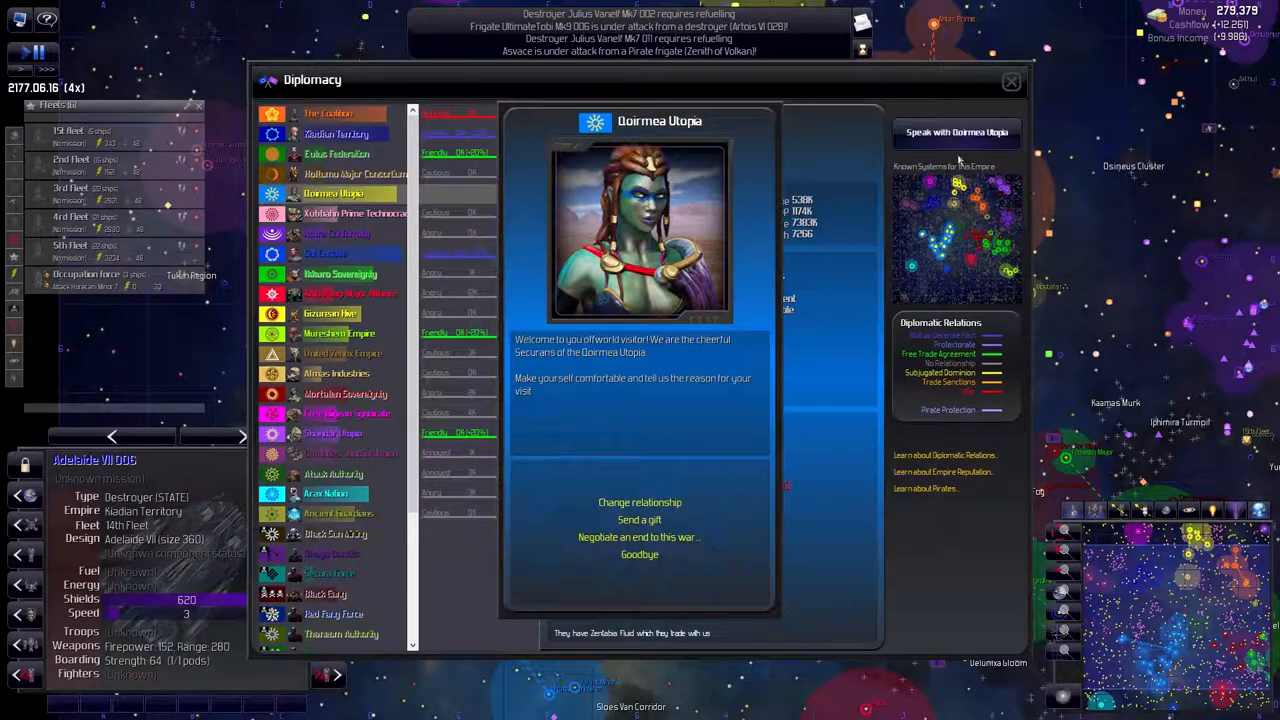
{"action": "mouse_move", "coordinate": [640, 536]}
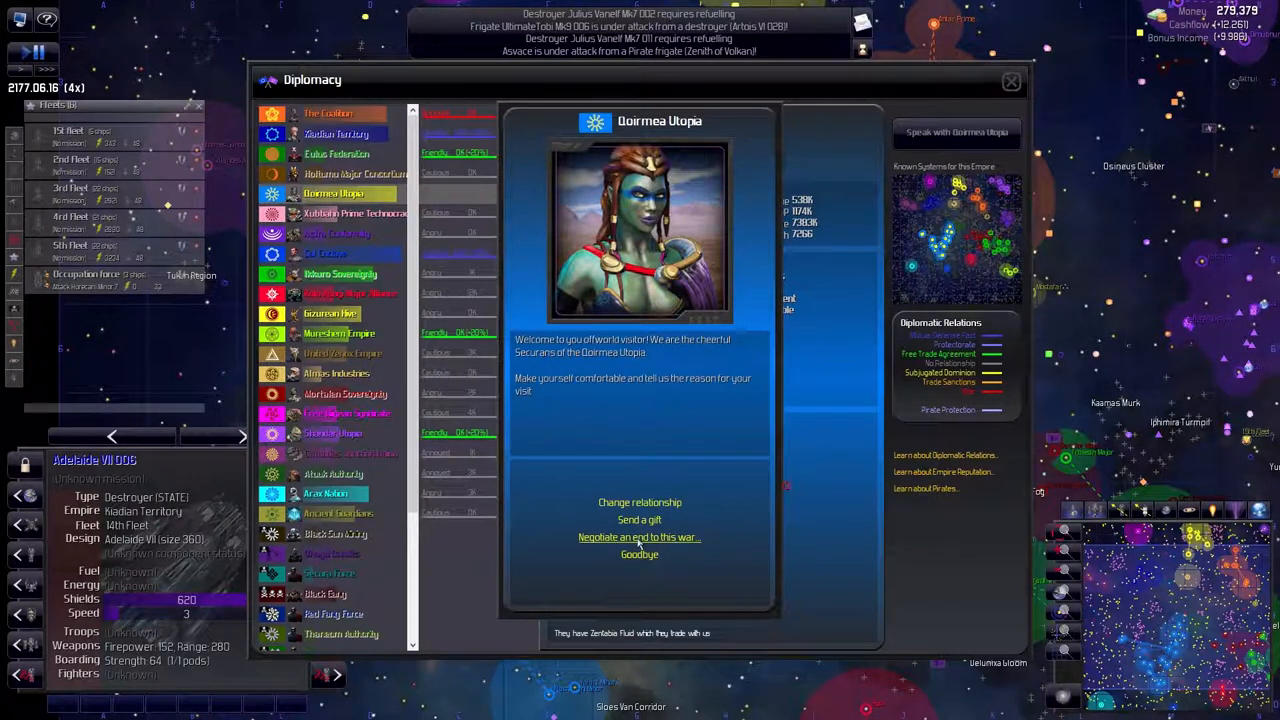
{"action": "left_click", "coordinate": [640, 536]}
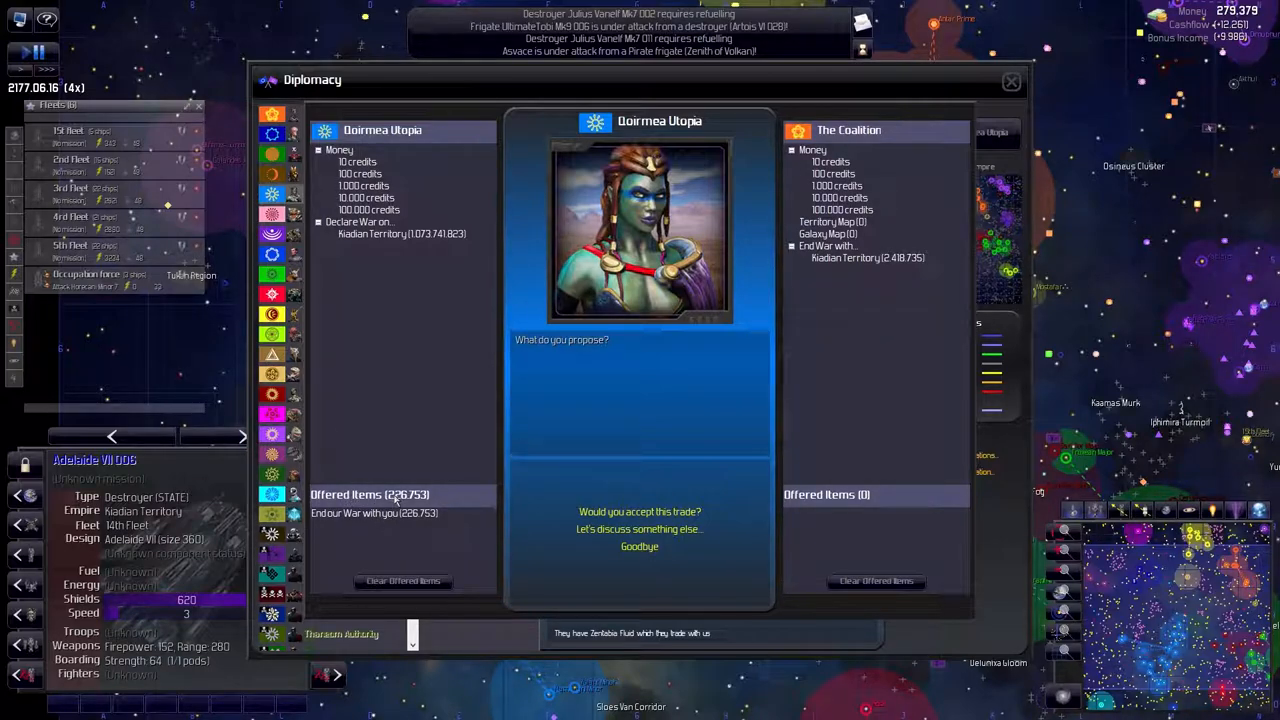
{"action": "mouse_move", "coordinate": [364, 240]}
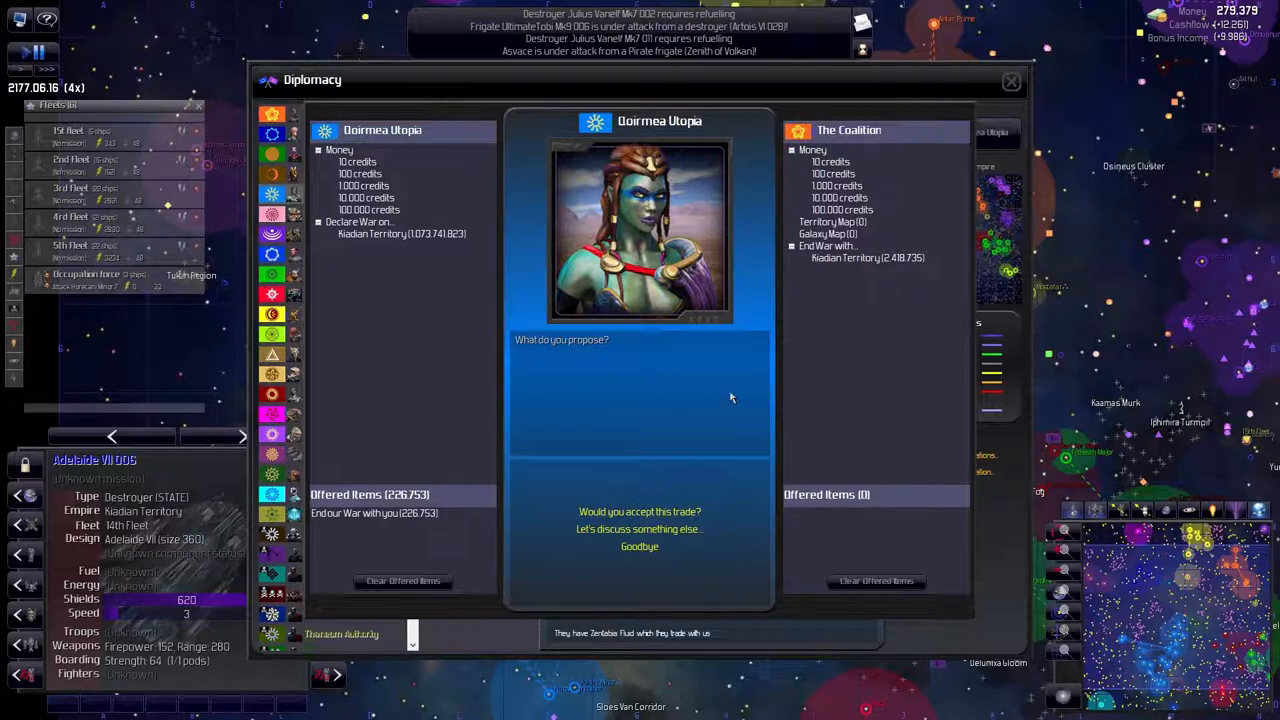
{"action": "mouse_move", "coordinate": [884, 464]}
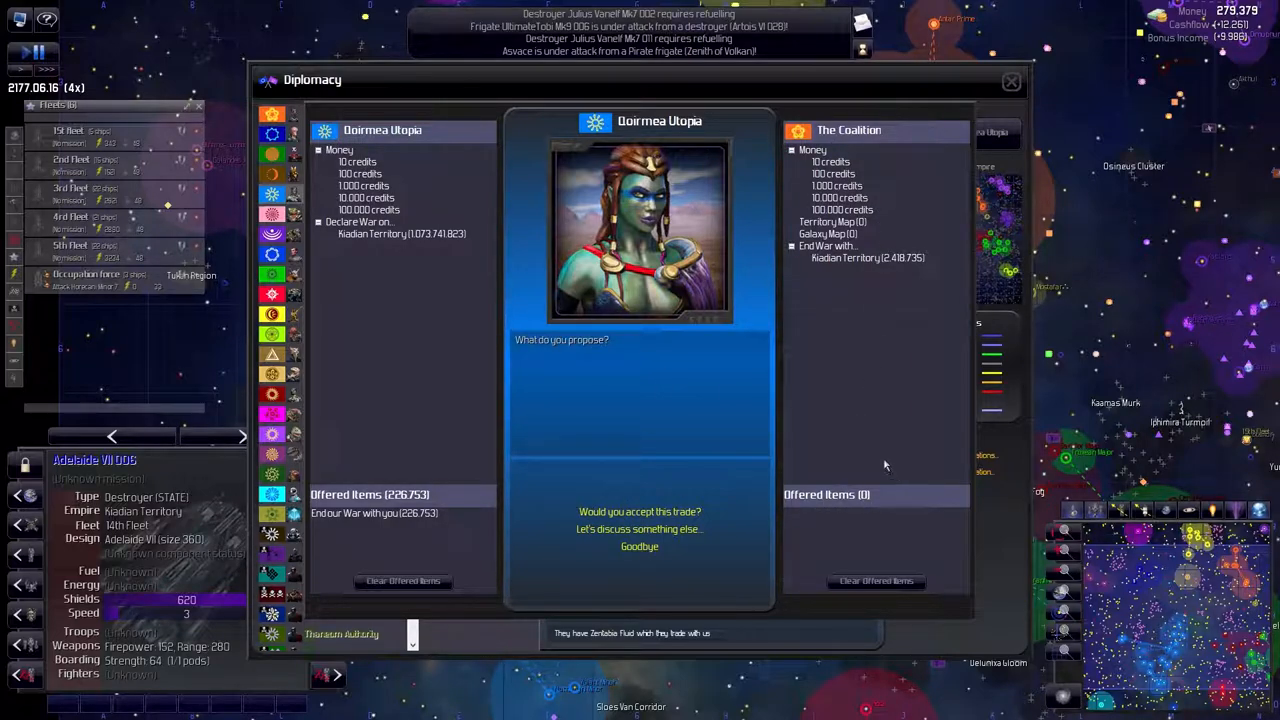
After the refusal, add 100,000 credits to the peace offer
{"action": "left_click", "coordinate": [374, 512]}
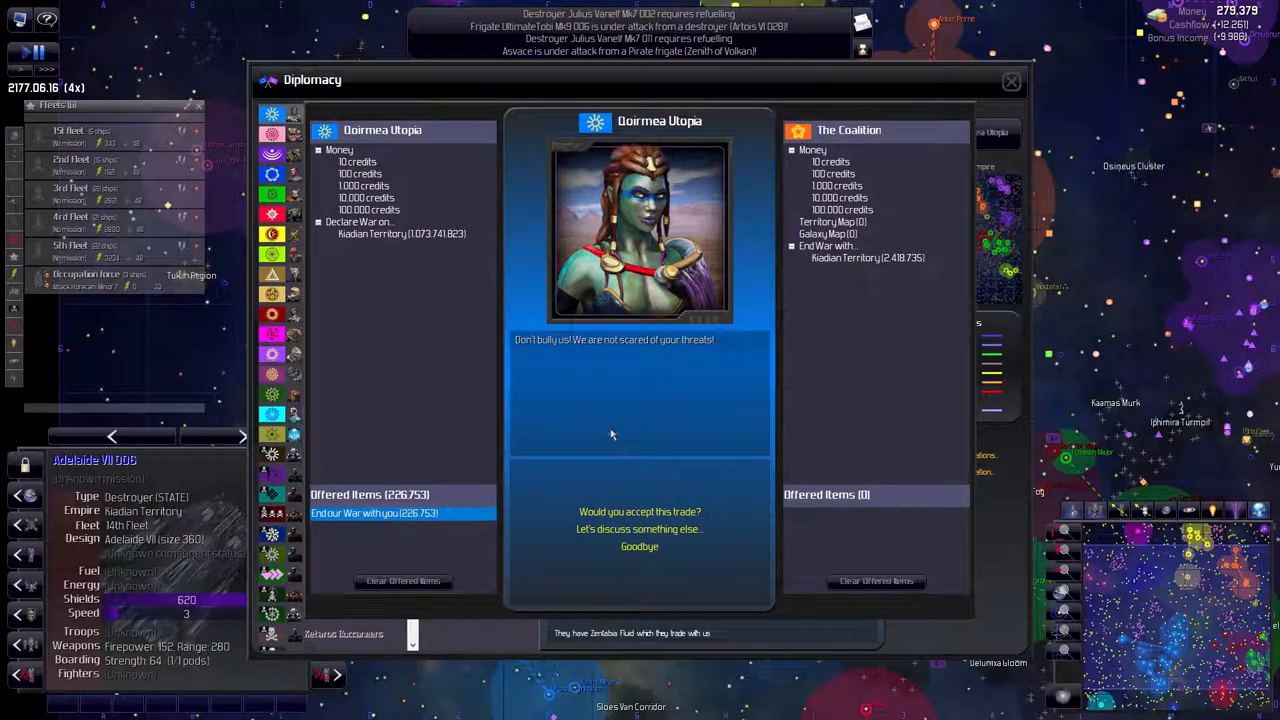
{"action": "mouse_move", "coordinate": [682, 362]}
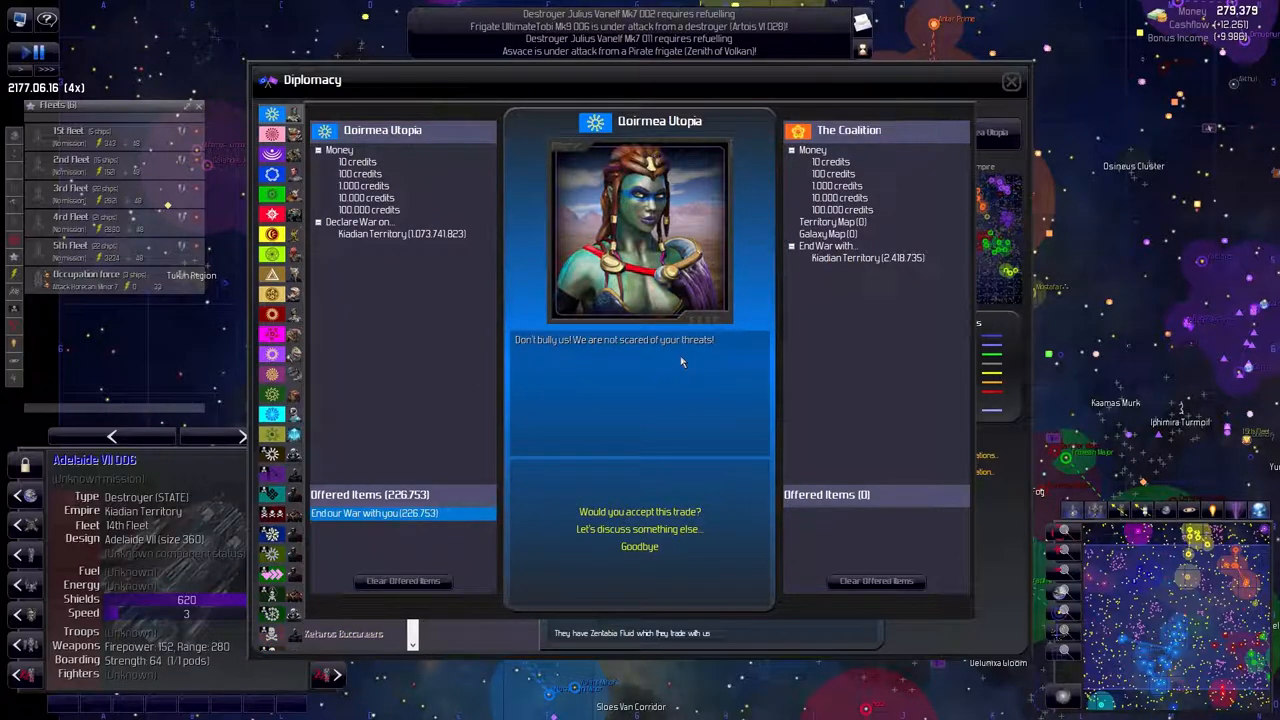
{"action": "mouse_move", "coordinate": [976, 104]}
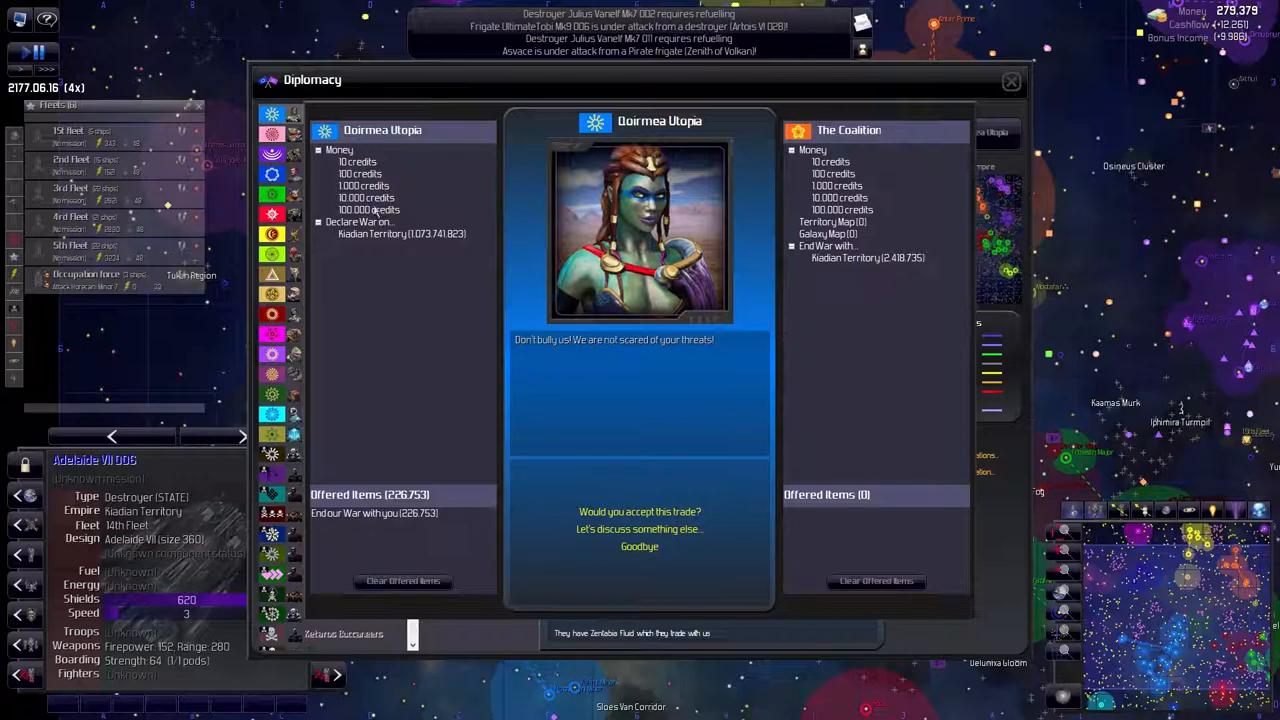
{"action": "left_click", "coordinate": [368, 210]}
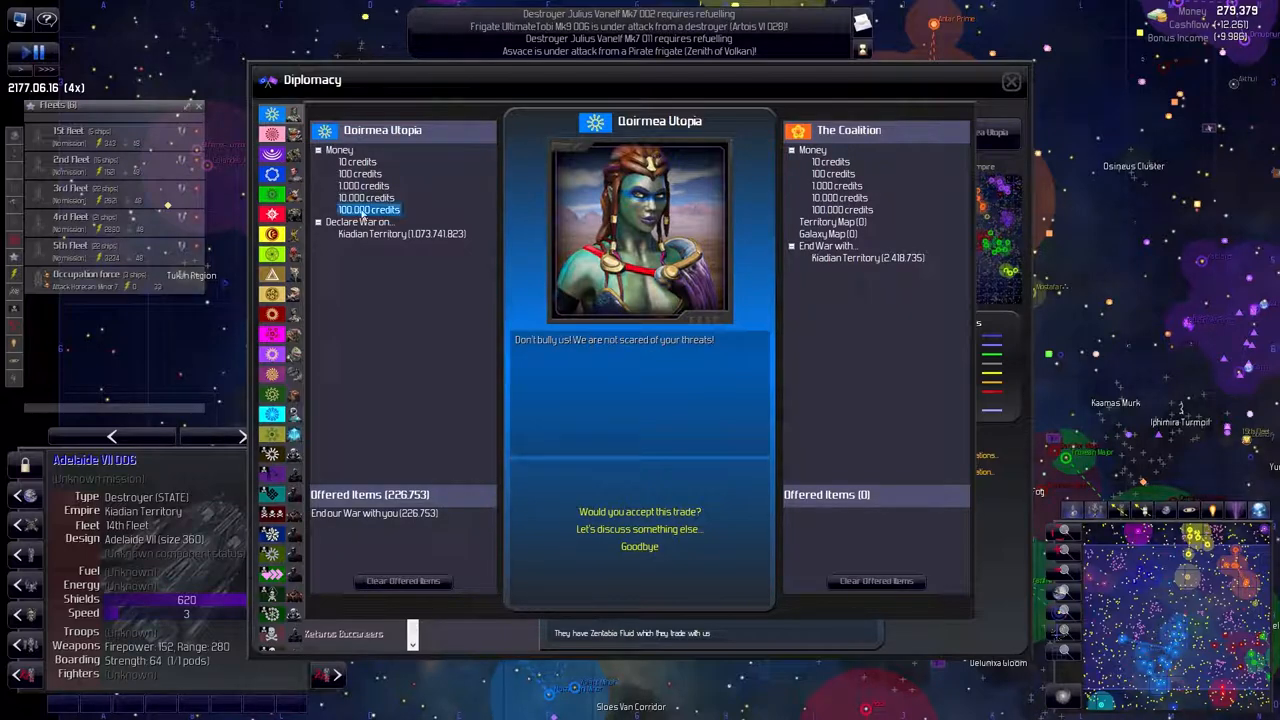
{"action": "left_click", "coordinate": [368, 210]}
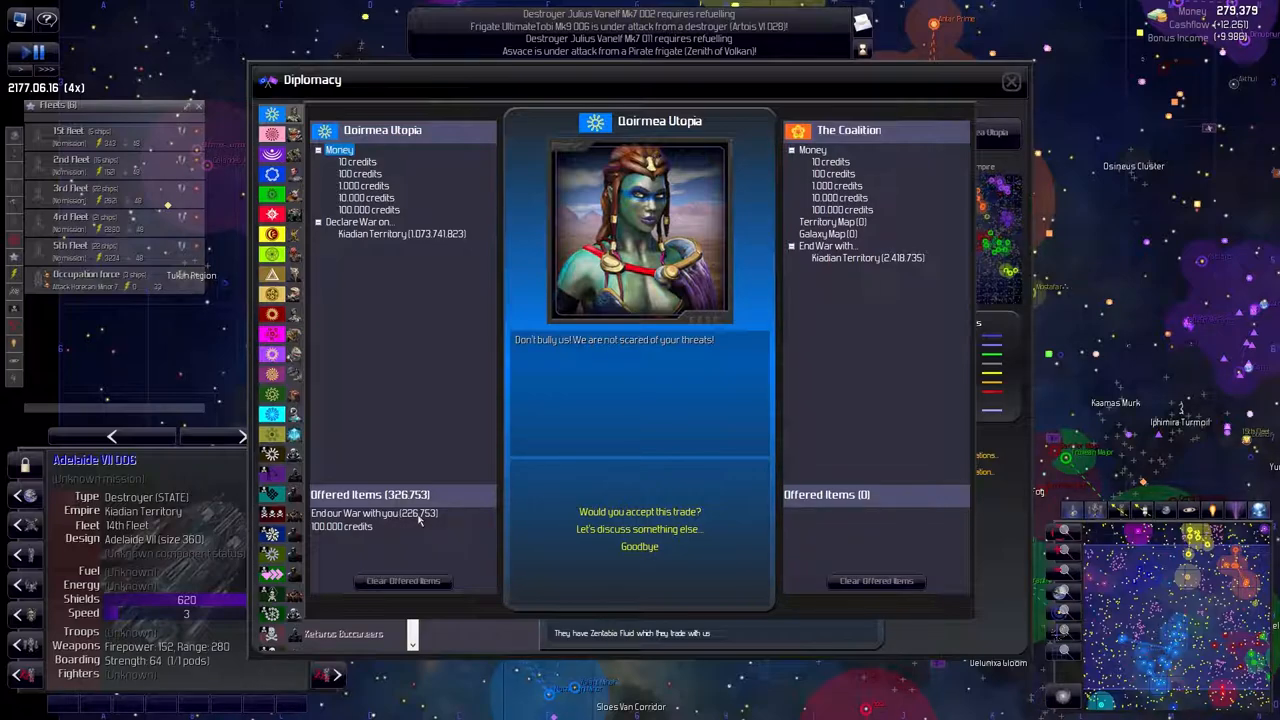
{"action": "mouse_move", "coordinate": [356, 504]}
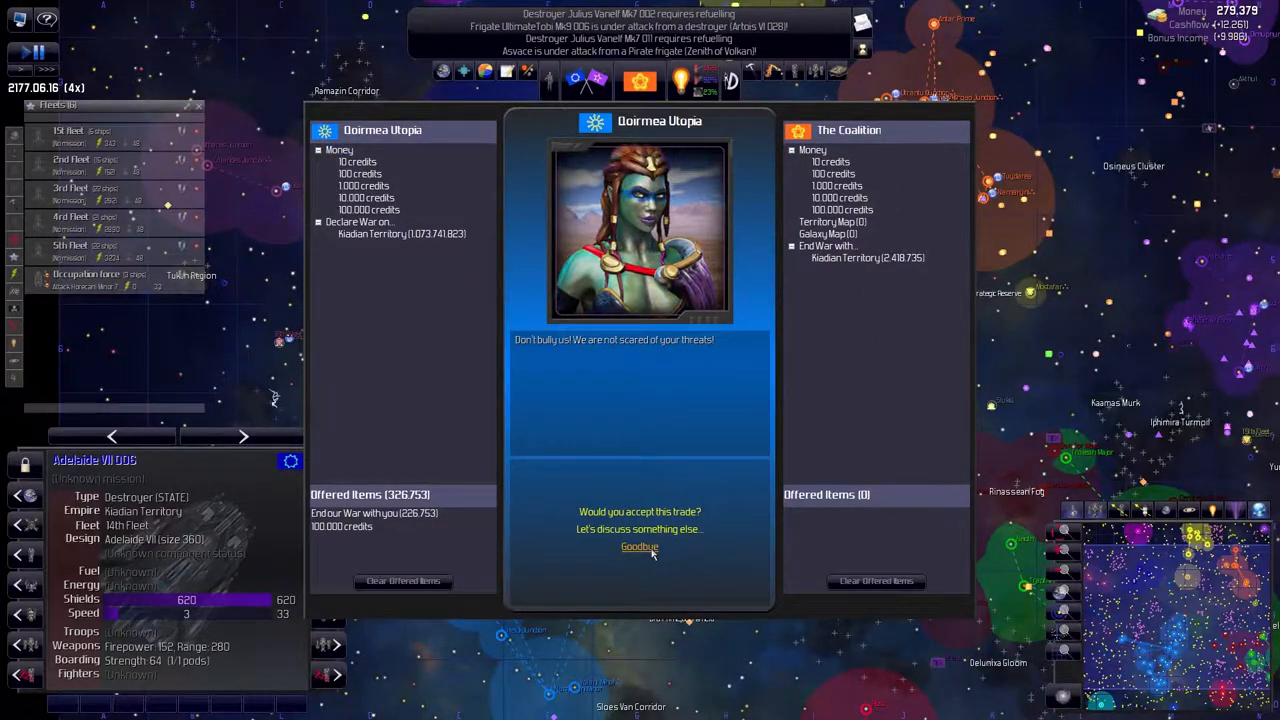
Say goodbye to the Goirmea Utopia and check the fleet massed near Horecani Minor
{"action": "left_click", "coordinate": [640, 546]}
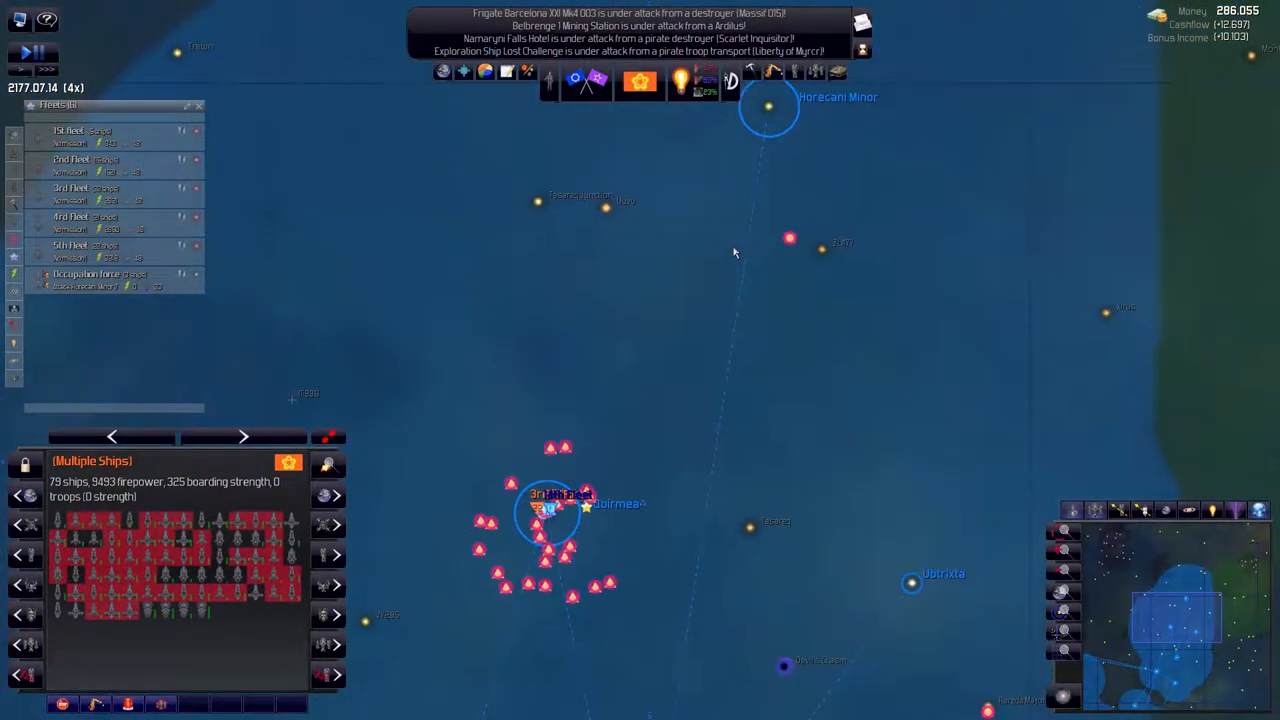
{"action": "right_click", "coordinate": [768, 170]}
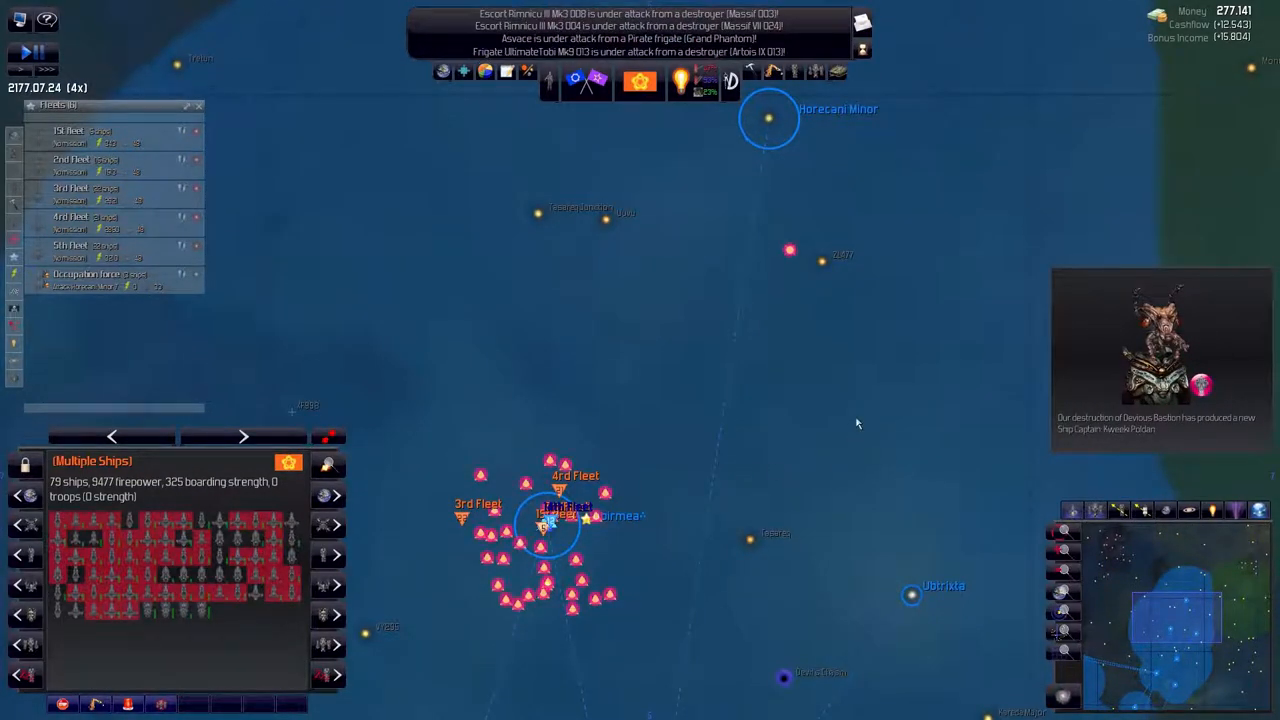
{"action": "mouse_move", "coordinate": [1064, 456]}
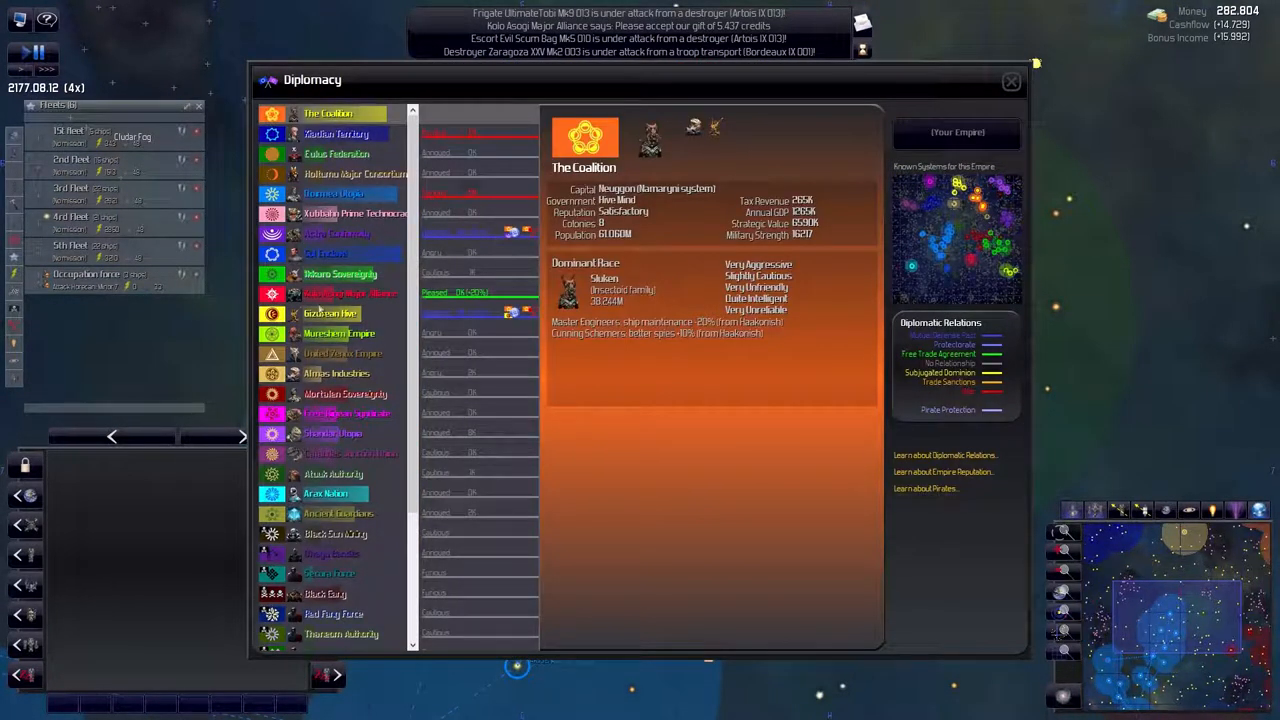
Review relations with the Gizurean Hive and close the diplomacy overview
{"action": "left_click", "coordinate": [330, 312]}
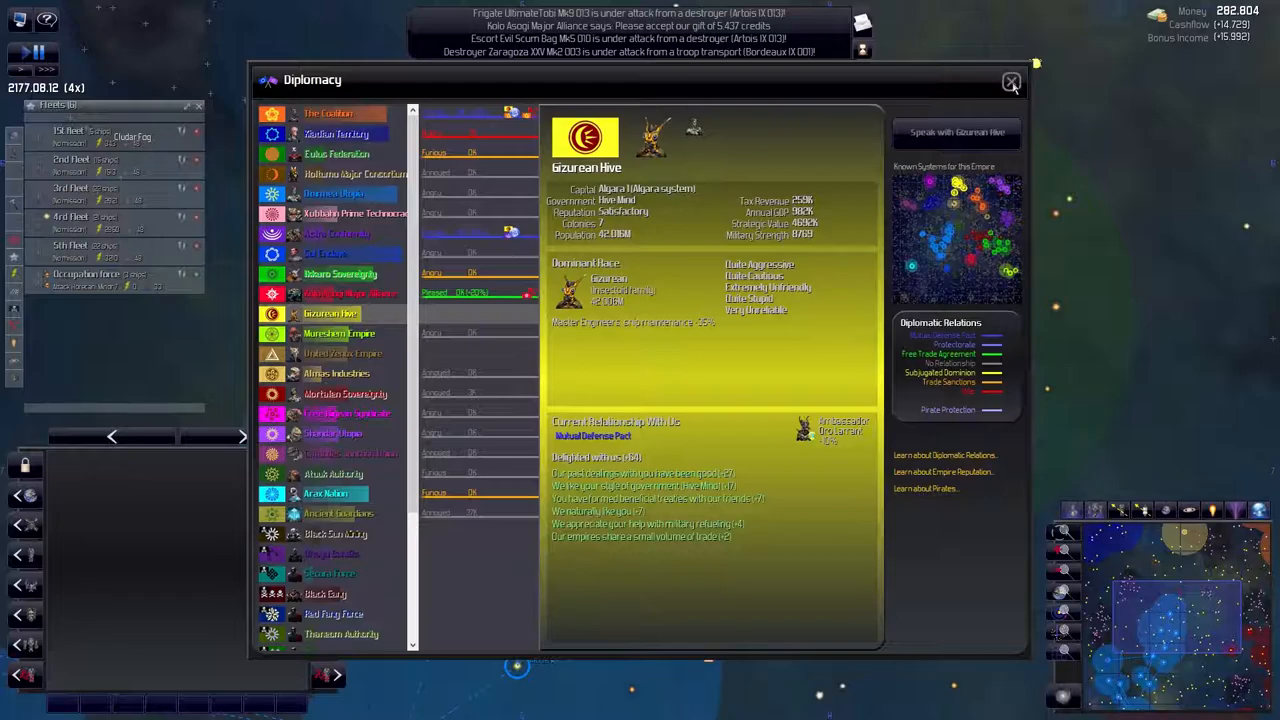
{"action": "left_click", "coordinate": [1012, 80]}
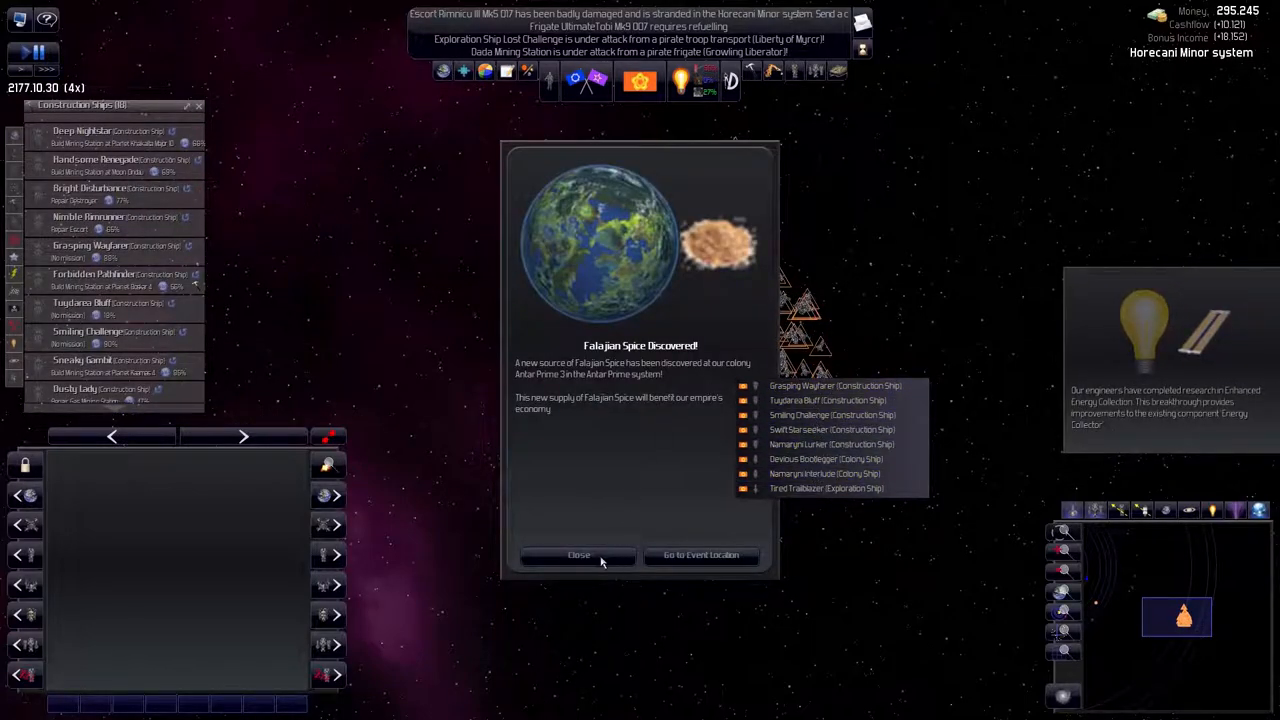
Clear the spice notice and send a construction ship to Horecani Minor 7
{"action": "left_click", "coordinate": [578, 556]}
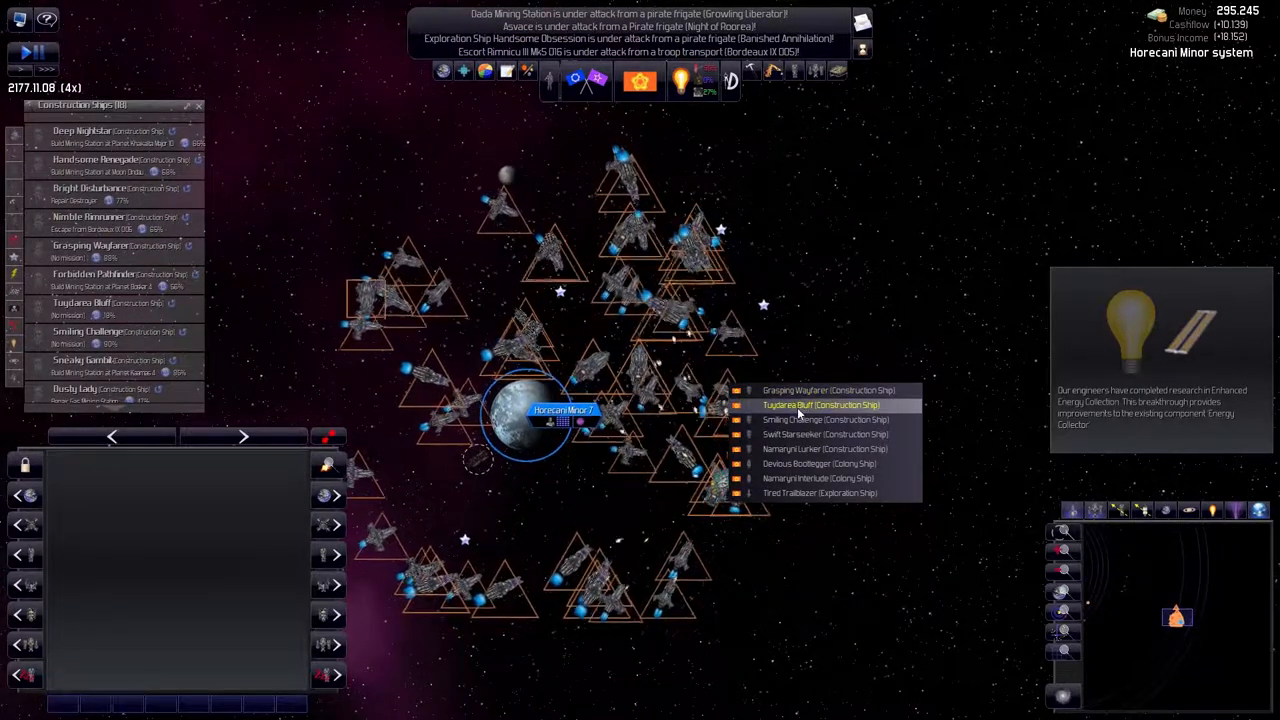
{"action": "left_click", "coordinate": [820, 404]}
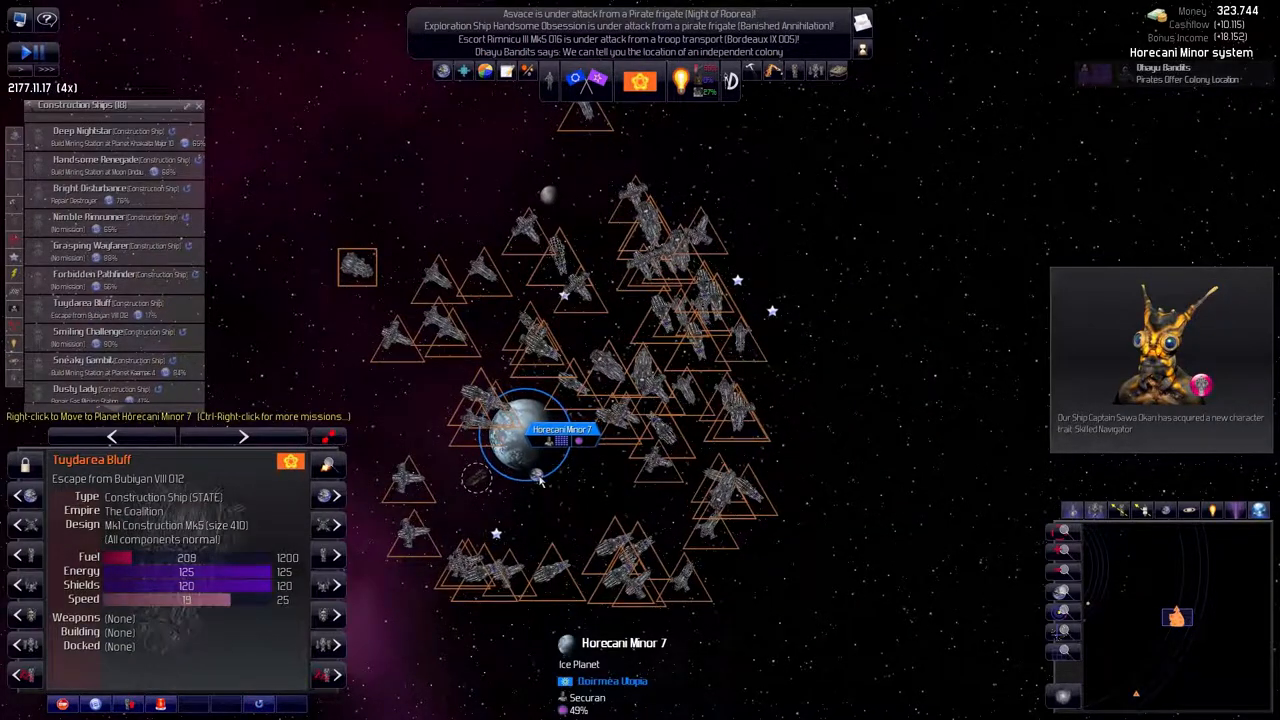
{"action": "right_click", "coordinate": [524, 440]}
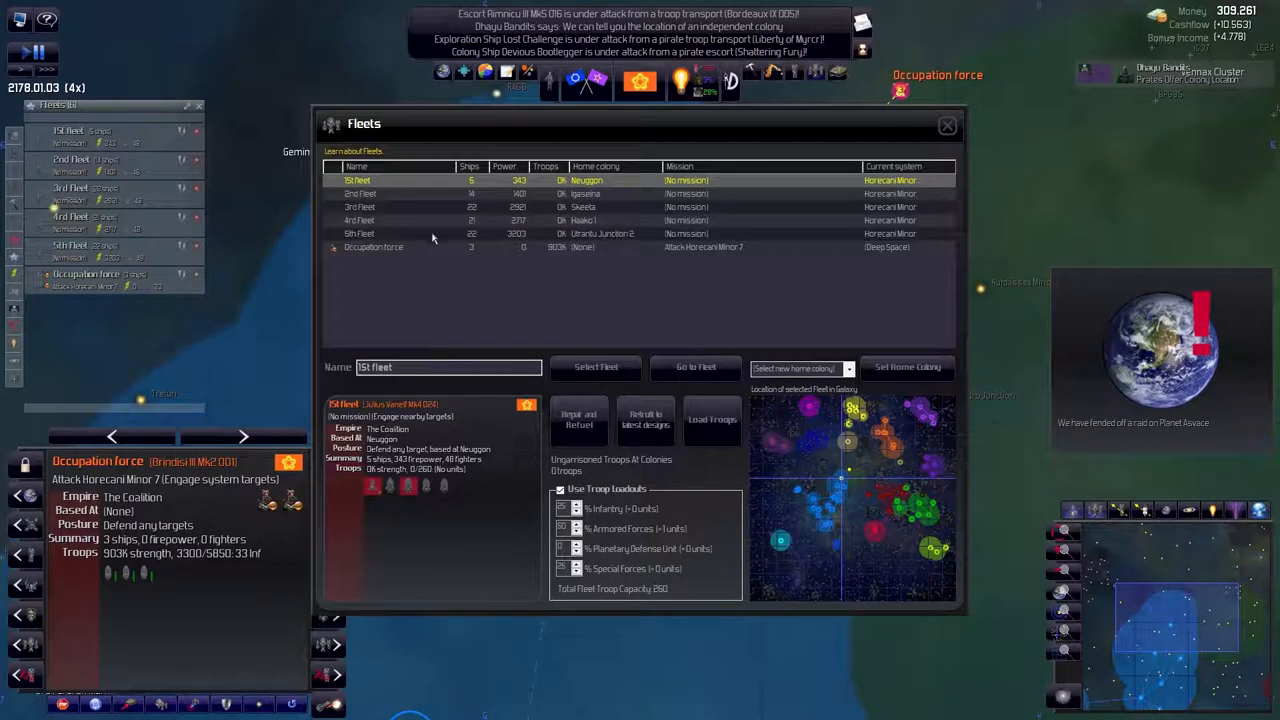
{"action": "mouse_move", "coordinate": [482, 184]}
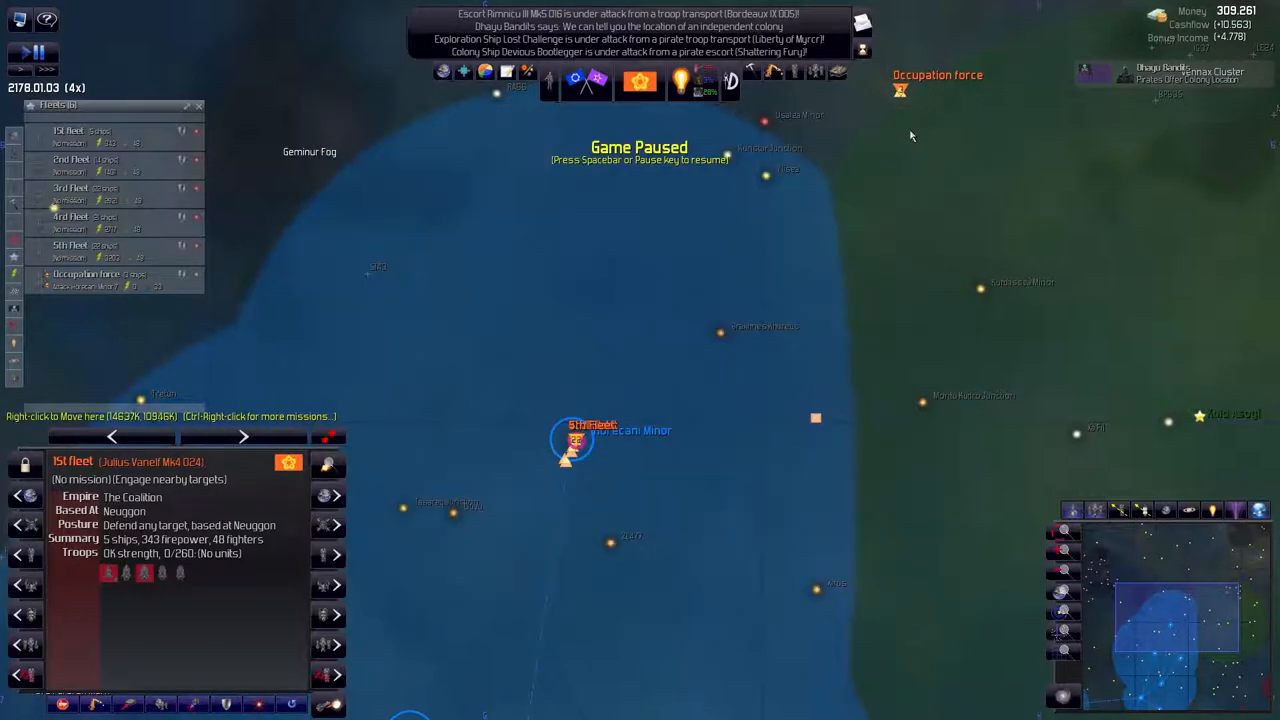
{"action": "mouse_move", "coordinate": [788, 106]}
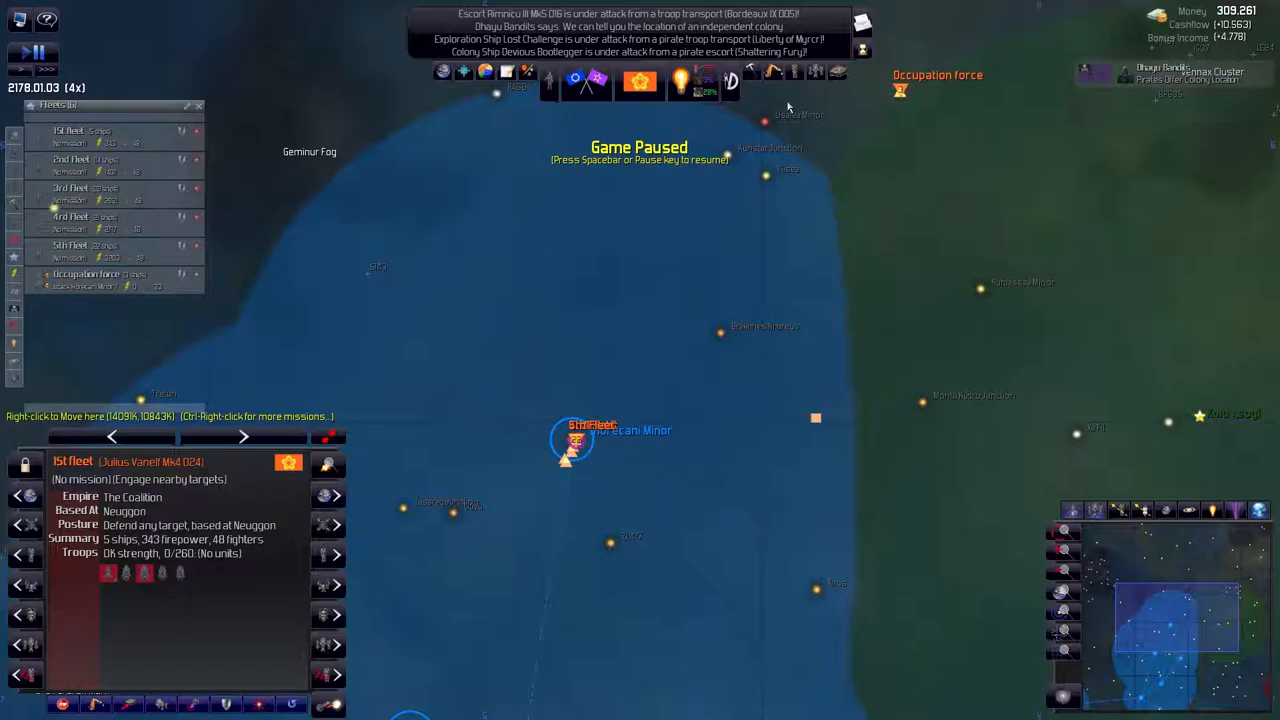
{"action": "mouse_move", "coordinate": [792, 72]}
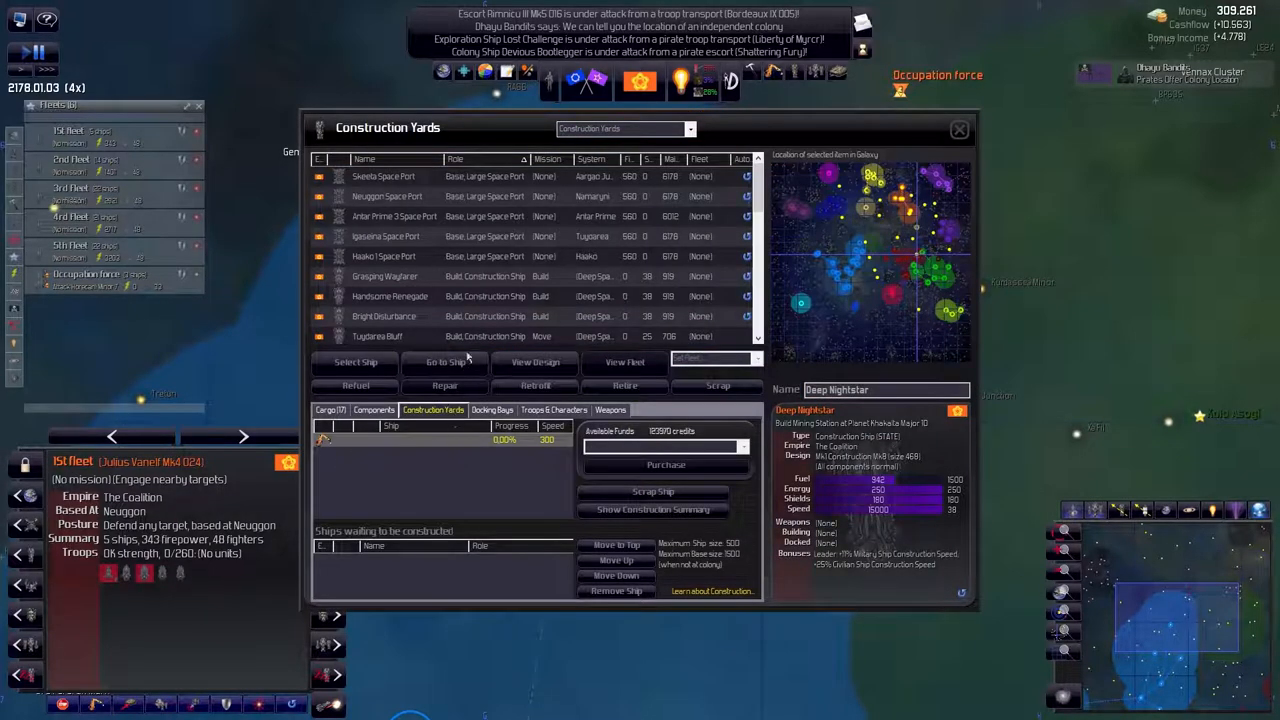
Place a build order for extra cruisers and carriers costing about 184K credits
{"action": "left_click", "coordinate": [958, 128]}
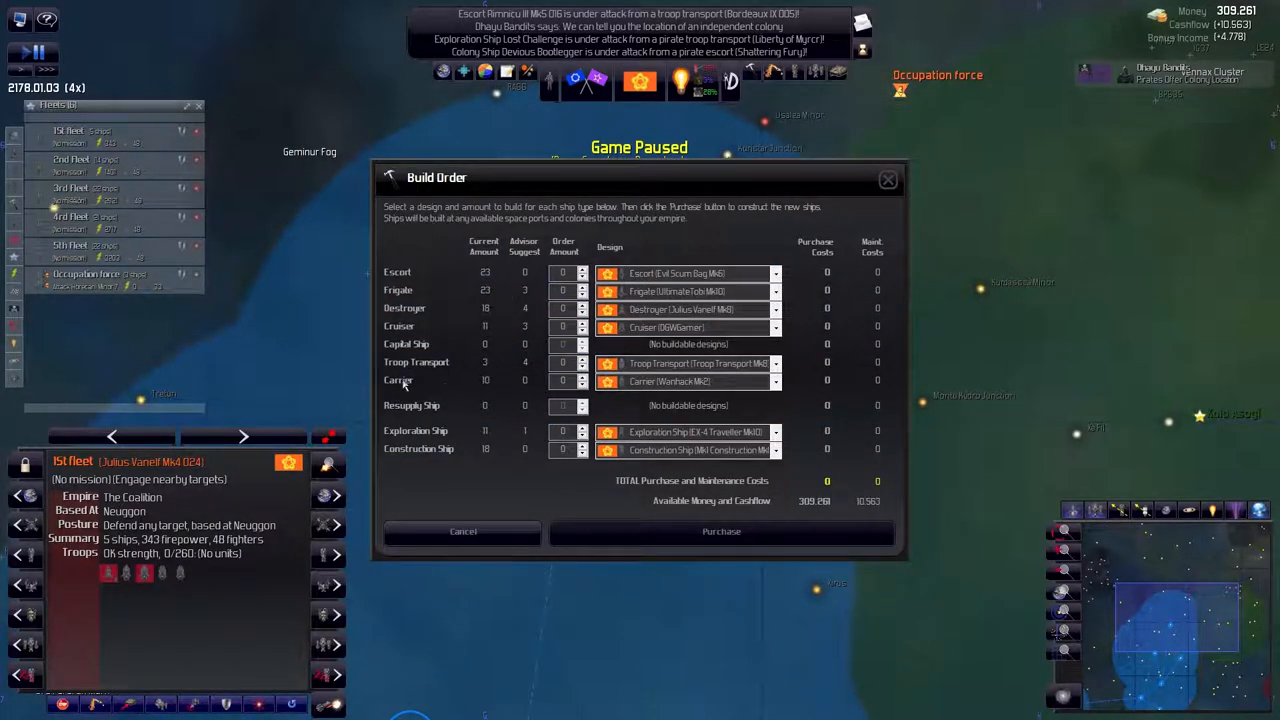
{"action": "mouse_move", "coordinate": [484, 370]}
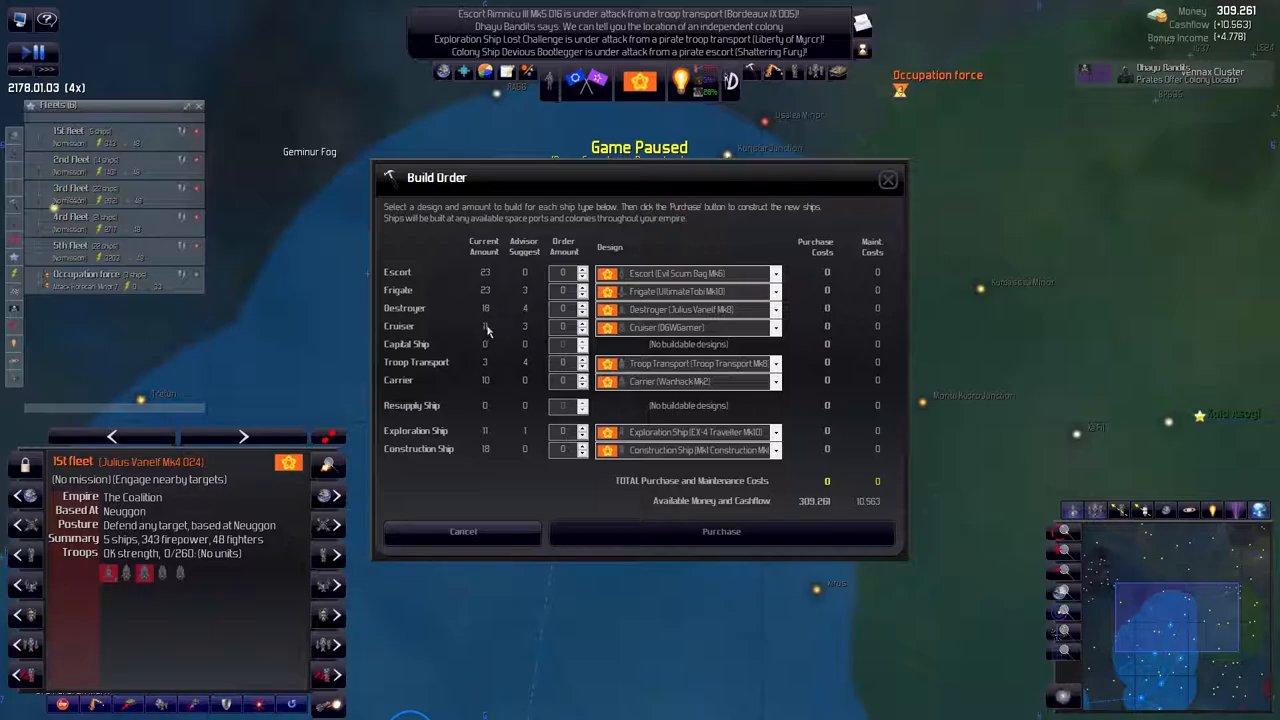
{"action": "left_click", "coordinate": [564, 326]}
{"action": "type", "text": "19"}
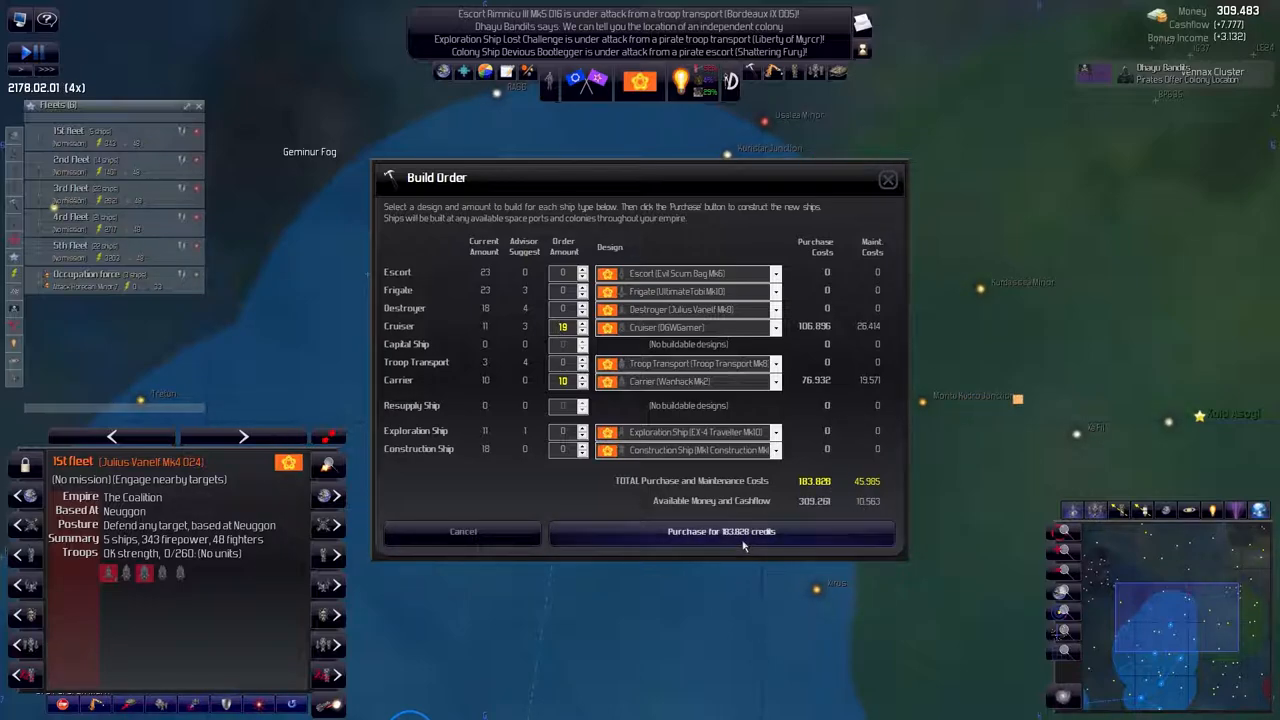
{"action": "left_click", "coordinate": [720, 532]}
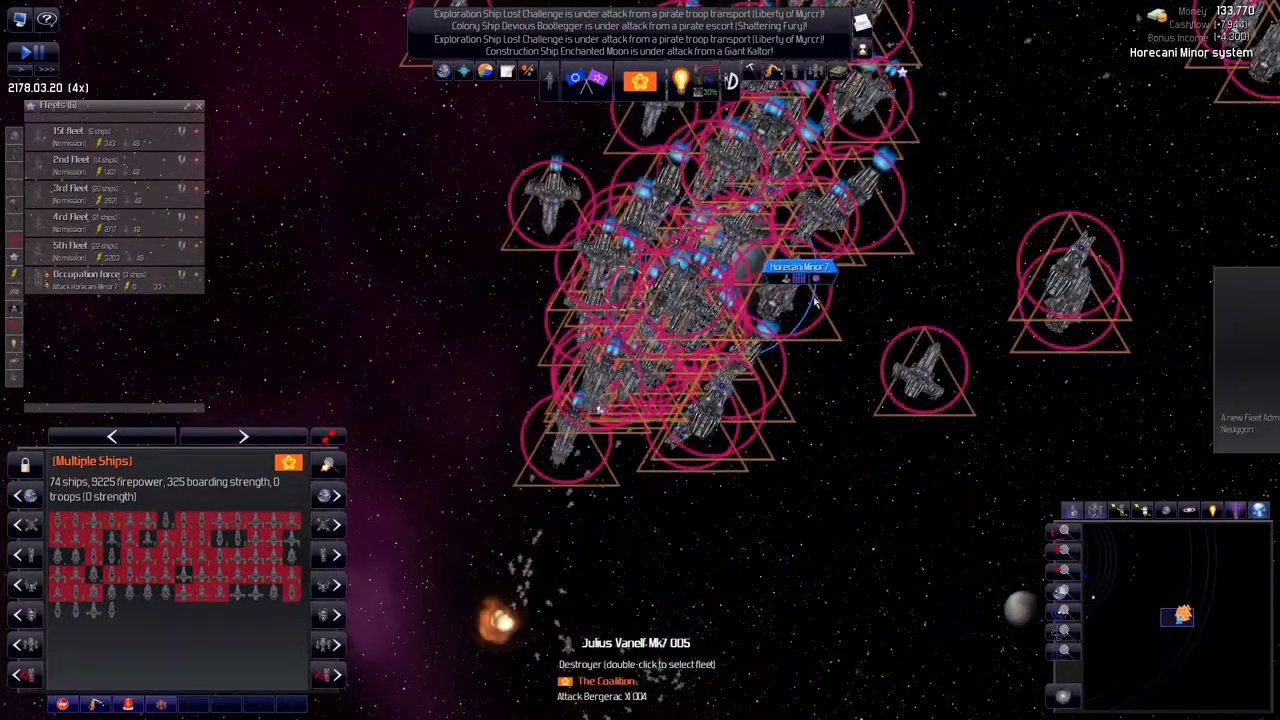
Pause the game and show the order menu for the colony Horecani Minor 7
{"action": "right_click", "coordinate": [796, 284]}
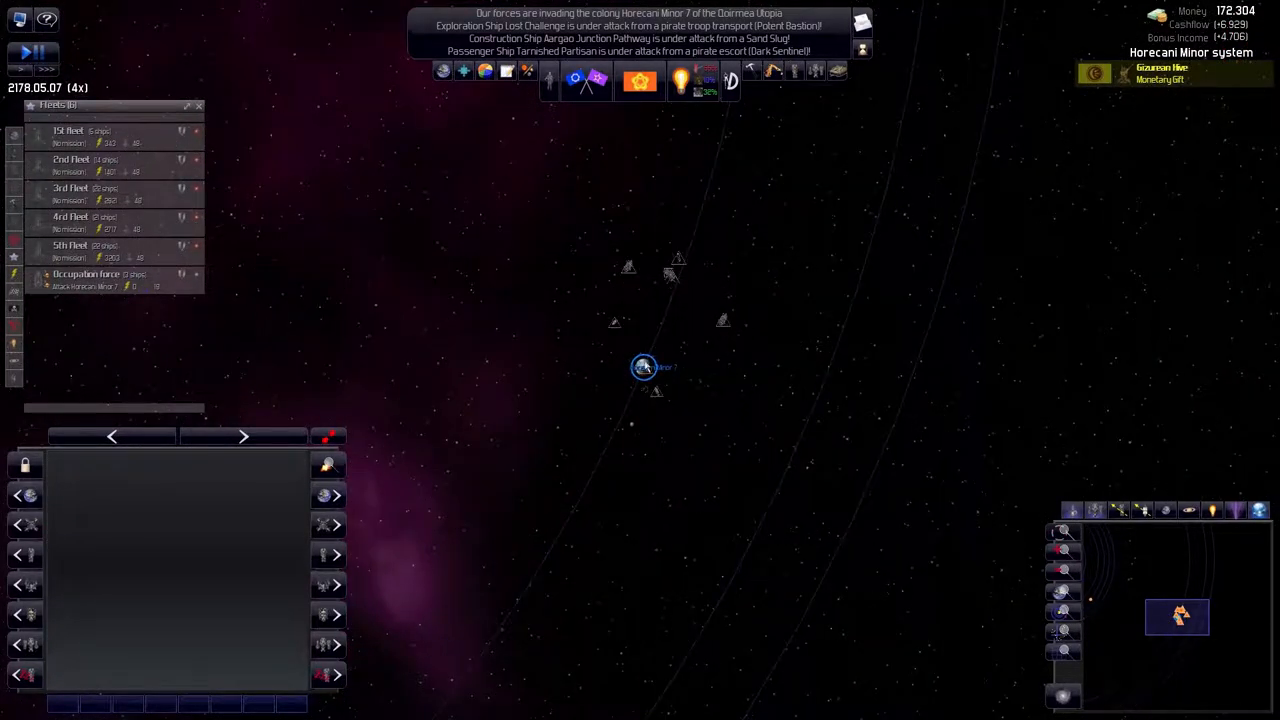
{"action": "left_click", "coordinate": [644, 368]}
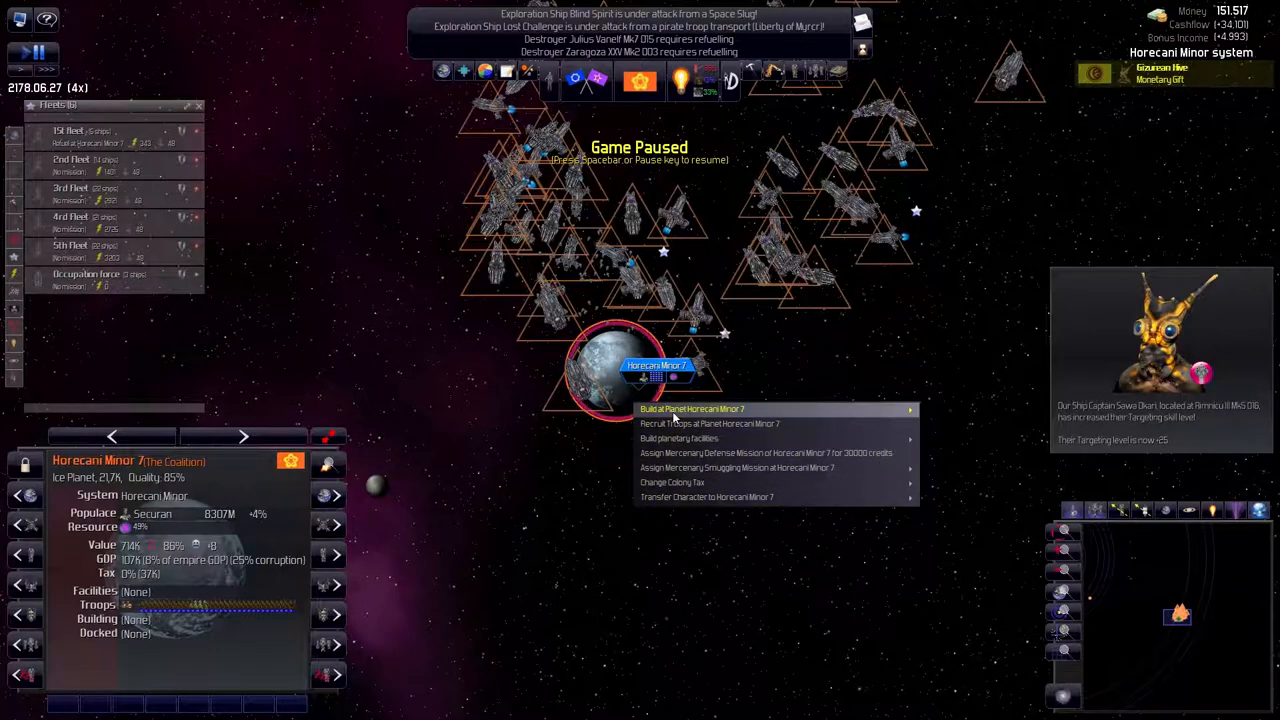
Bring up the Doirmea Utopia envoy's message proposing to end the war
{"action": "left_click", "coordinate": [692, 408]}
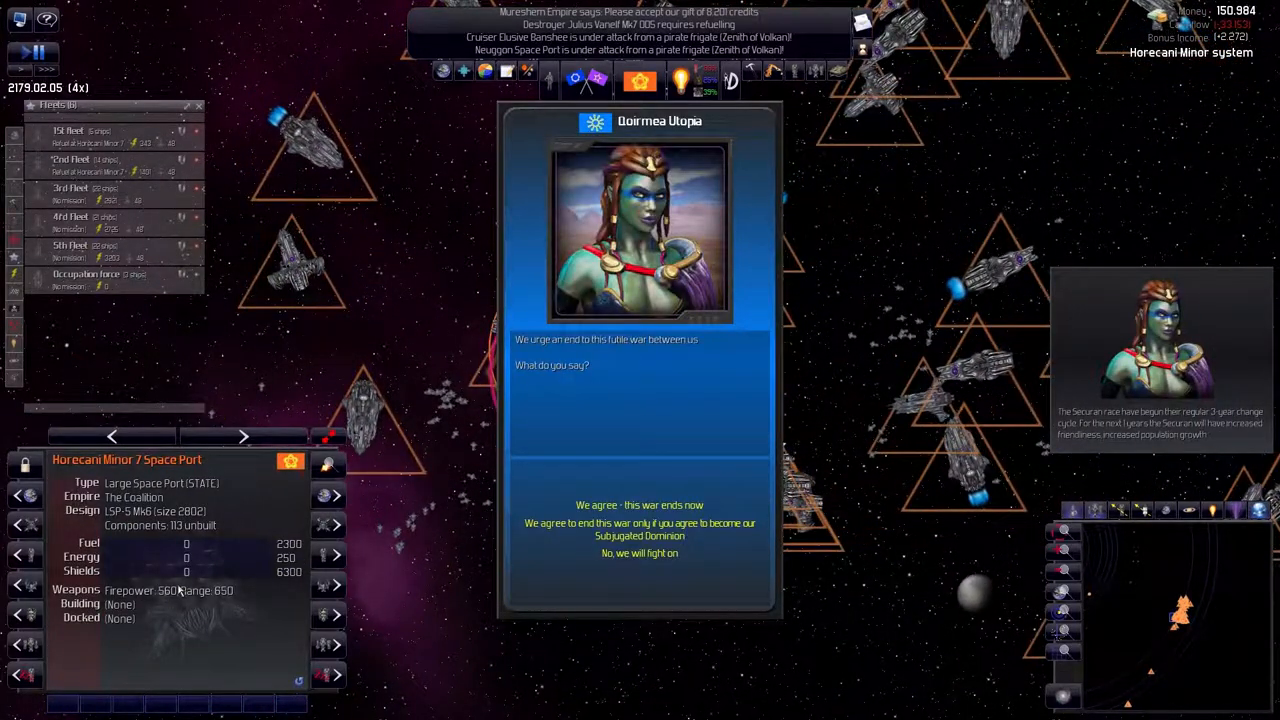
{"action": "mouse_move", "coordinate": [356, 284]}
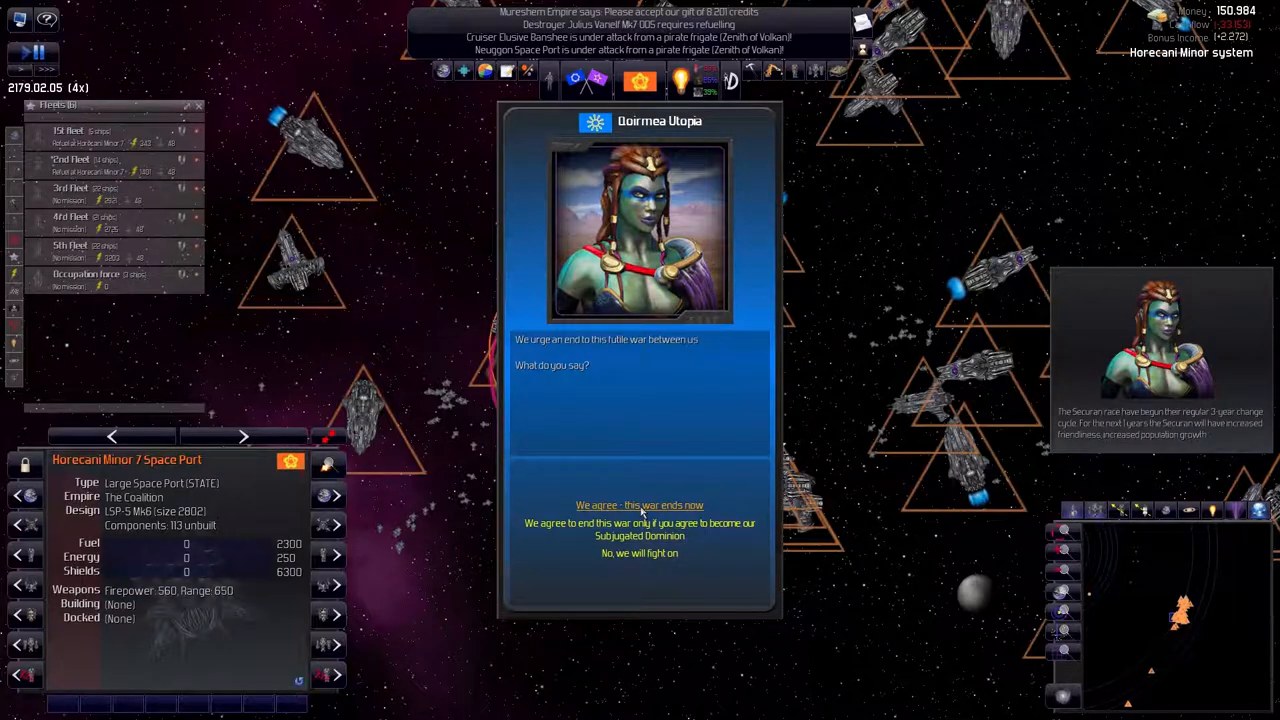
Answer 'We agree - this war ends now' and acknowledge the Palace of Baraunda discovery
{"action": "left_click", "coordinate": [640, 504]}
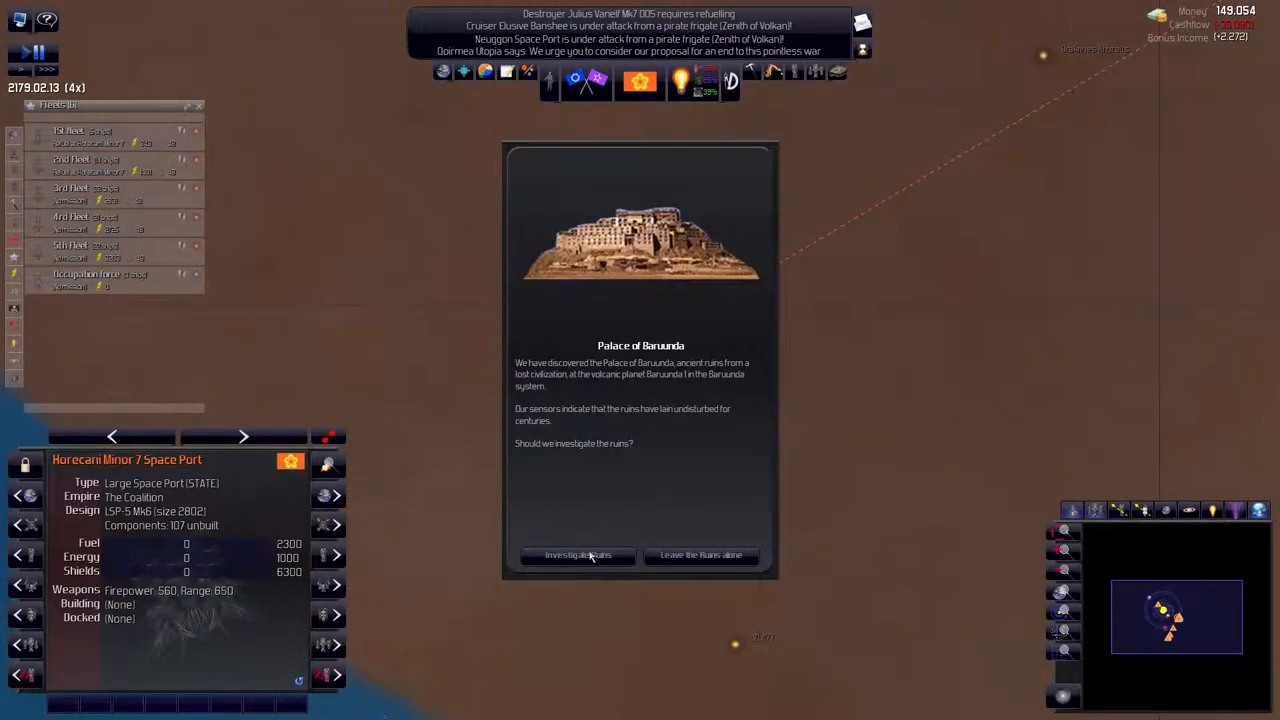
{"action": "left_click", "coordinate": [576, 556]}
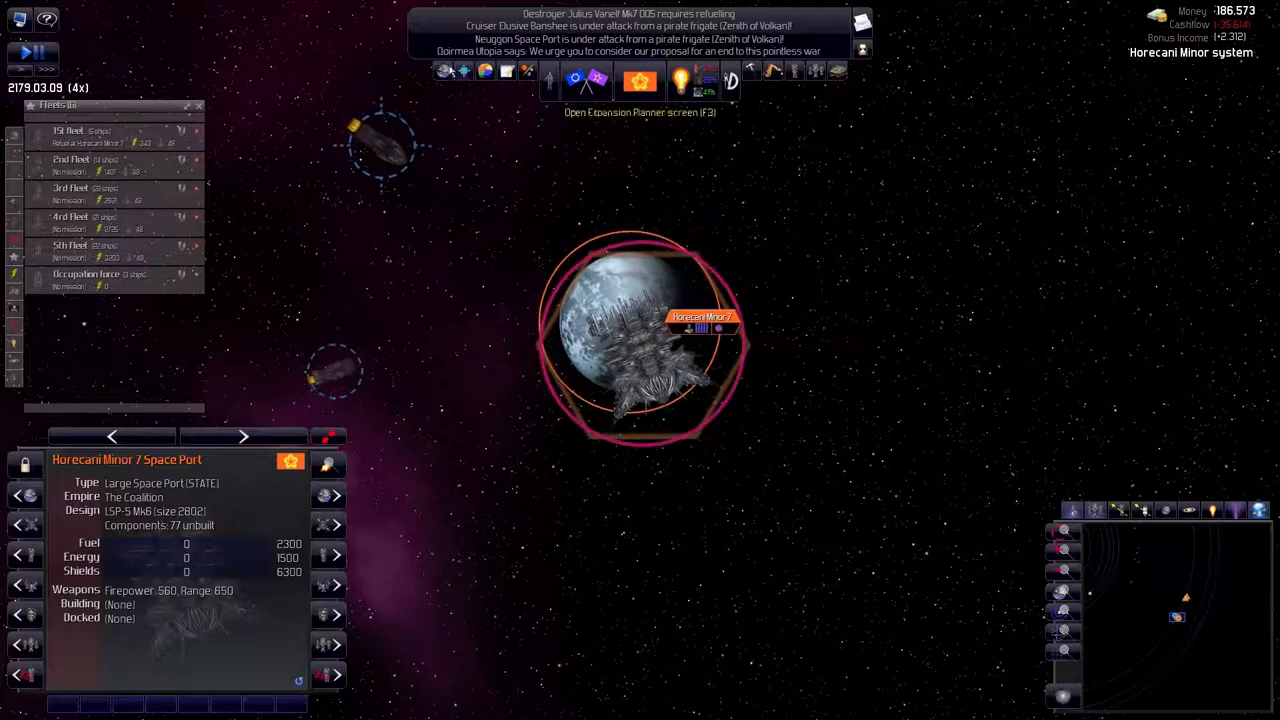
Review several colonies' construction yards and facilities in the Colonies overview
{"action": "left_click", "coordinate": [640, 80]}
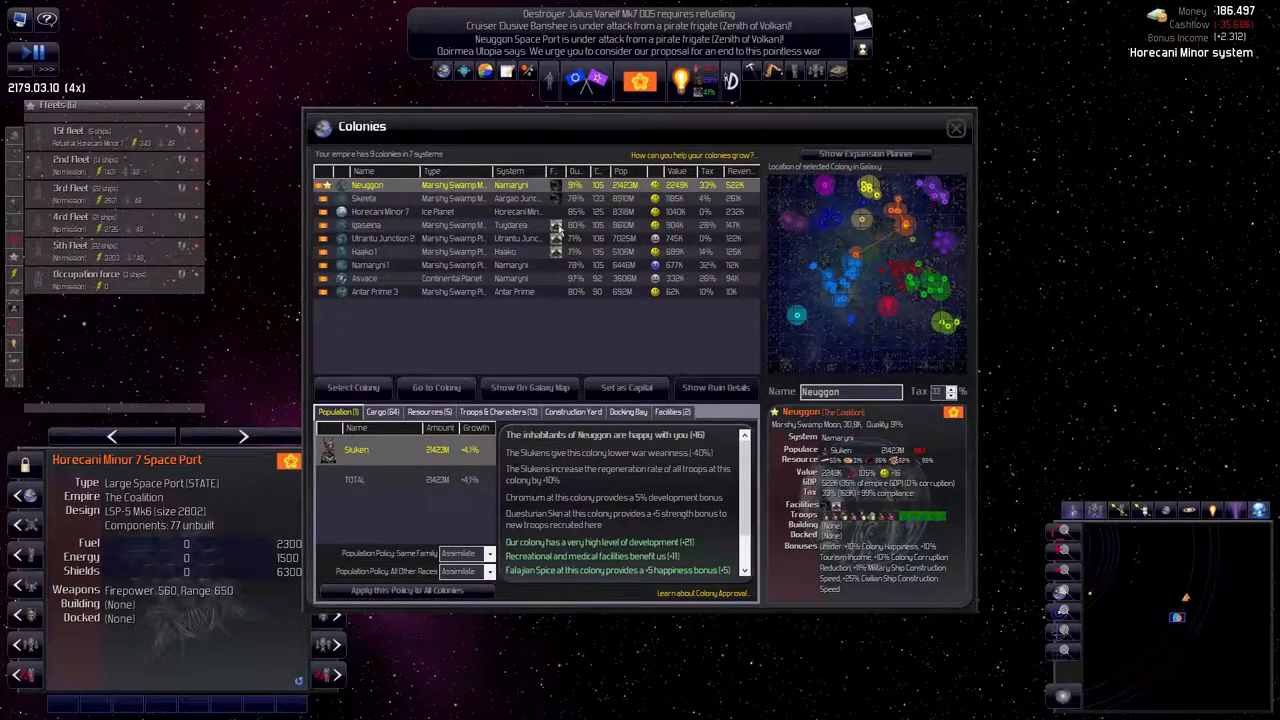
{"action": "left_click", "coordinate": [368, 224]}
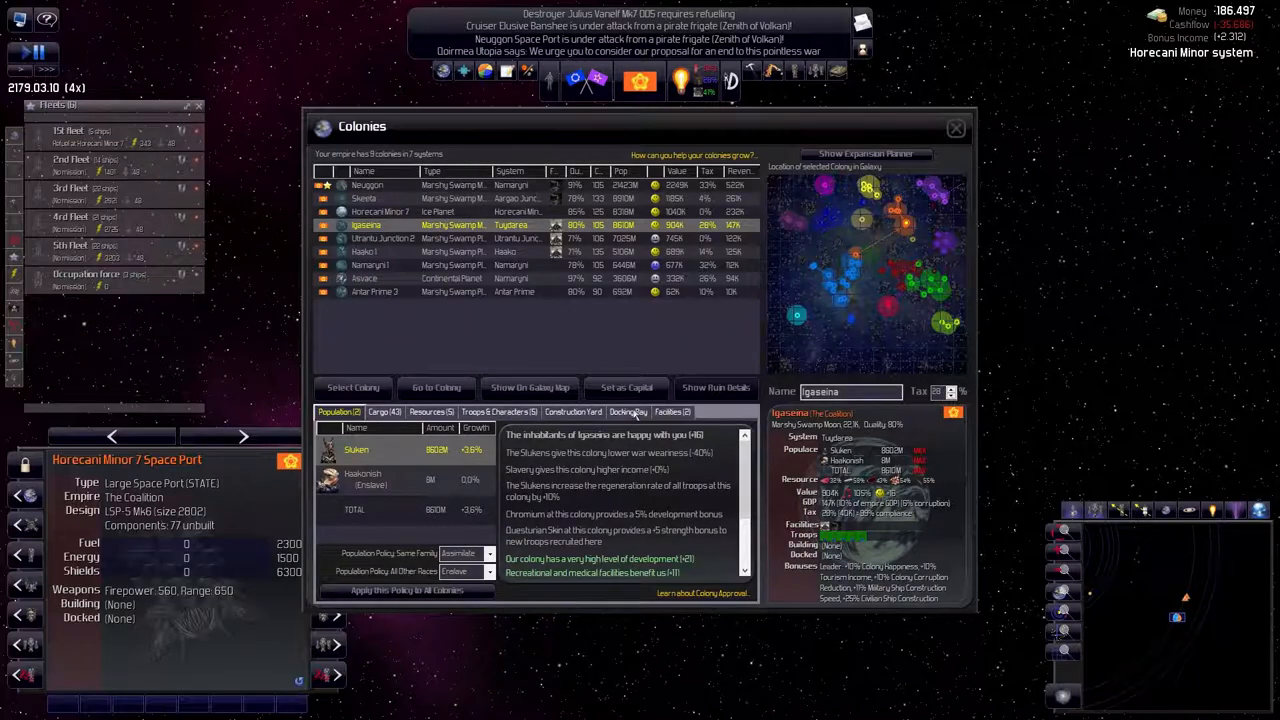
{"action": "left_click", "coordinate": [670, 412]}
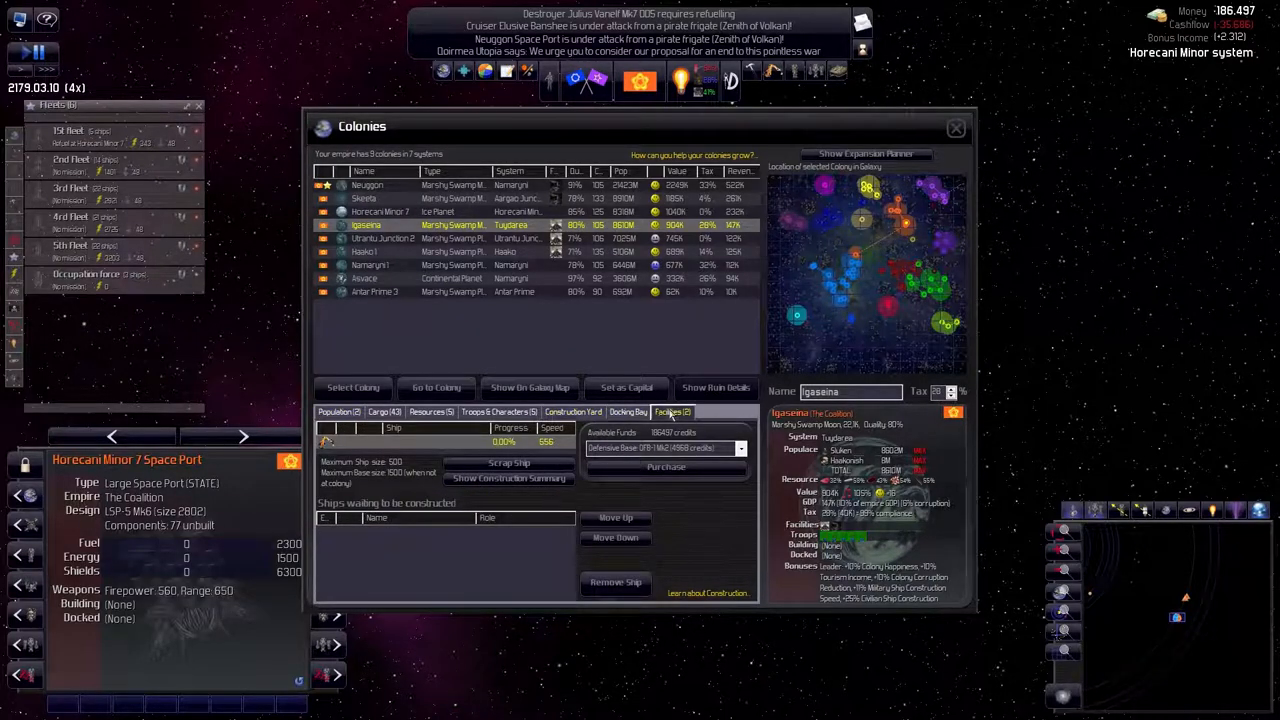
{"action": "left_click", "coordinate": [672, 412]}
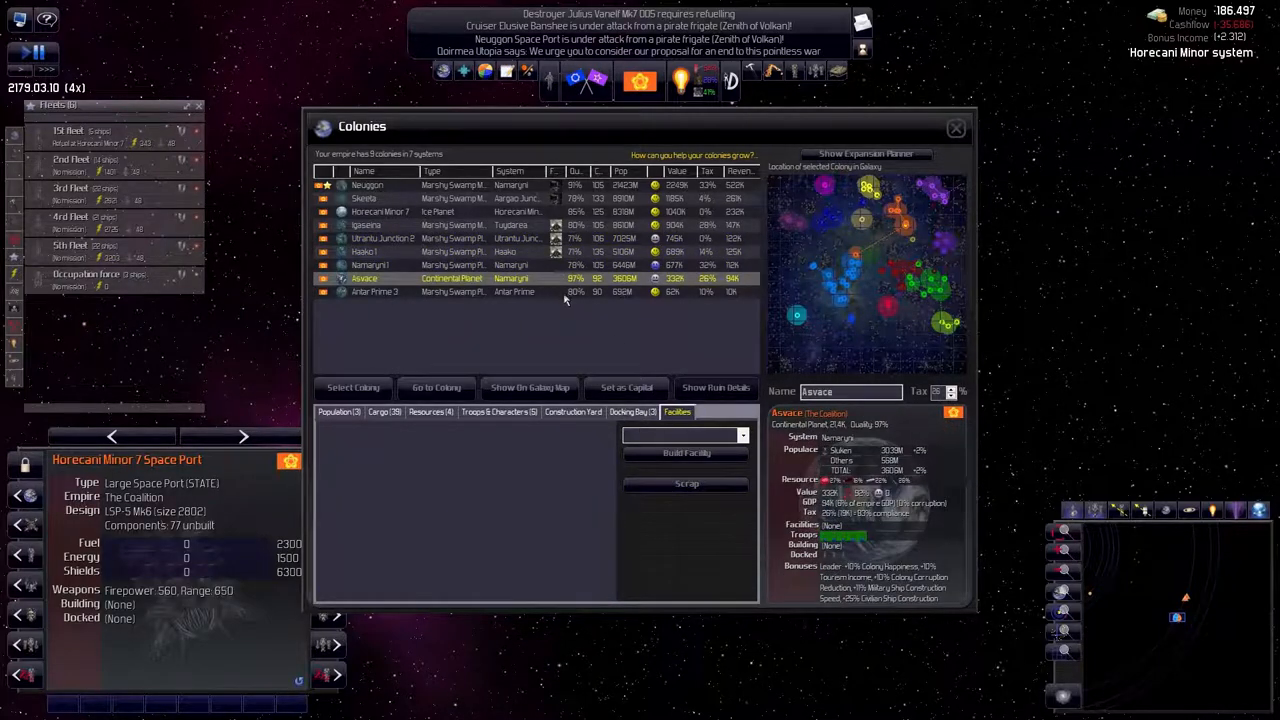
{"action": "left_click", "coordinate": [364, 198]}
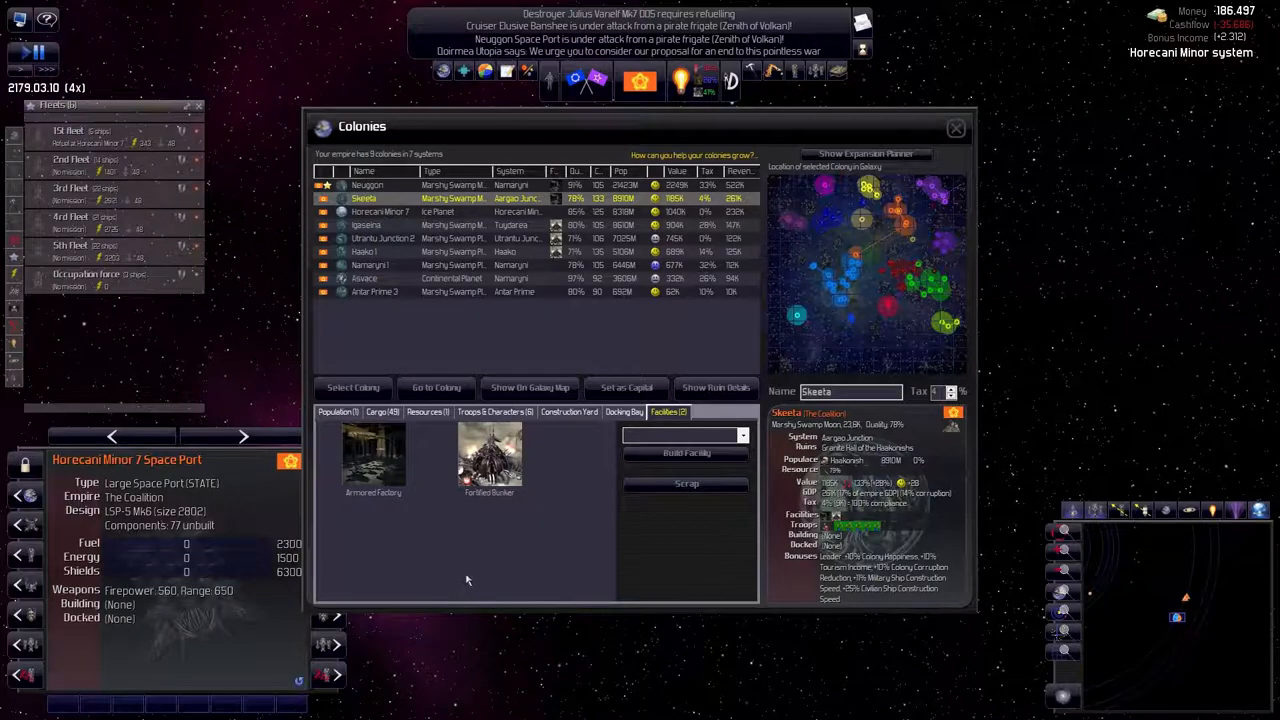
{"action": "left_click", "coordinate": [368, 184]}
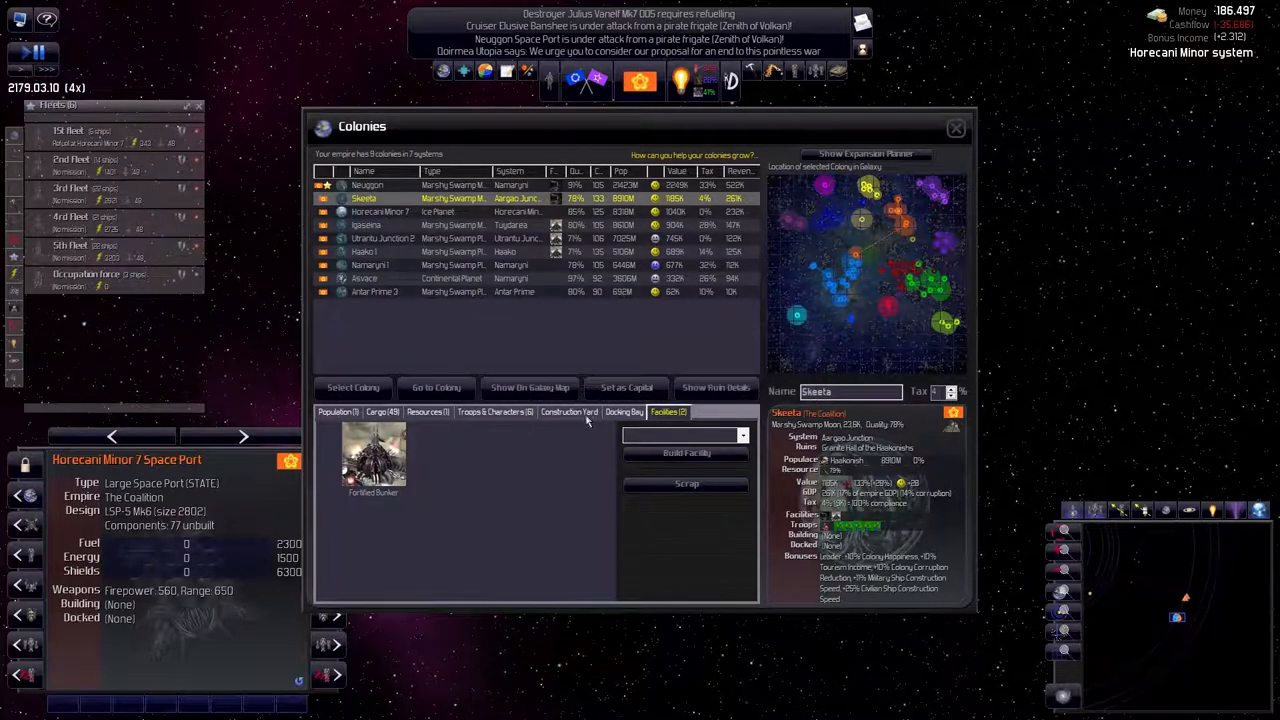
{"action": "mouse_move", "coordinate": [588, 420]}
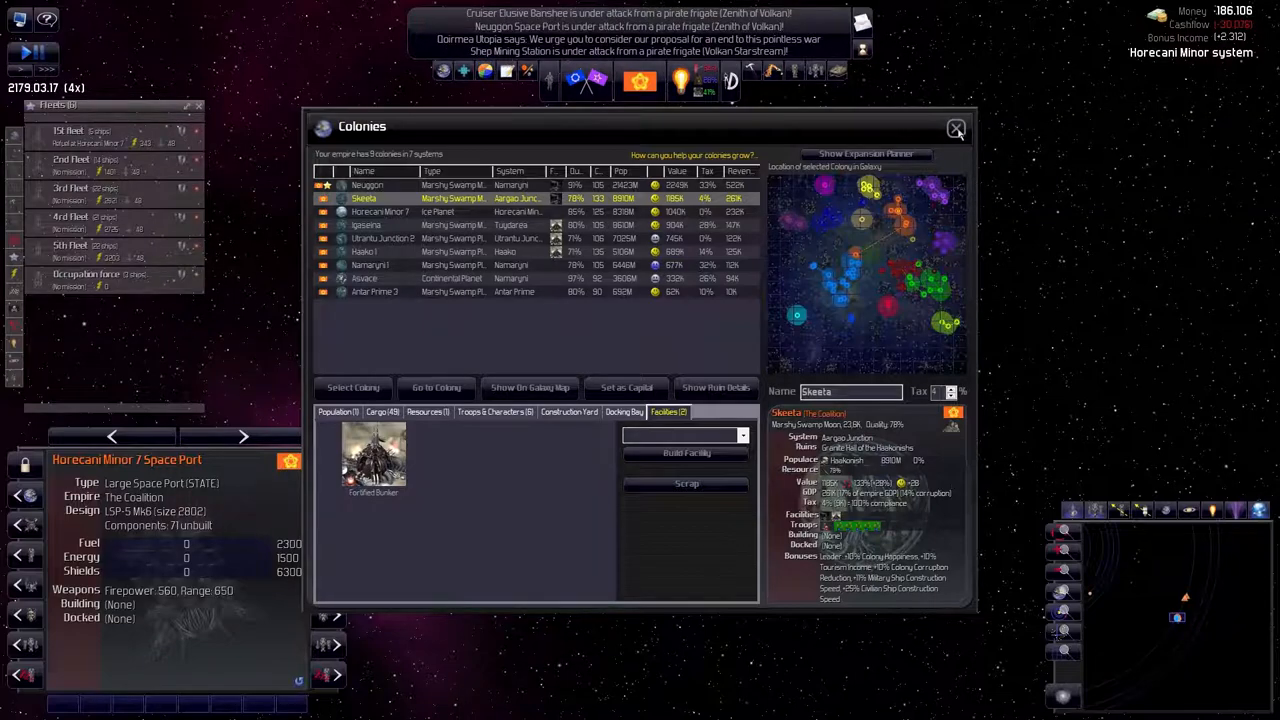
Filter Ships and Bases to military ships and assign the unassigned new ships to the 1st Fleet
{"action": "left_click", "coordinate": [956, 128]}
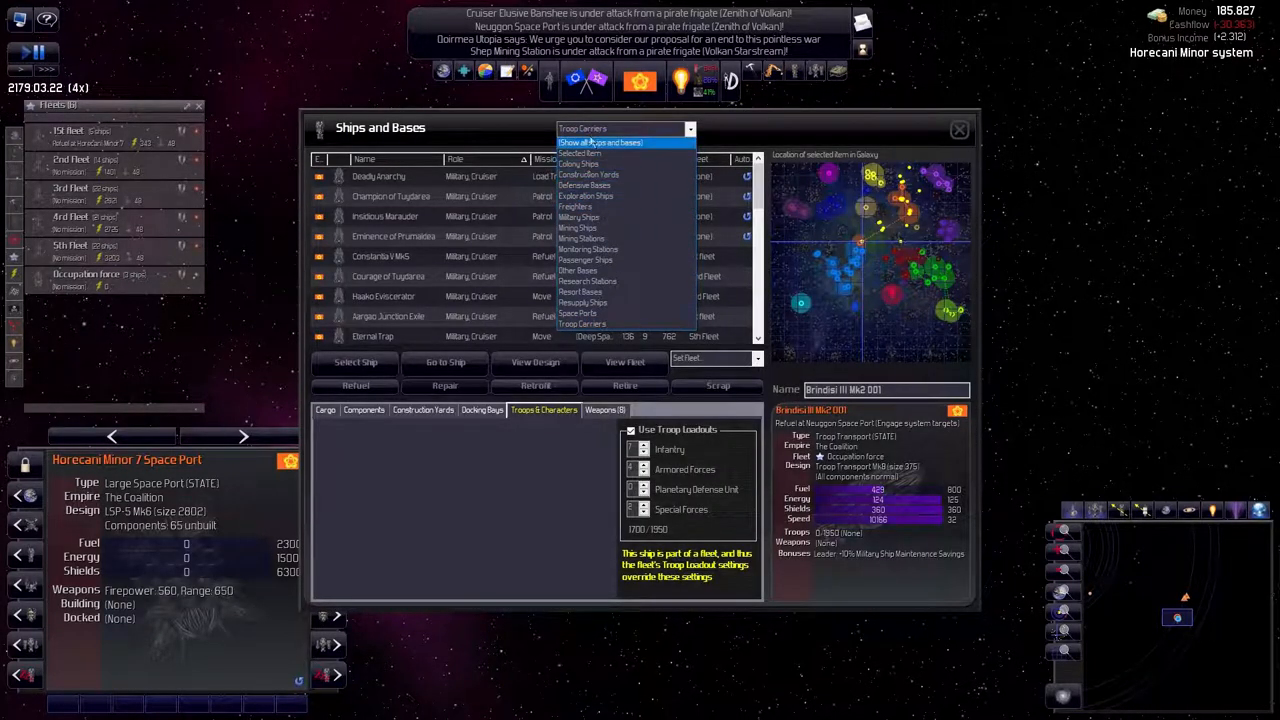
{"action": "left_click", "coordinate": [578, 216]}
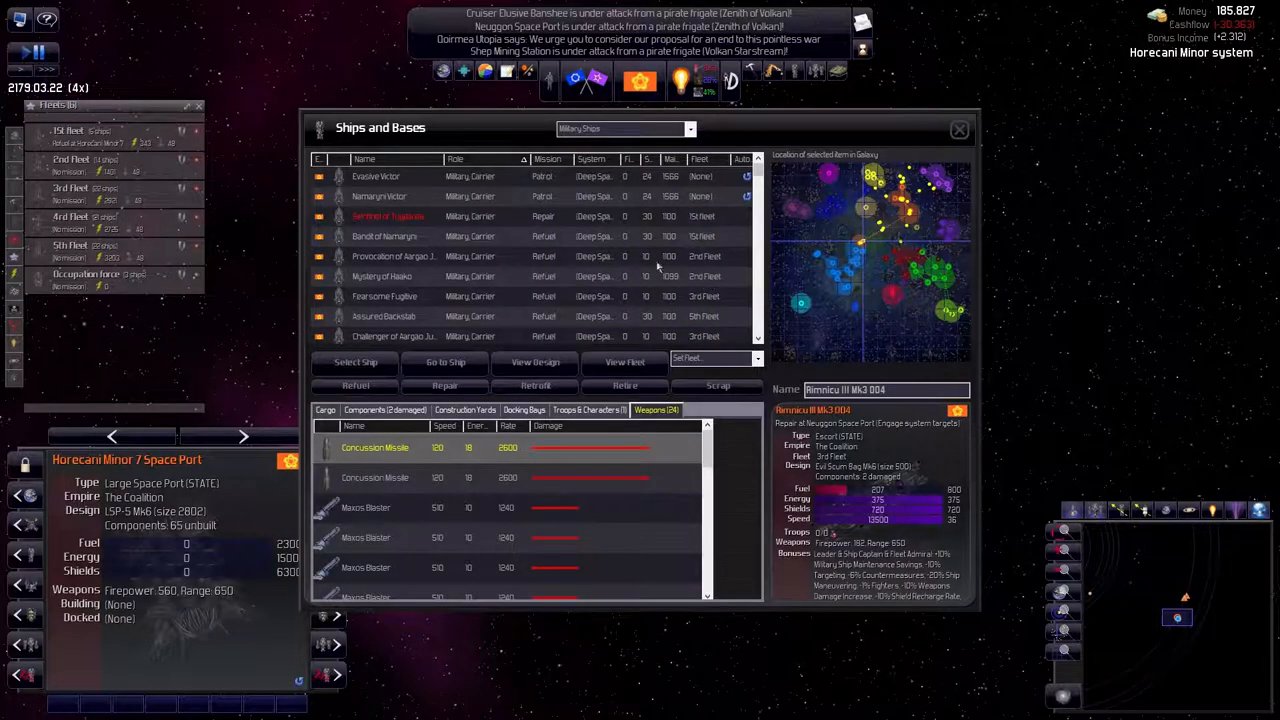
{"action": "mouse_move", "coordinate": [704, 162]}
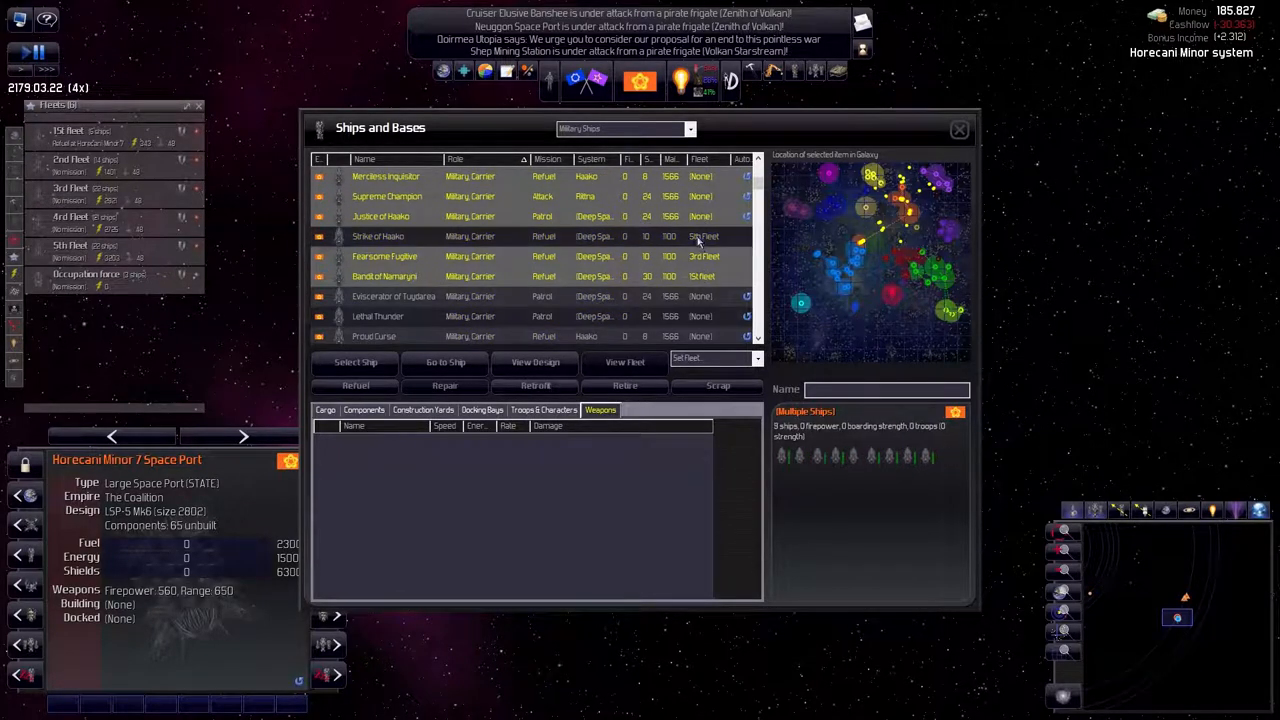
{"action": "scroll", "scroll_direction": "down", "scroll_amount": 3}
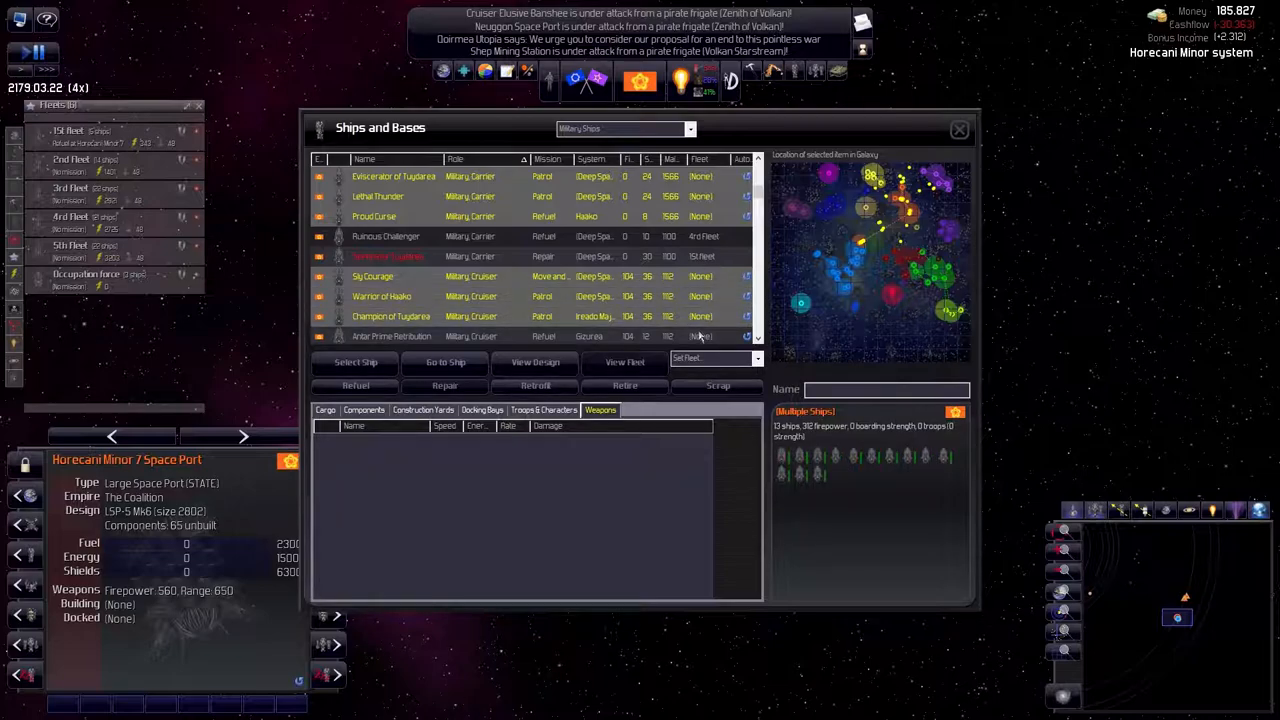
{"action": "scroll", "scroll_direction": "down", "scroll_amount": 3}
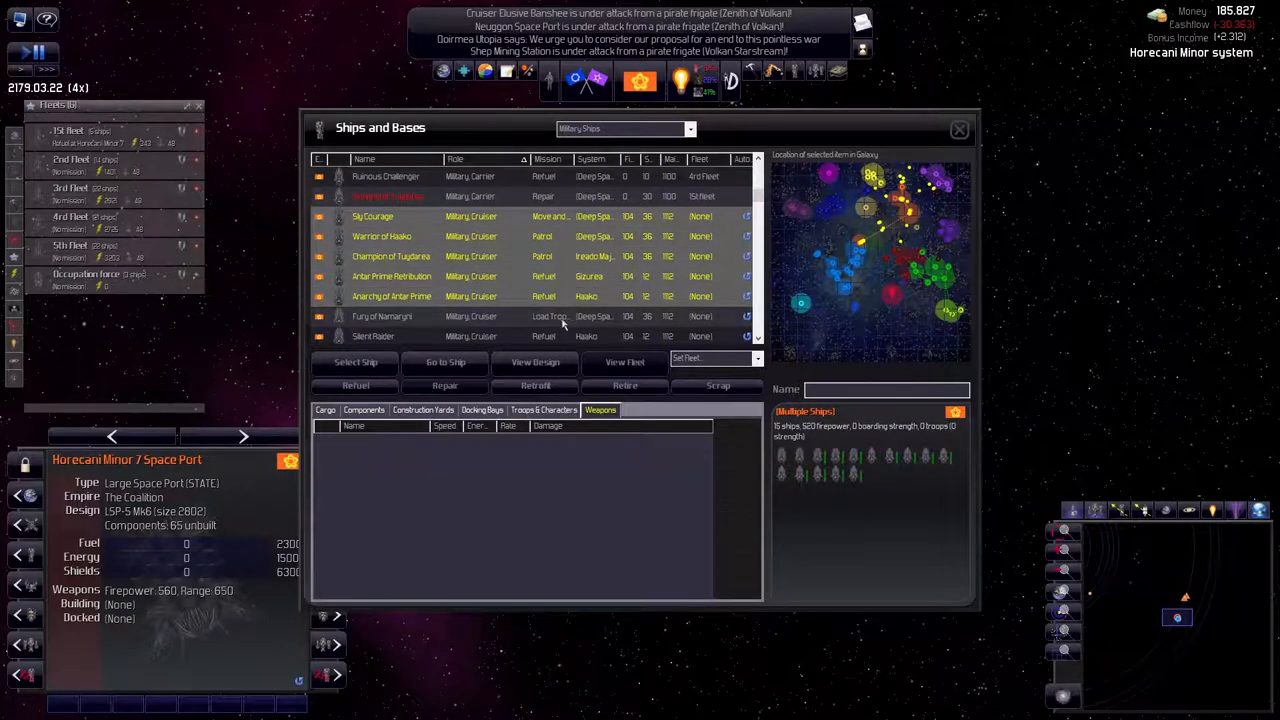
{"action": "scroll", "scroll_direction": "down", "scroll_amount": 3}
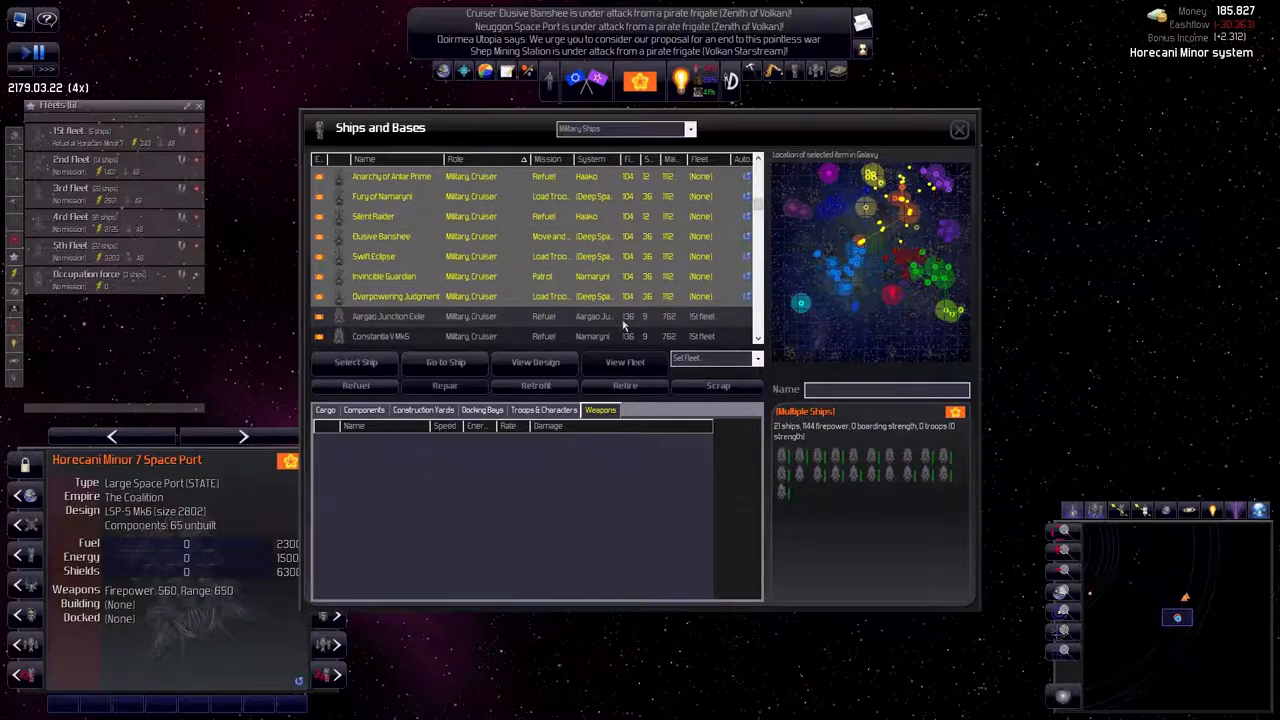
{"action": "scroll", "scroll_direction": "down", "scroll_amount": 3}
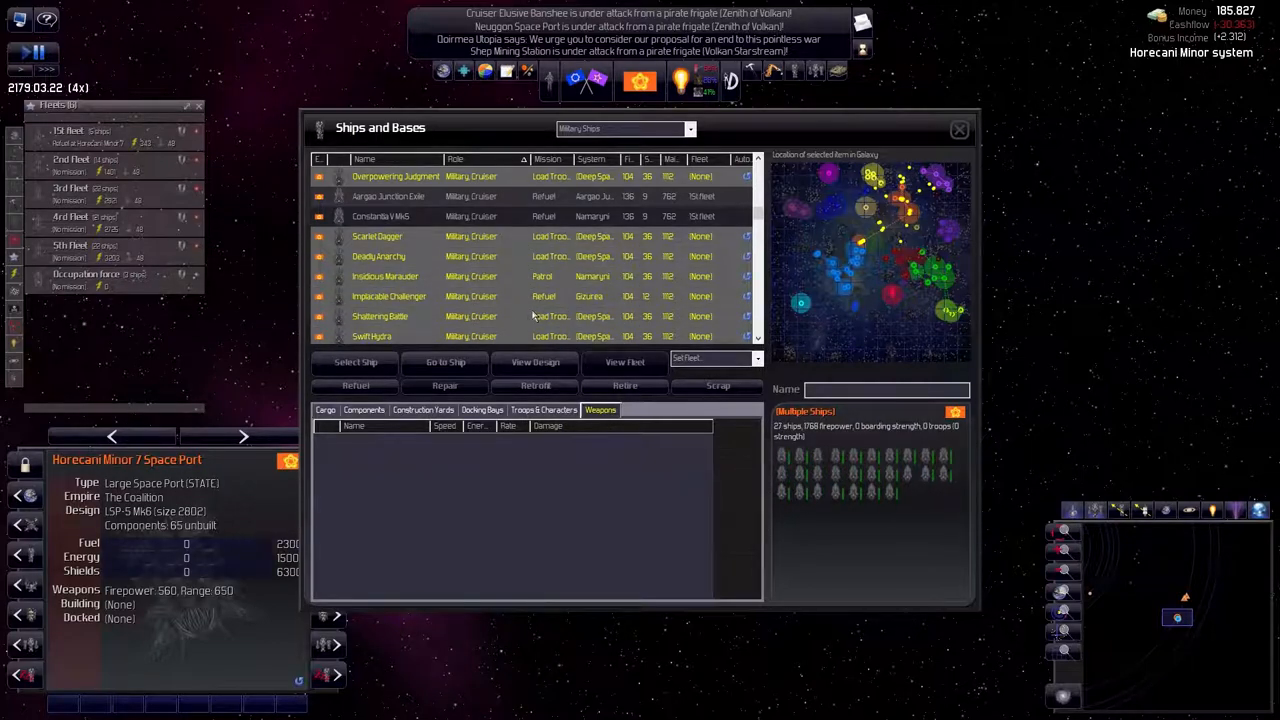
{"action": "scroll", "scroll_direction": "down", "scroll_amount": 3}
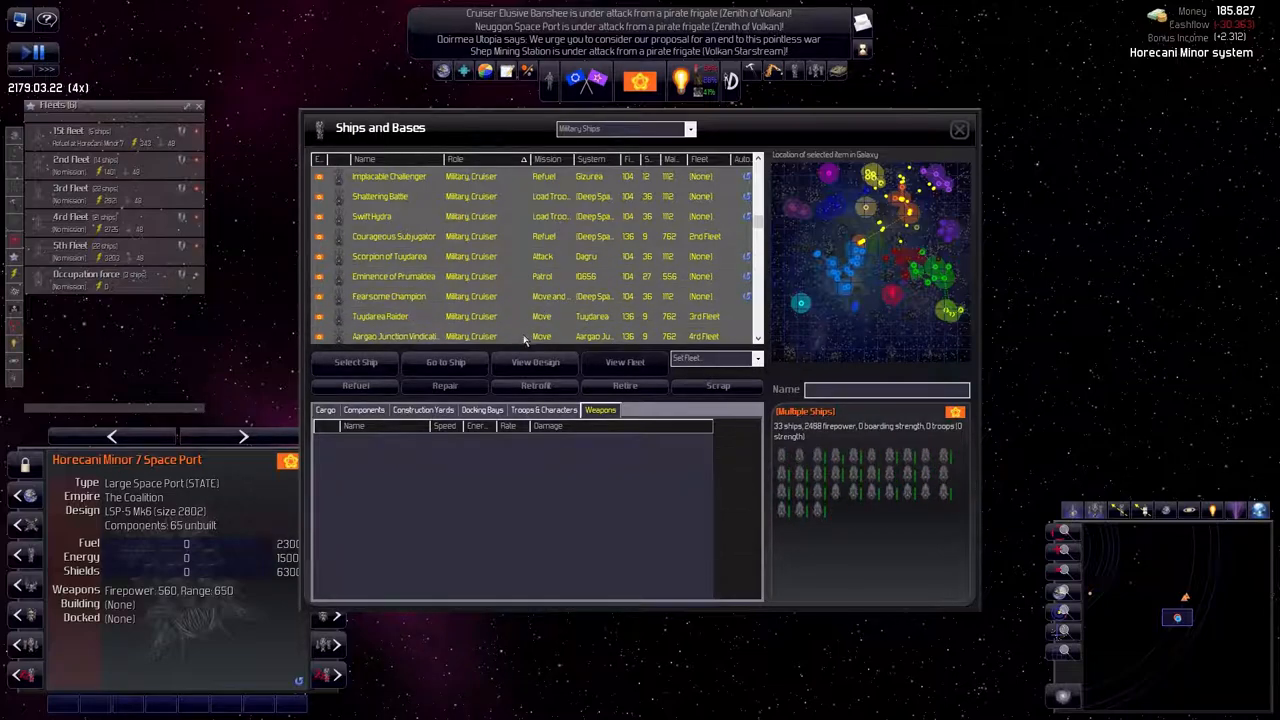
{"action": "scroll", "scroll_direction": "down", "scroll_amount": 3}
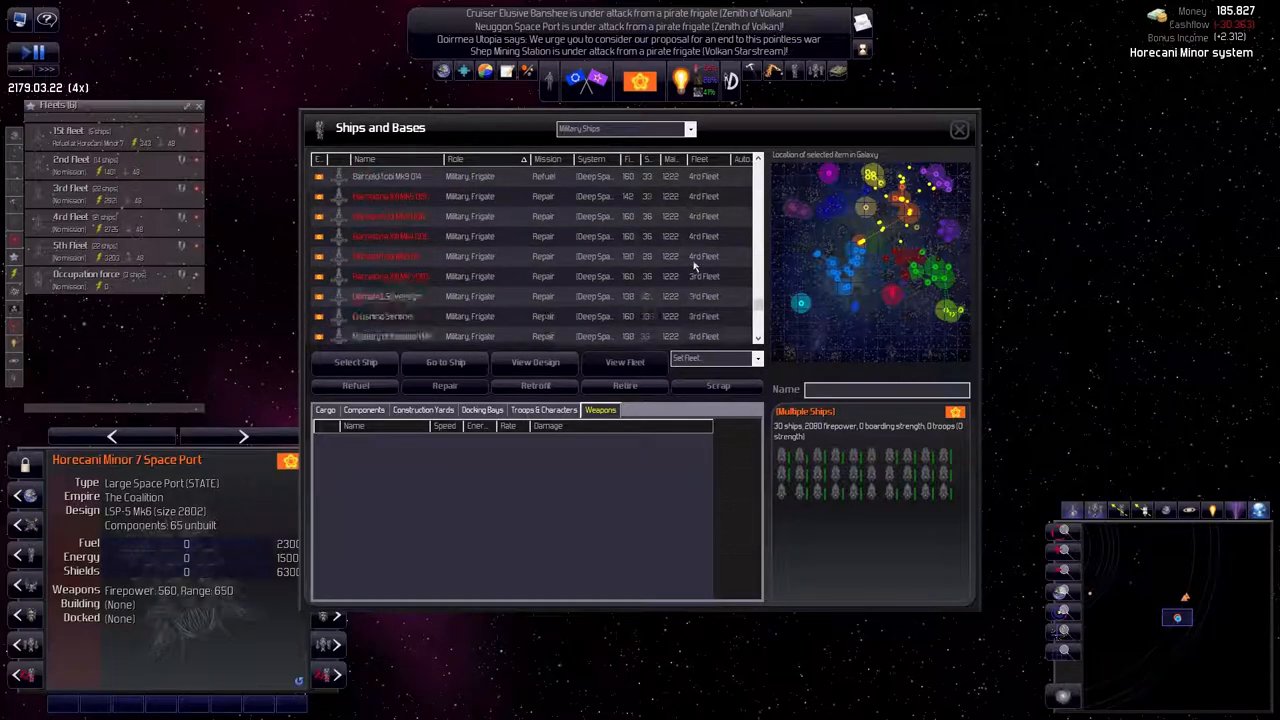
{"action": "left_click", "coordinate": [716, 358]}
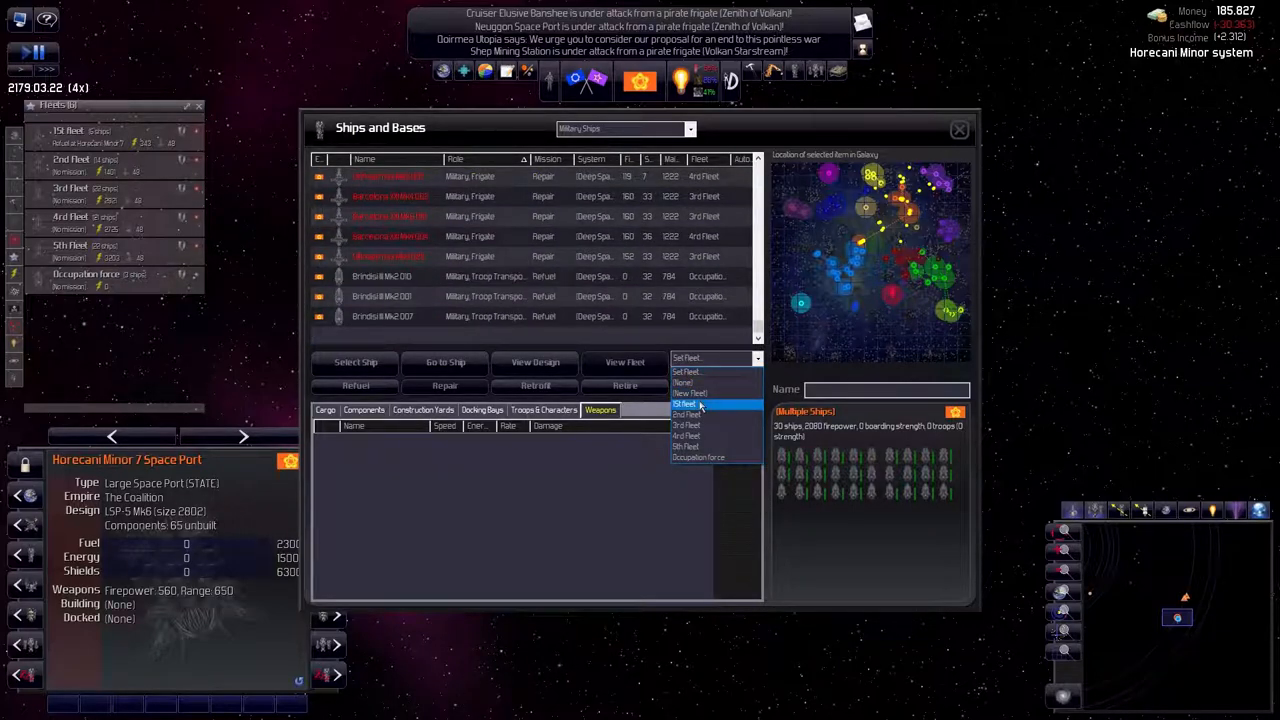
{"action": "left_click", "coordinate": [686, 404]}
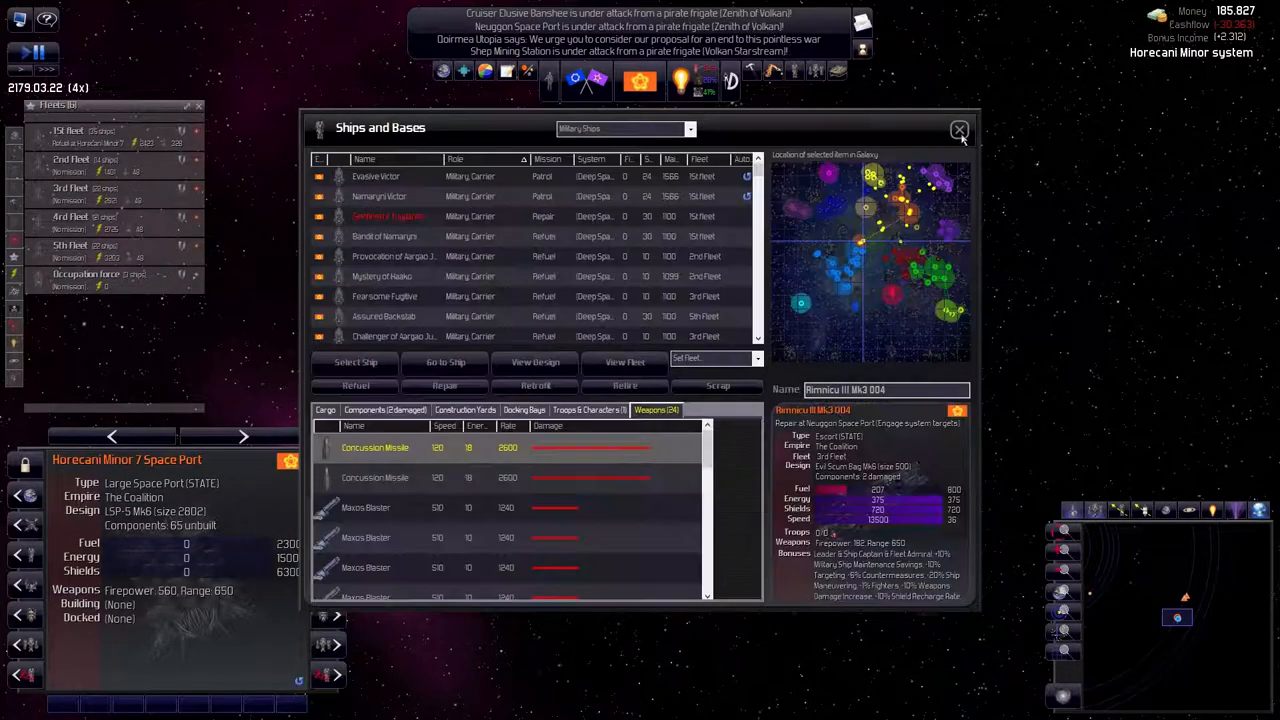
In Diplomacy, accept Dairmea Utopia's offer to end the war
{"action": "left_click", "coordinate": [958, 130]}
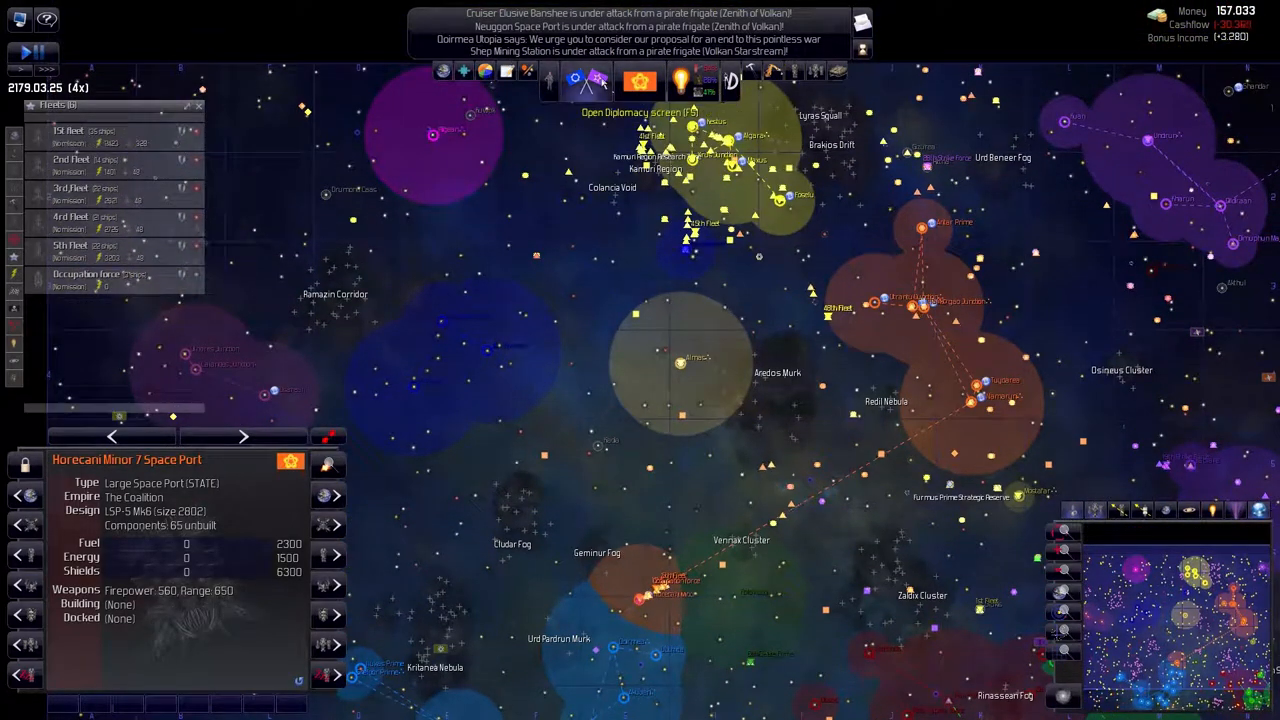
{"action": "left_click", "coordinate": [584, 82]}
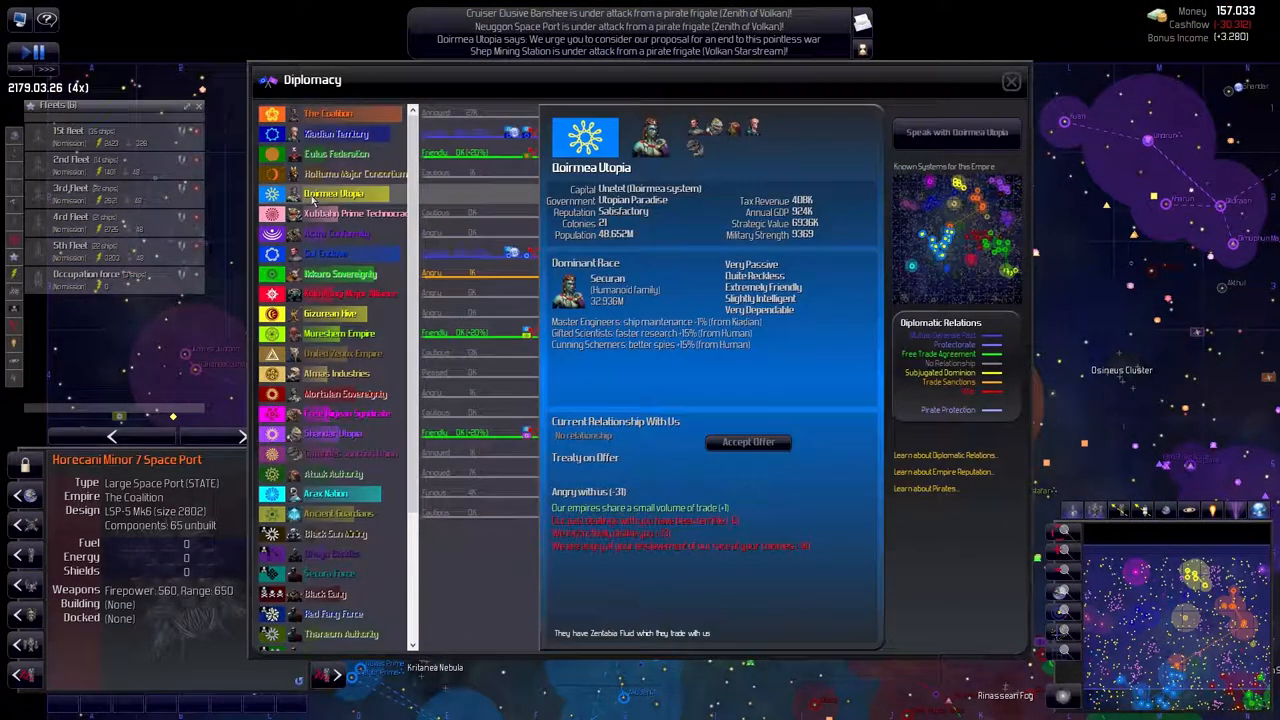
{"action": "left_click", "coordinate": [328, 112]}
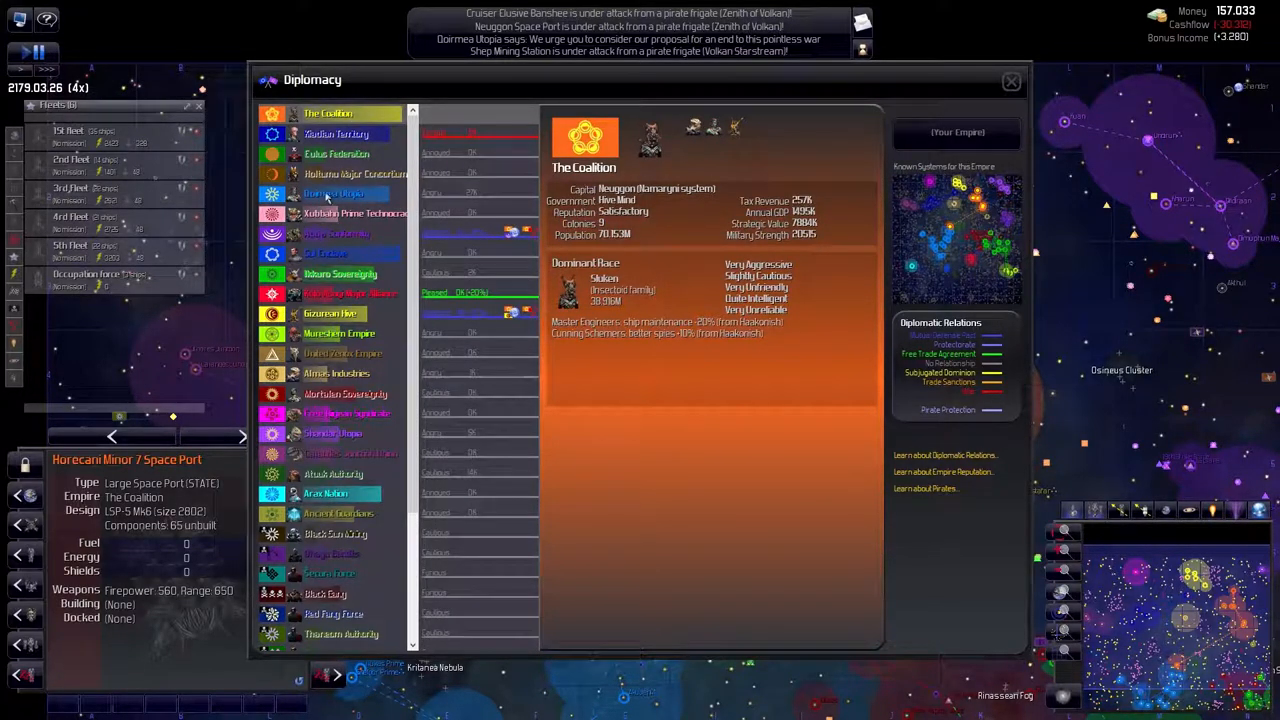
{"action": "left_click", "coordinate": [332, 192]}
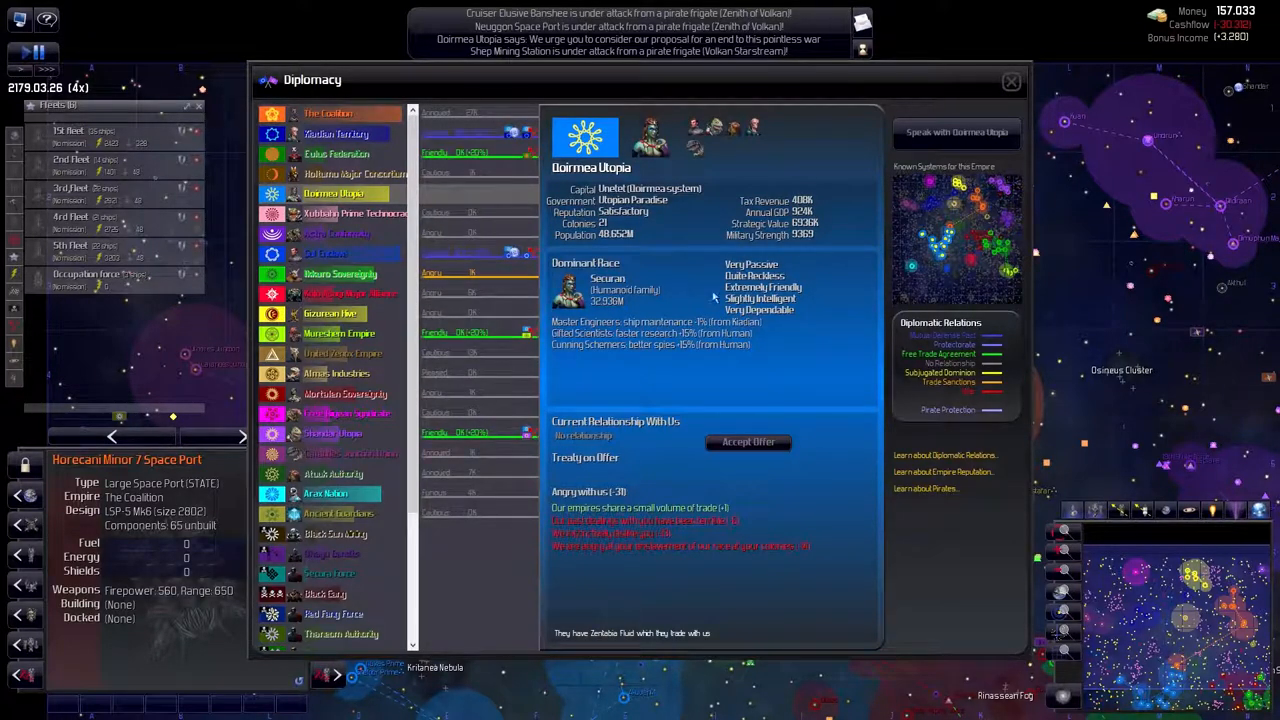
{"action": "mouse_move", "coordinate": [748, 442]}
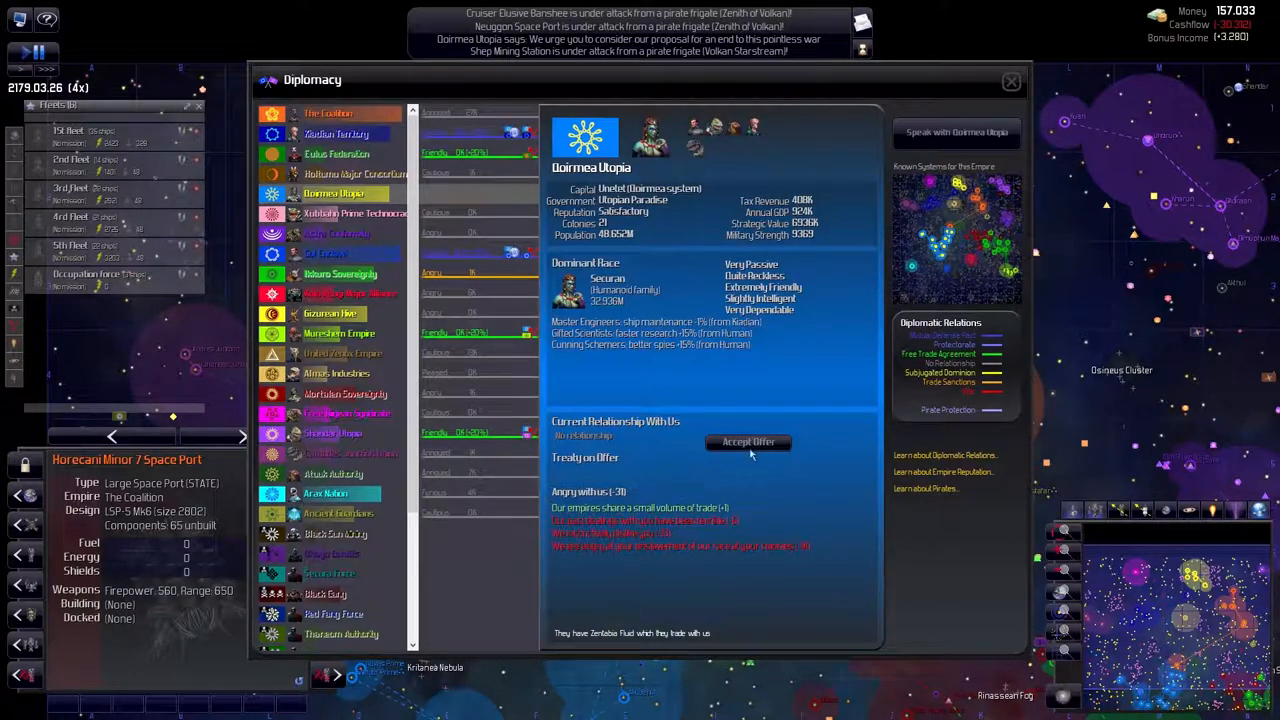
{"action": "left_click", "coordinate": [748, 442]}
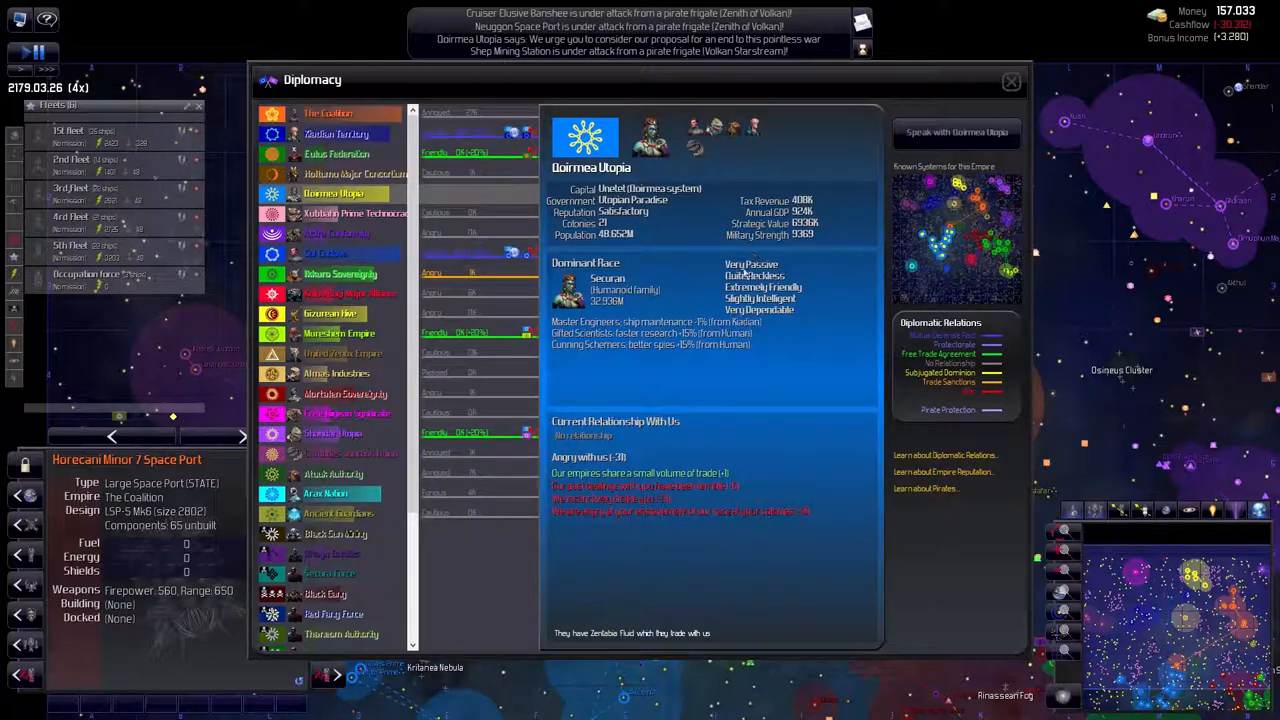
Review relations with Holtumo Major Consortium, the Moroshem Empire and Shandar Utopia
{"action": "left_click", "coordinate": [350, 172]}
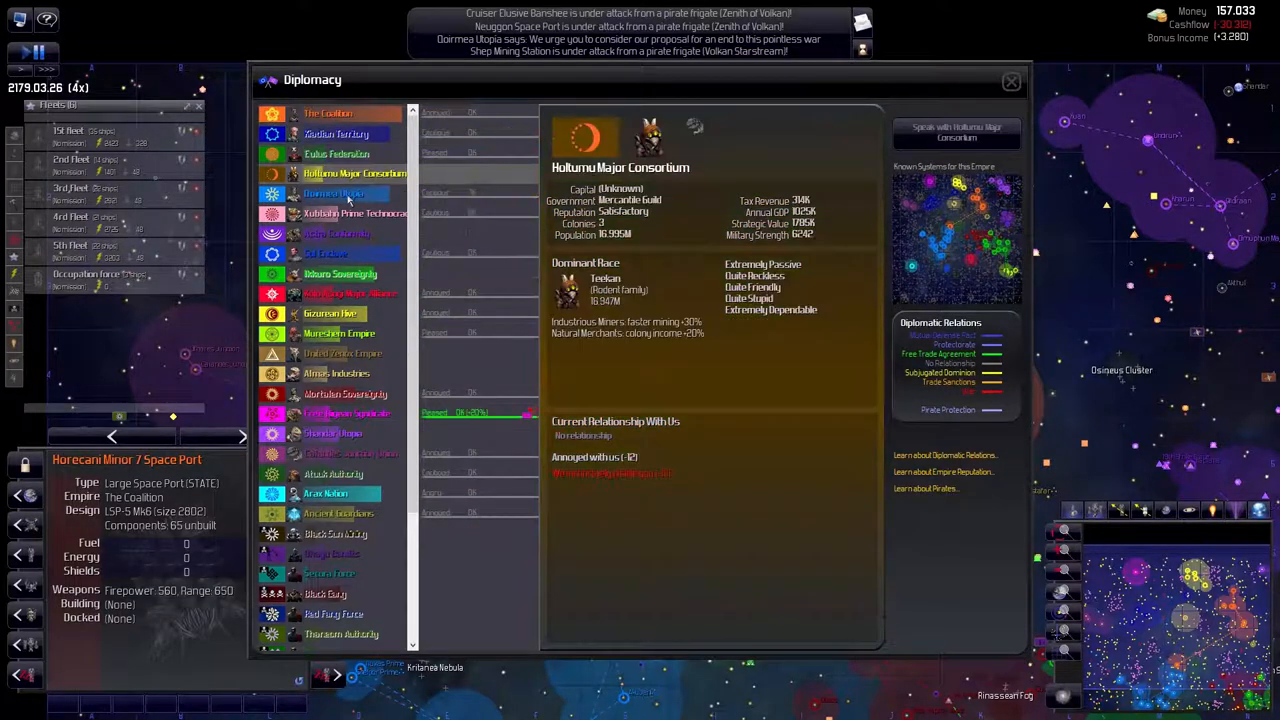
{"action": "left_click", "coordinate": [338, 332]}
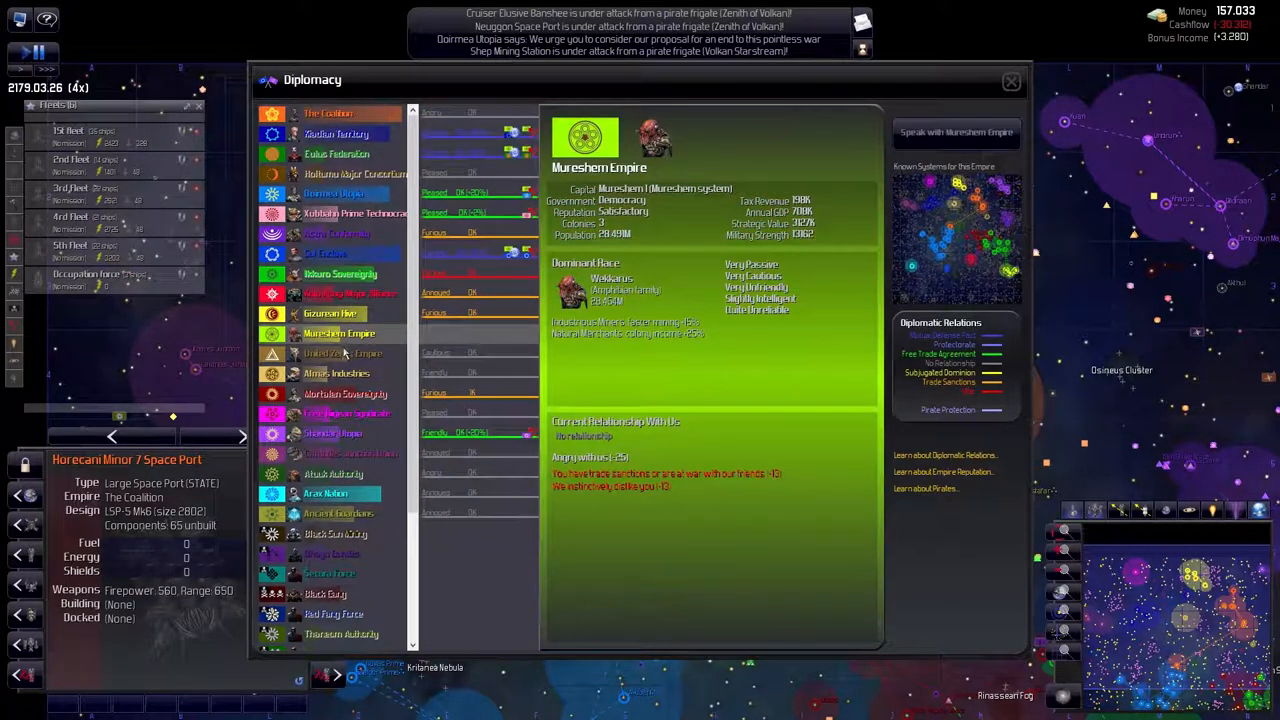
{"action": "left_click", "coordinate": [332, 432]}
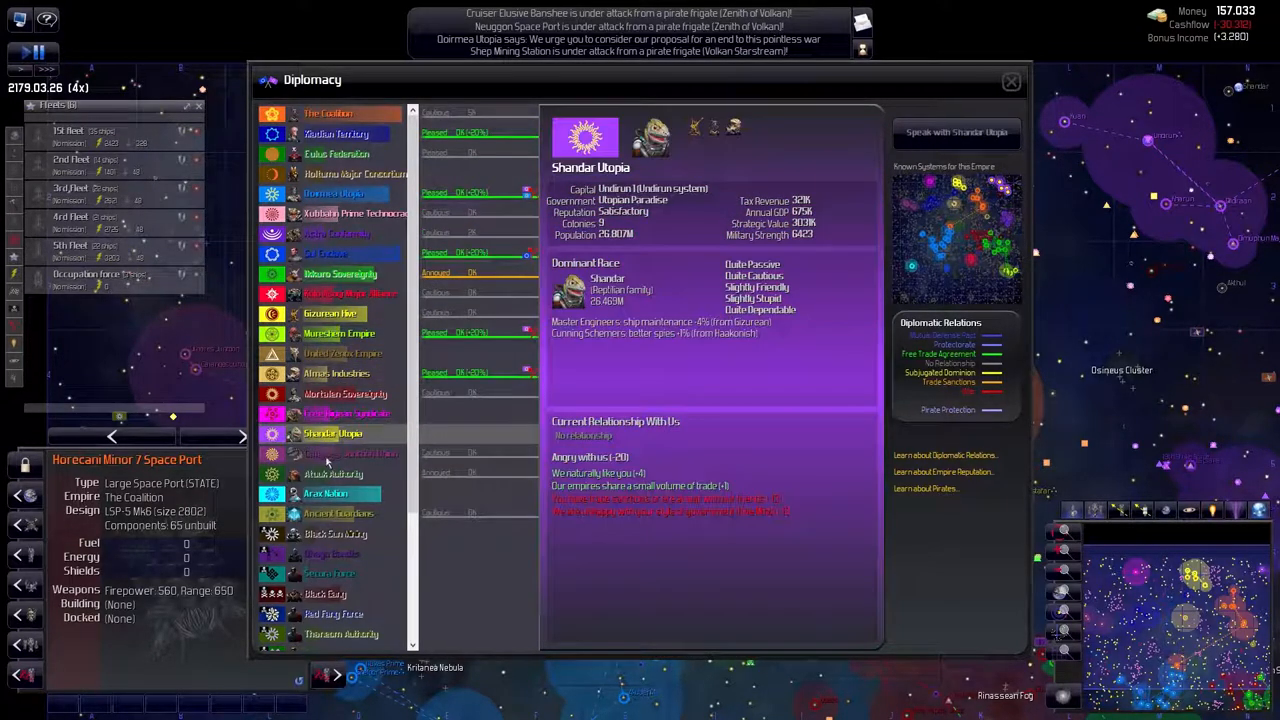
Change Ukrantu Junction's population policy away from Enslave
{"action": "left_click", "coordinate": [1010, 80]}
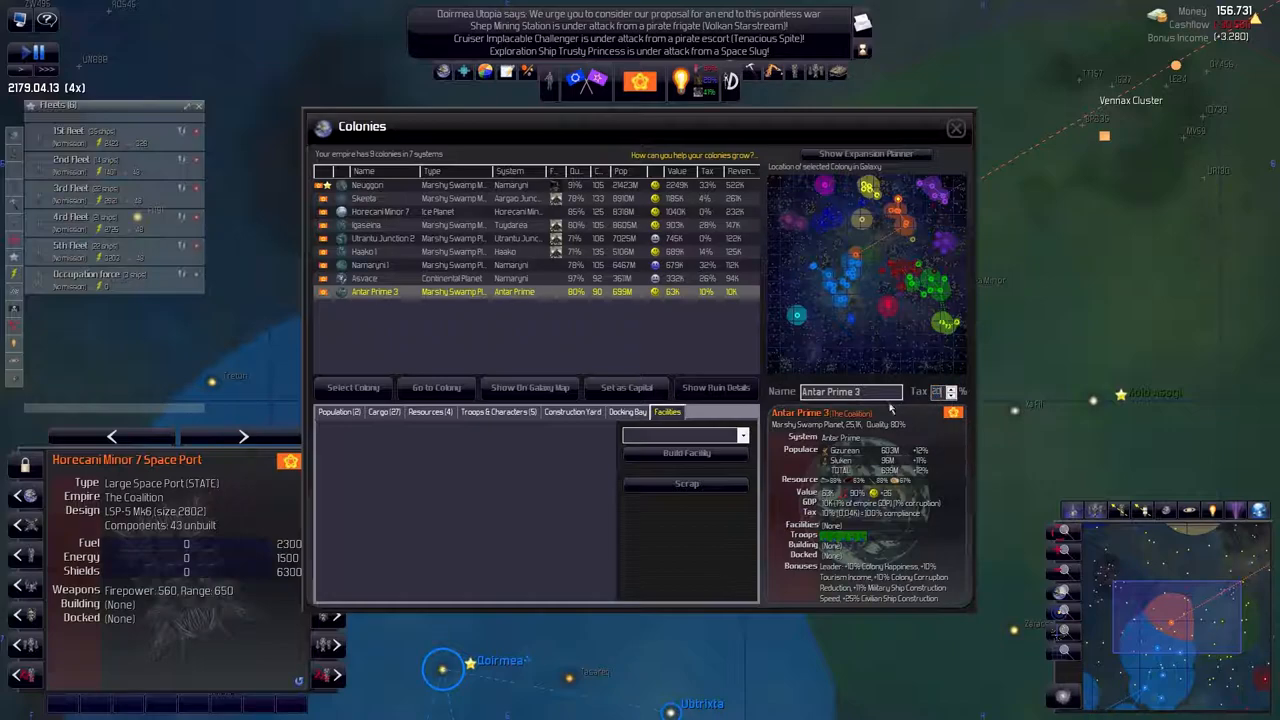
{"action": "left_click", "coordinate": [364, 278]}
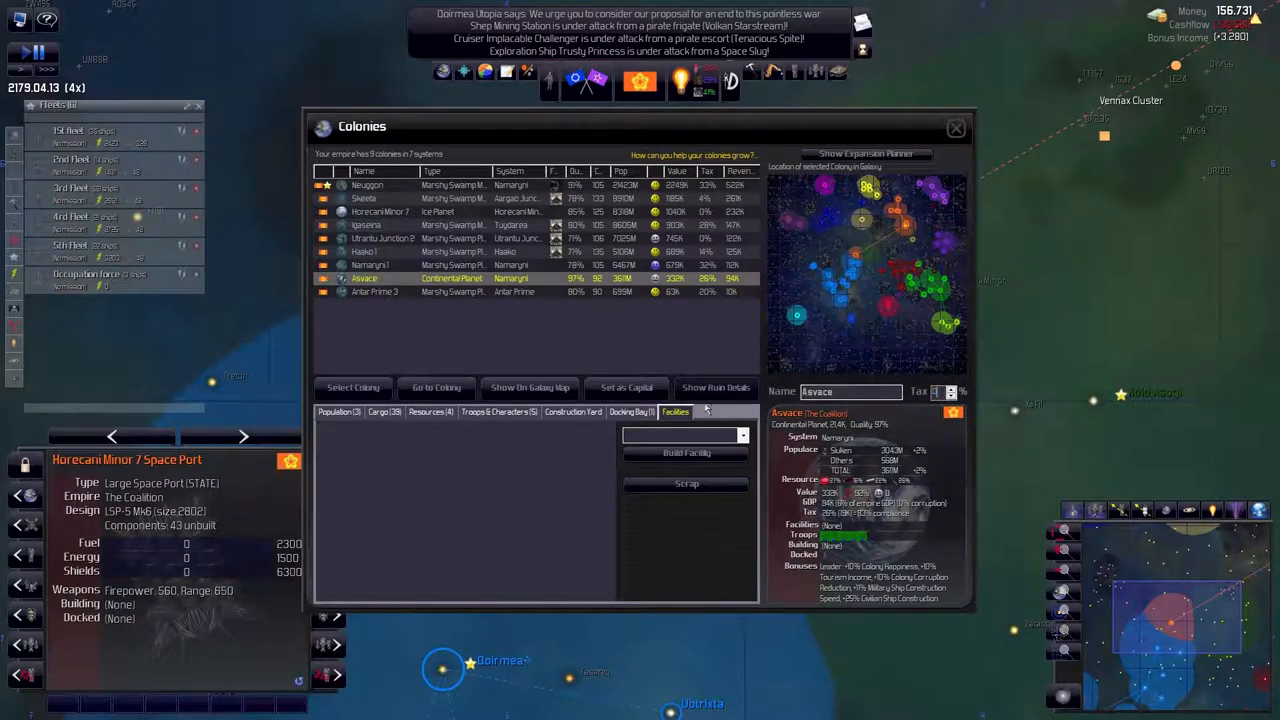
{"action": "left_click", "coordinate": [370, 264]}
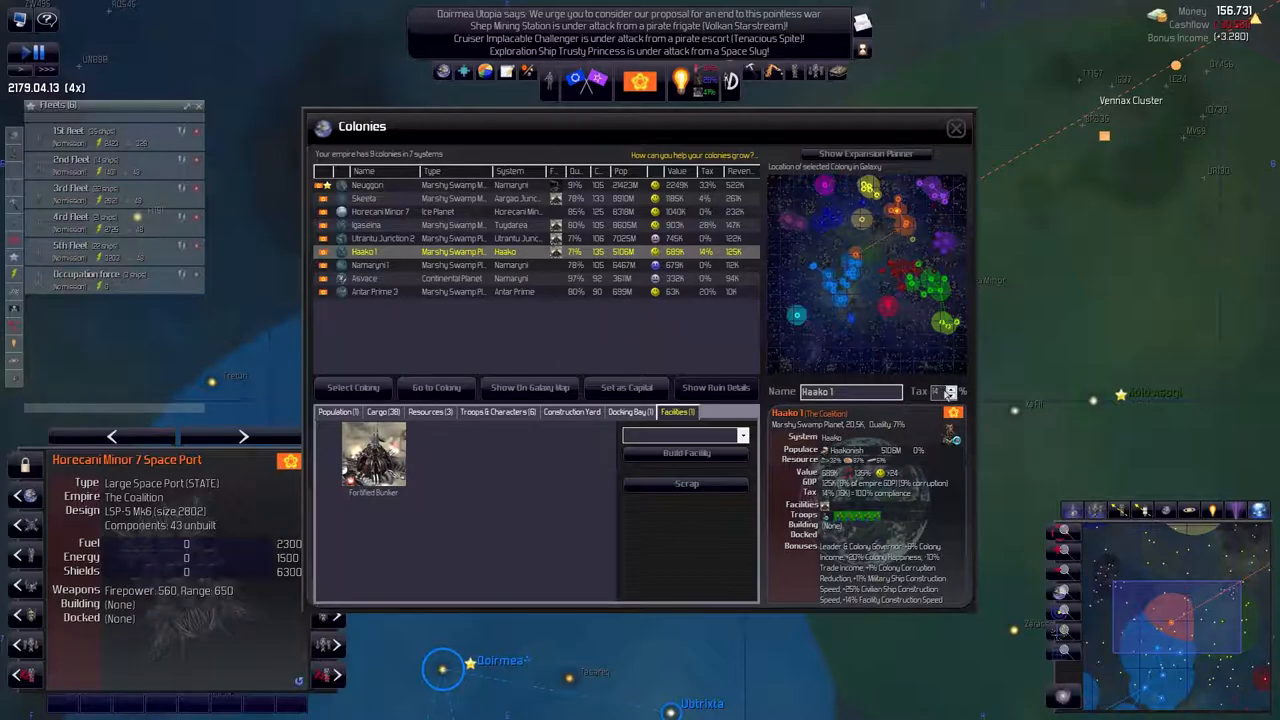
{"action": "left_click", "coordinate": [380, 238]}
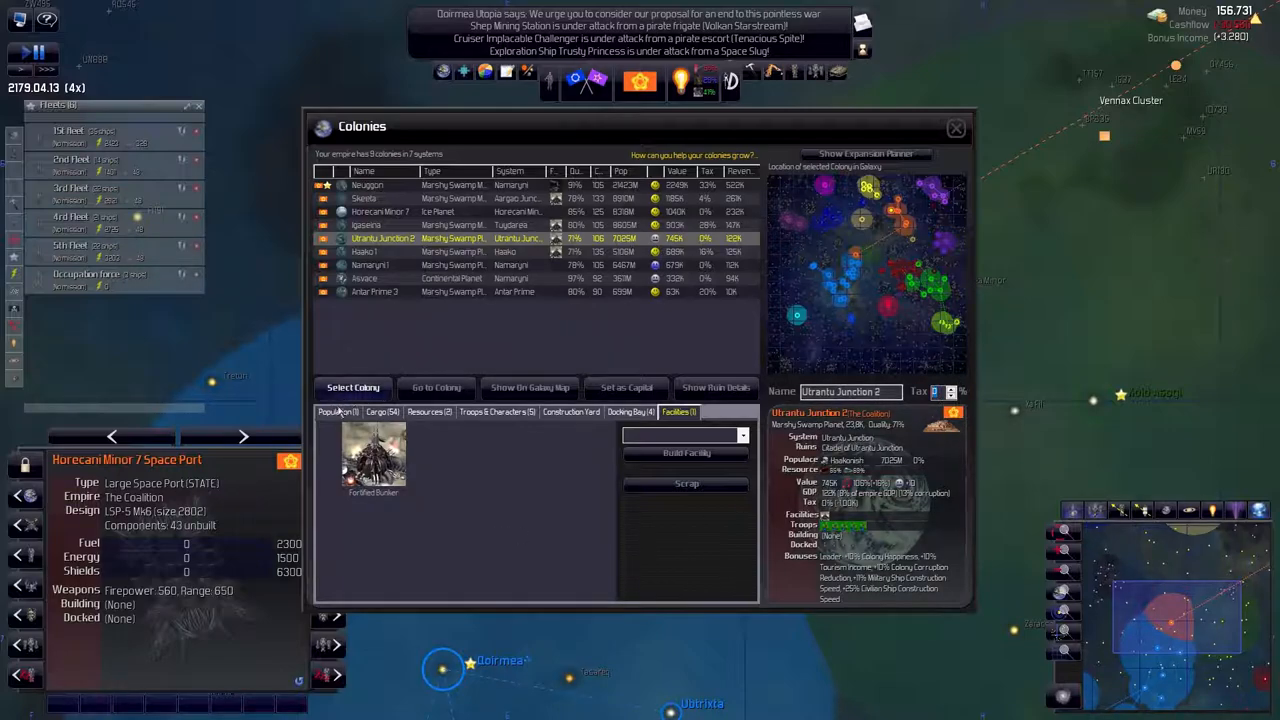
{"action": "left_click", "coordinate": [338, 412]}
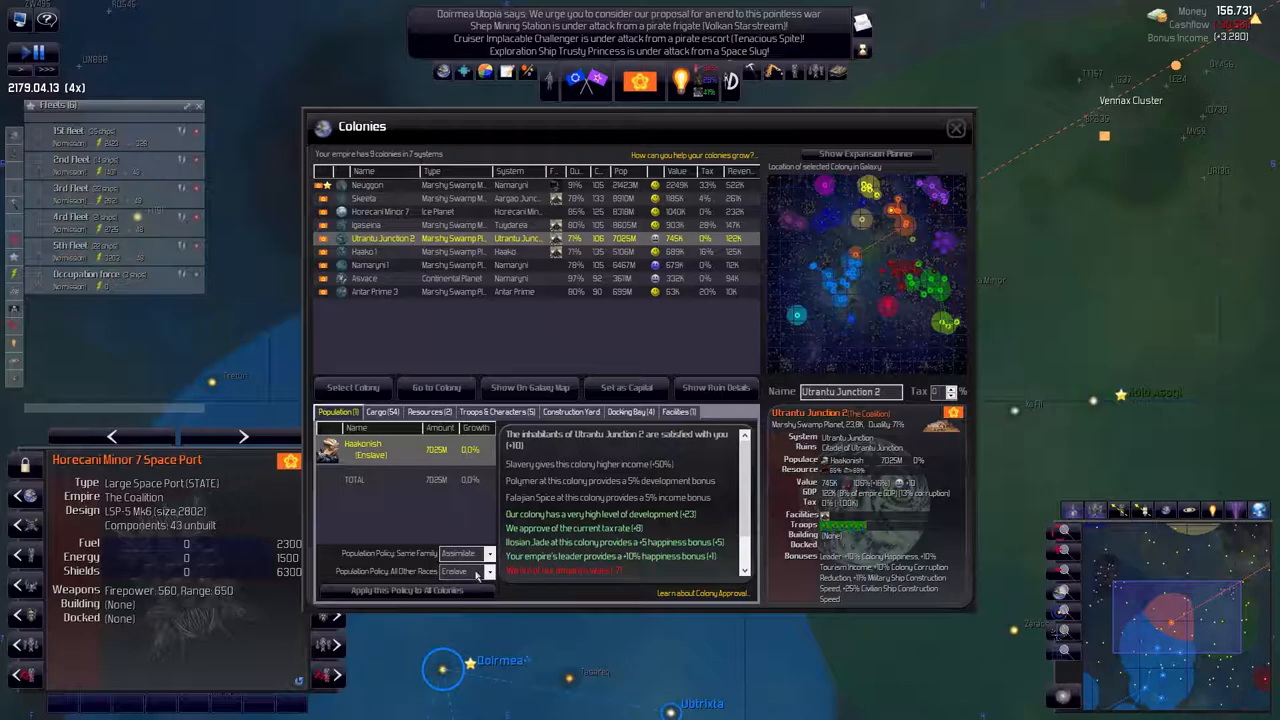
{"action": "left_click", "coordinate": [488, 572]}
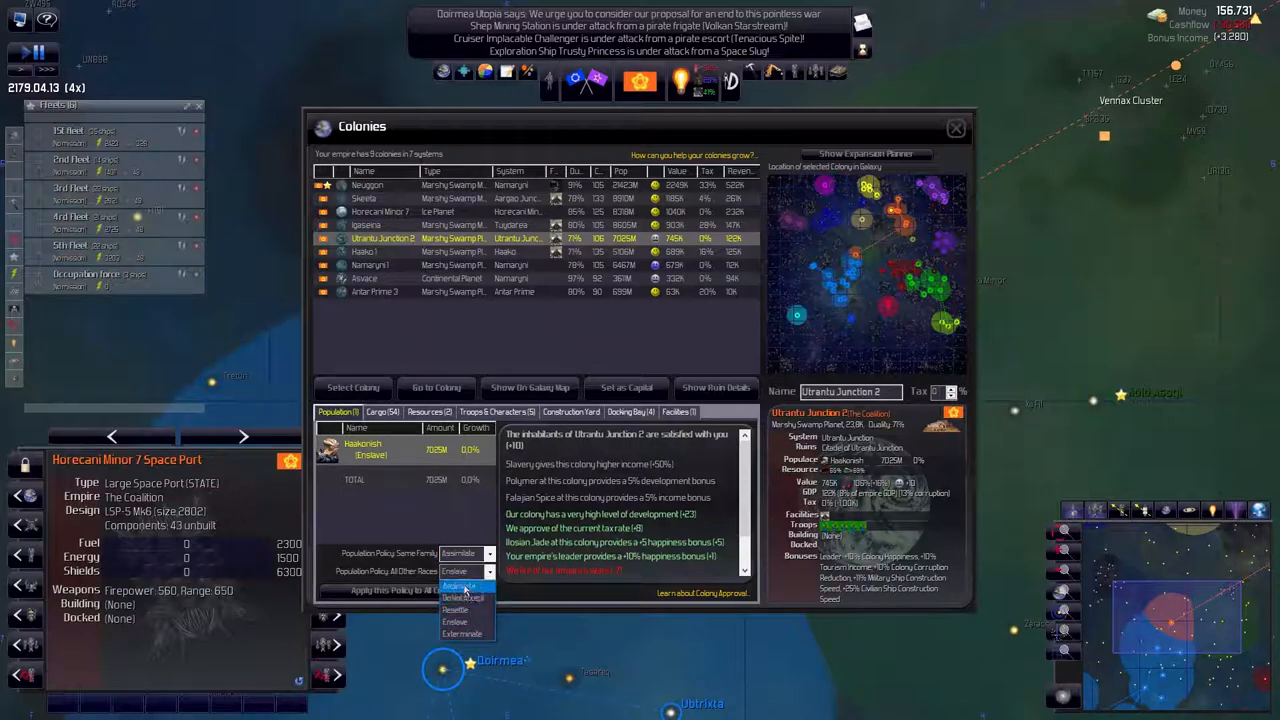
{"action": "left_click", "coordinate": [456, 586]}
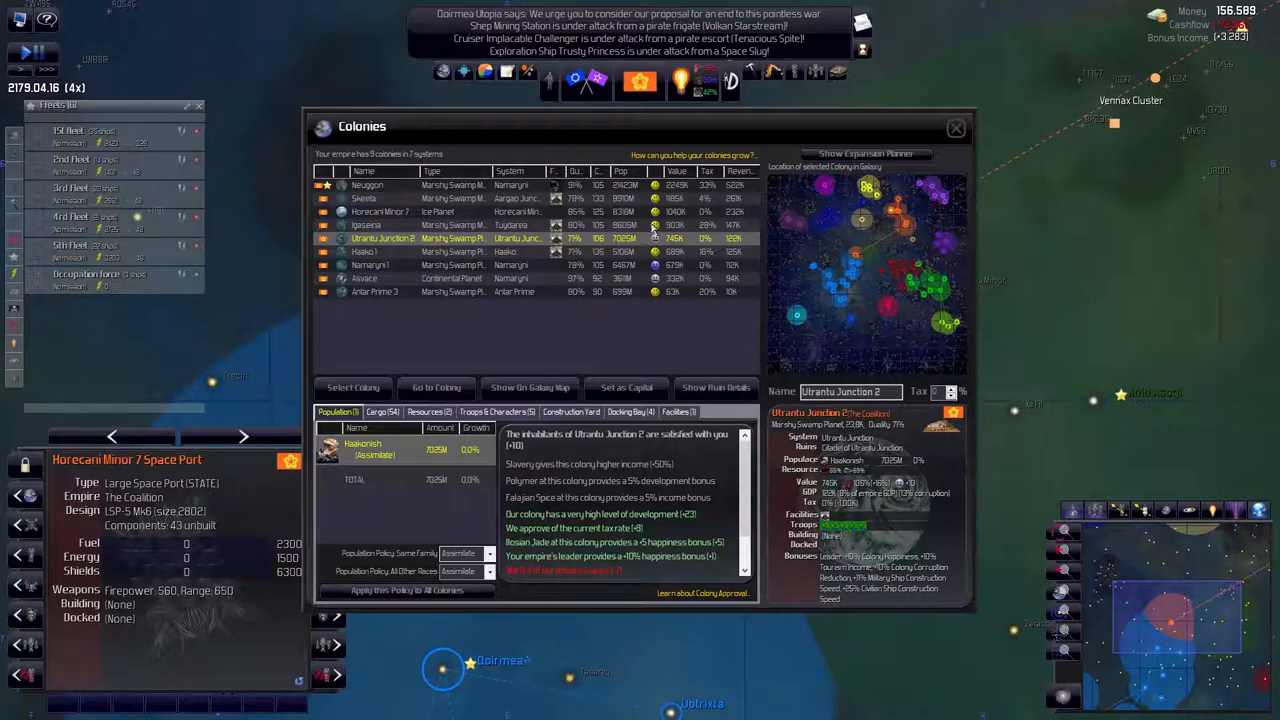
Review and raise tax rates for Horecani Minor 7, Skeeta and Neuggon colonies
{"action": "left_click", "coordinate": [364, 224]}
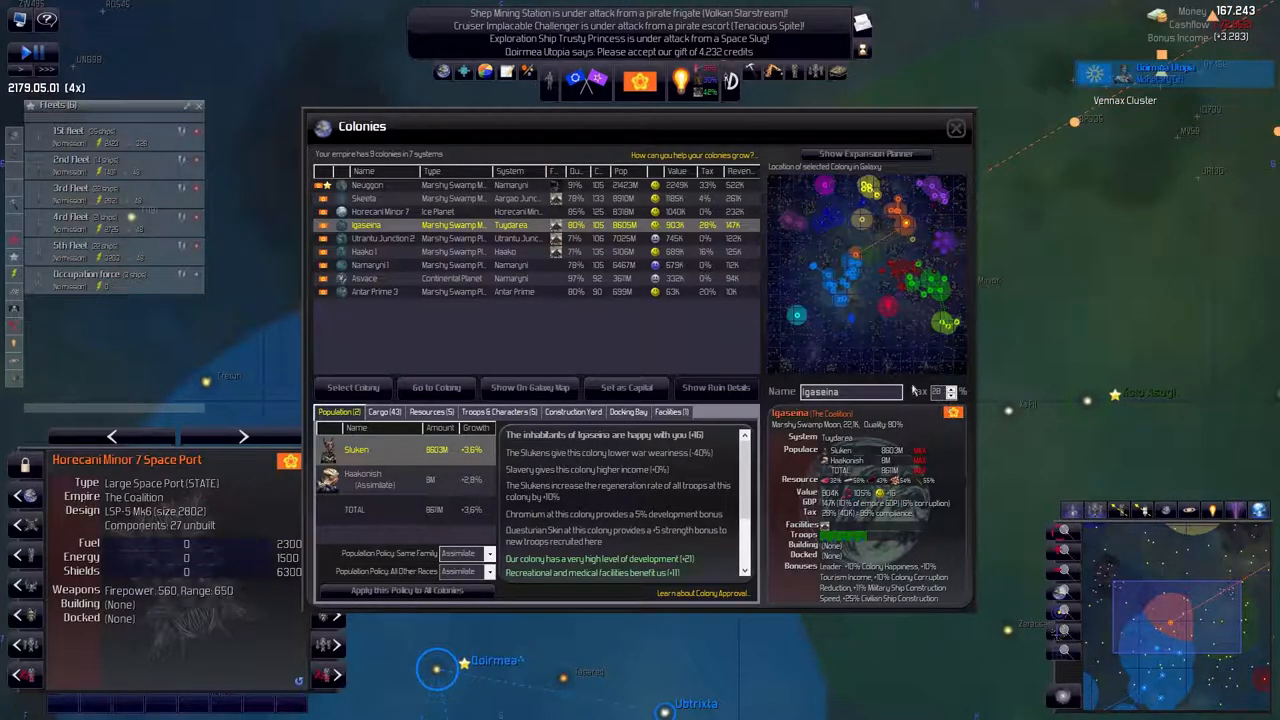
{"action": "left_click", "coordinate": [380, 212]}
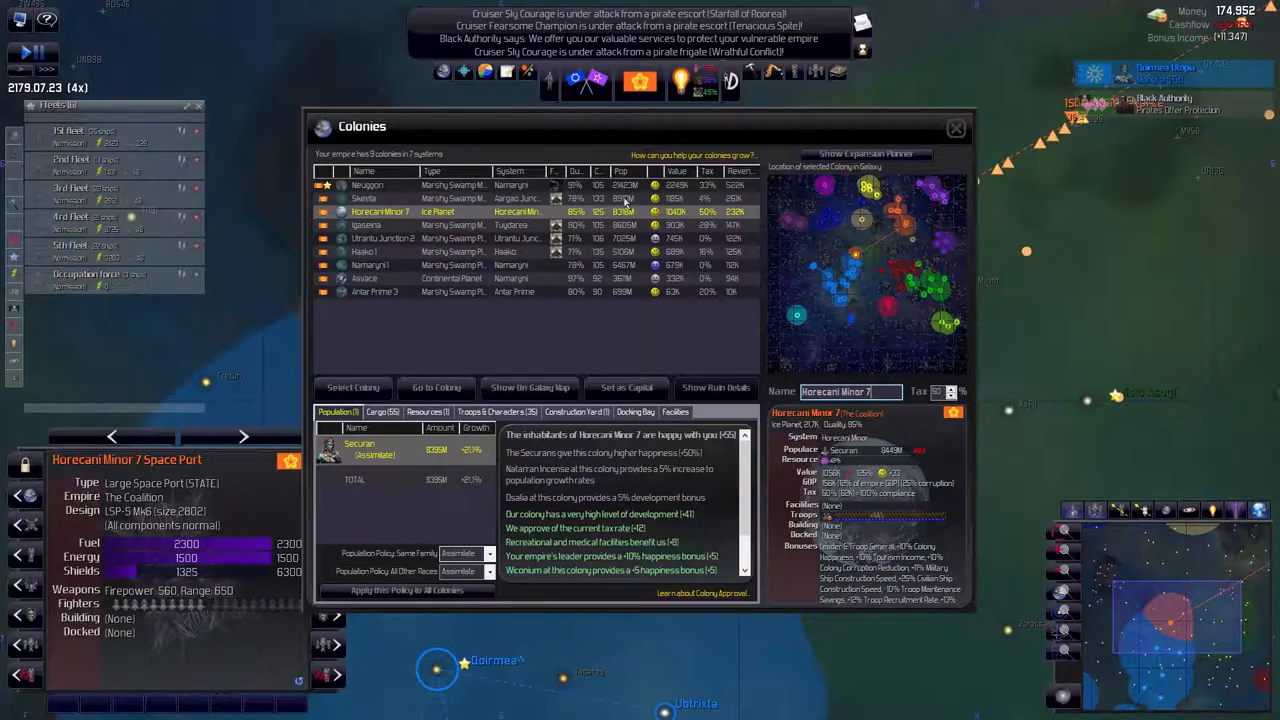
{"action": "left_click", "coordinate": [364, 198]}
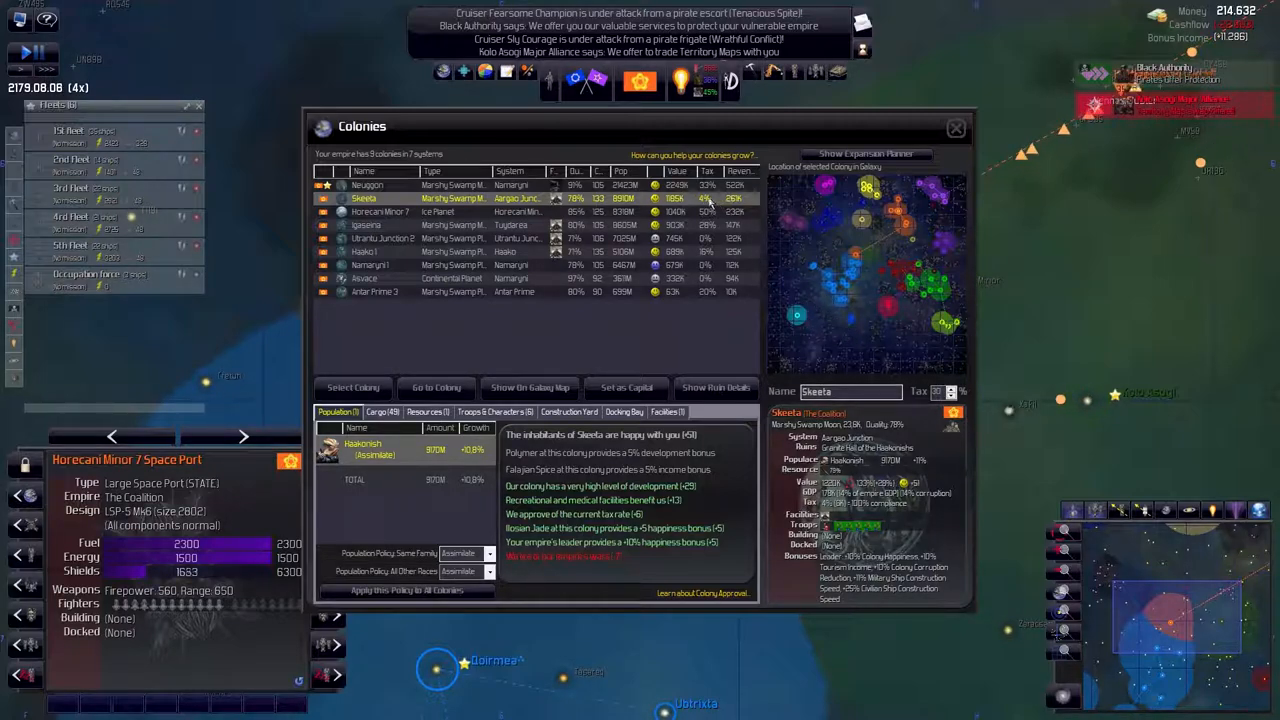
{"action": "left_click", "coordinate": [368, 184]}
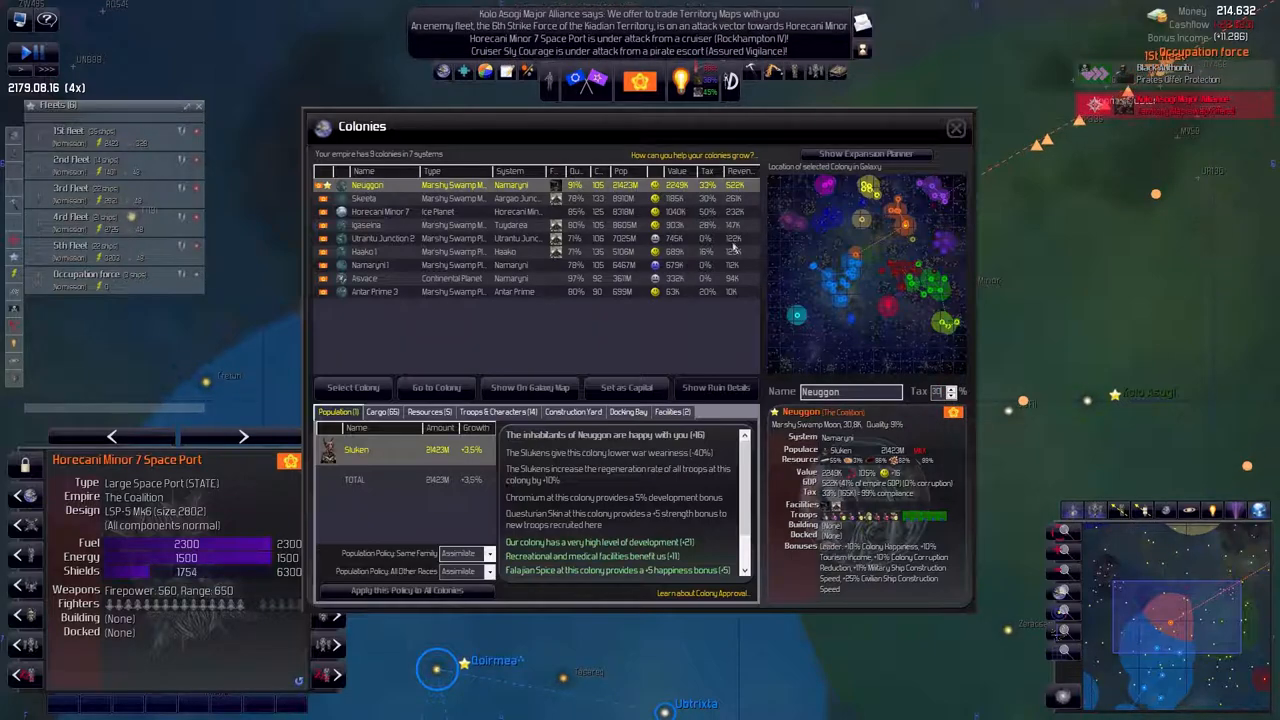
{"action": "left_click", "coordinate": [364, 198]}
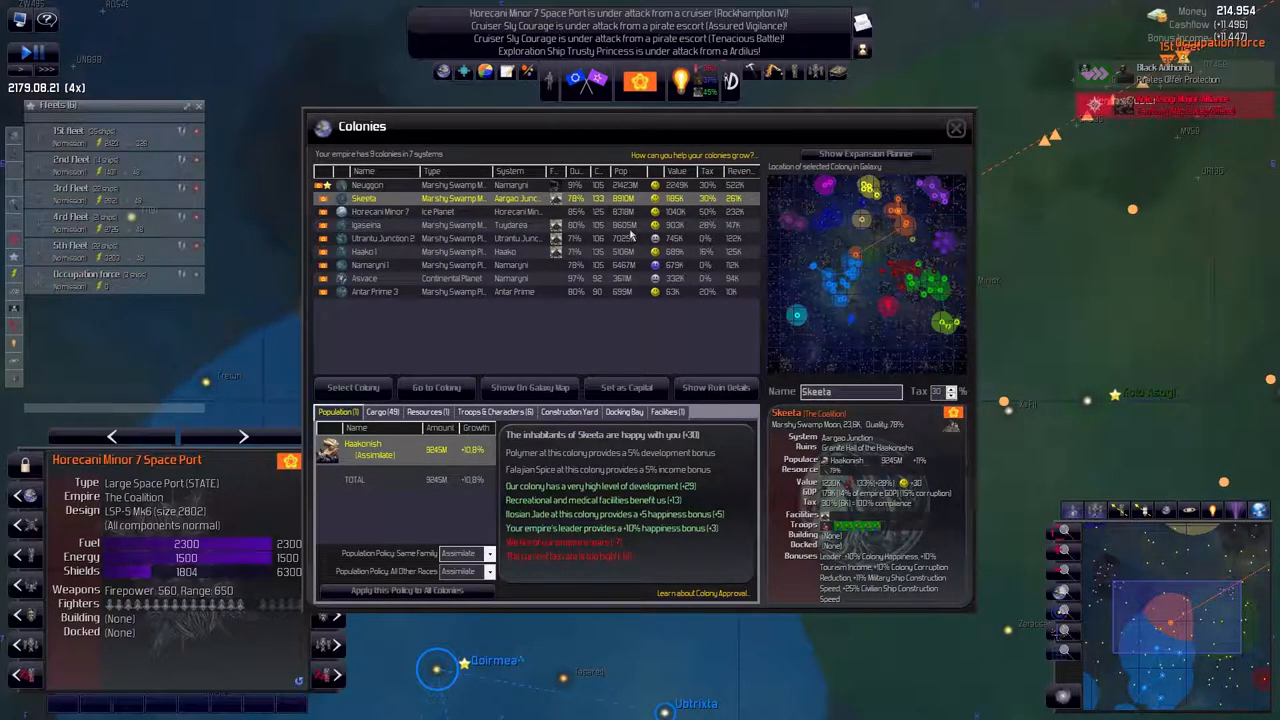
{"action": "left_click", "coordinate": [380, 212]}
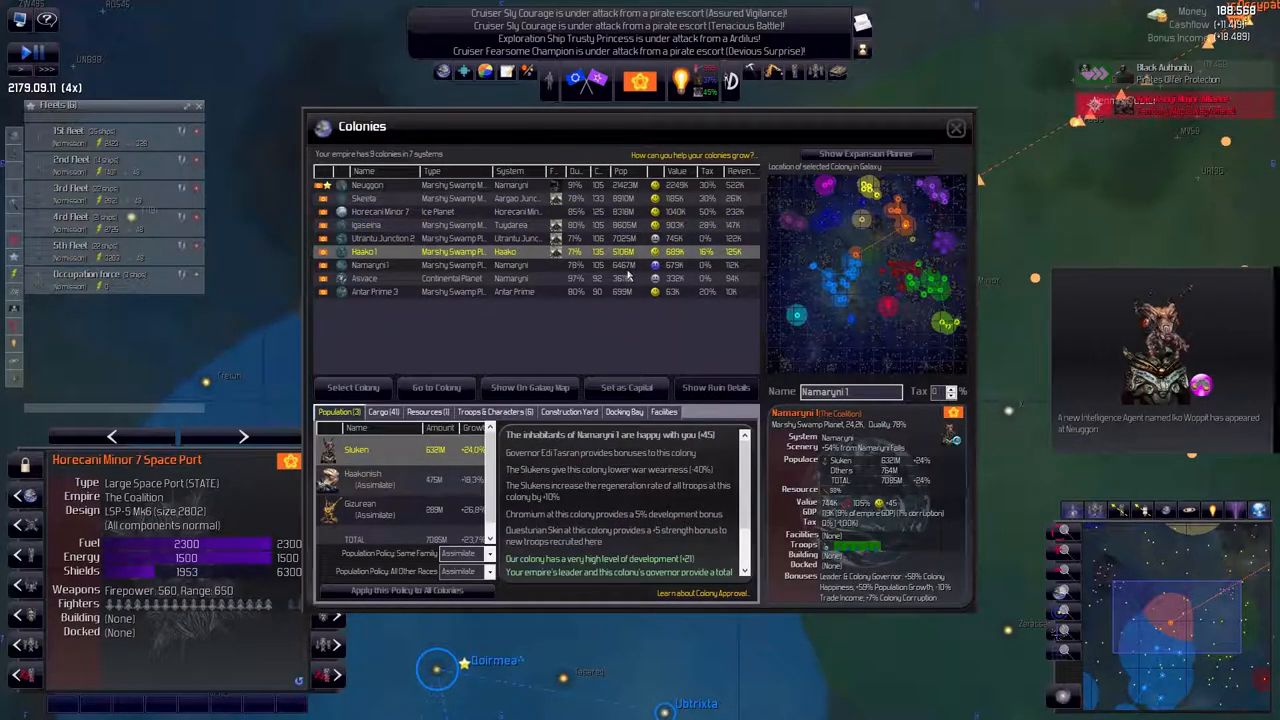
Close the Colonies and Diplomacy screens to view the attack on Horecani Minor's space port
{"action": "left_click", "coordinate": [956, 128]}
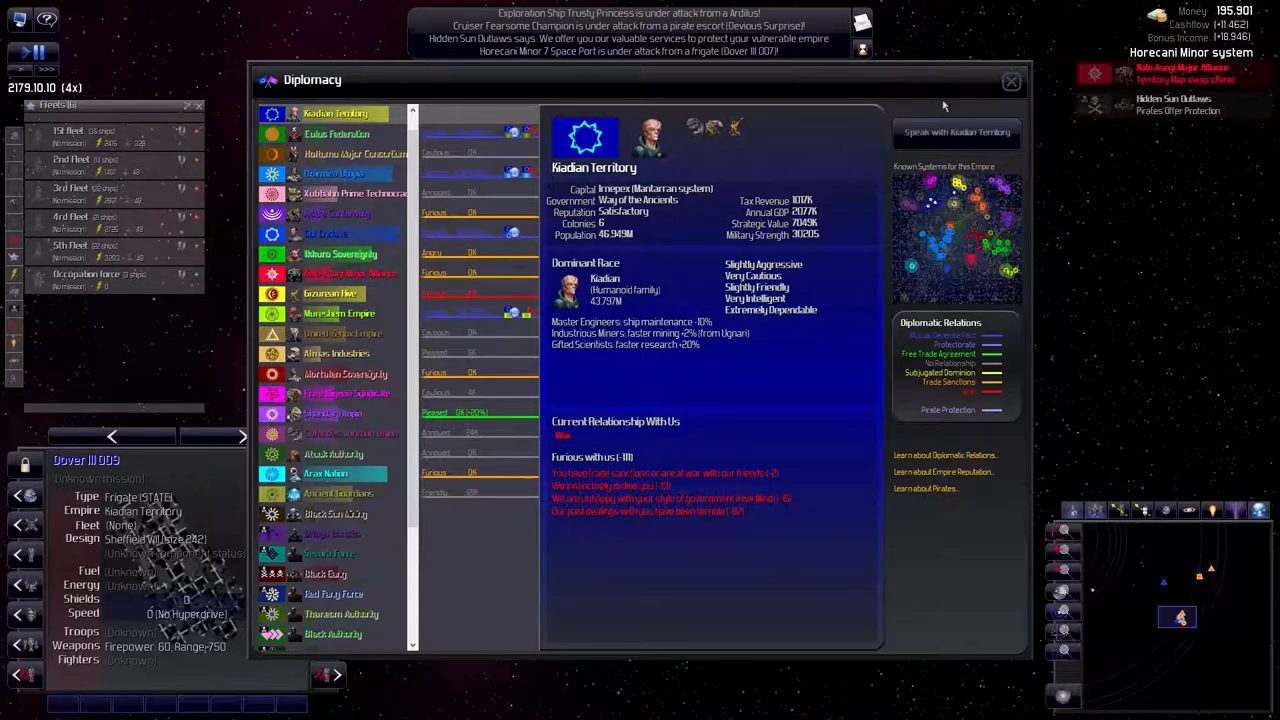
{"action": "left_click", "coordinate": [1010, 80]}
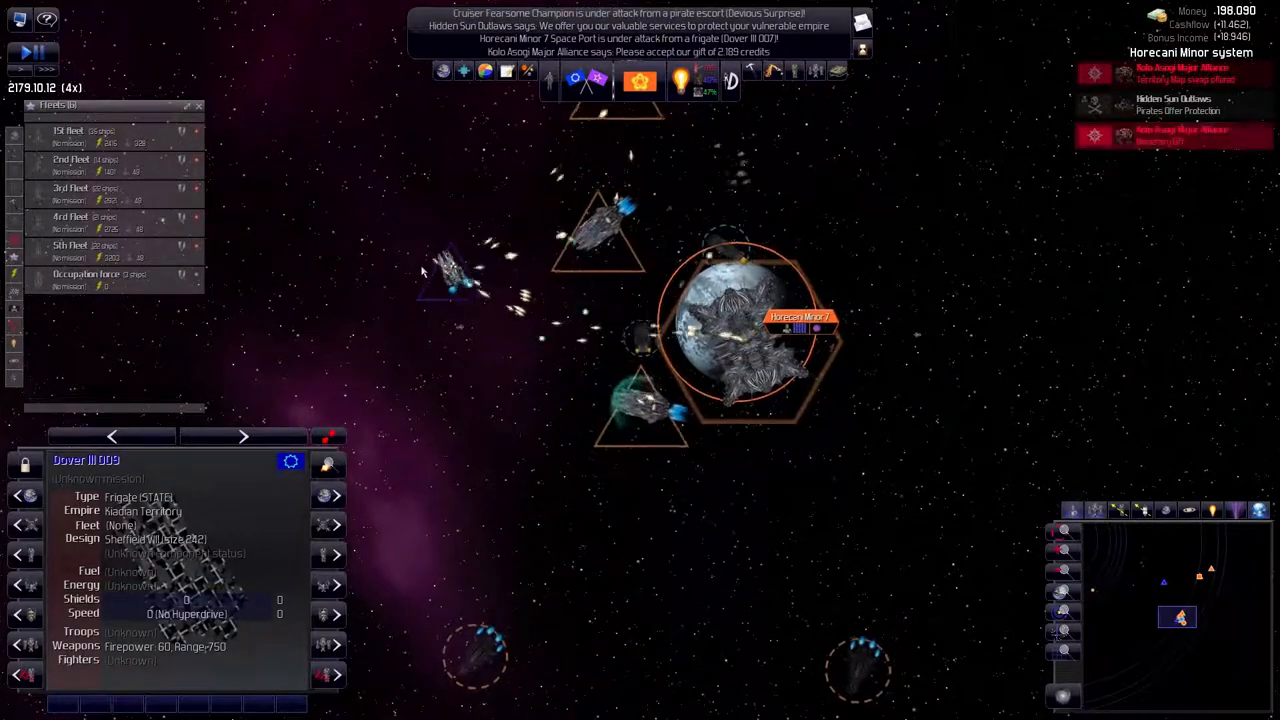